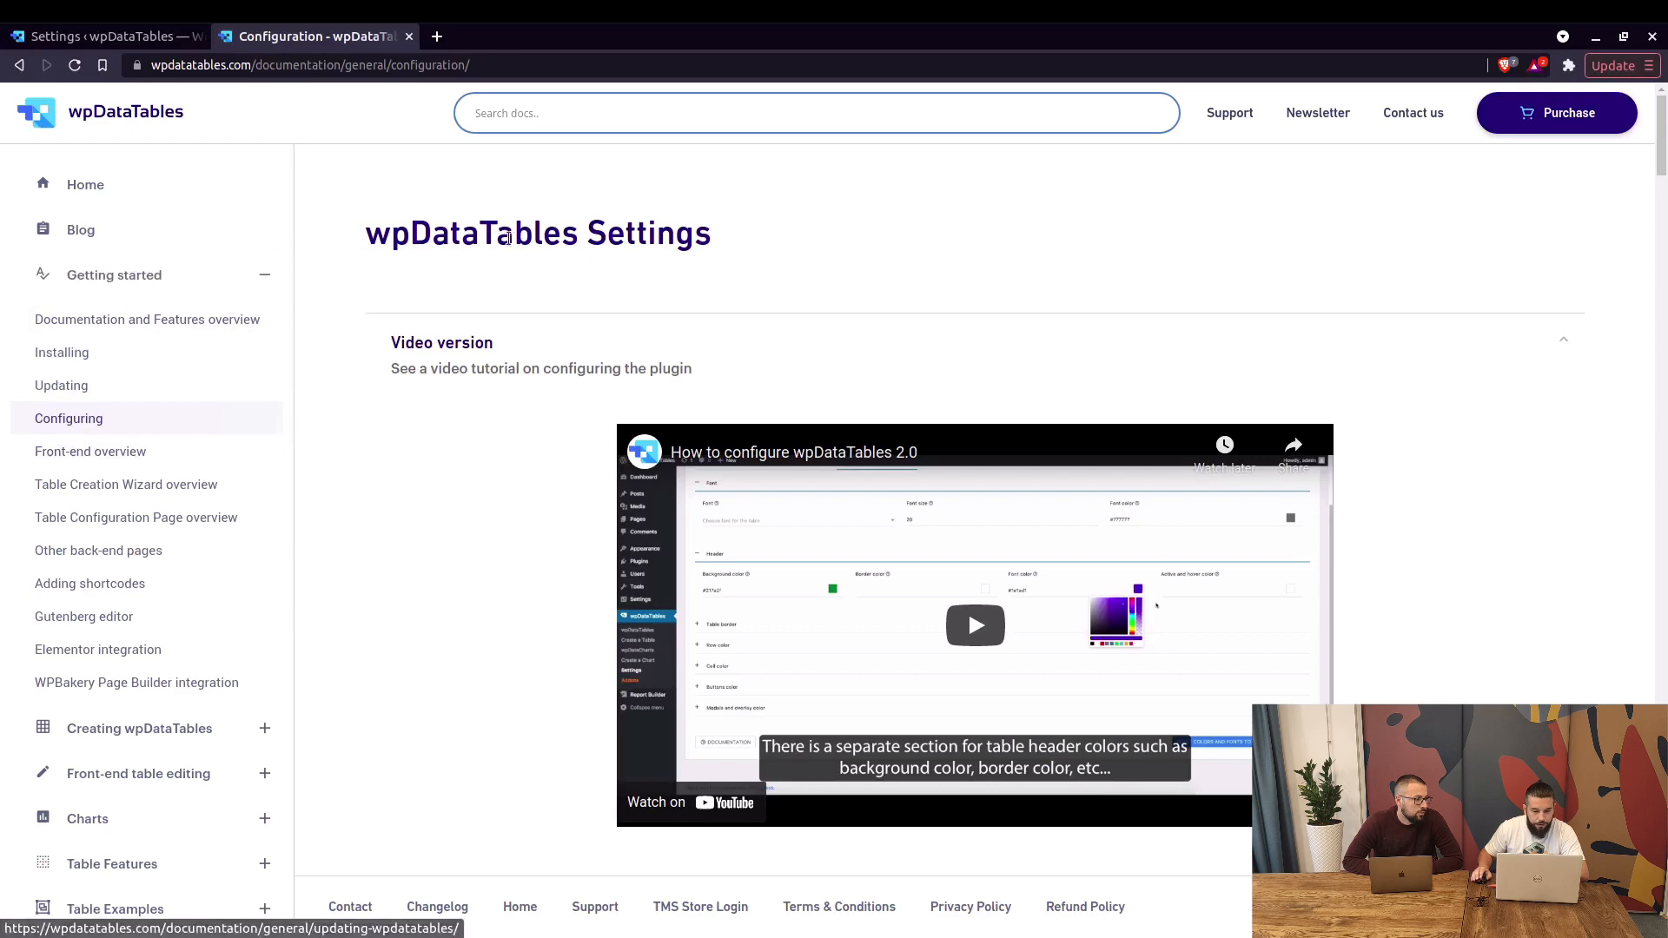
Scroll the Configuration docs page down to the Base skin examples
scroll("down", 3)
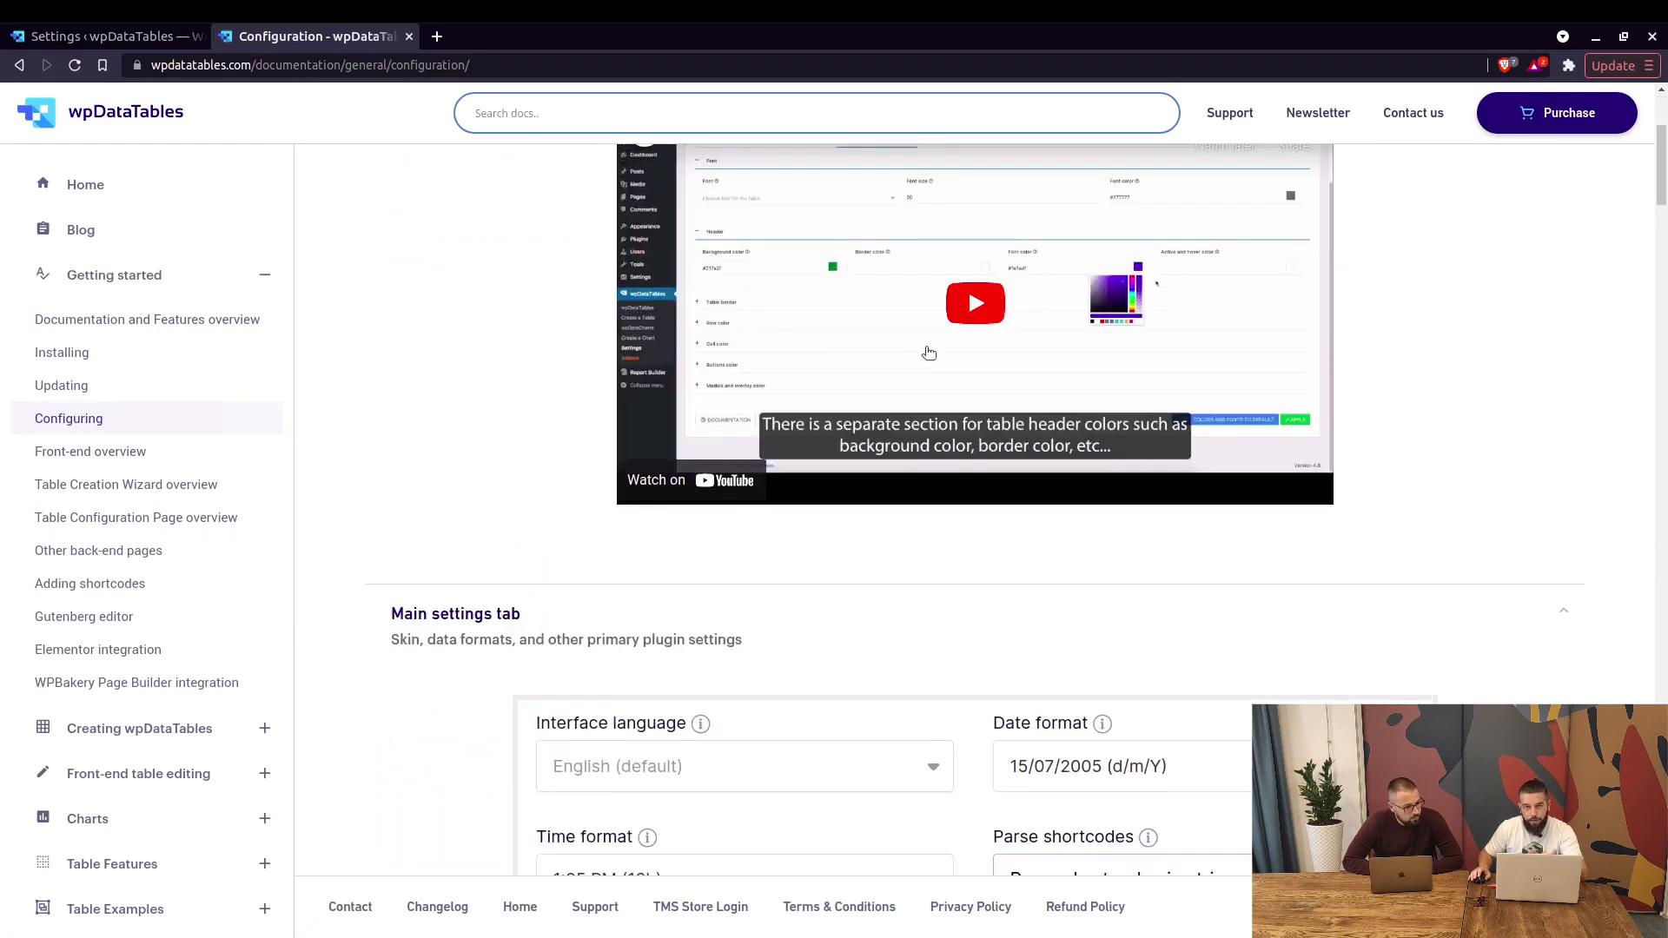
scroll("down", 3)
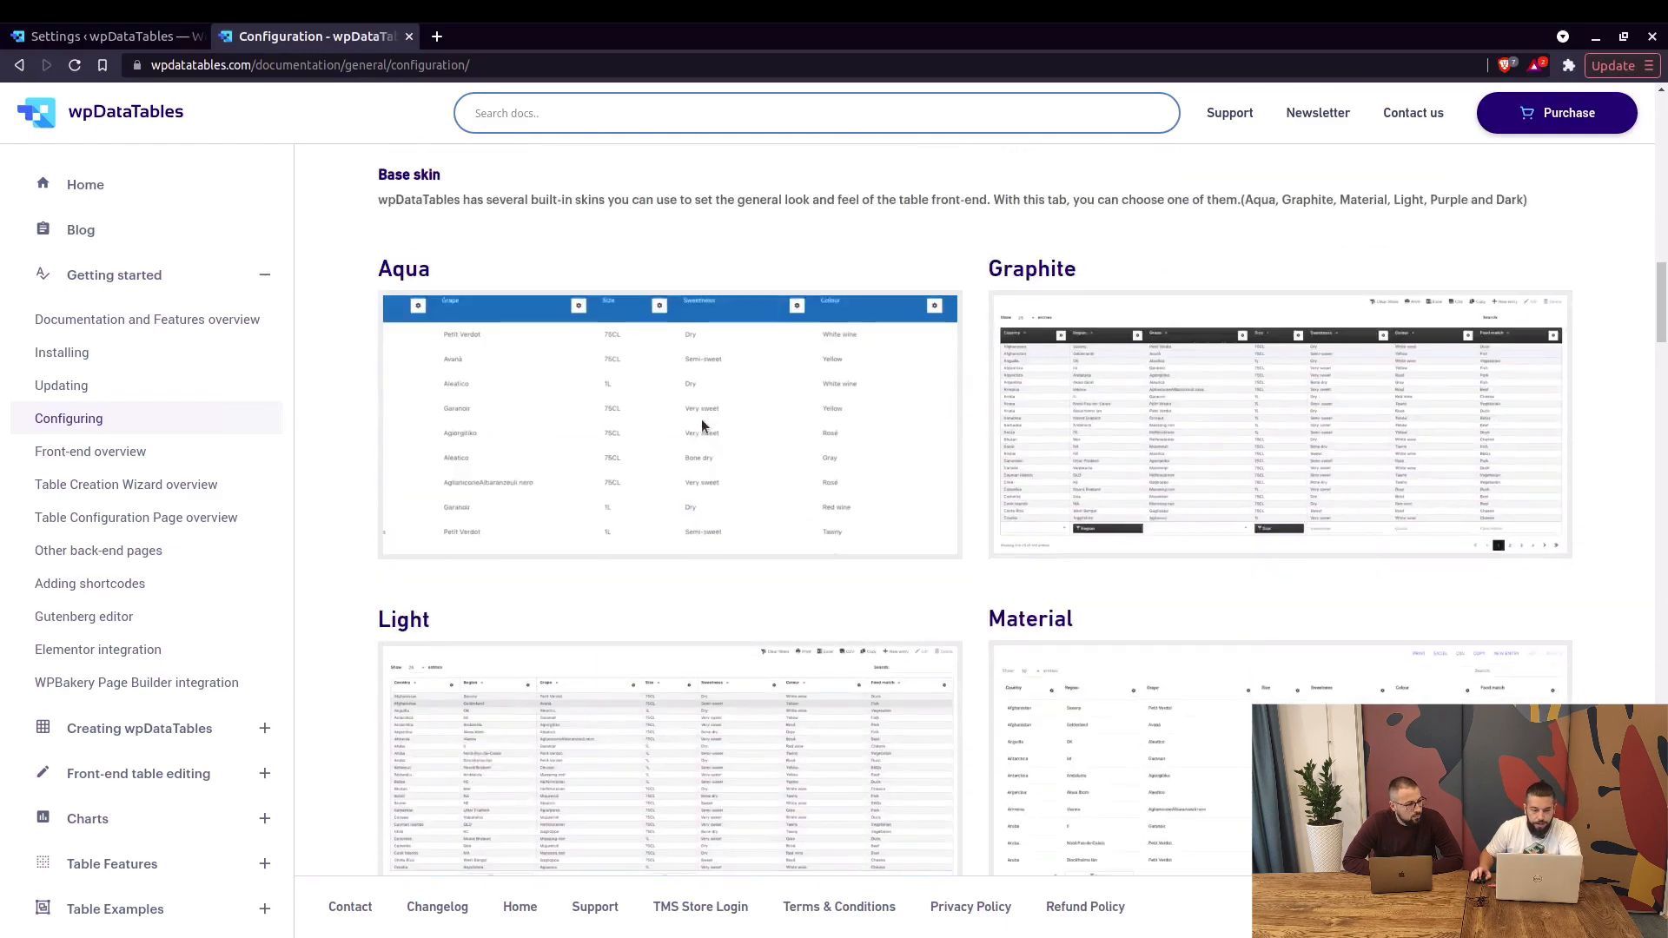
scroll("down", 3)
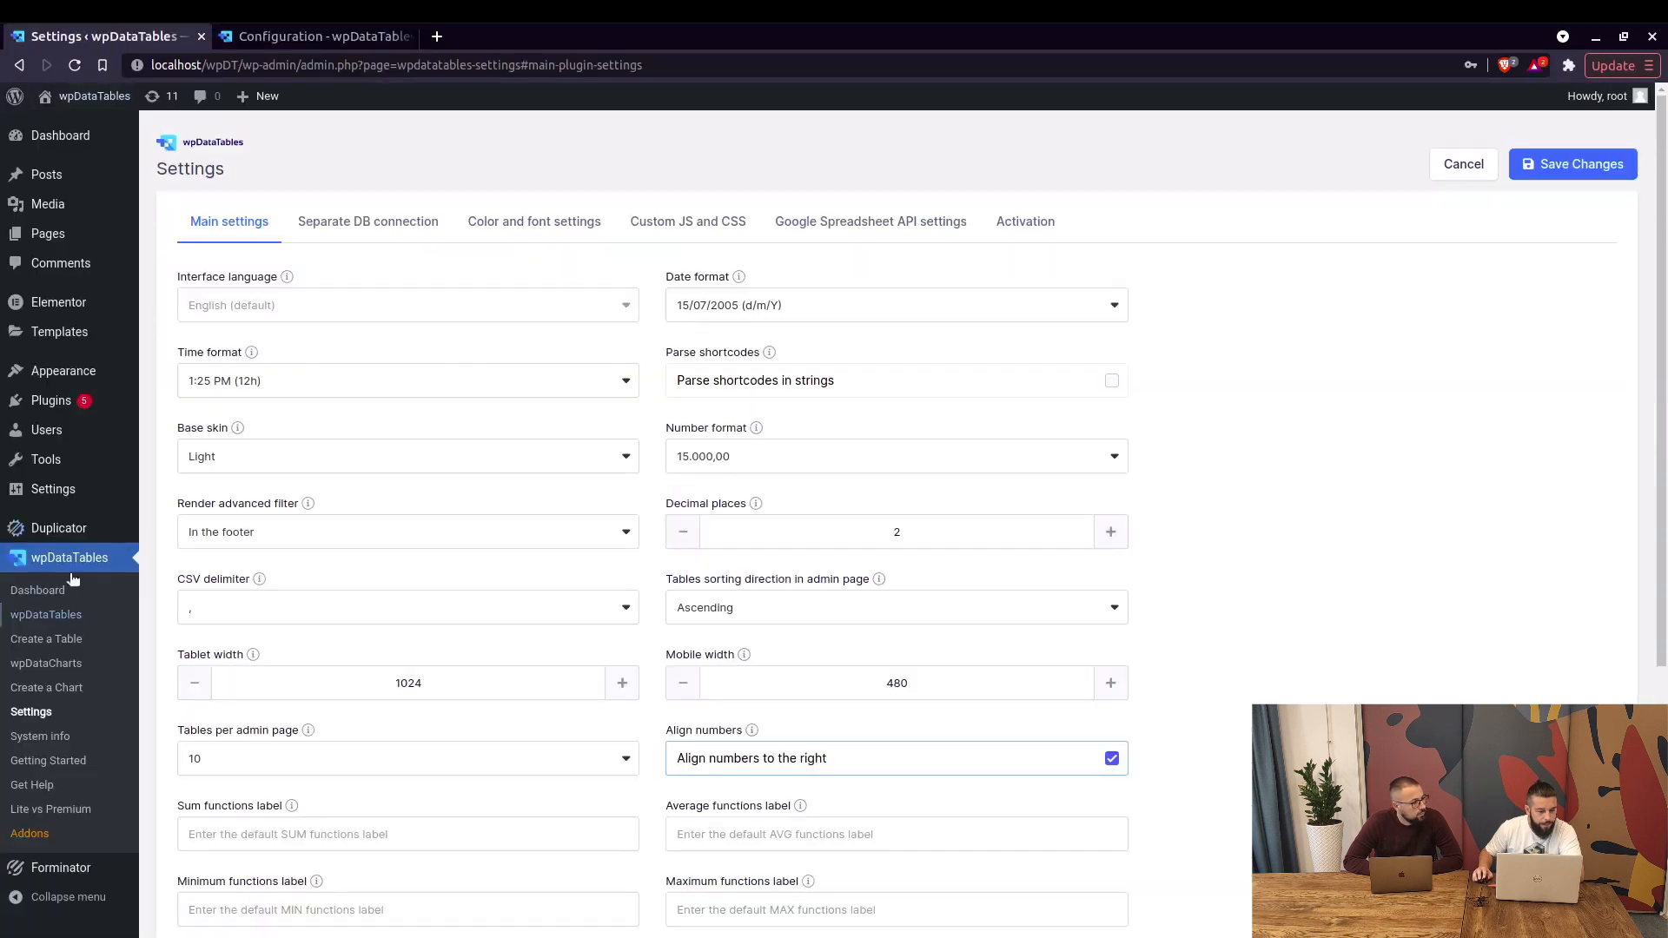
mouse_move(31, 712)
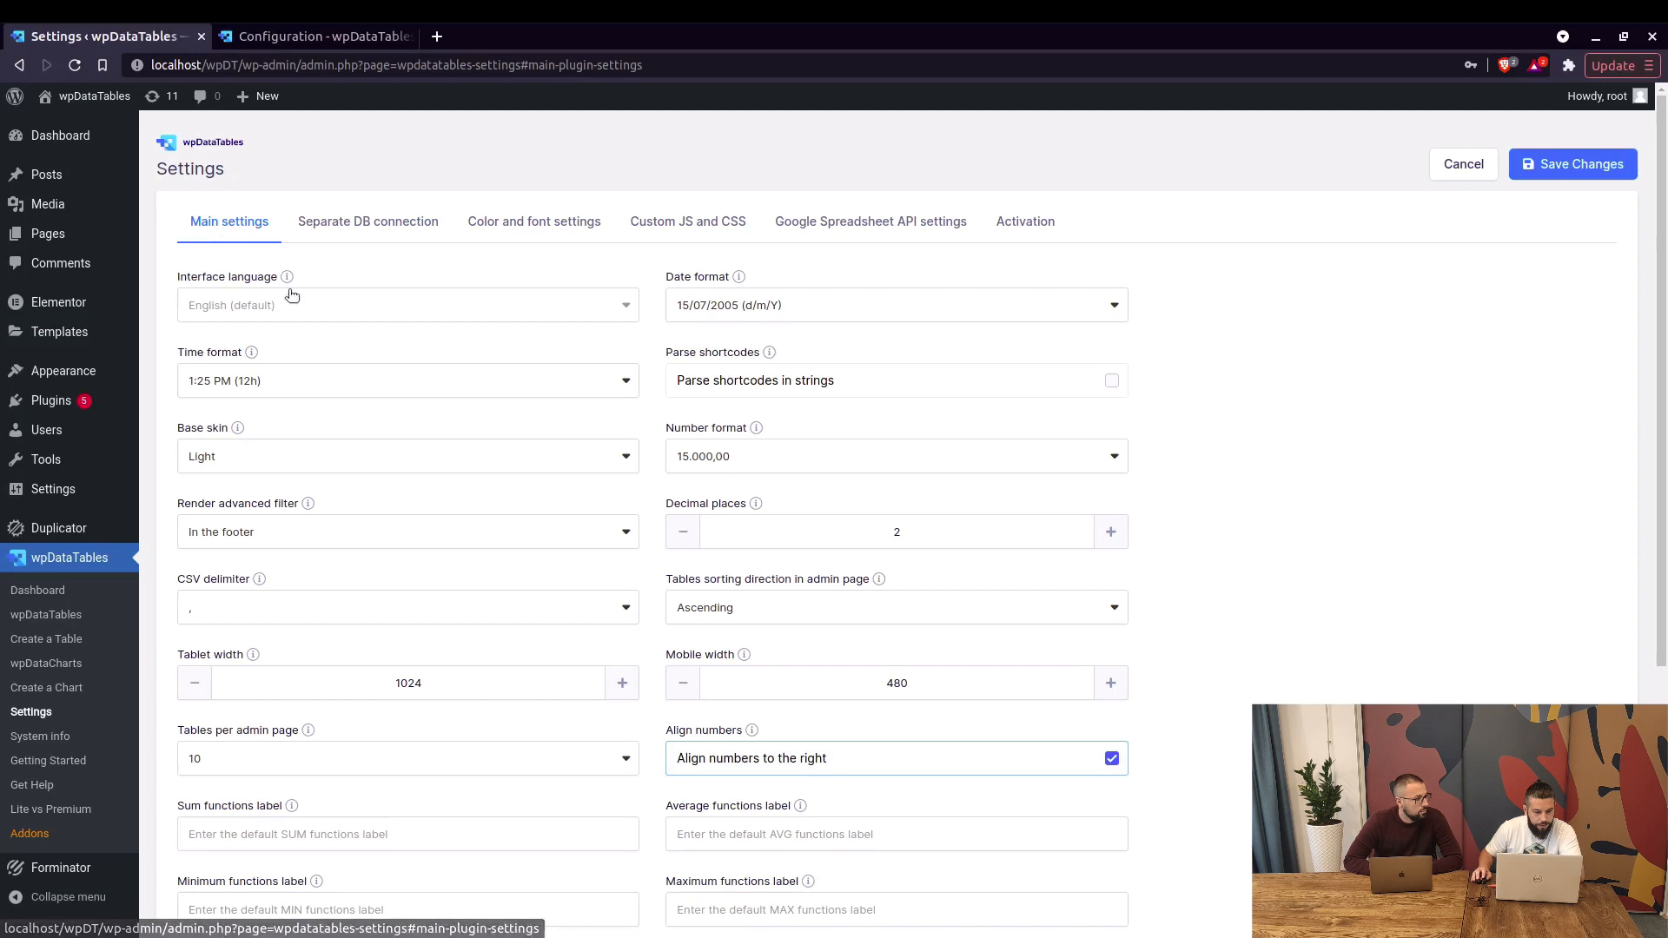
mouse_move(285, 277)
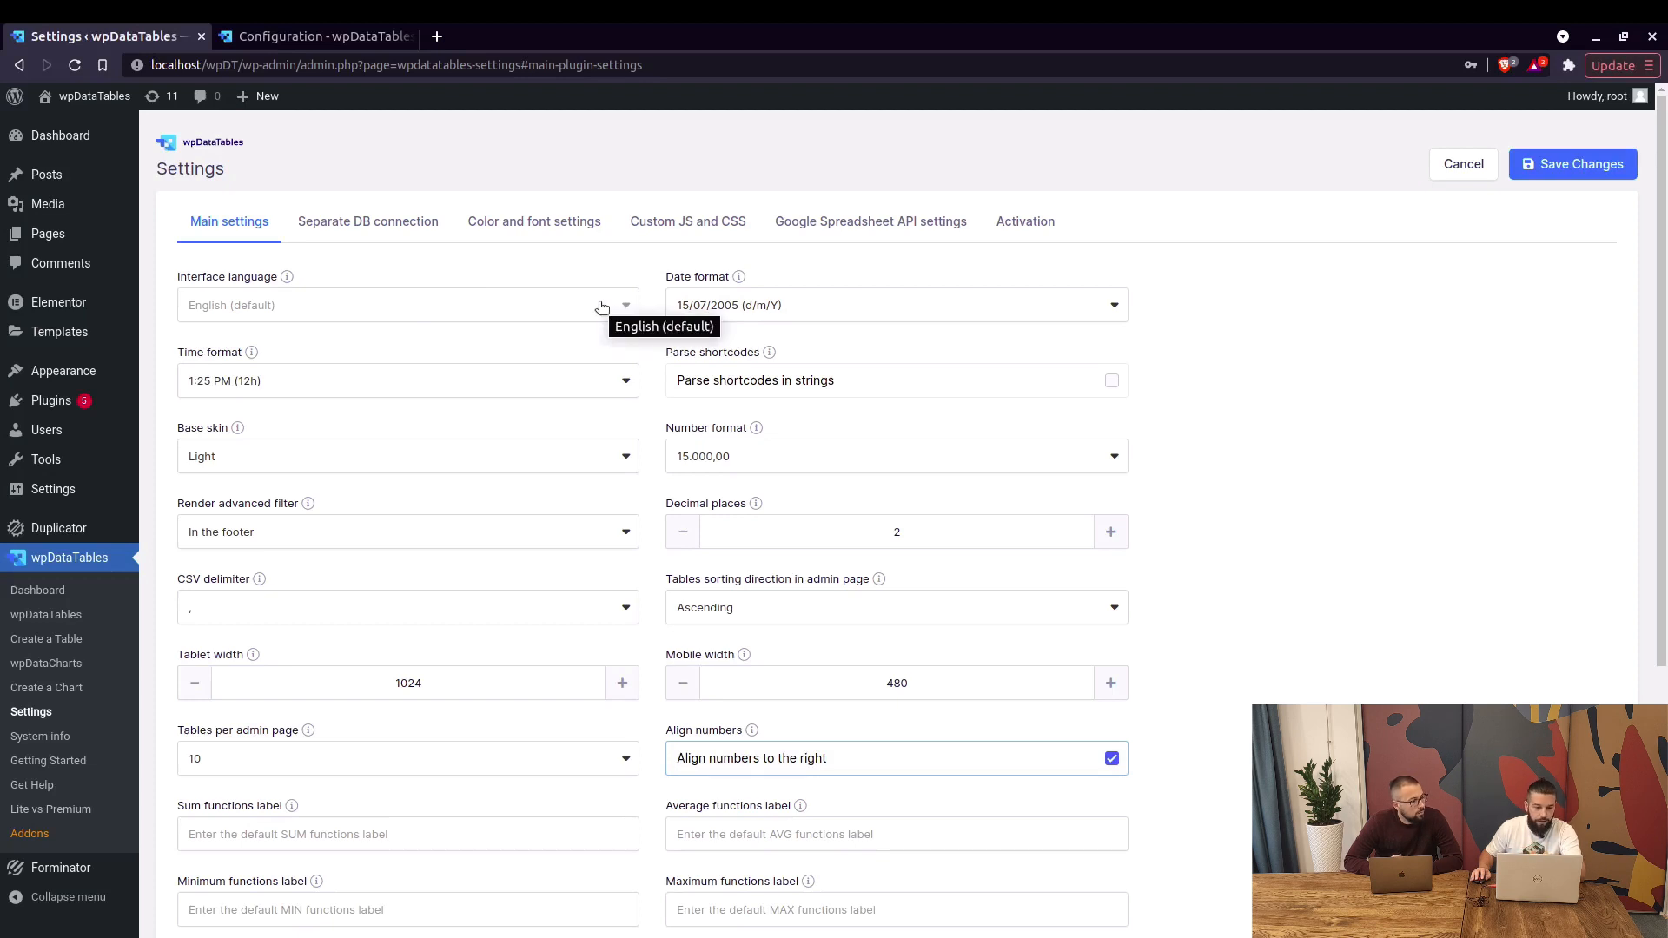
left_click(407, 306)
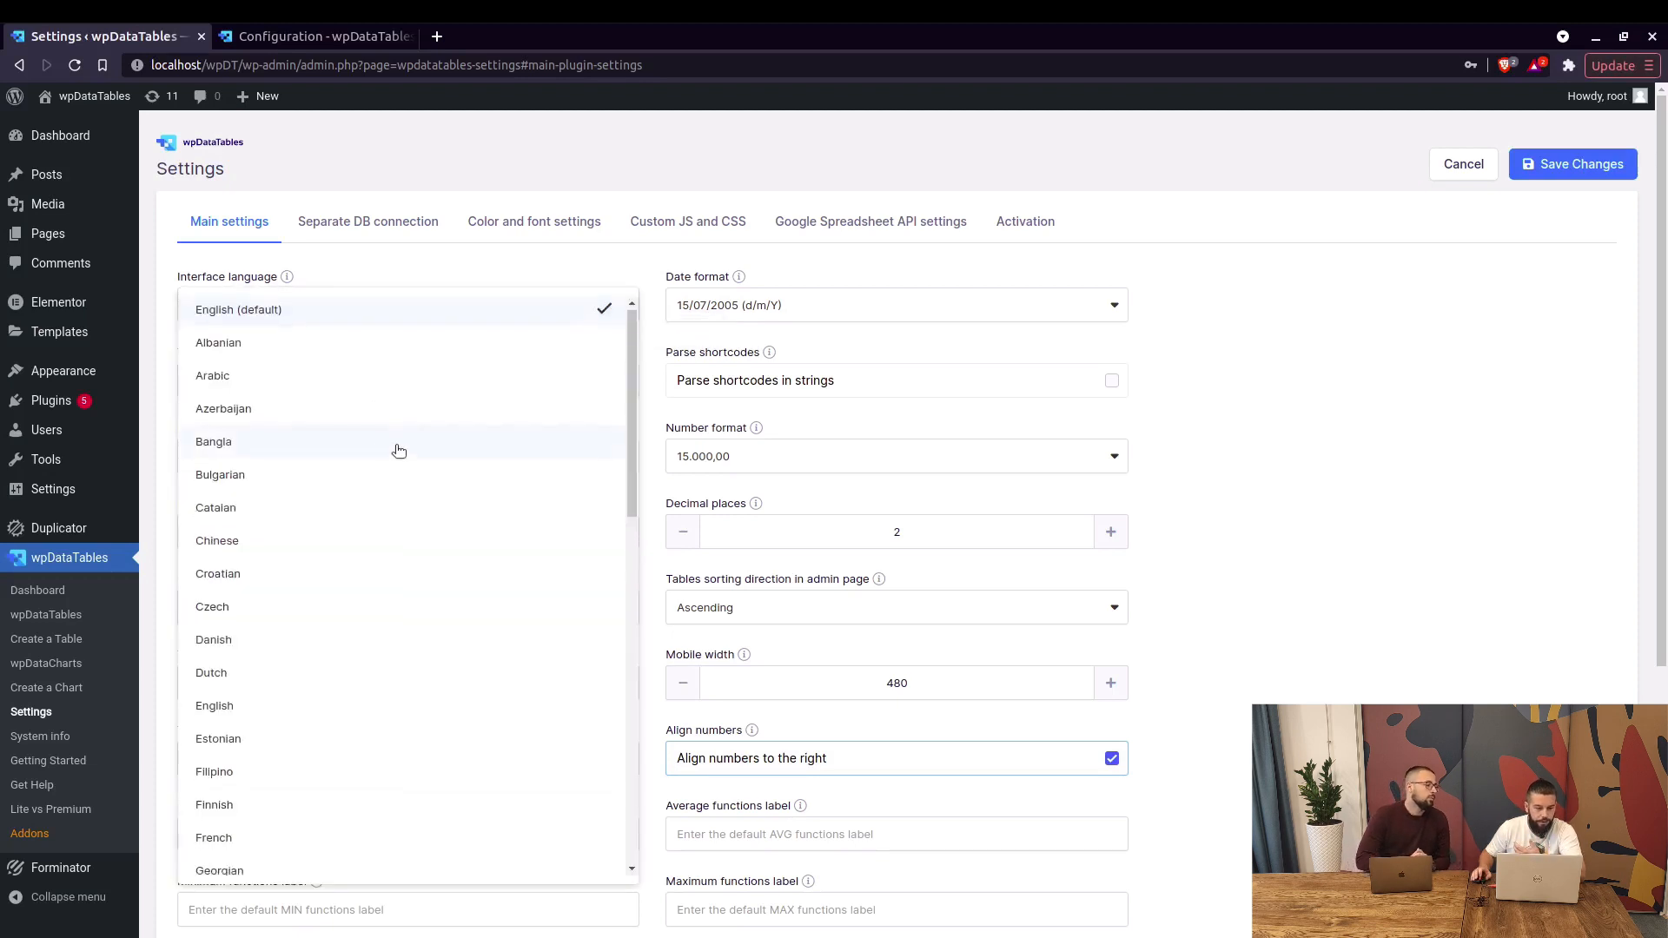
scroll("down", 3)
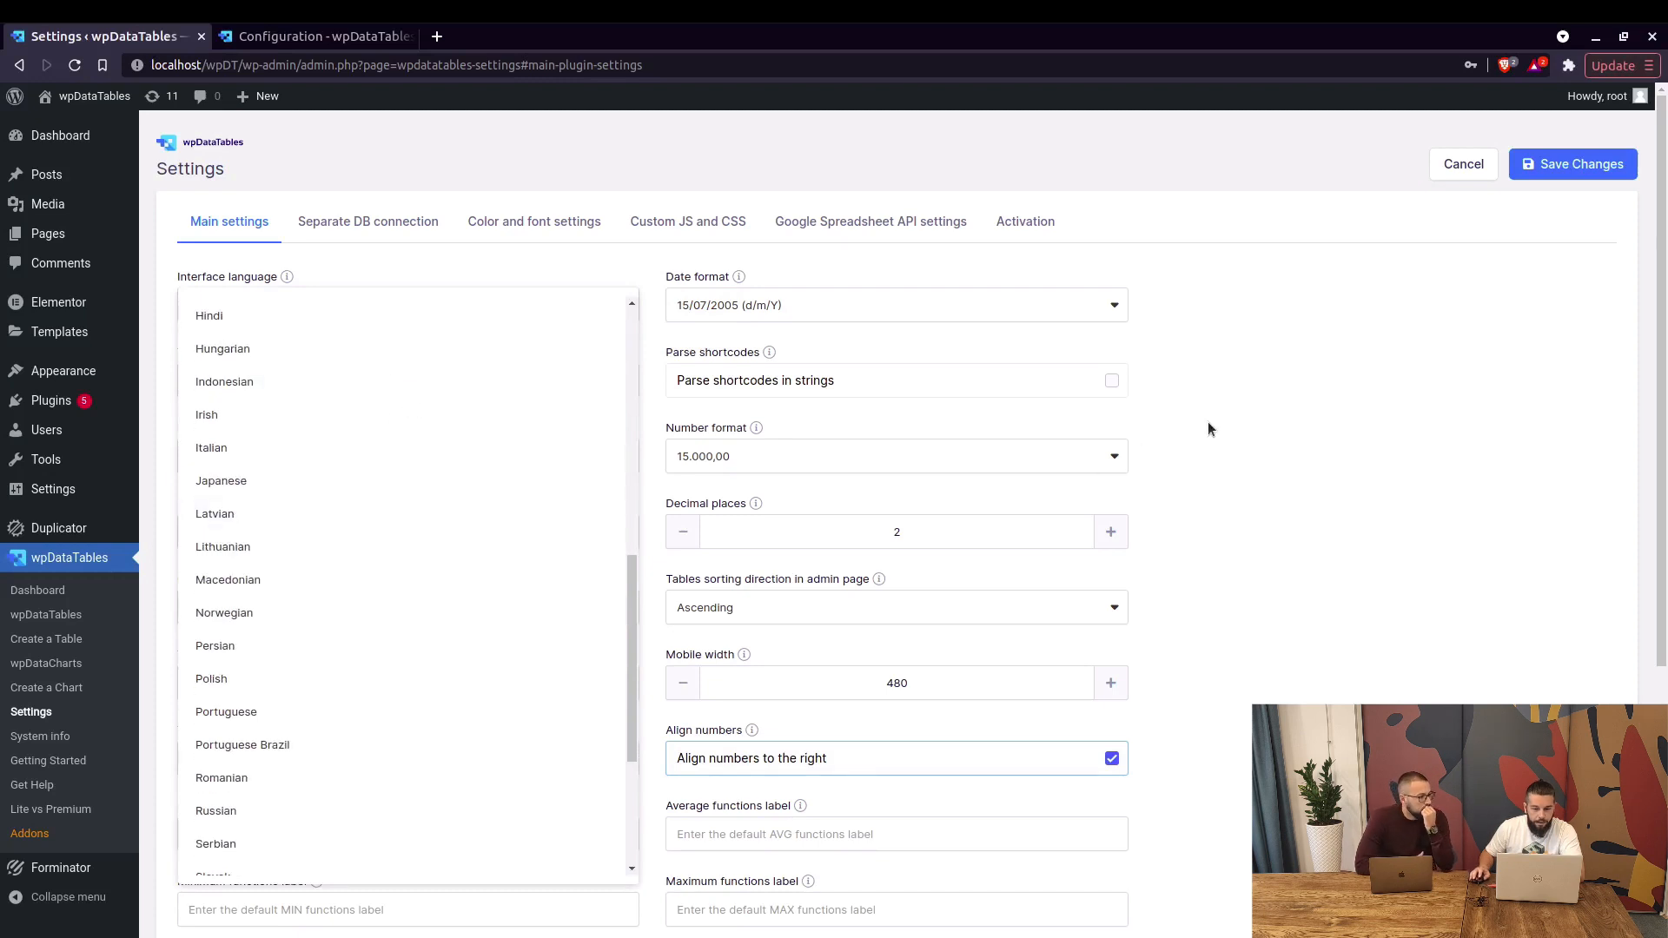
left_click(896, 305)
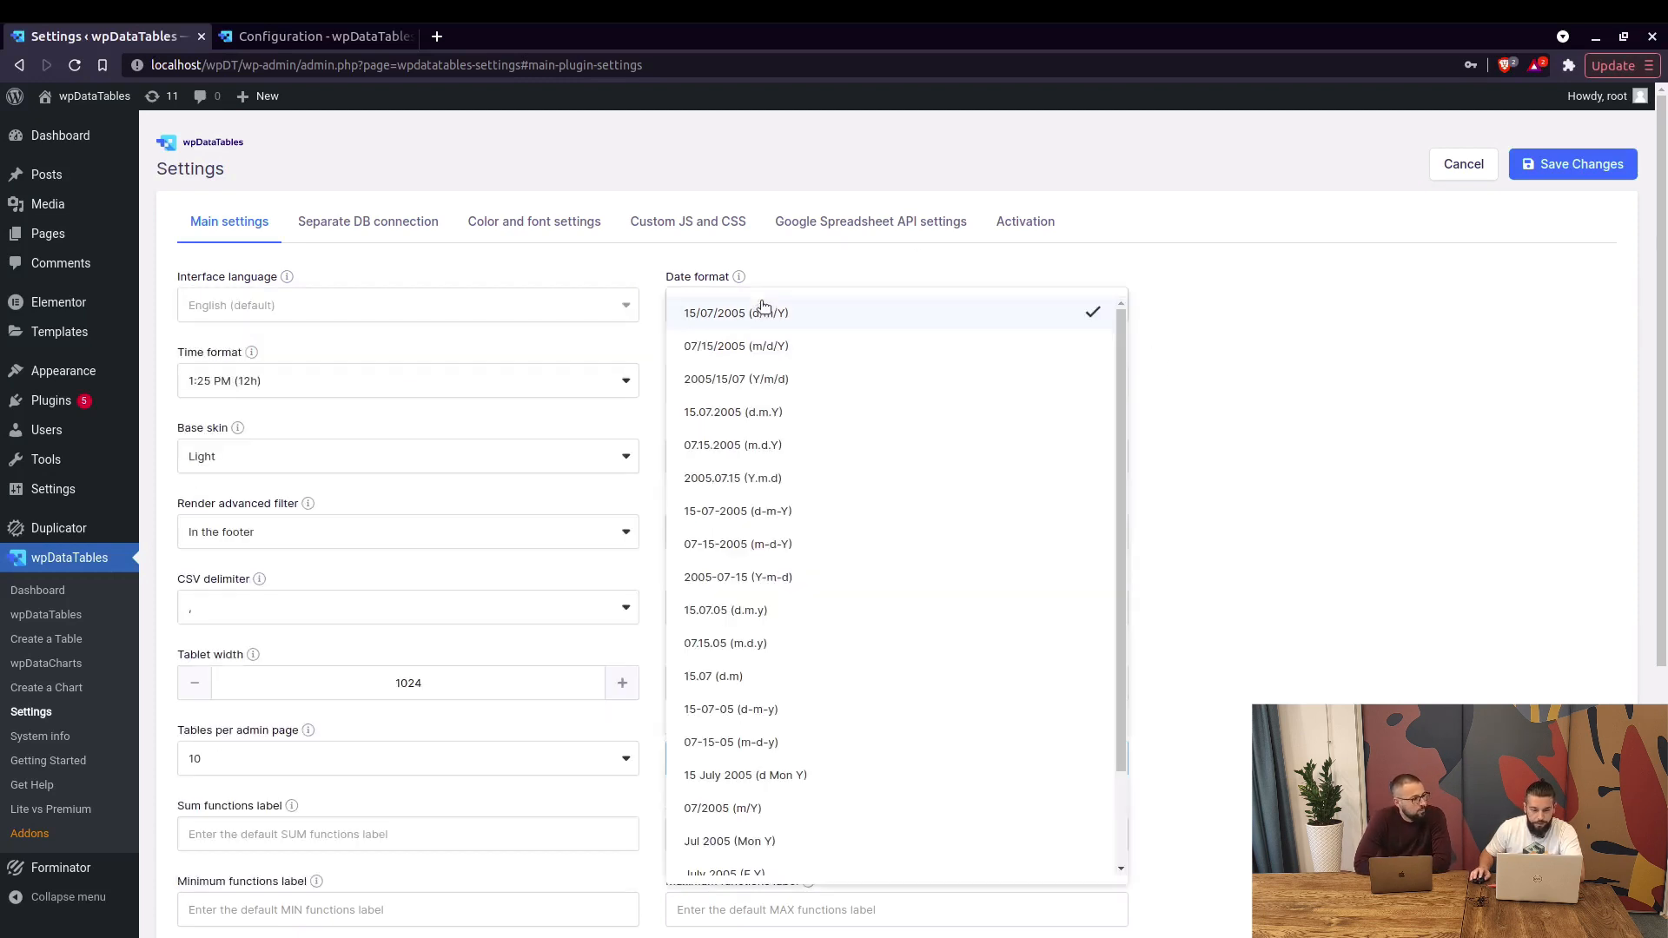
scroll("down", 3)
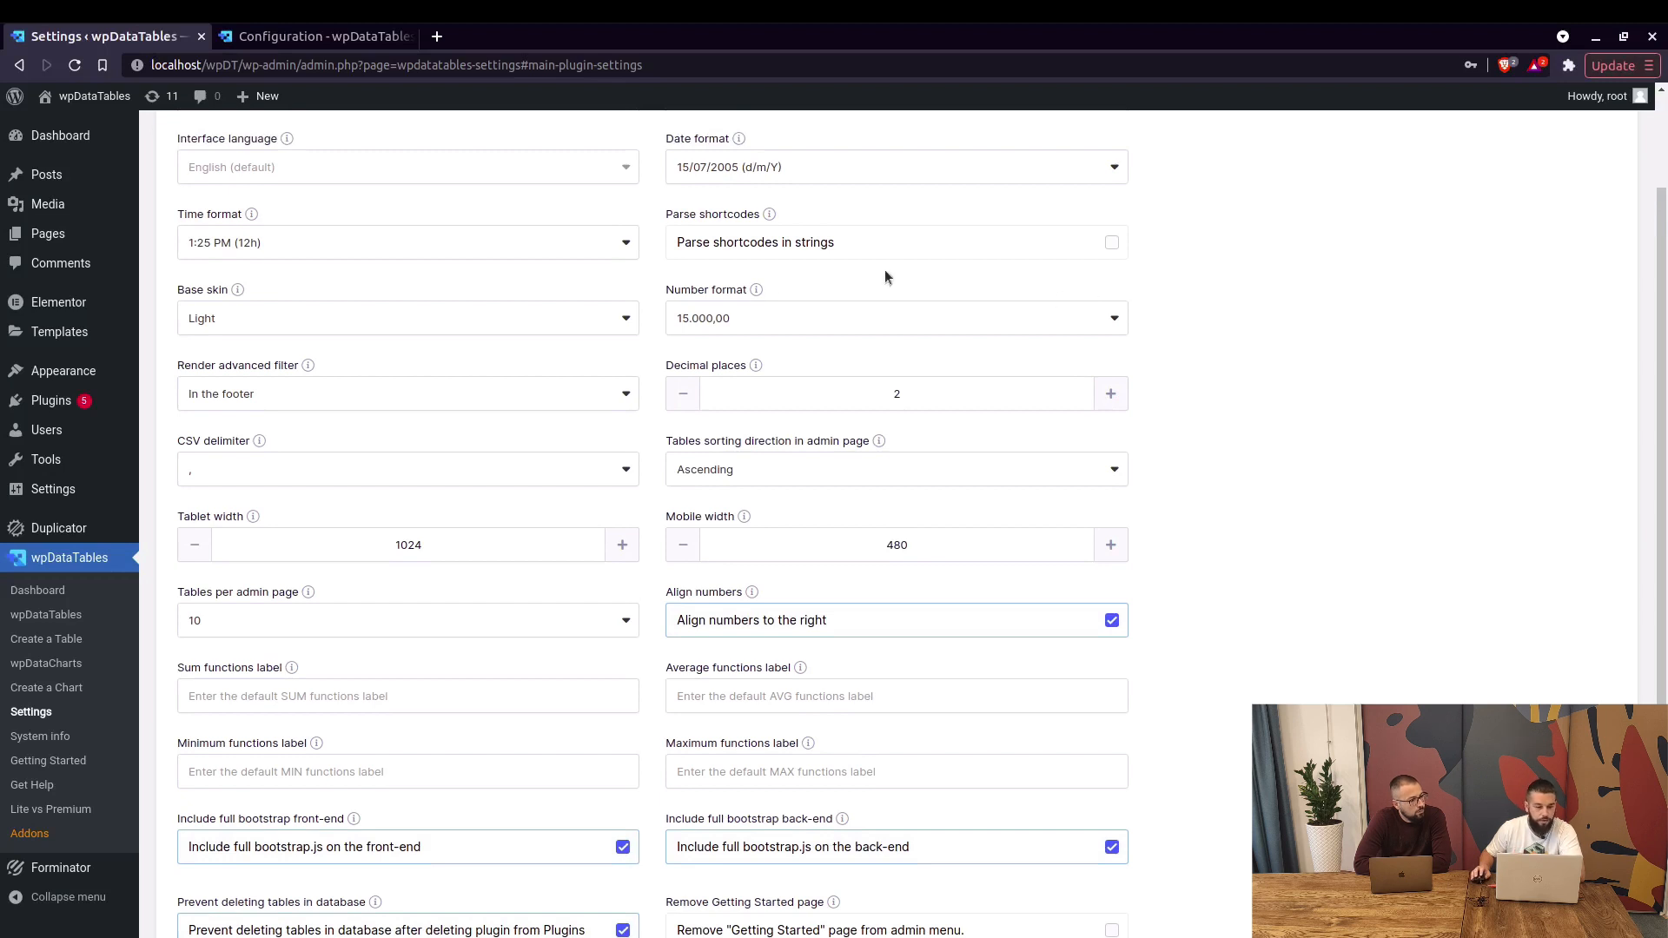
mouse_move(370, 249)
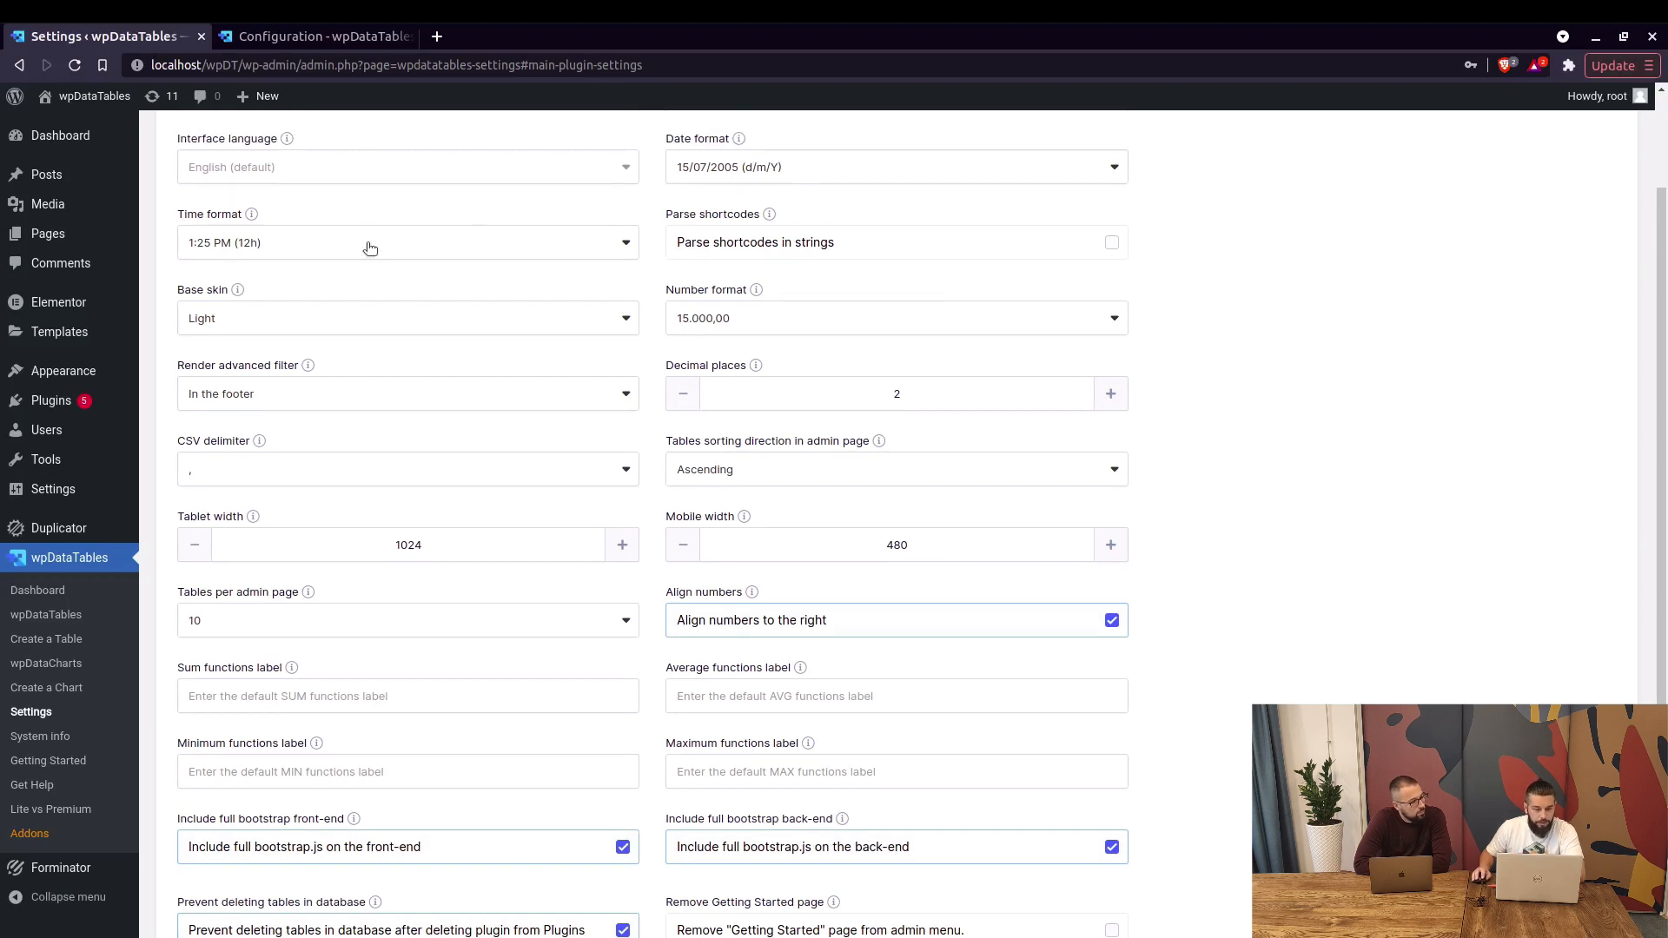
Enable 'Parse shortcodes in strings' on the Main settings tab
left_click(406, 241)
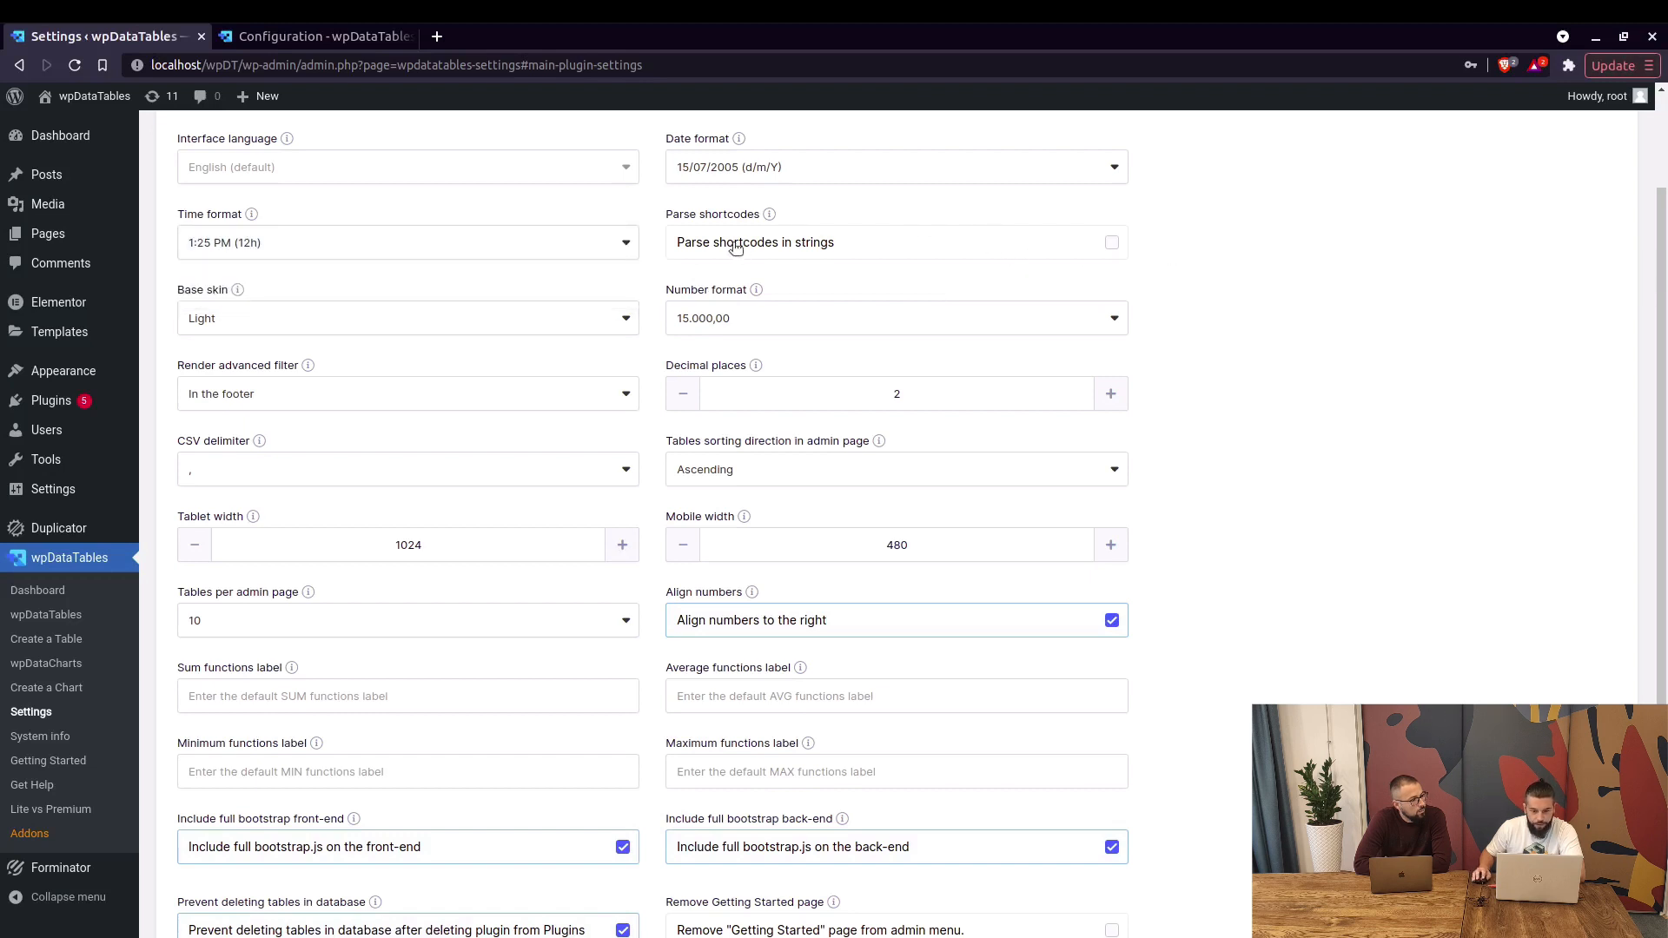
mouse_move(1112, 248)
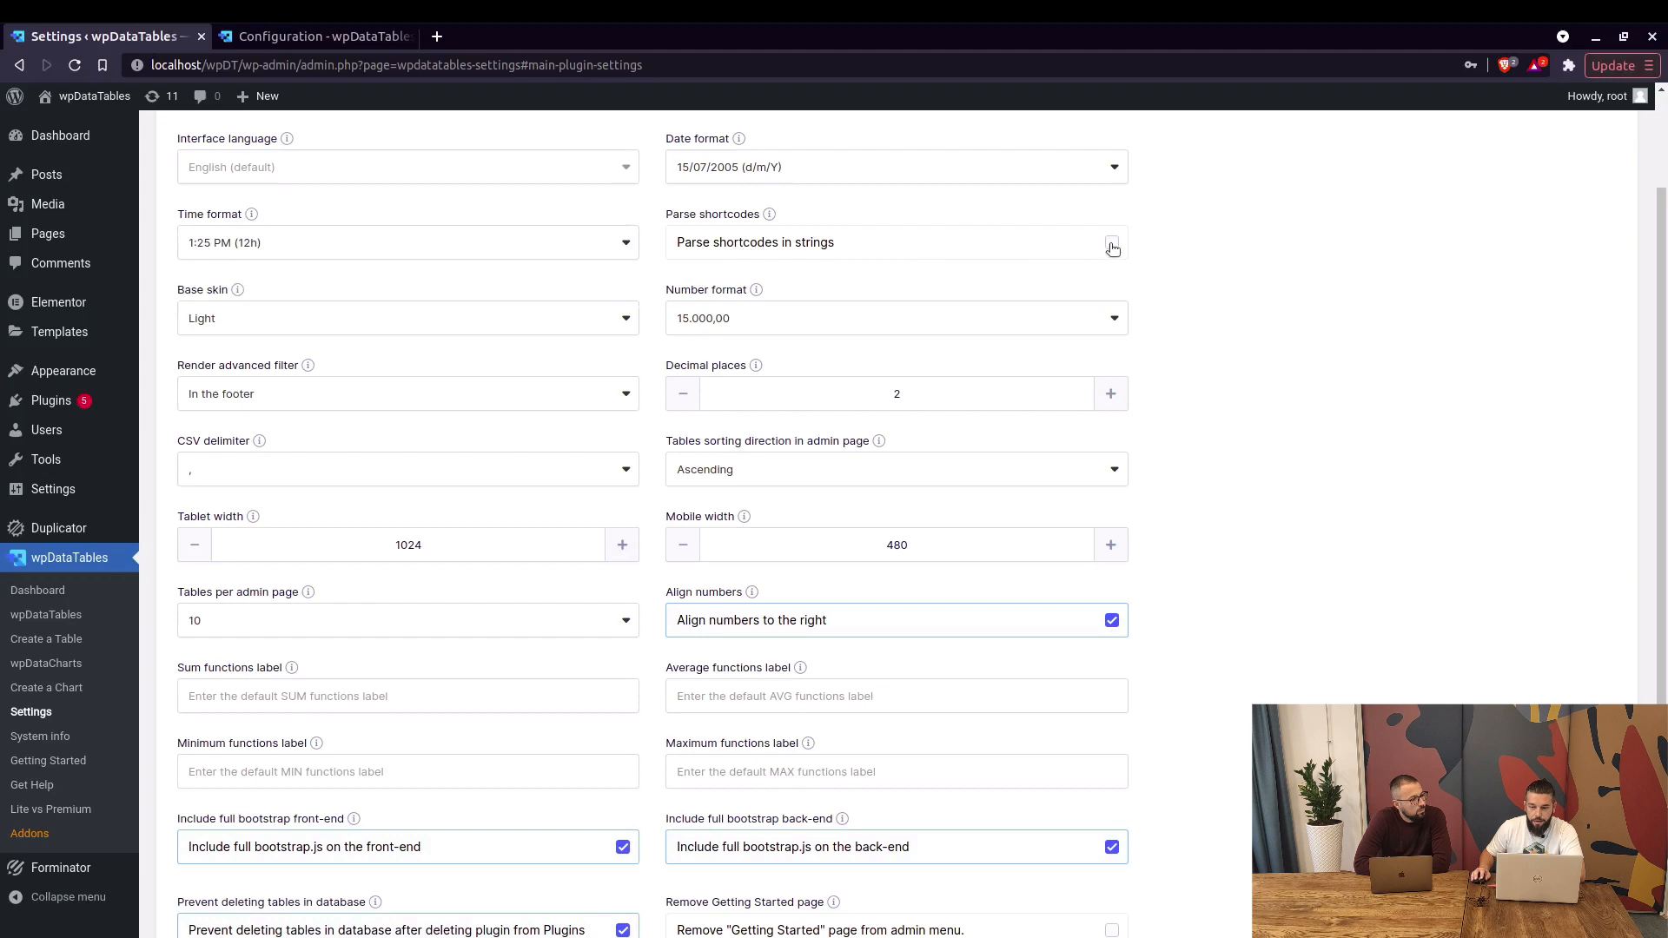
left_click(1110, 241)
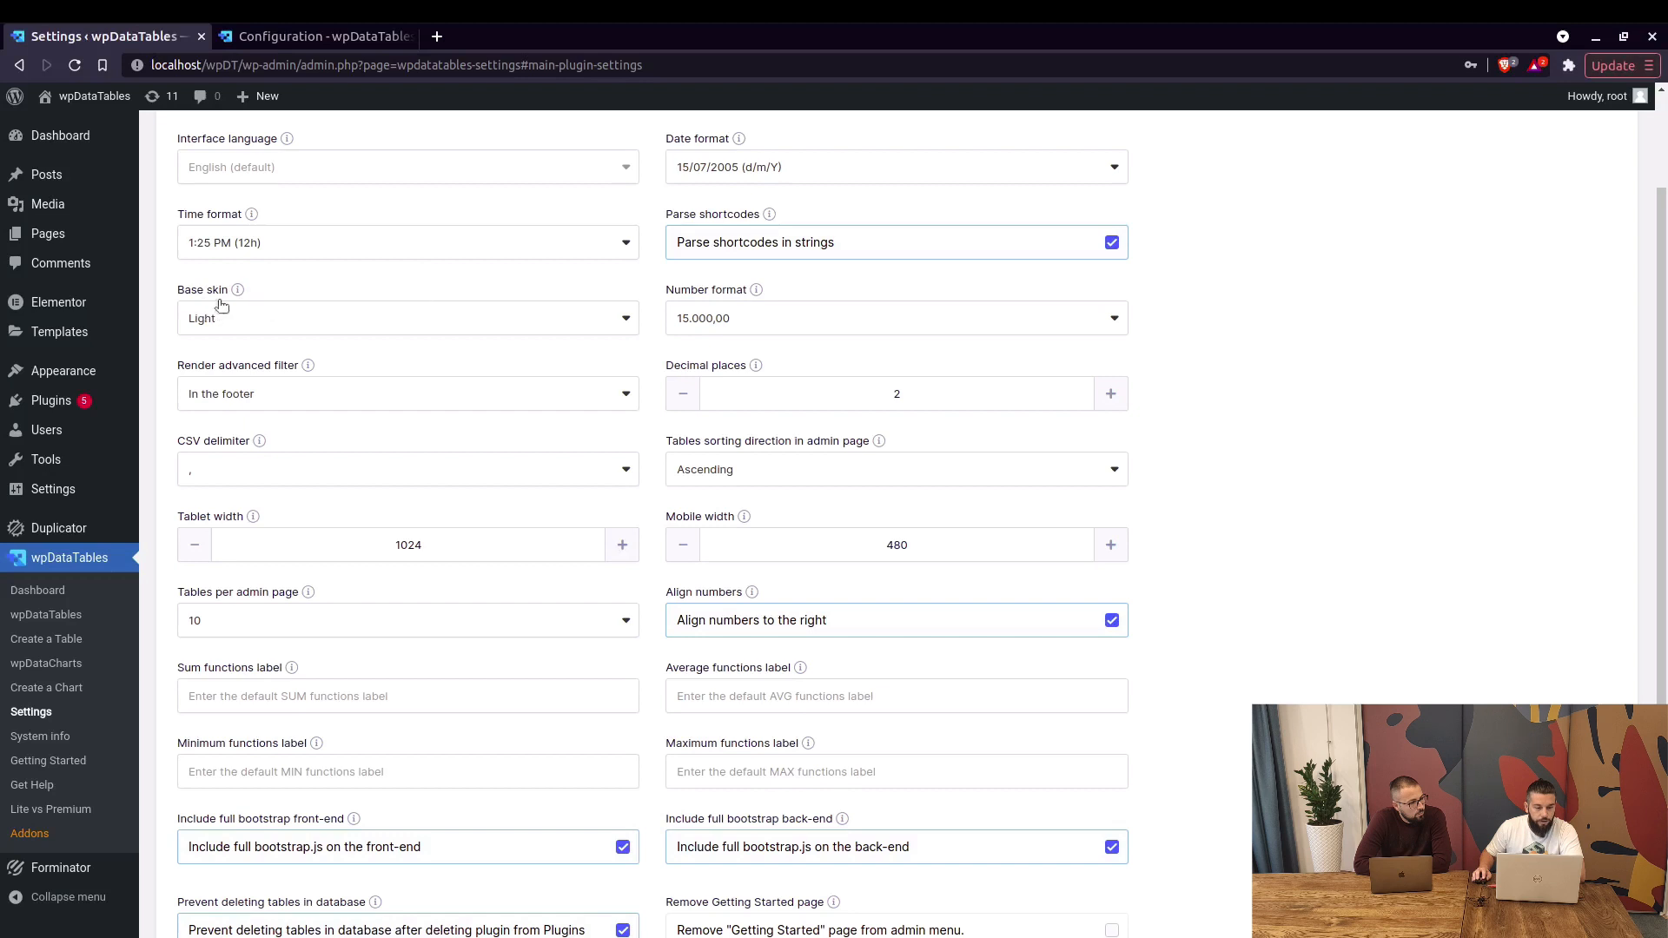
left_click(406, 316)
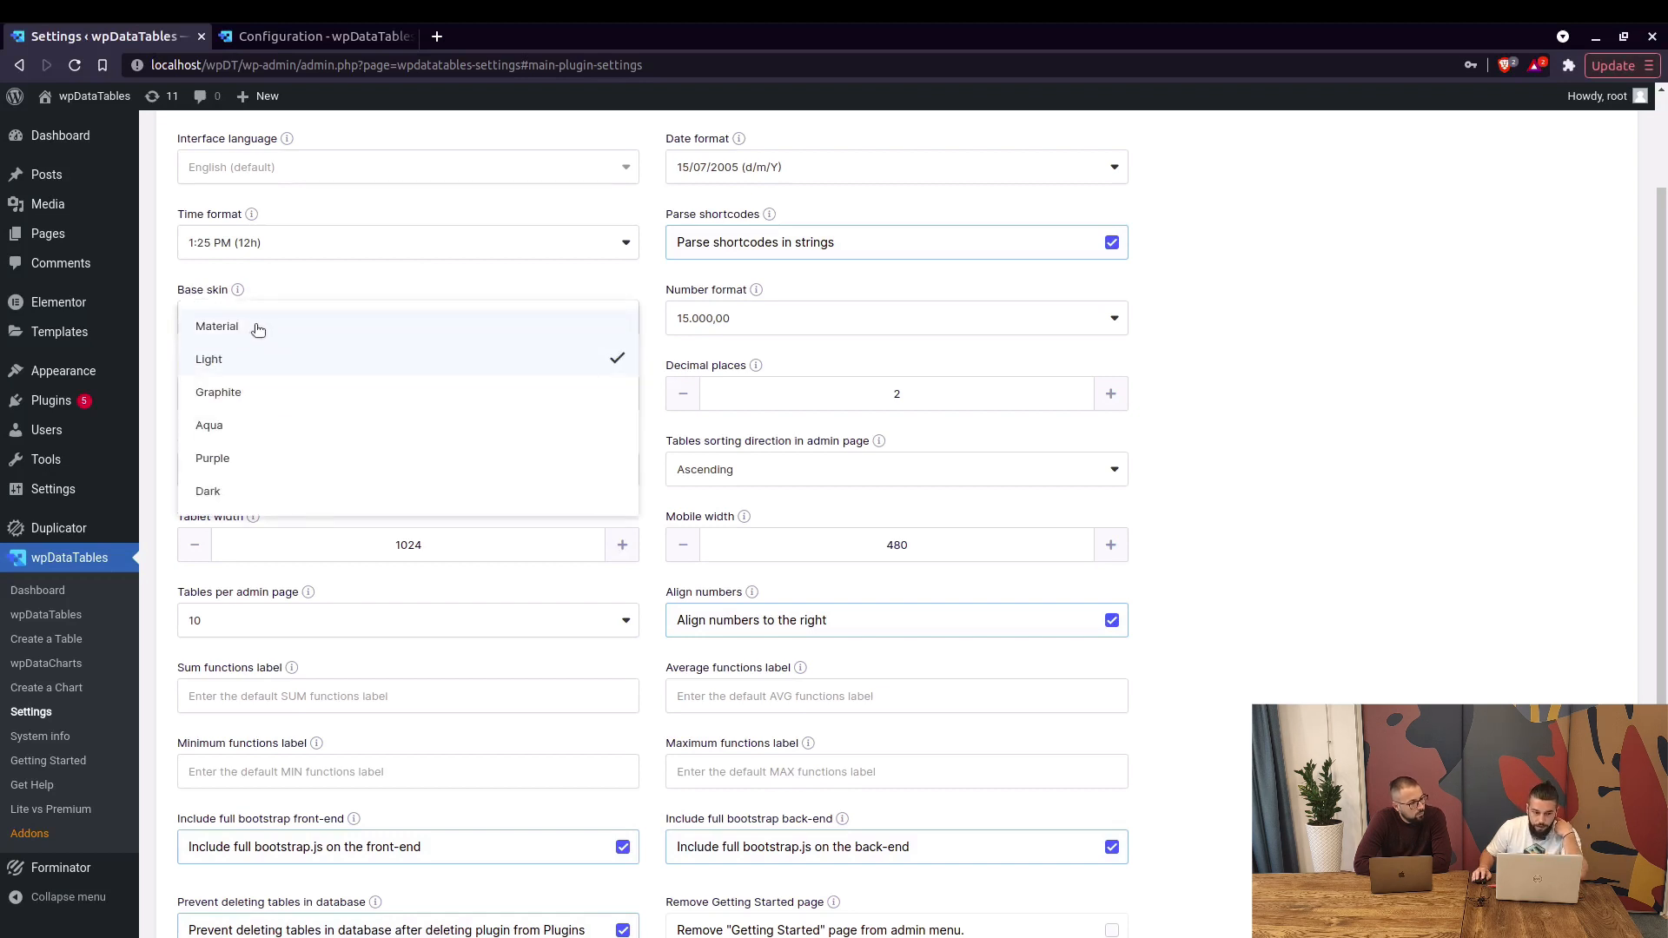
mouse_move(286, 390)
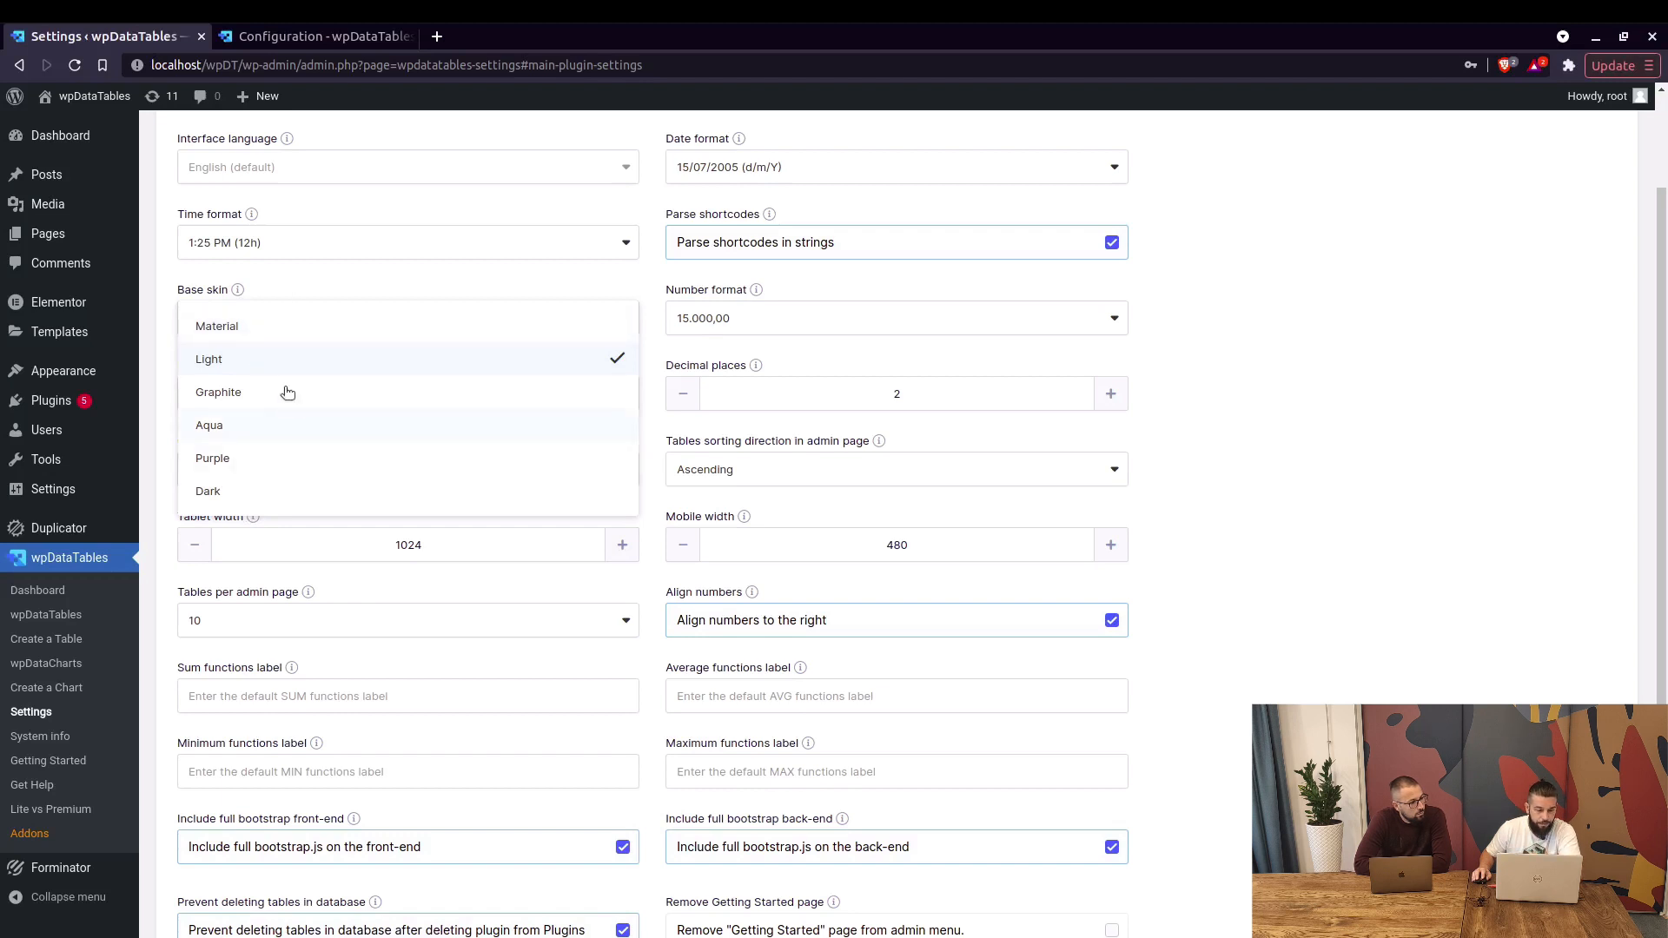
mouse_move(797, 351)
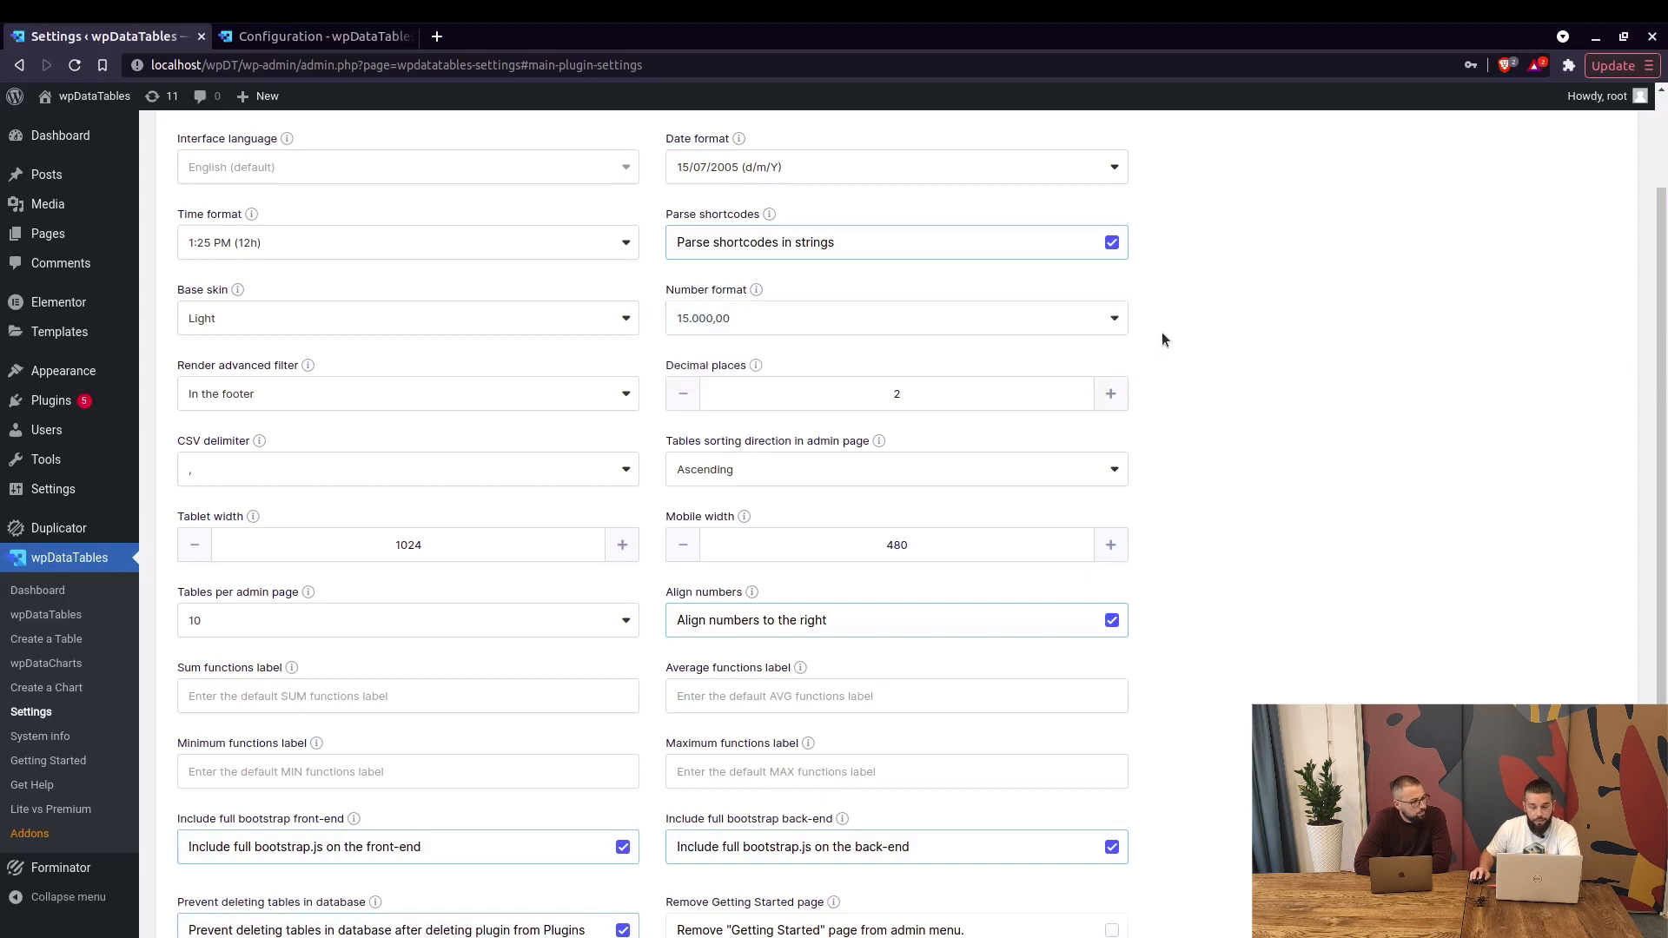
mouse_move(844, 352)
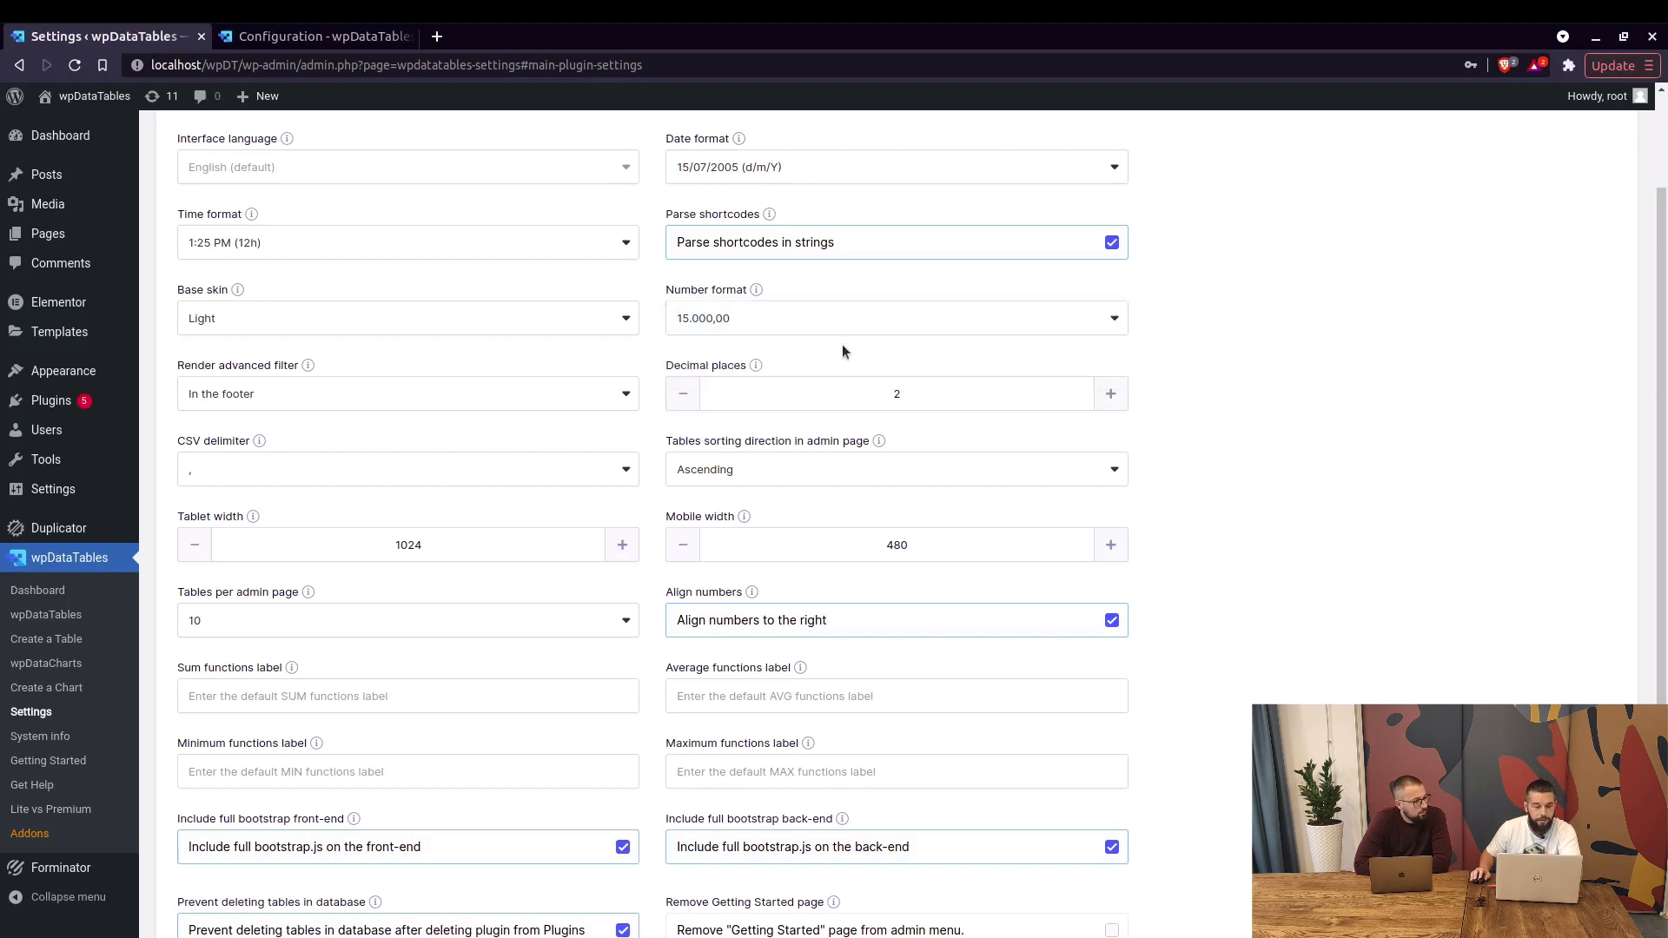
mouse_move(331, 389)
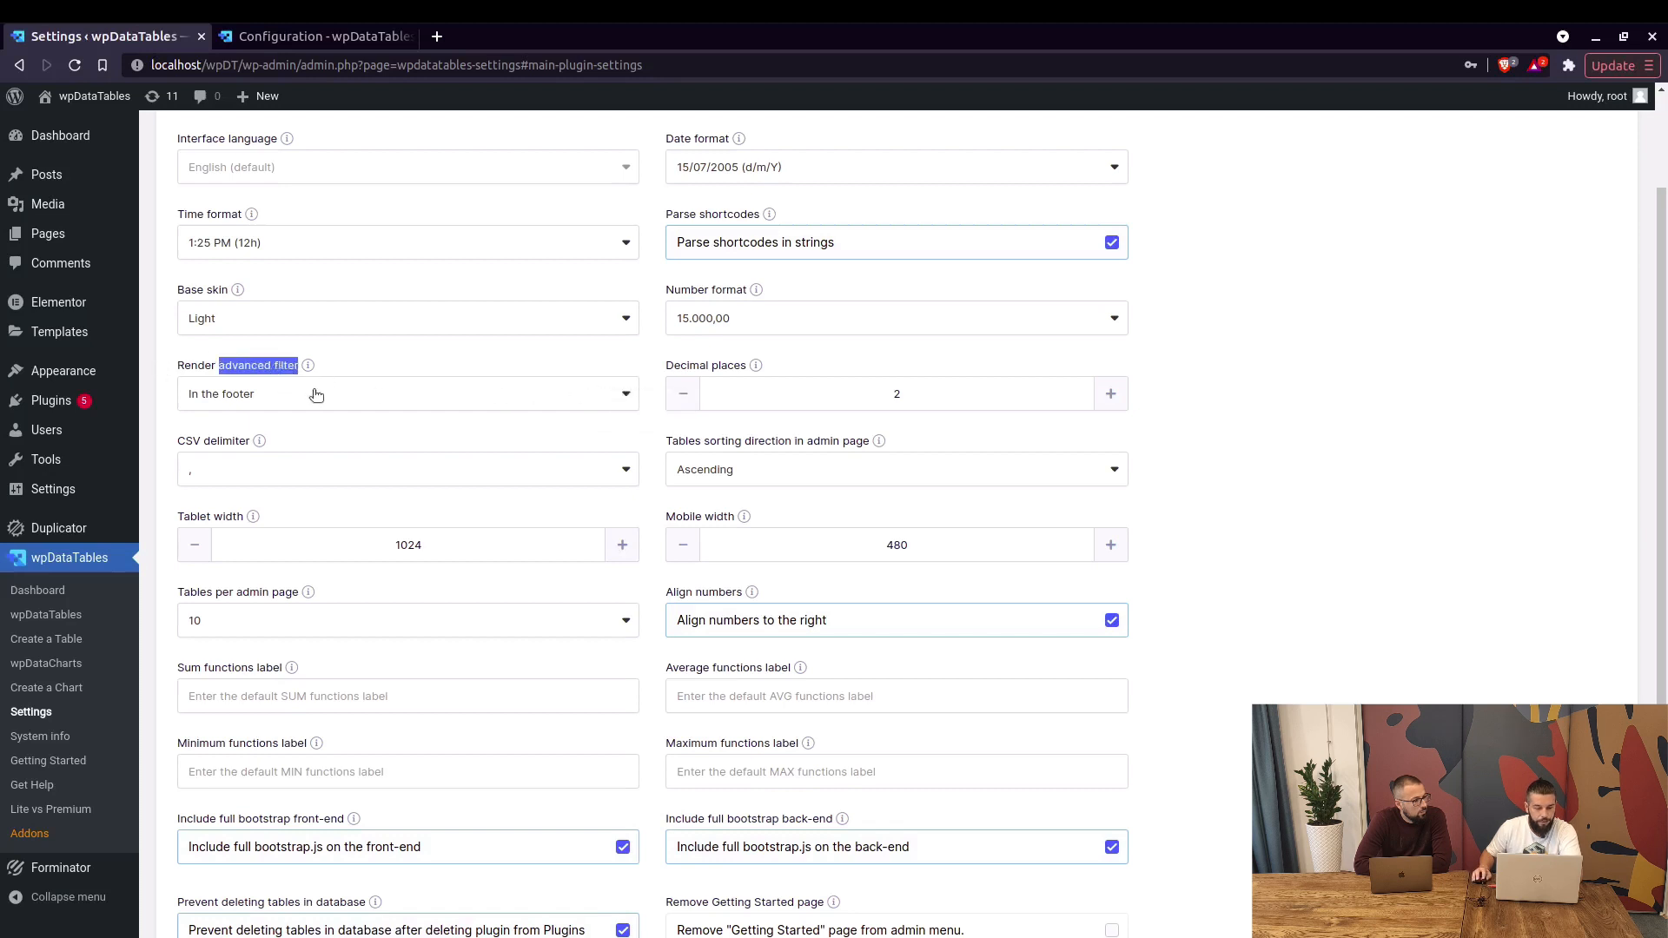
left_click(406, 393)
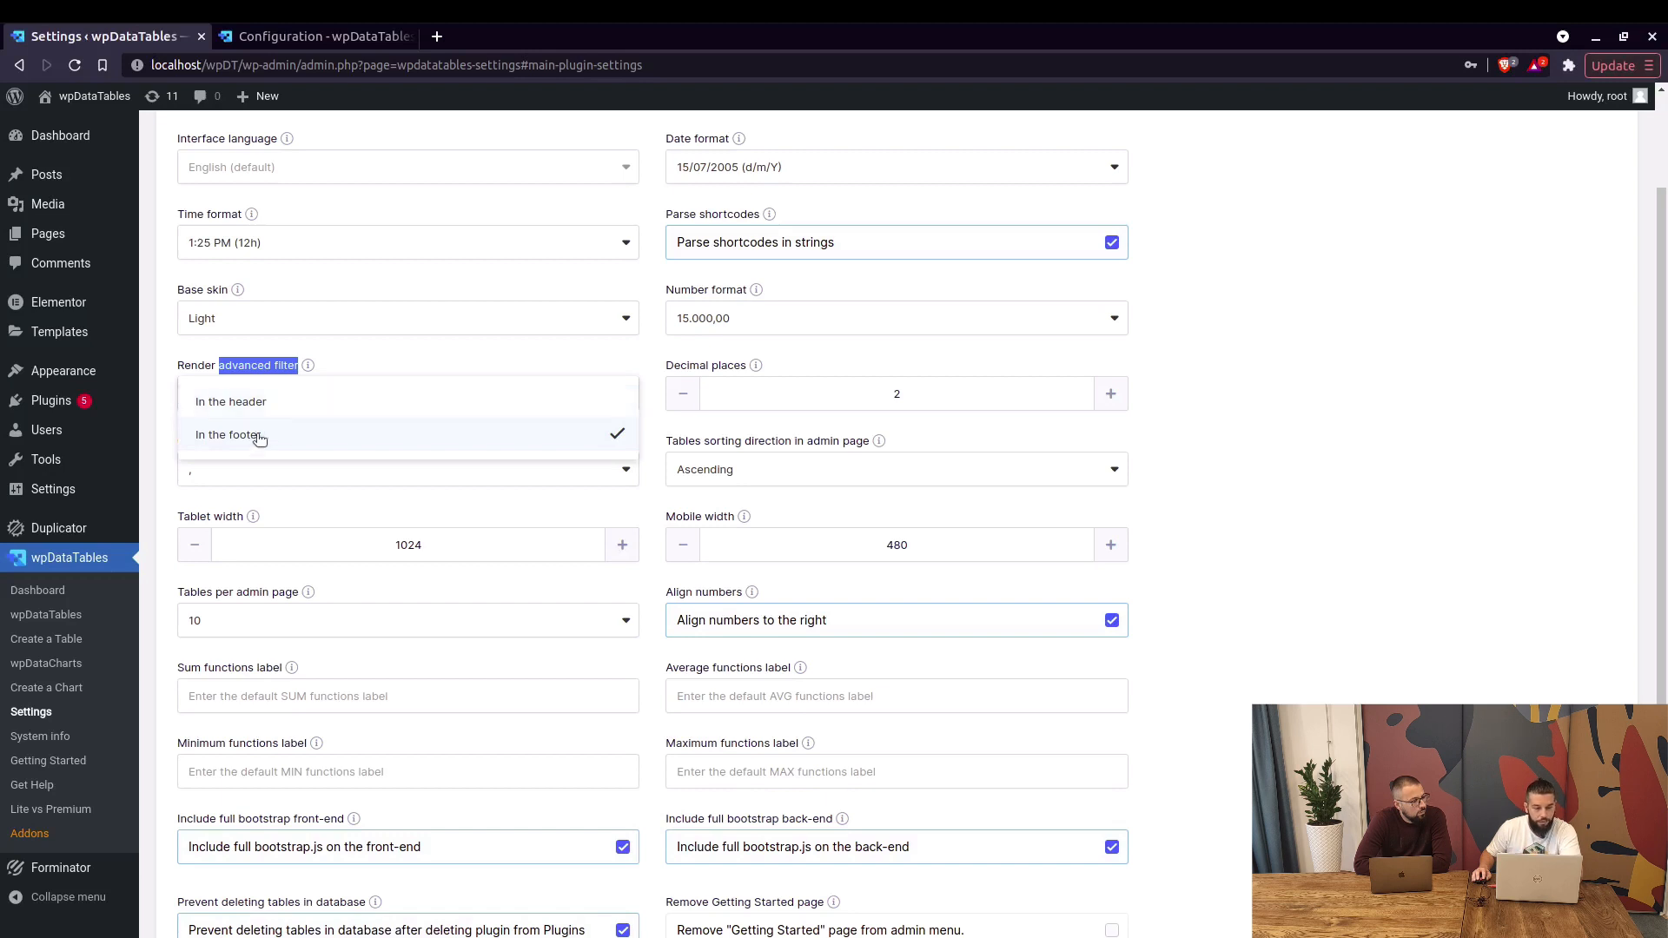
left_click(230, 434)
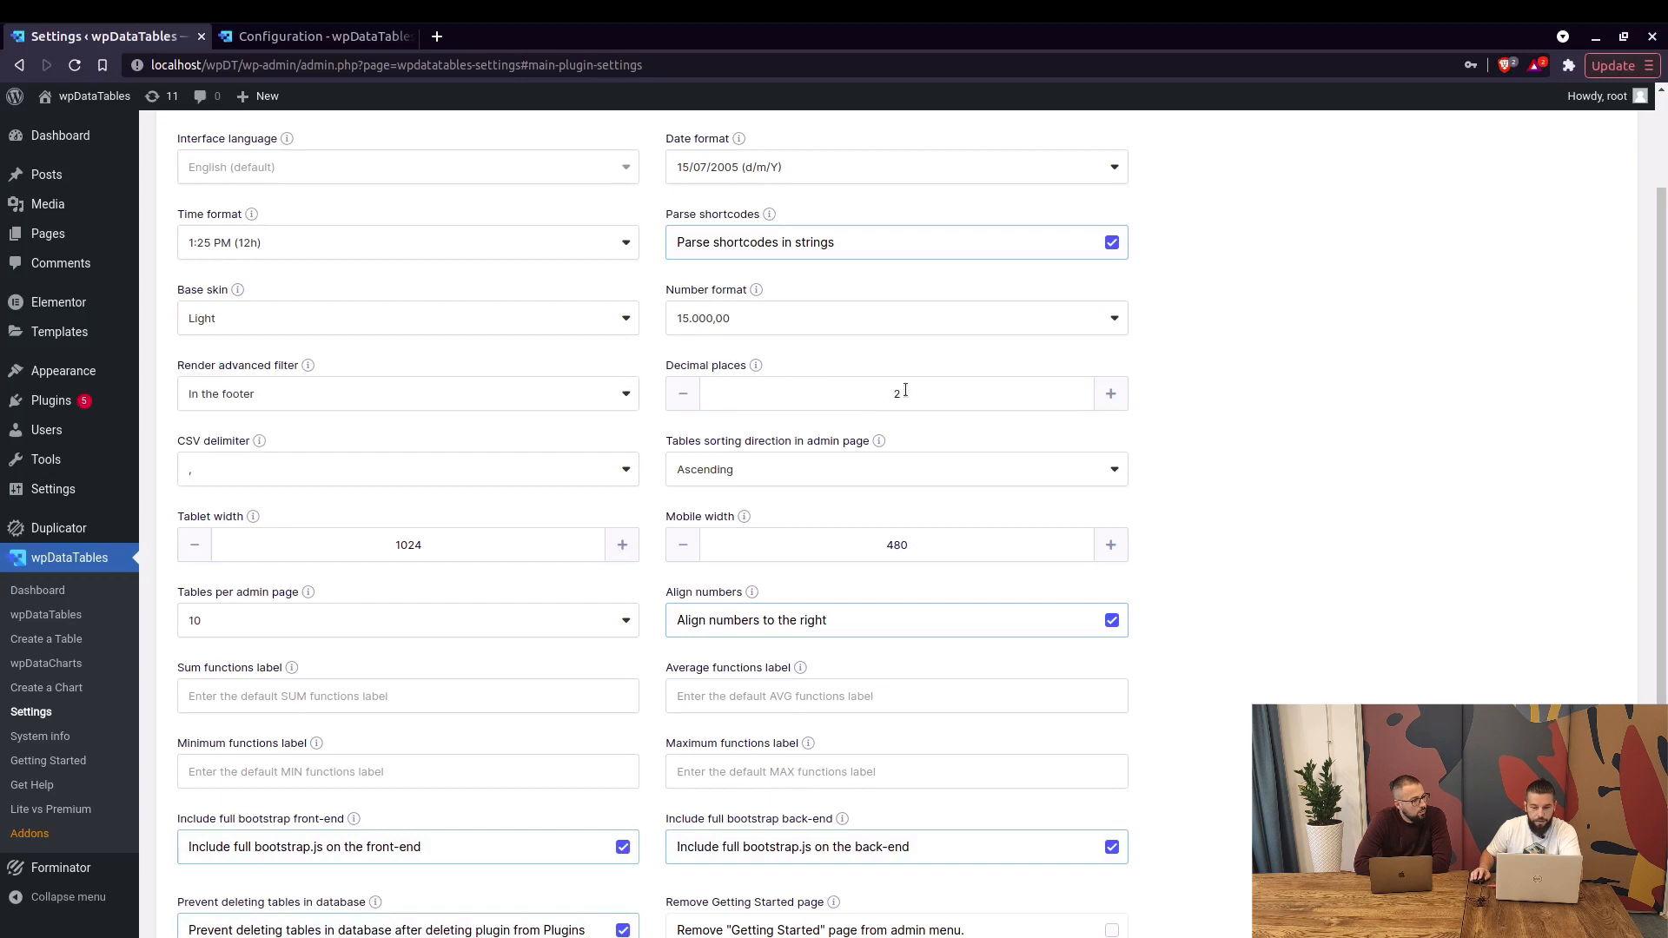
scroll("down", 3)
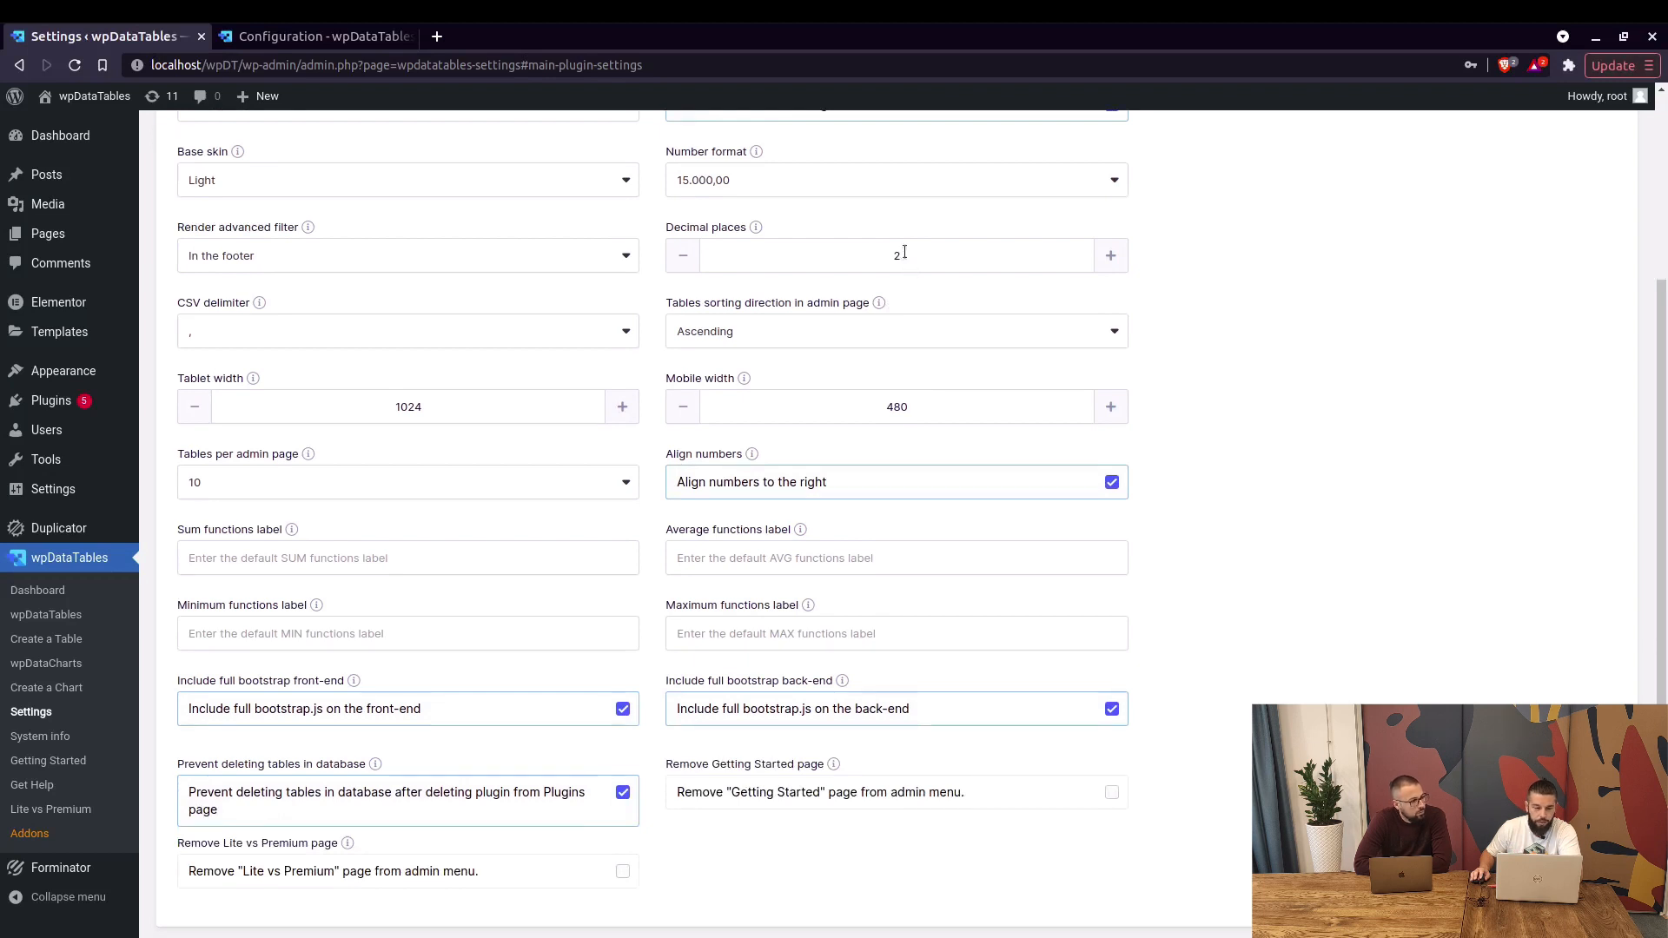
left_click(406, 330)
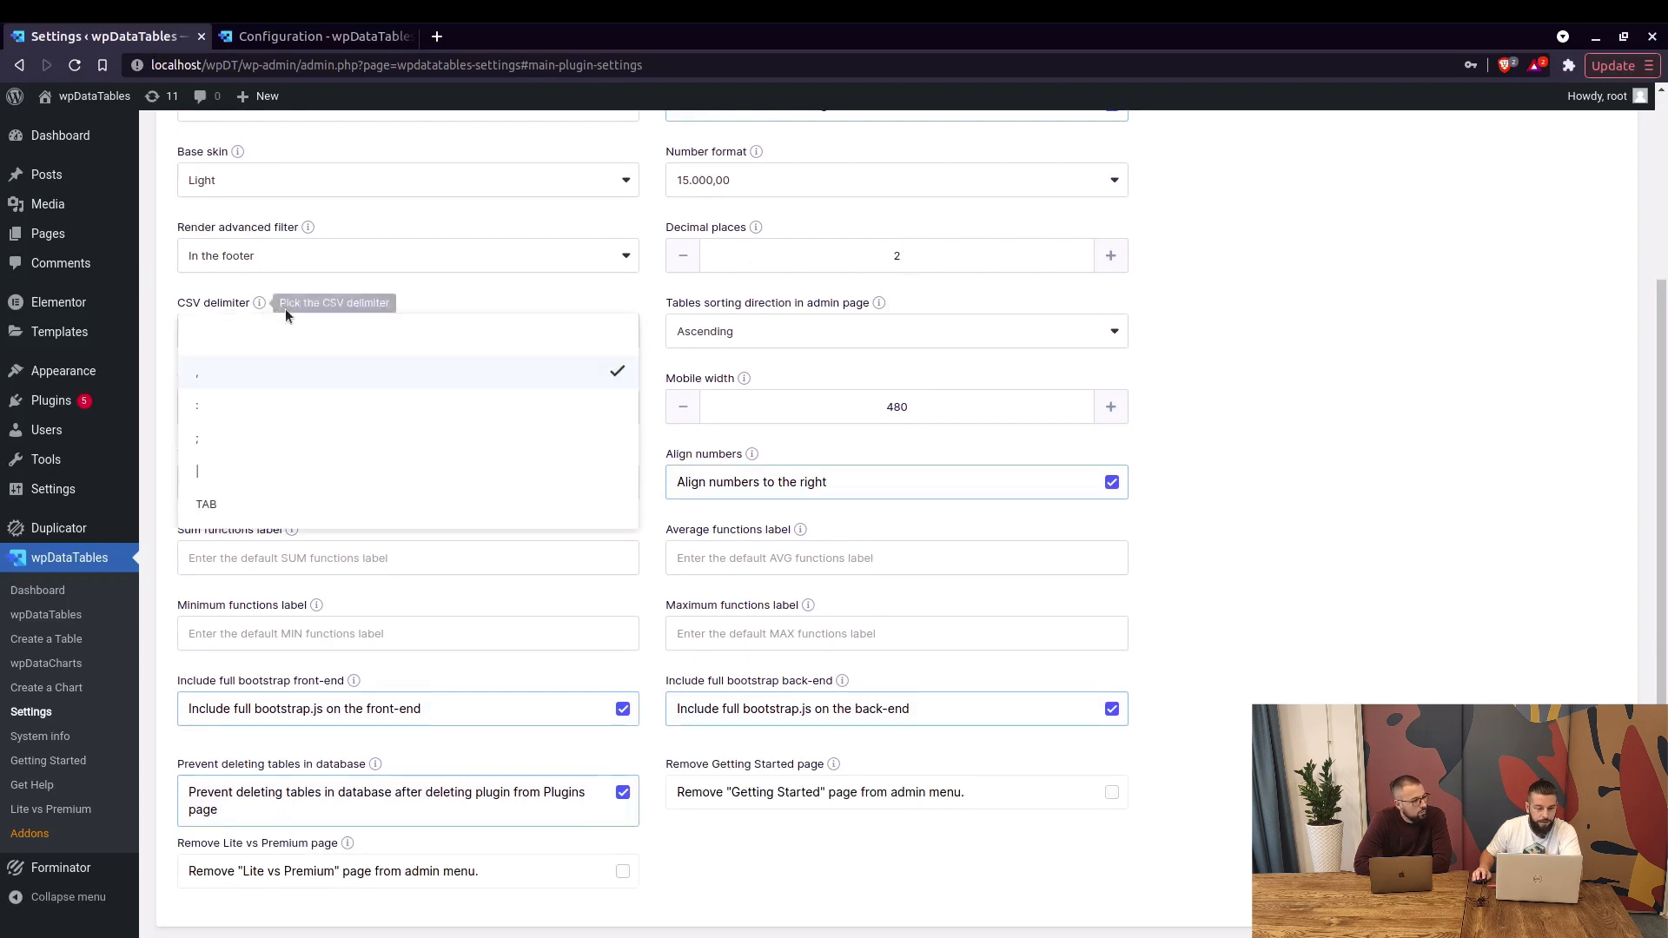
mouse_move(266, 381)
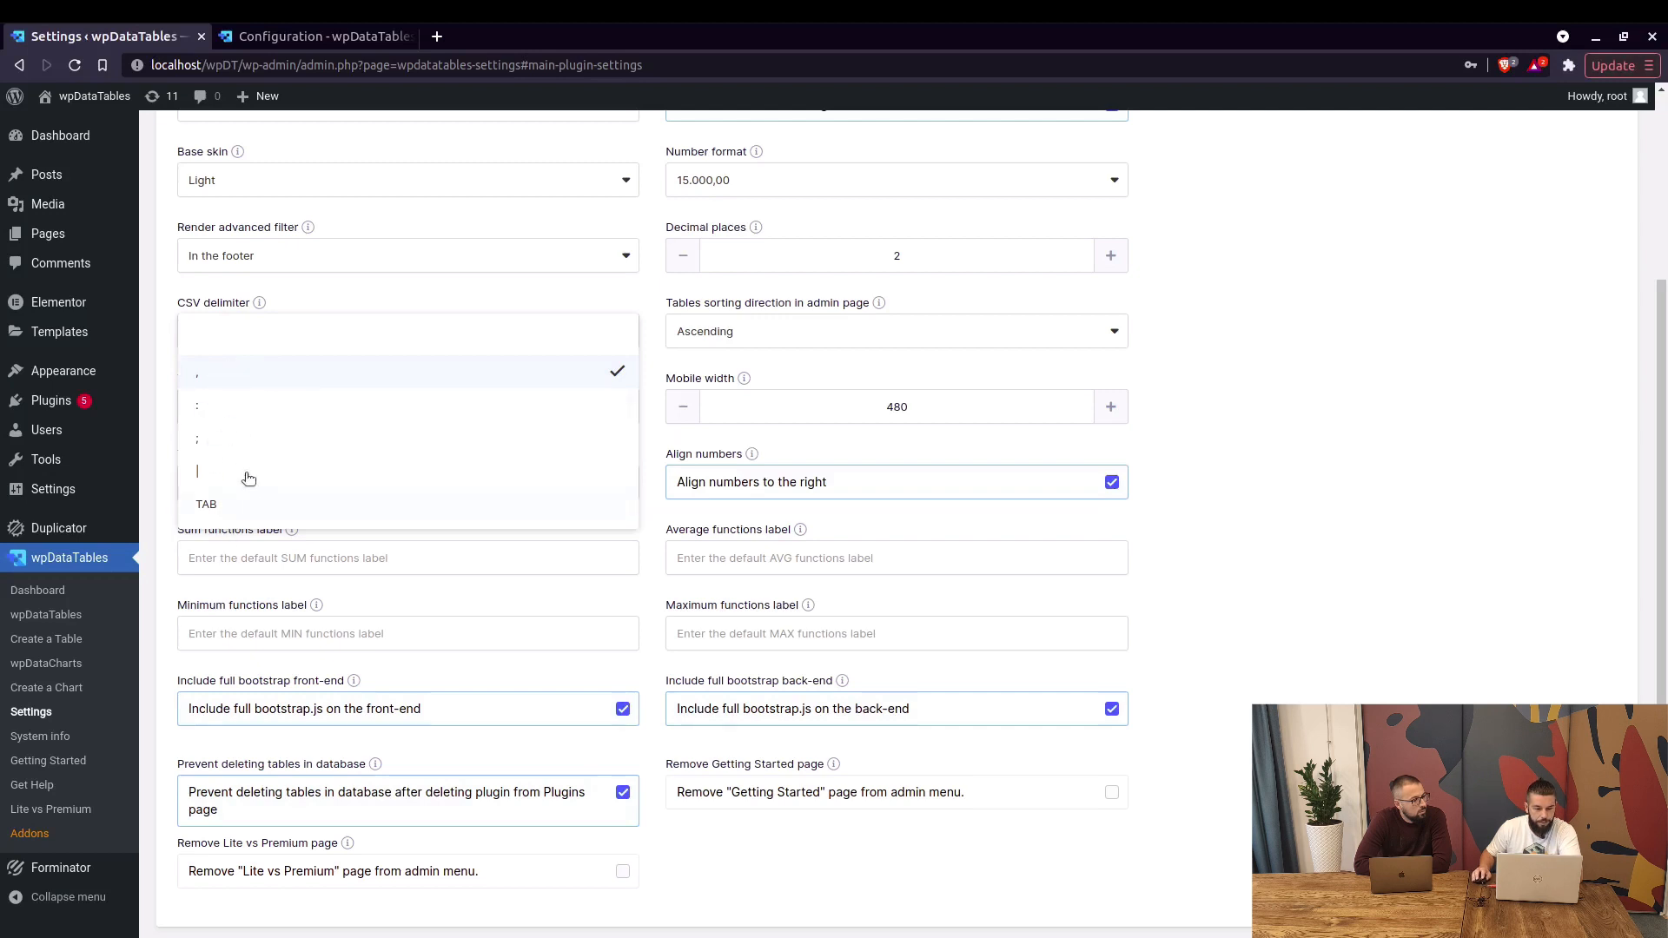
mouse_move(730, 330)
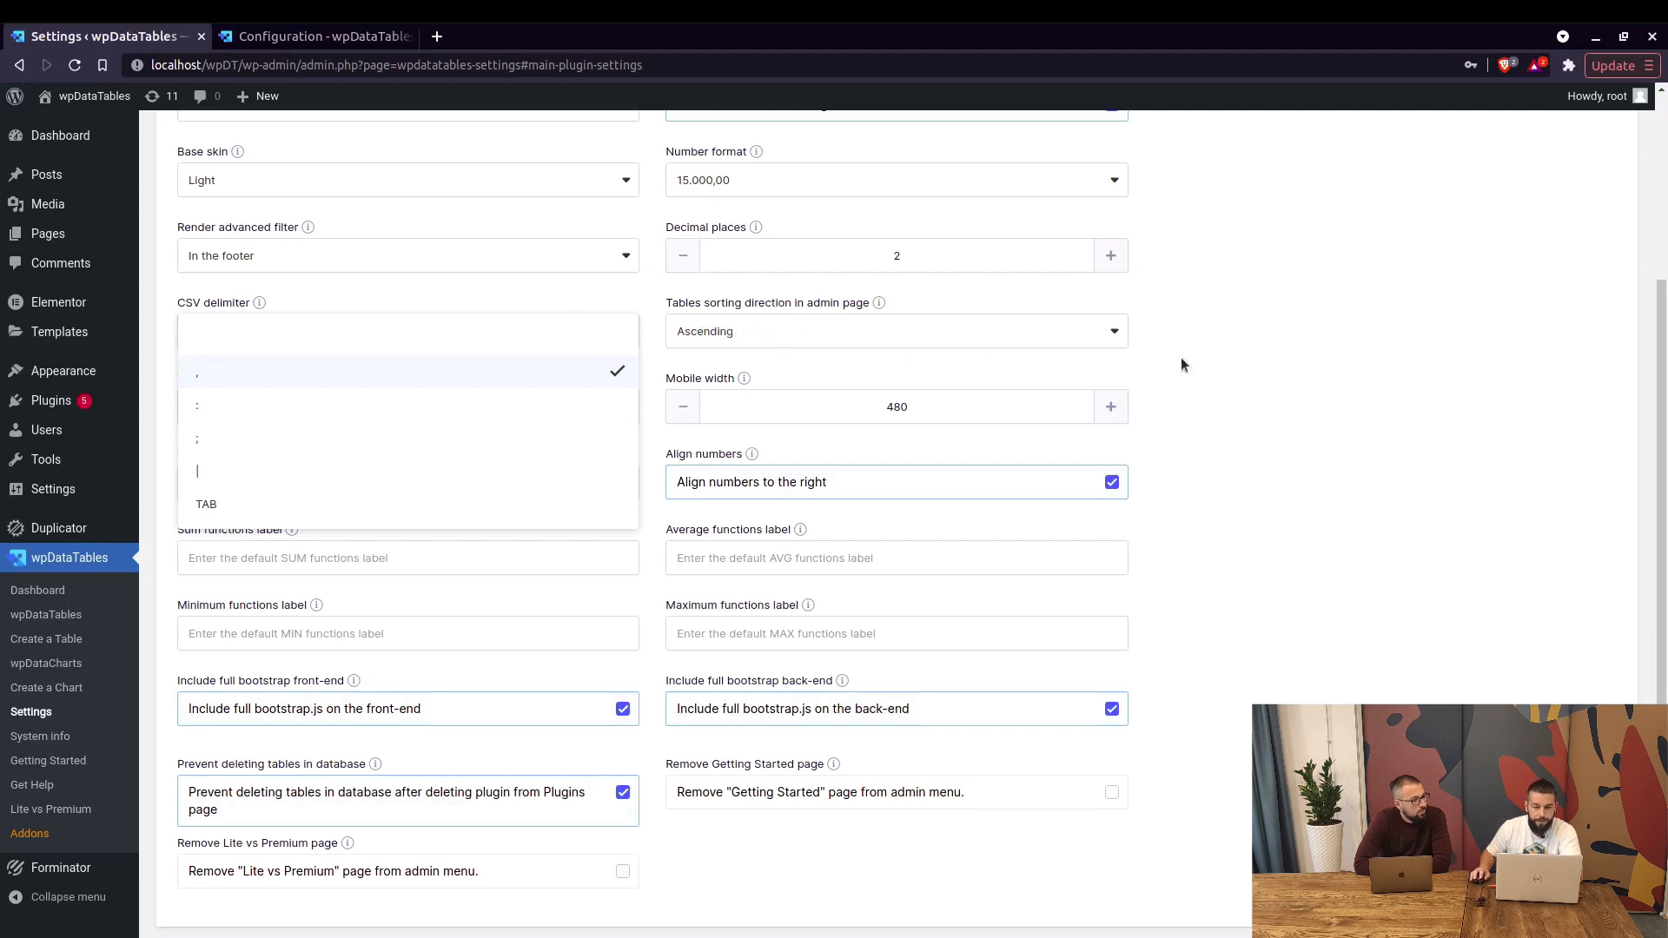
left_click(196, 371)
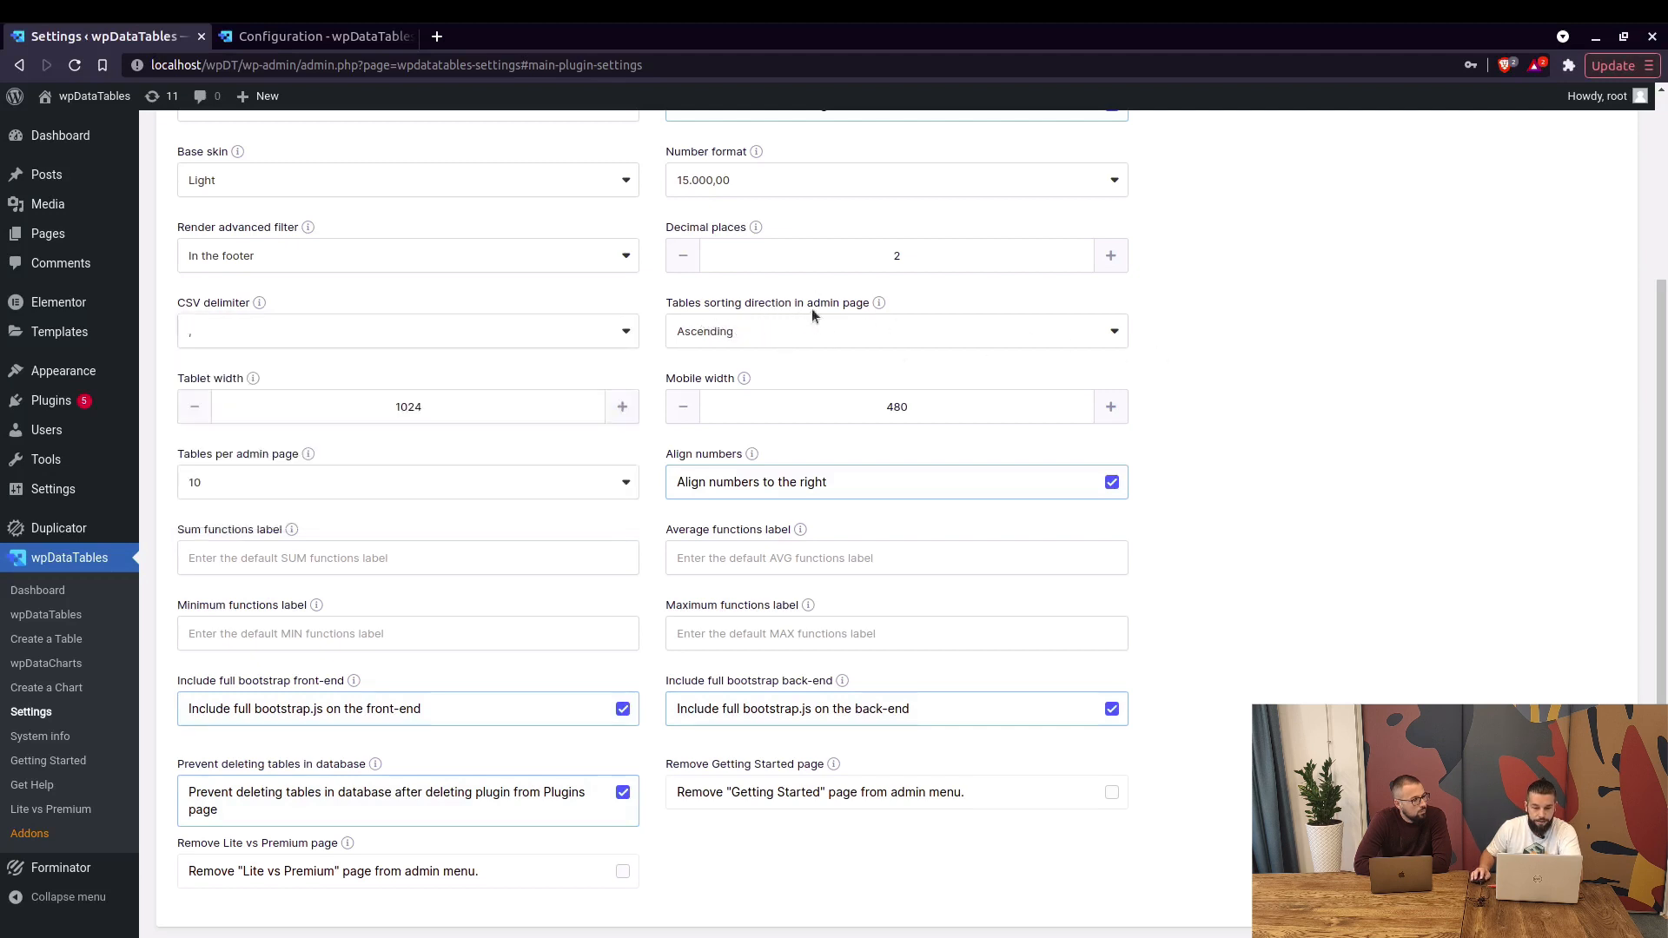
mouse_move(85, 509)
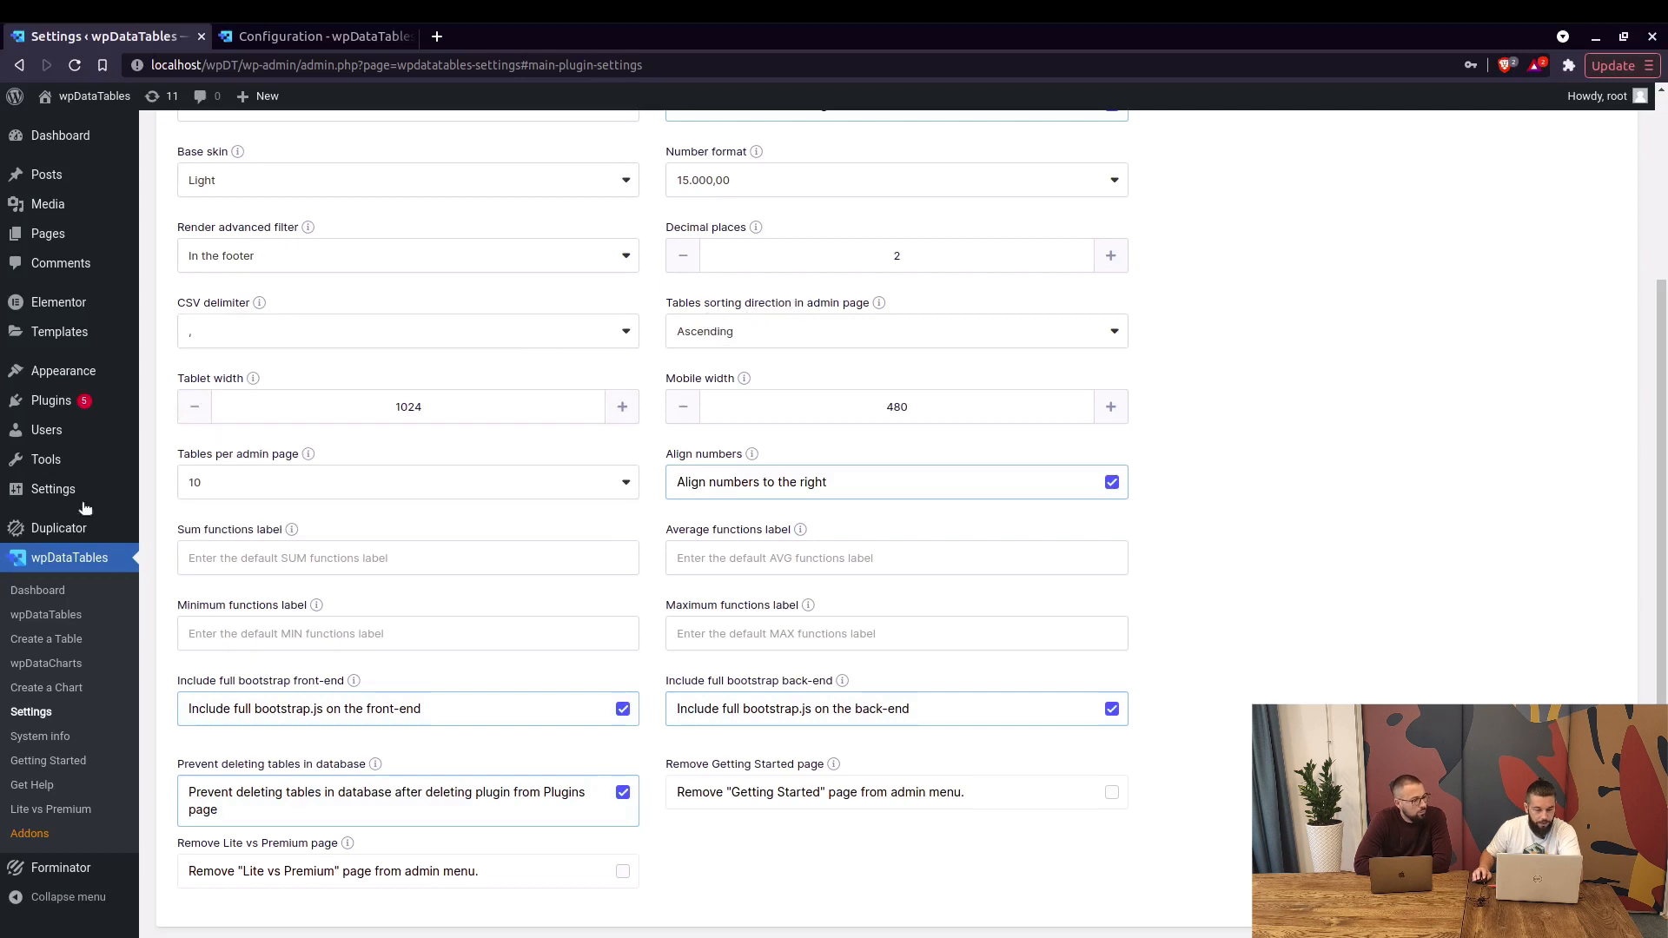
mouse_move(813, 339)
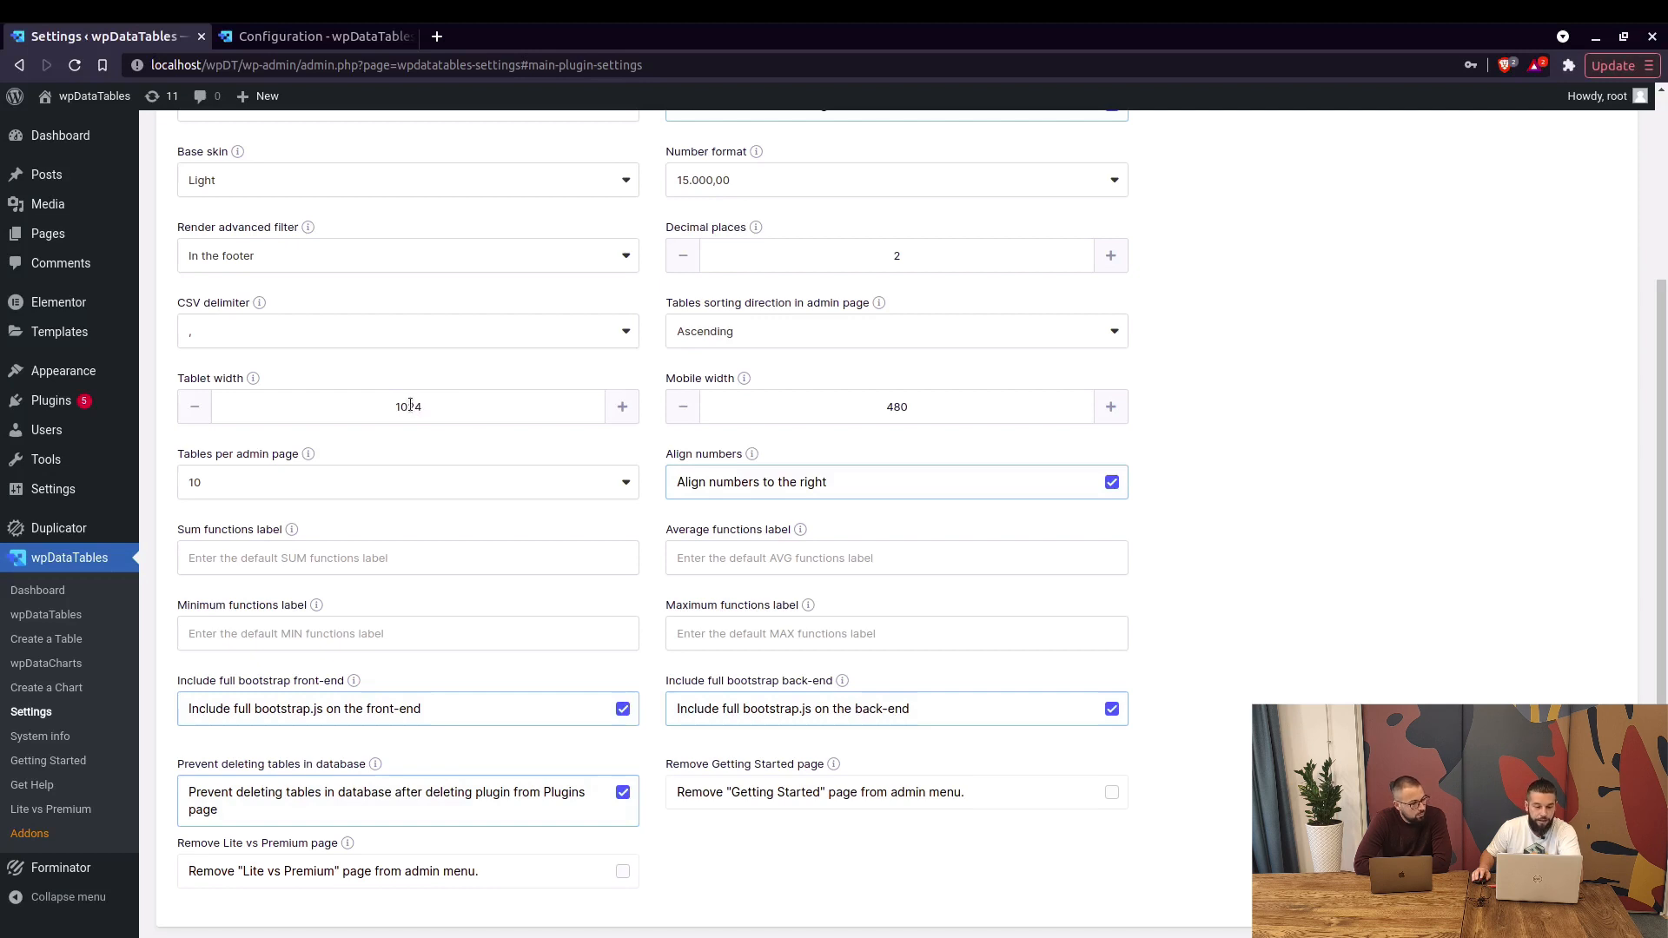
scroll("down", 3)
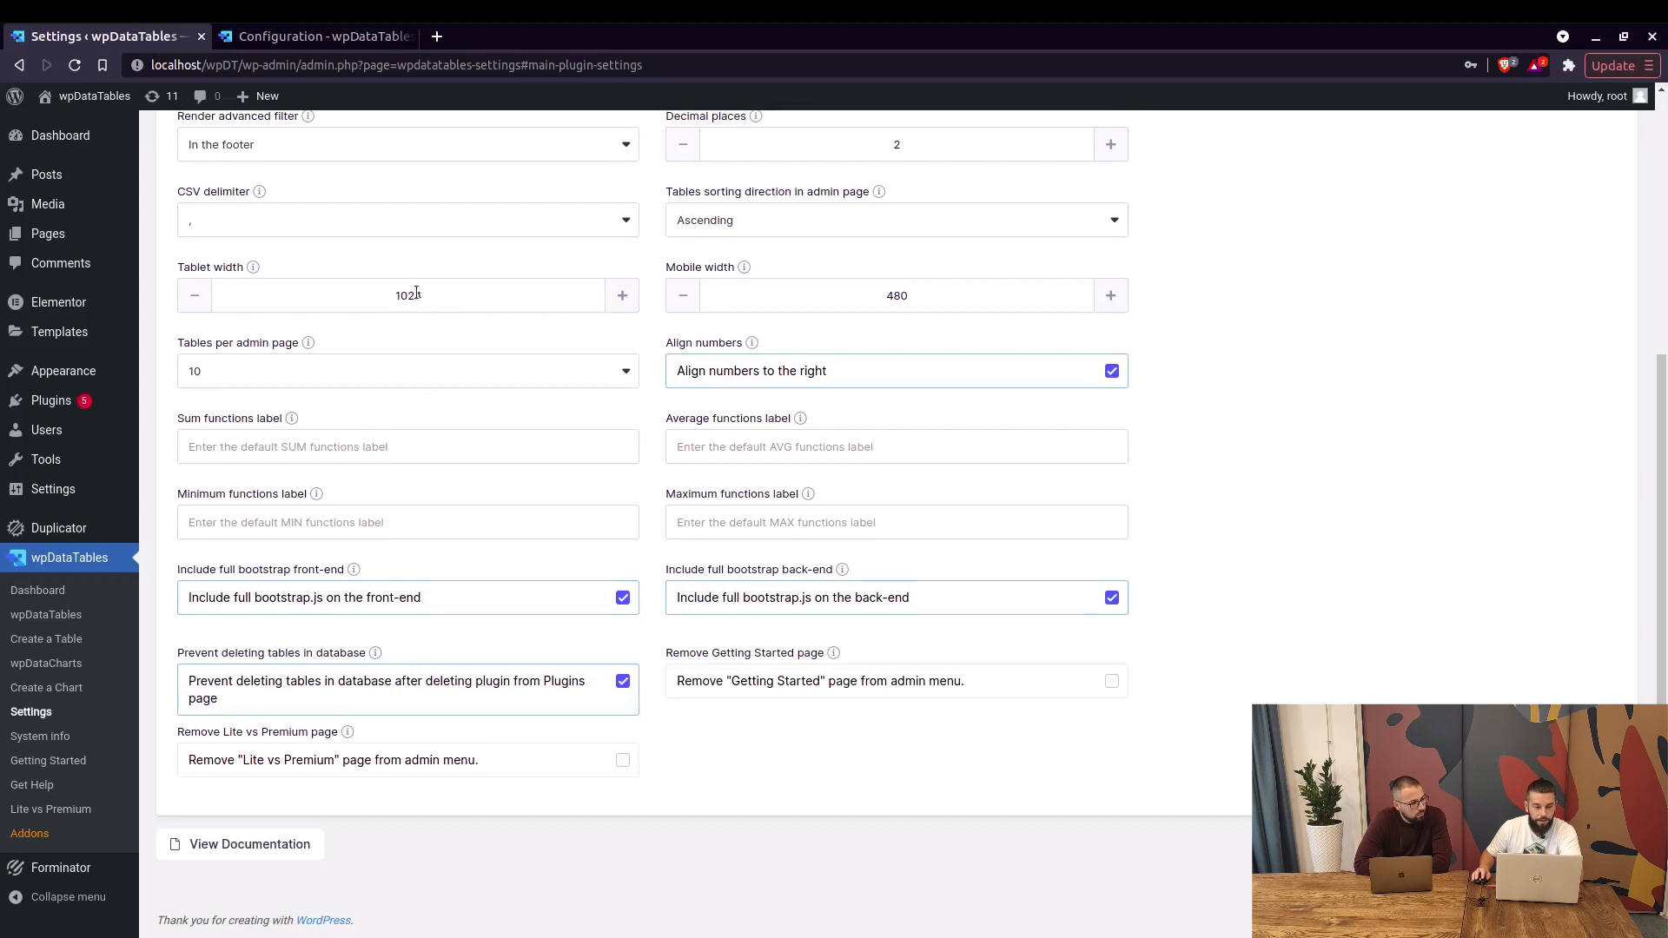
mouse_move(252, 268)
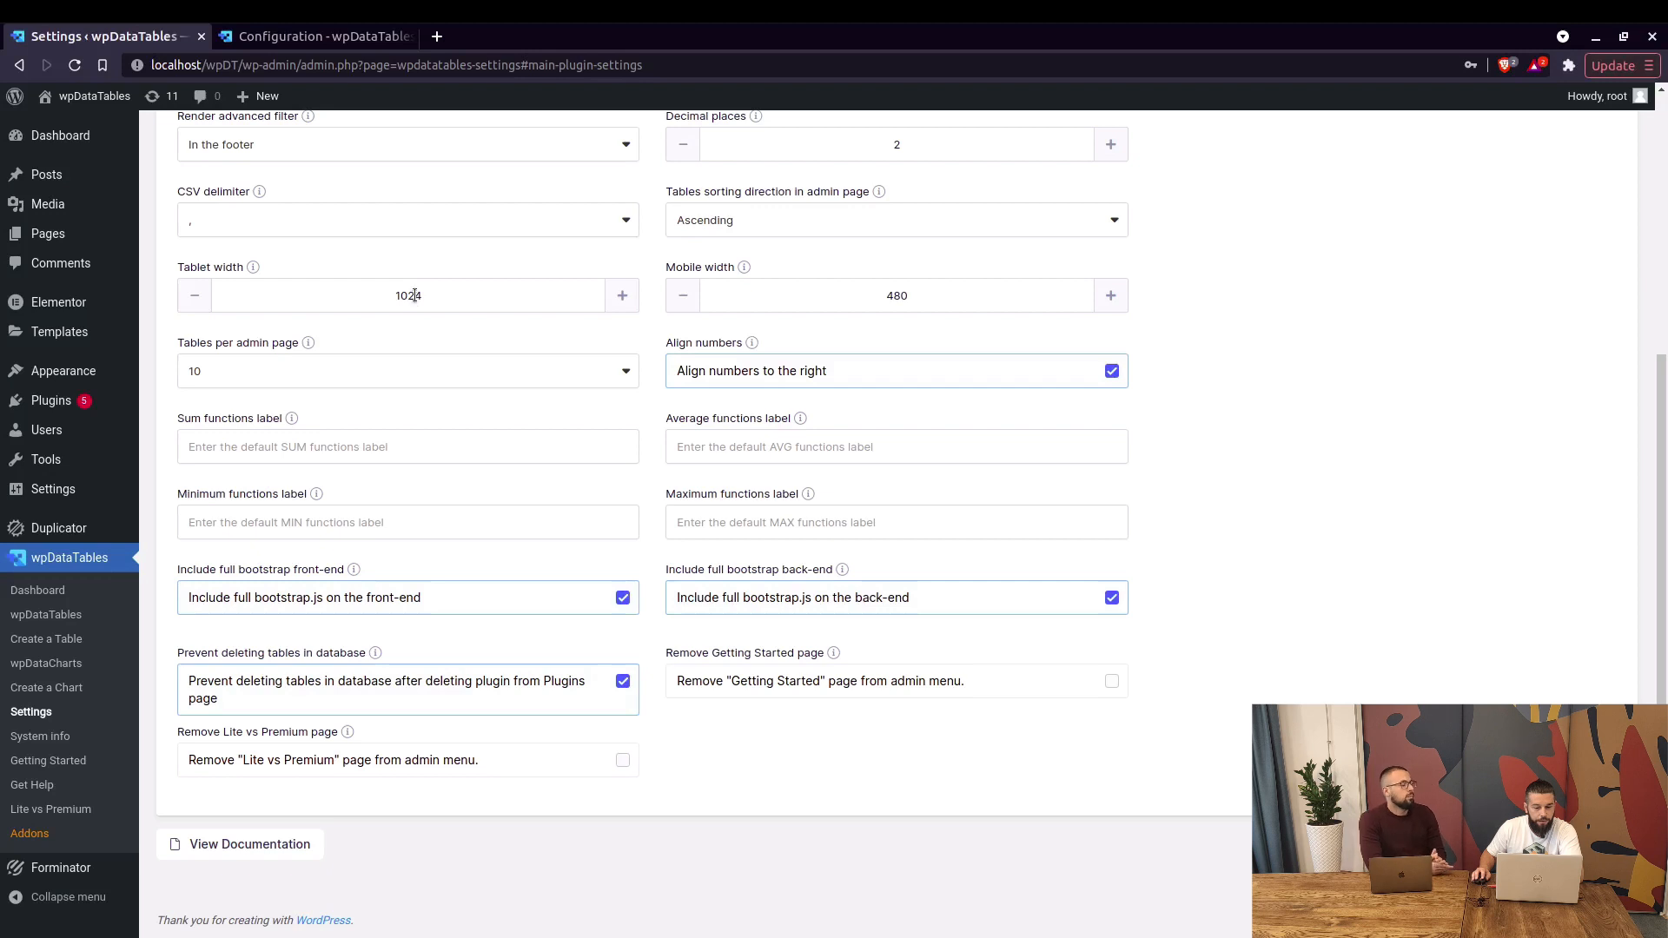
double_click(408, 296)
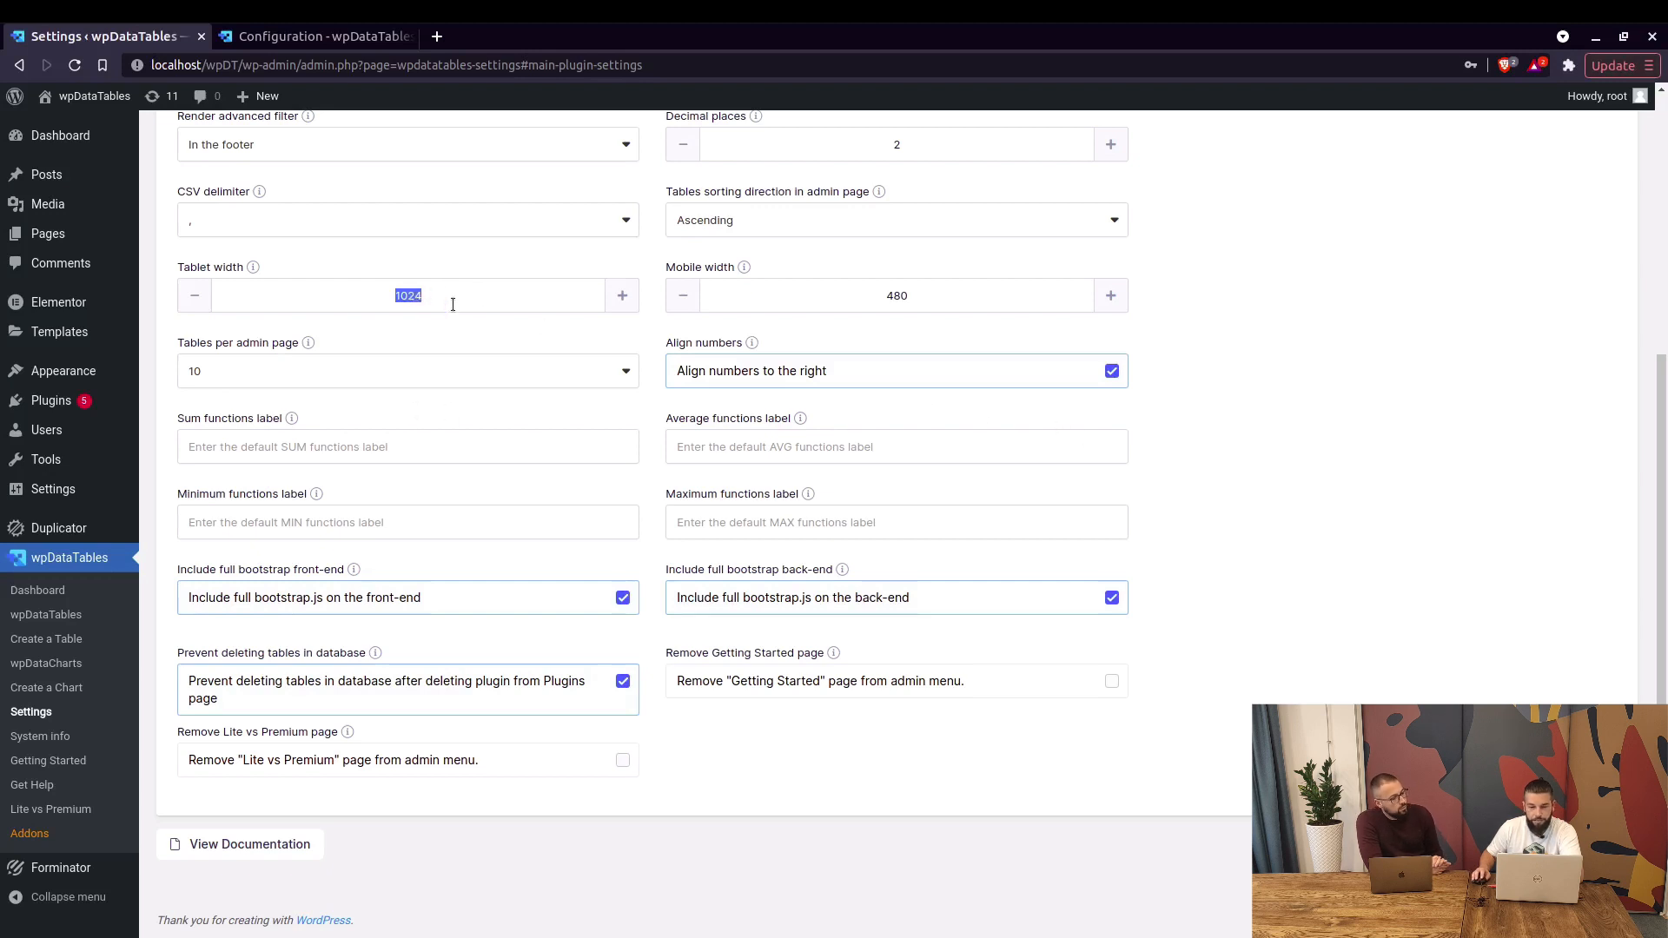
mouse_move(522, 298)
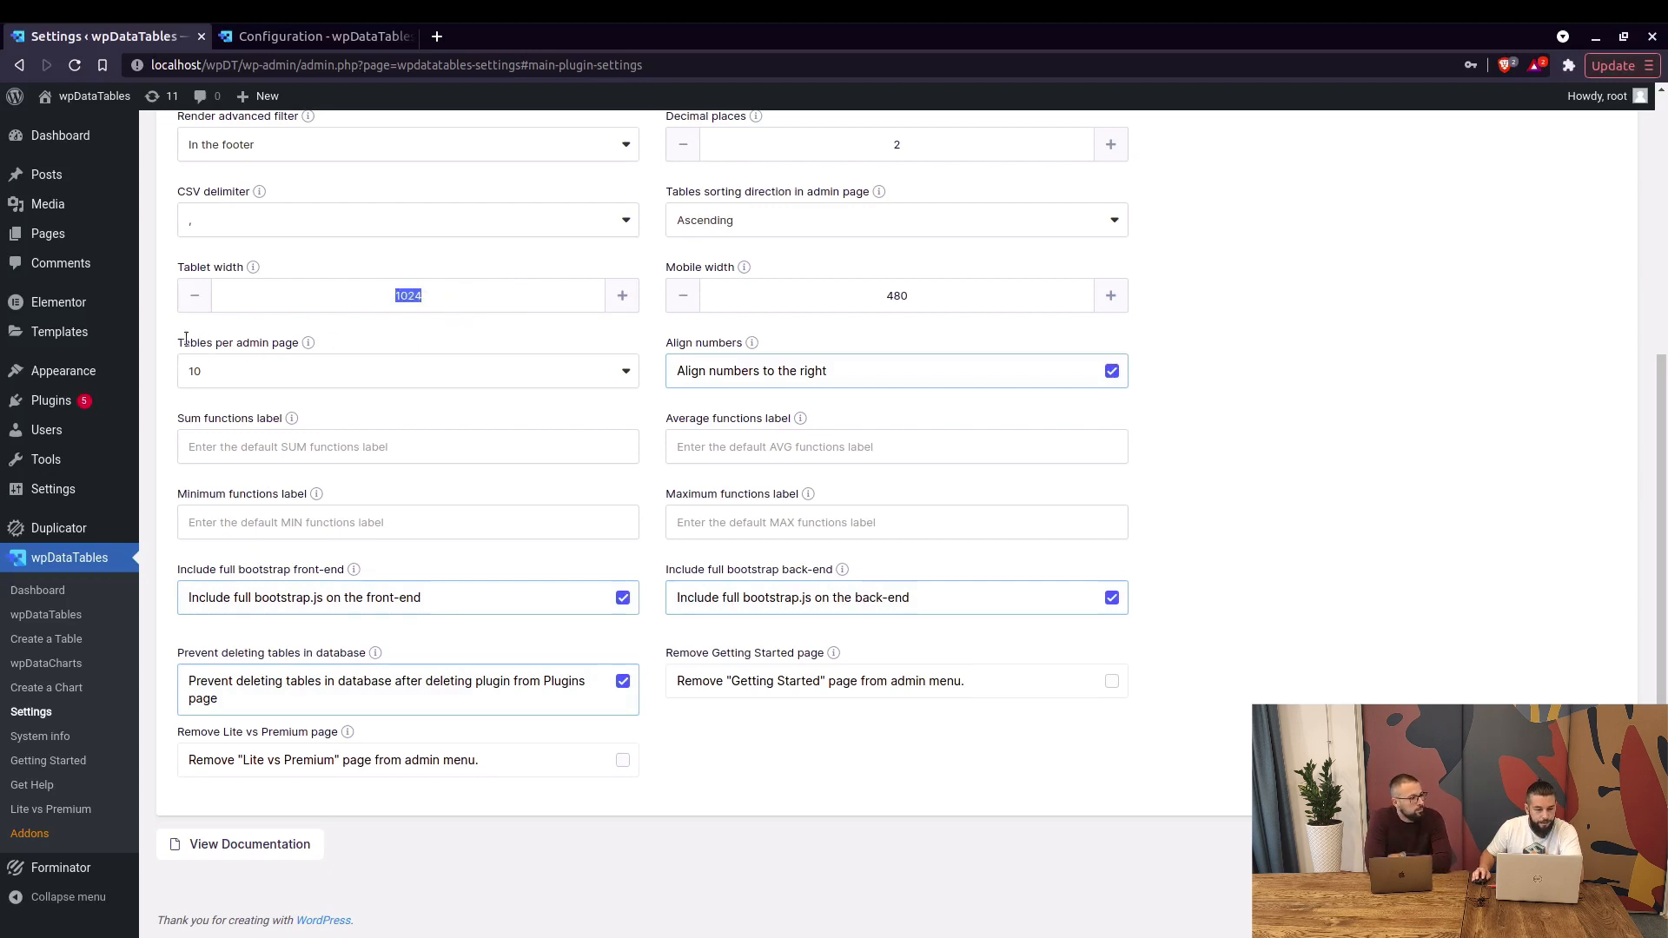
mouse_move(237, 365)
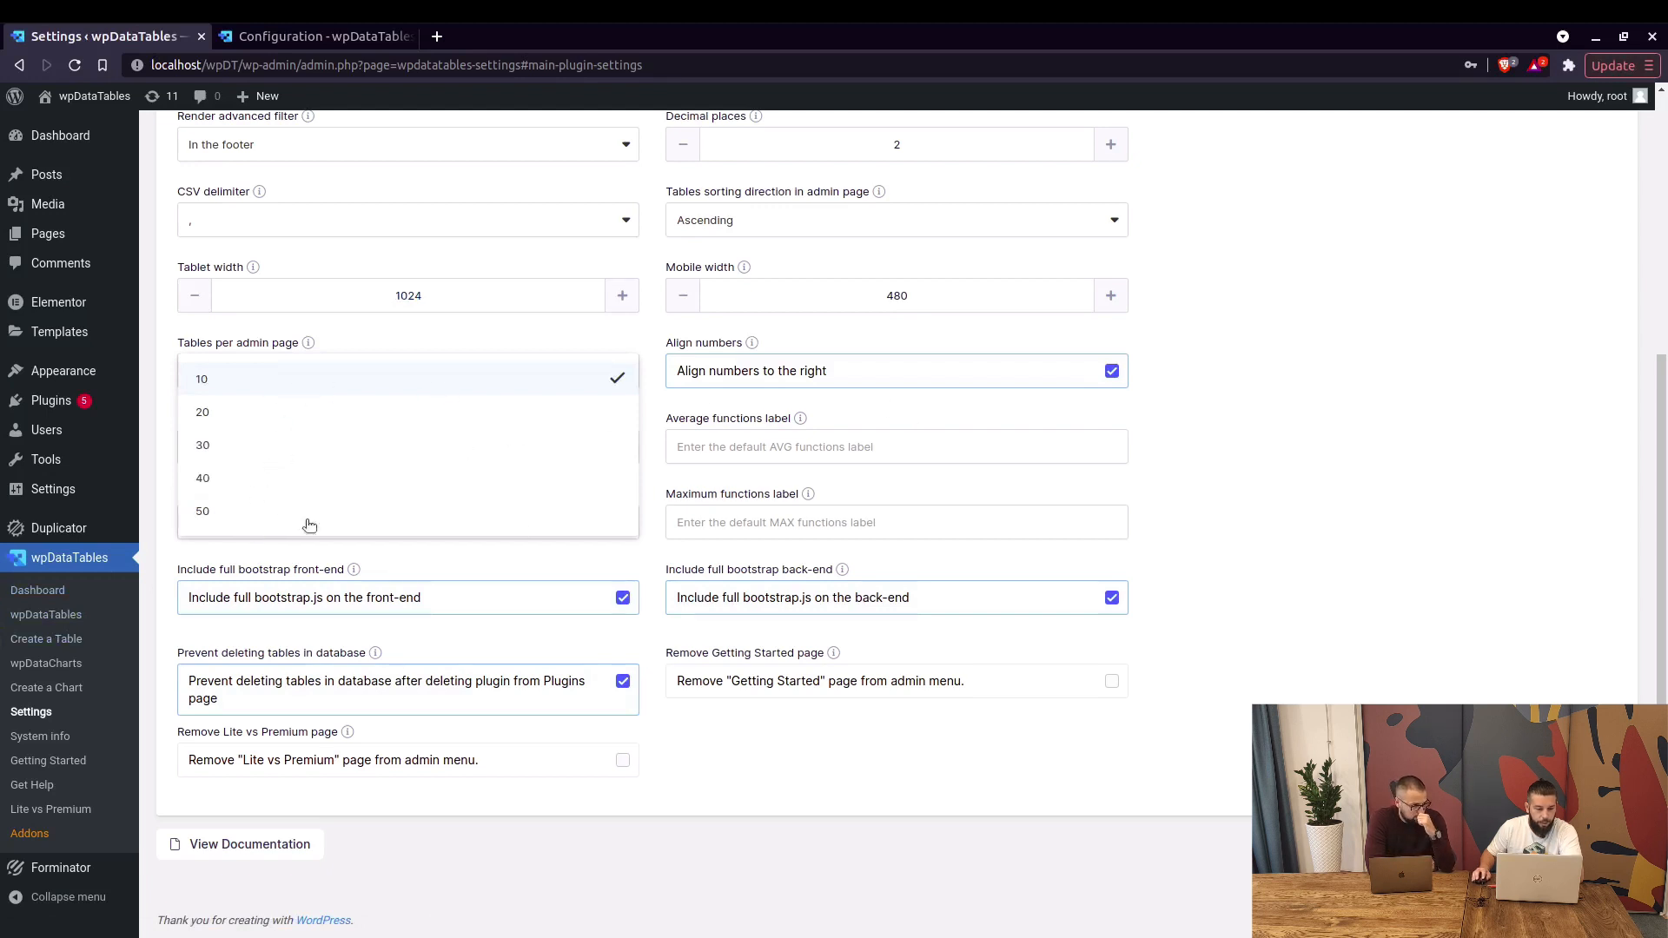
mouse_move(423, 393)
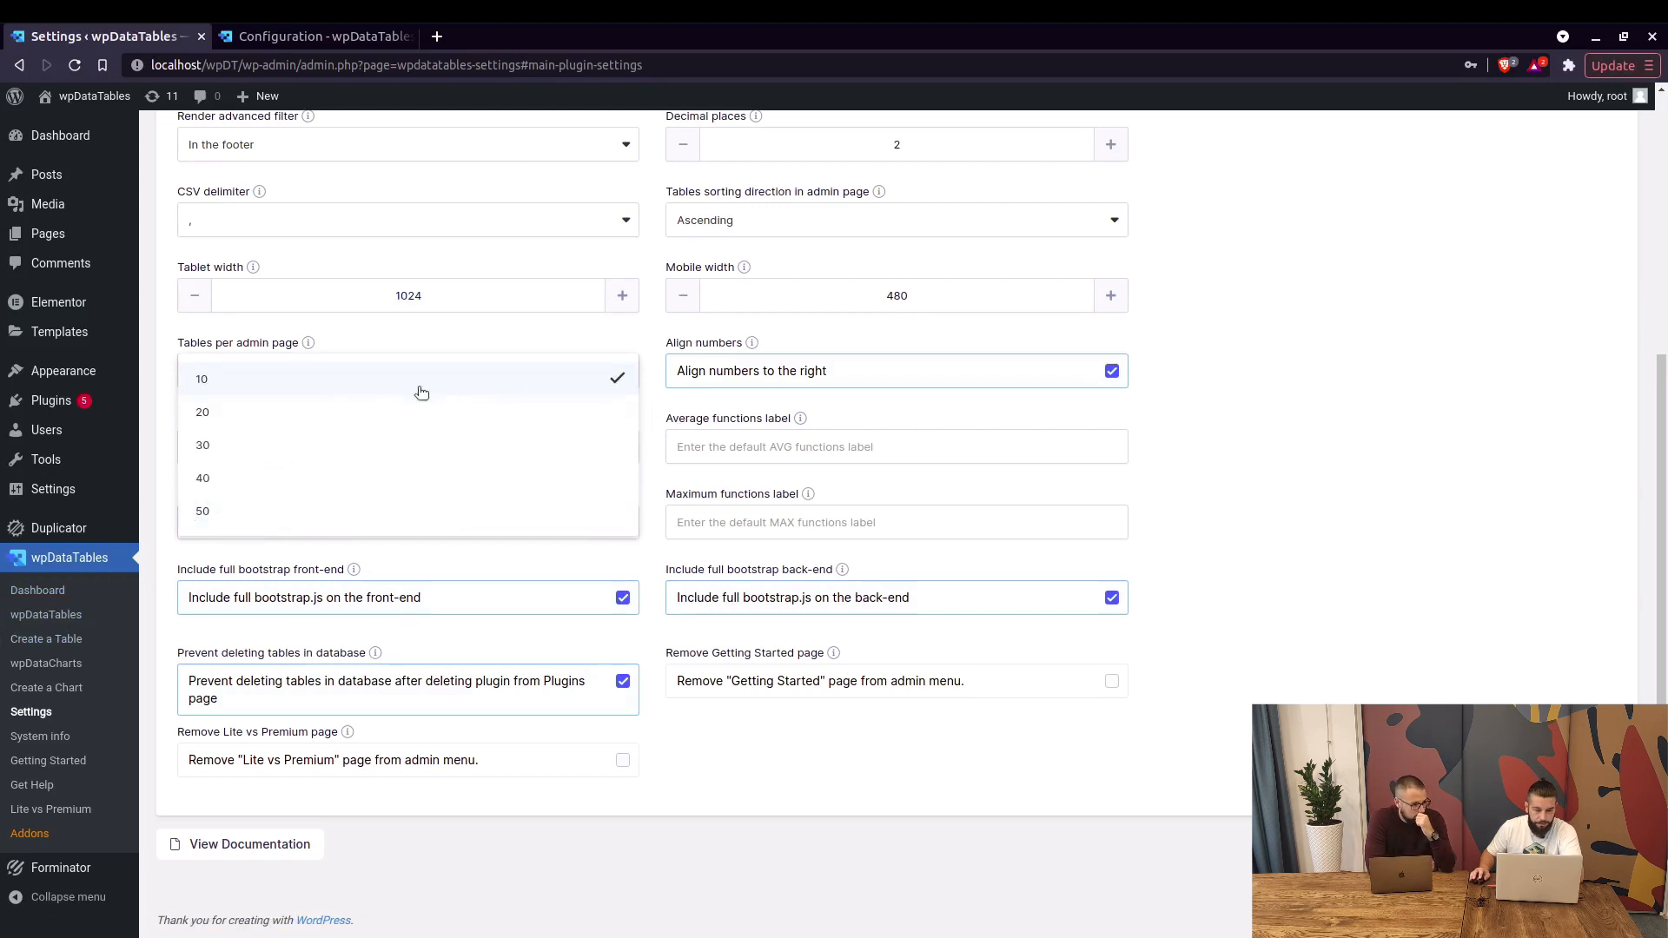
left_click(202, 379)
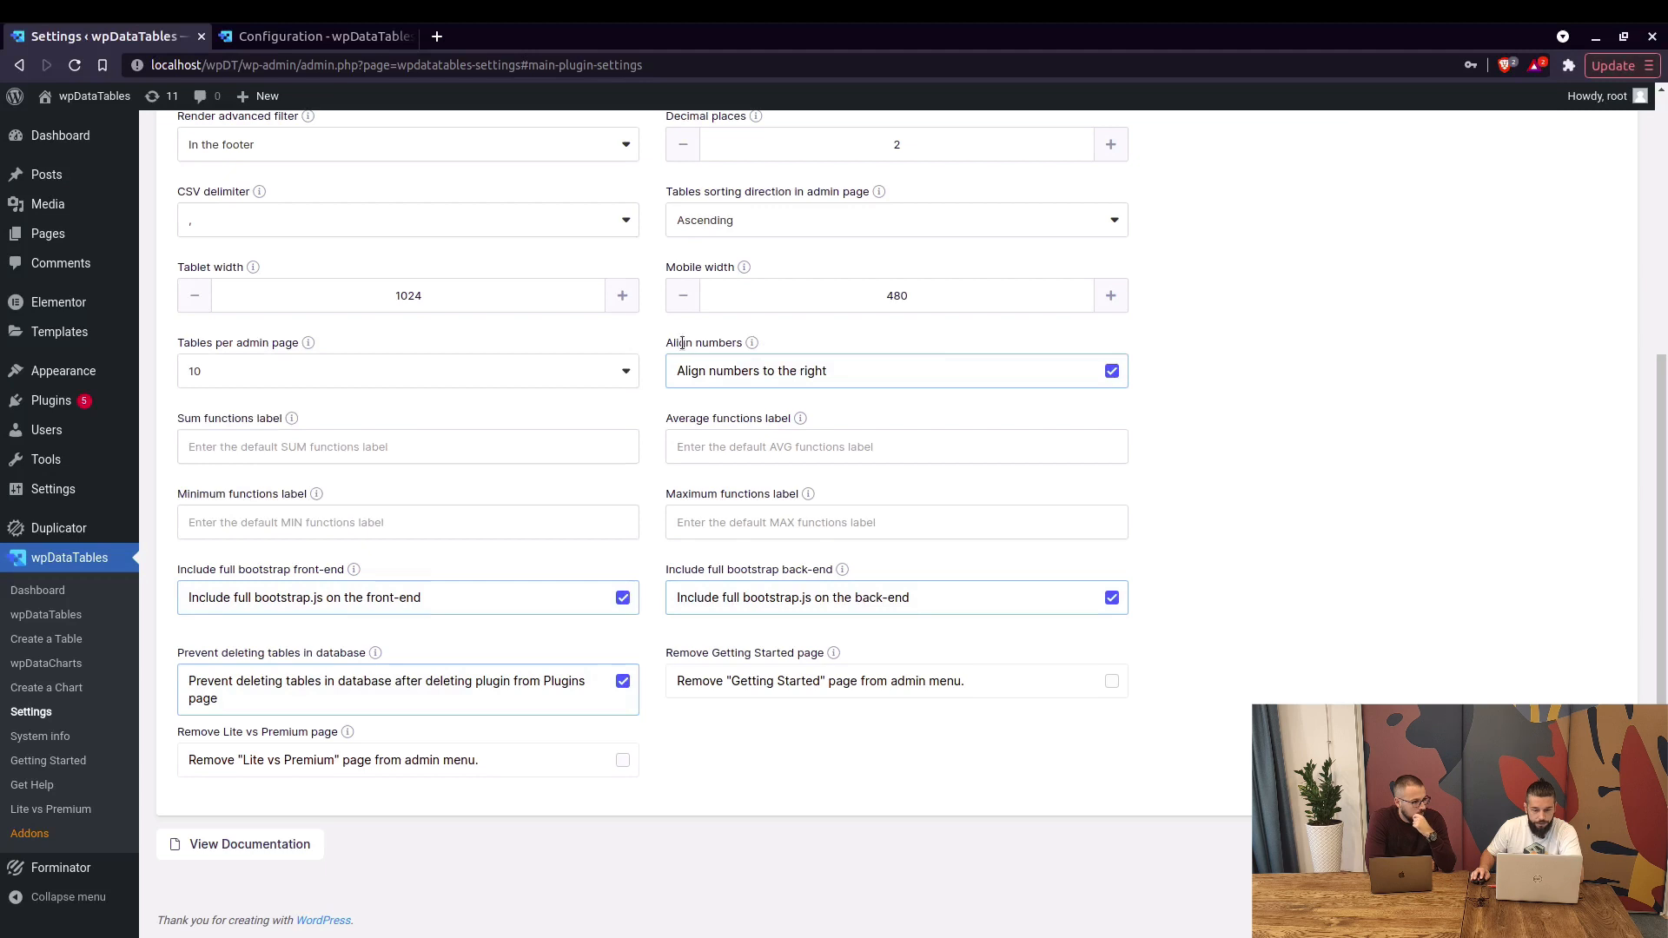
mouse_move(1074, 397)
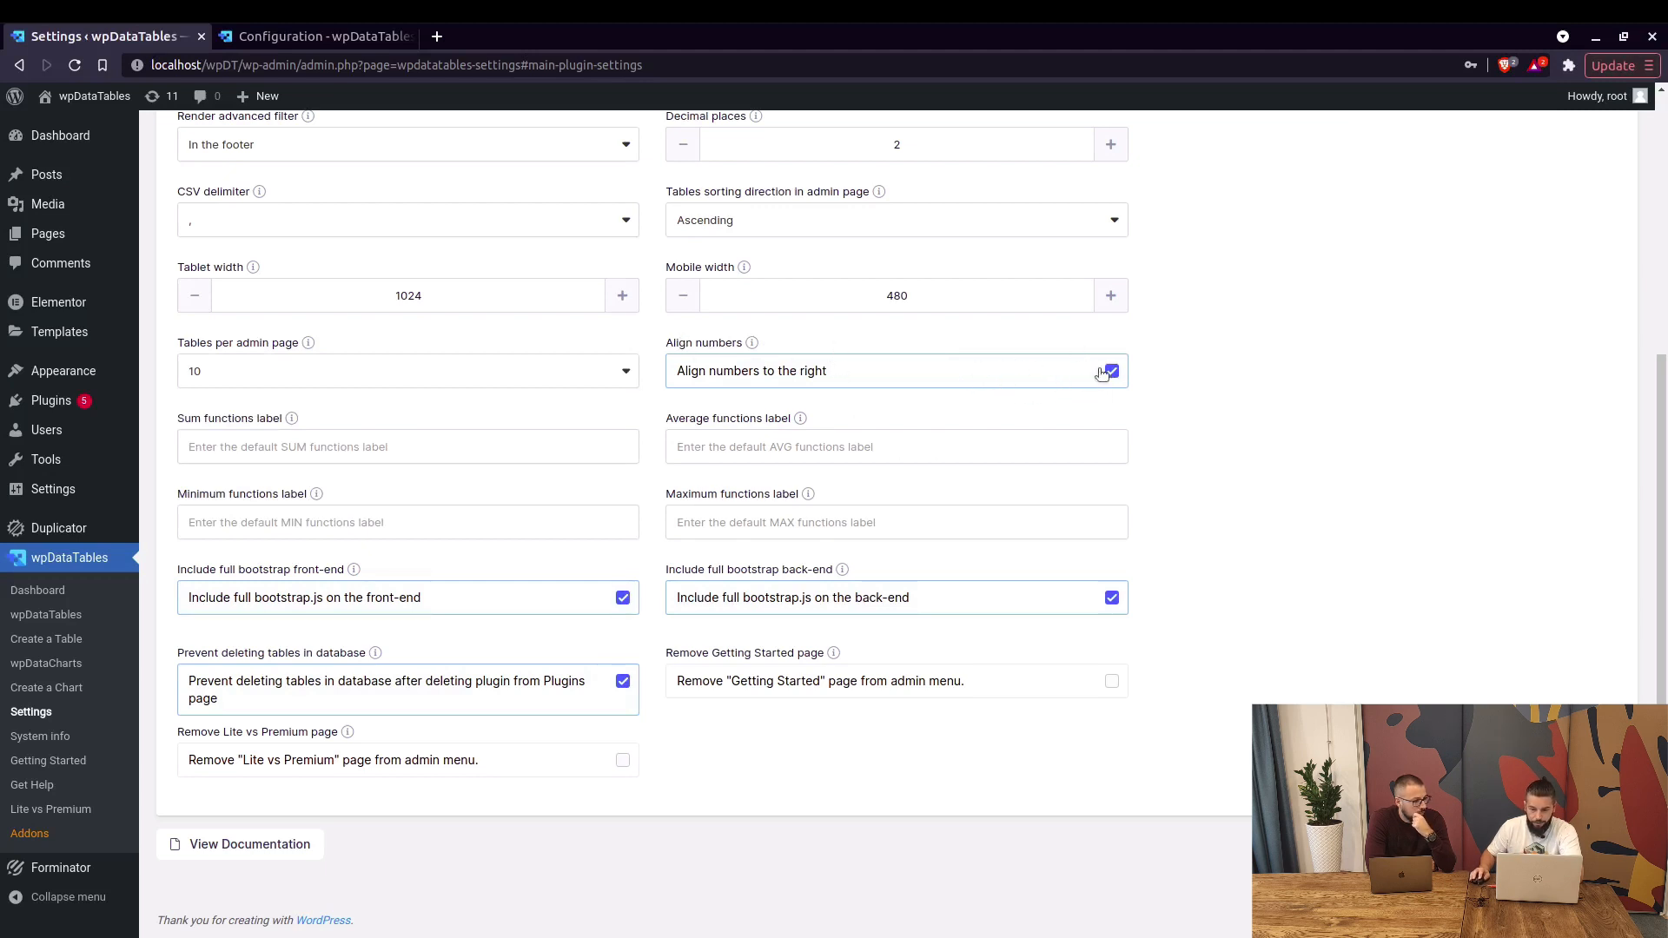
Toggle Align numbers and enter BIGGEST as the Maximum functions label
left_click(1110, 370)
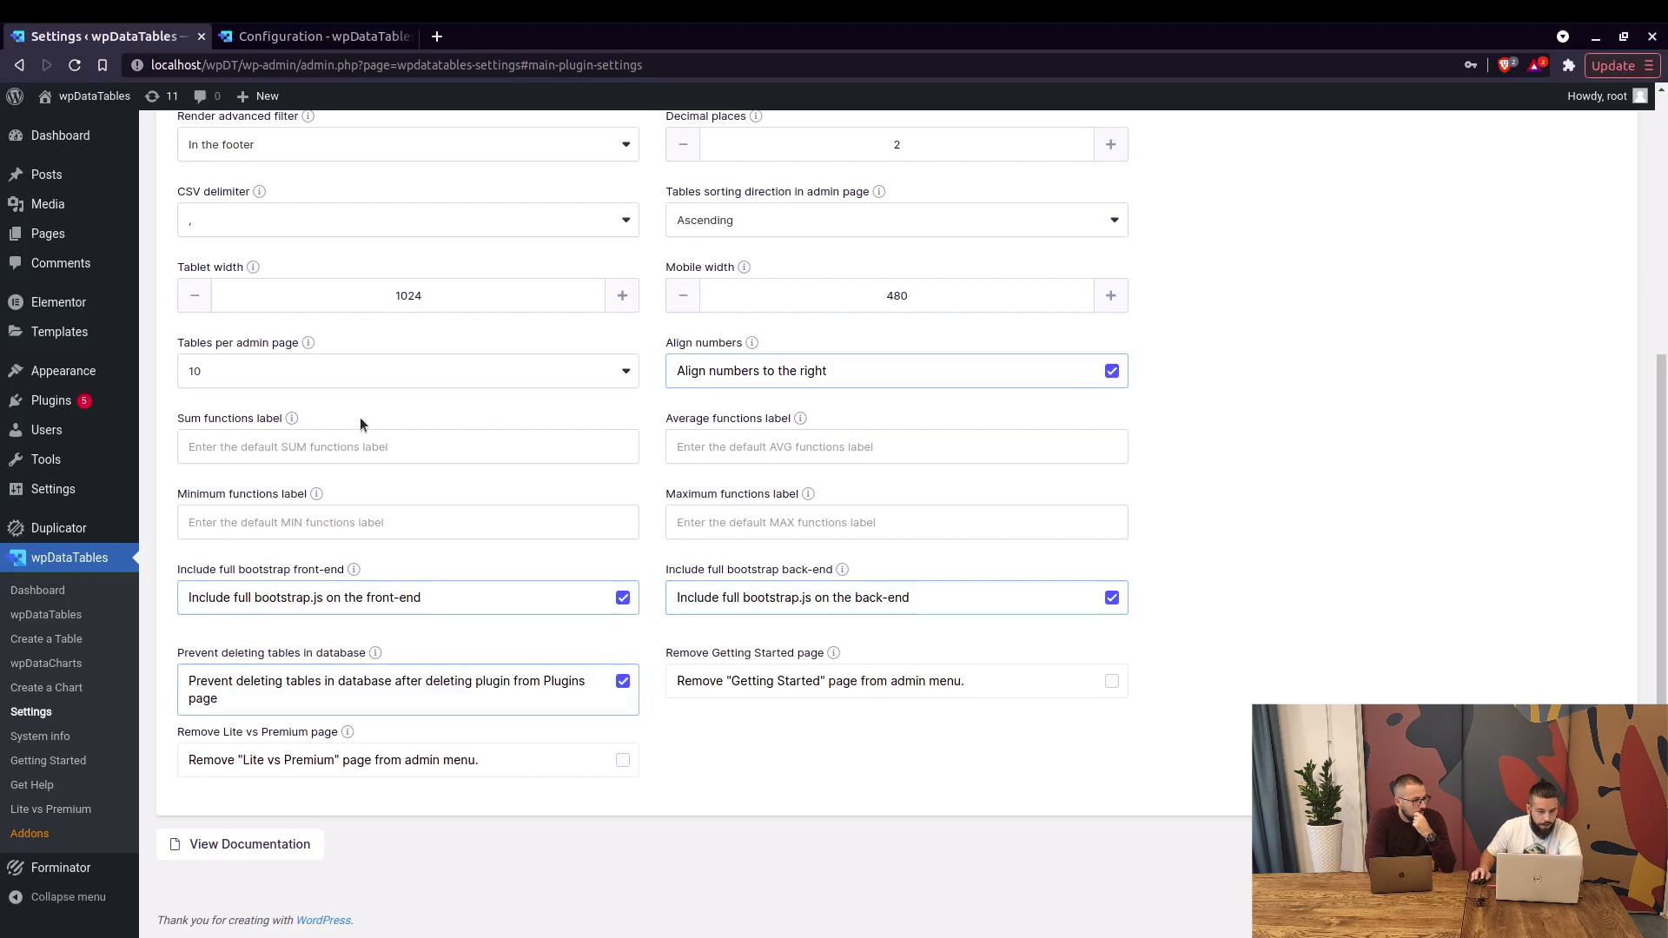
mouse_move(264, 471)
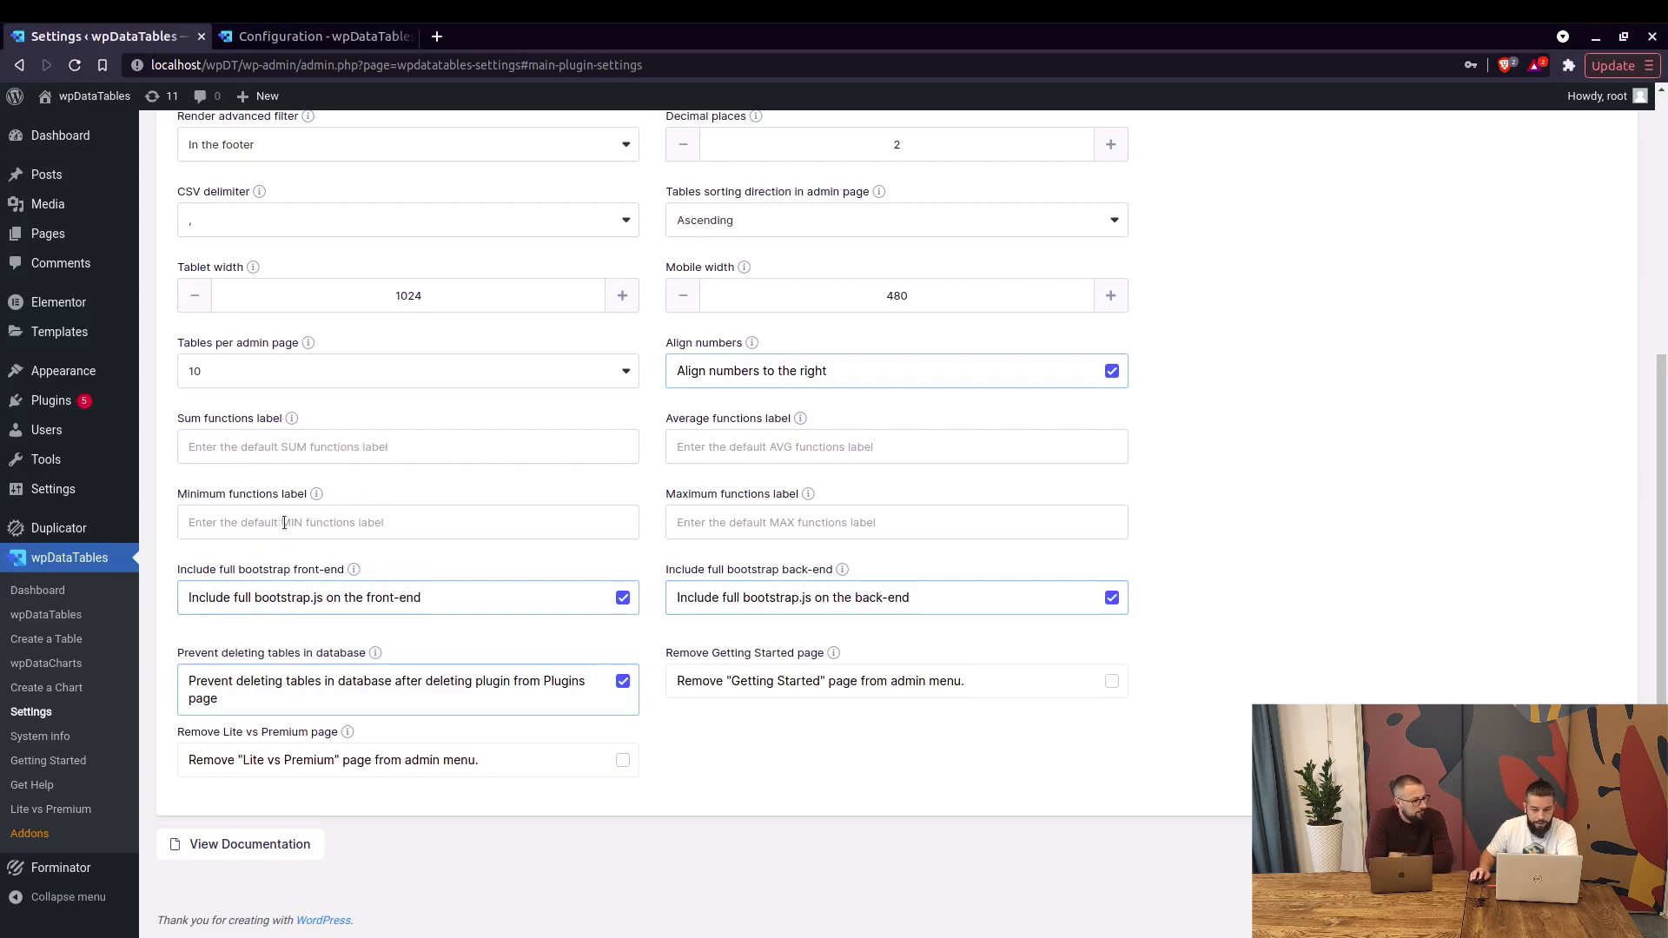
mouse_move(766, 523)
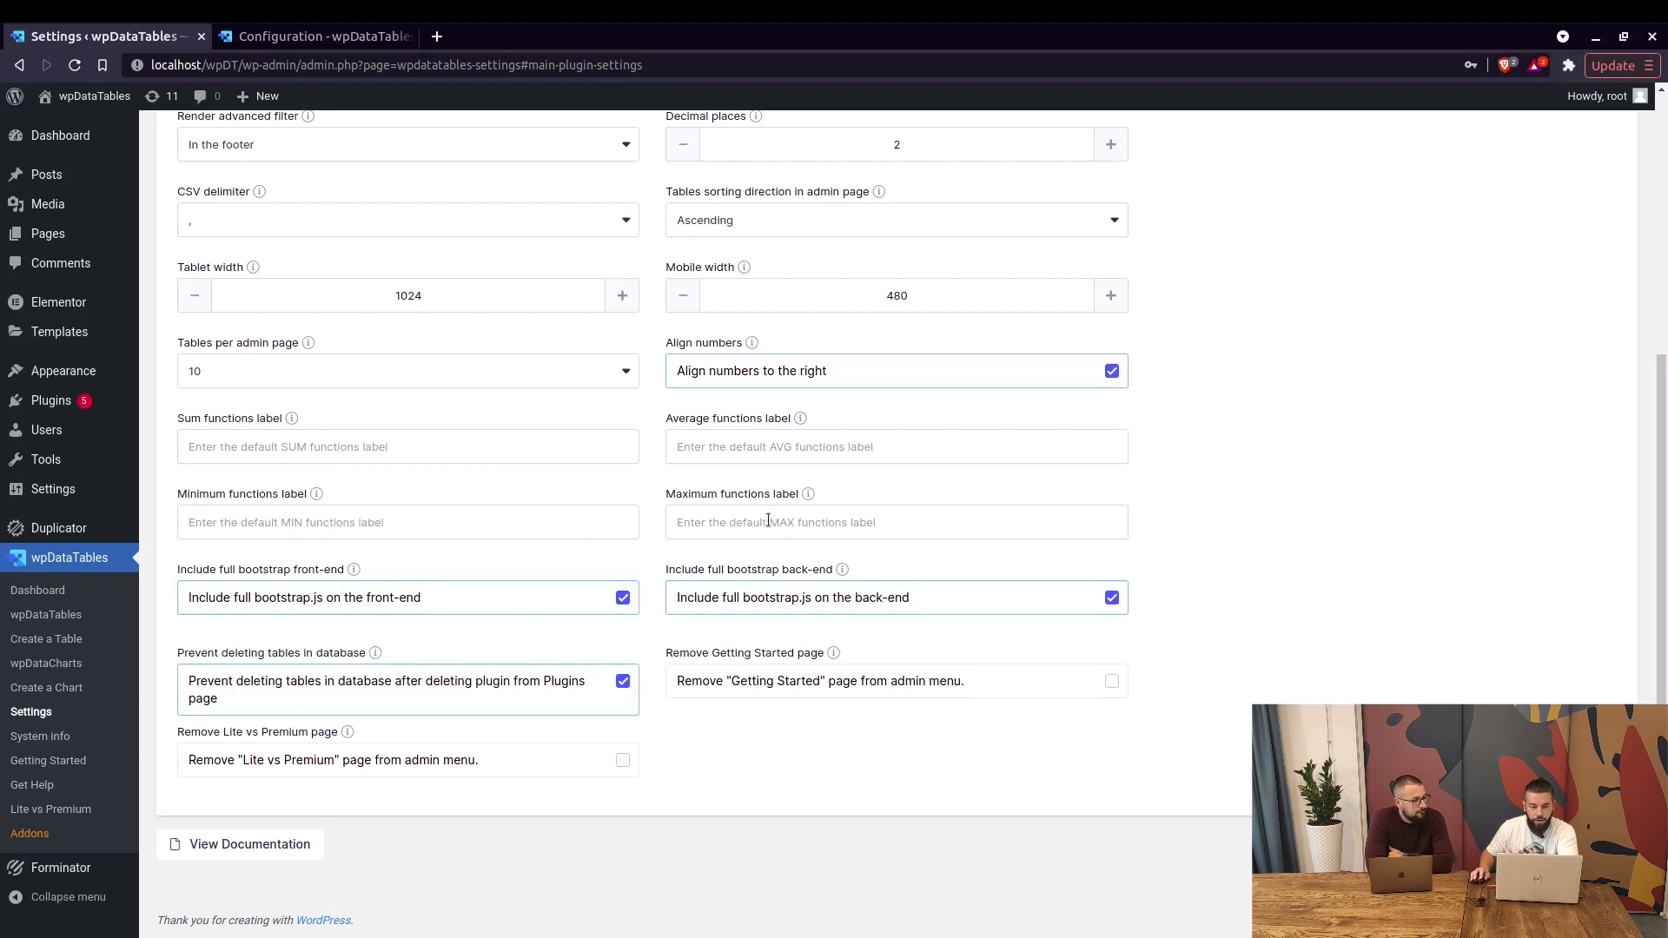
mouse_move(841, 523)
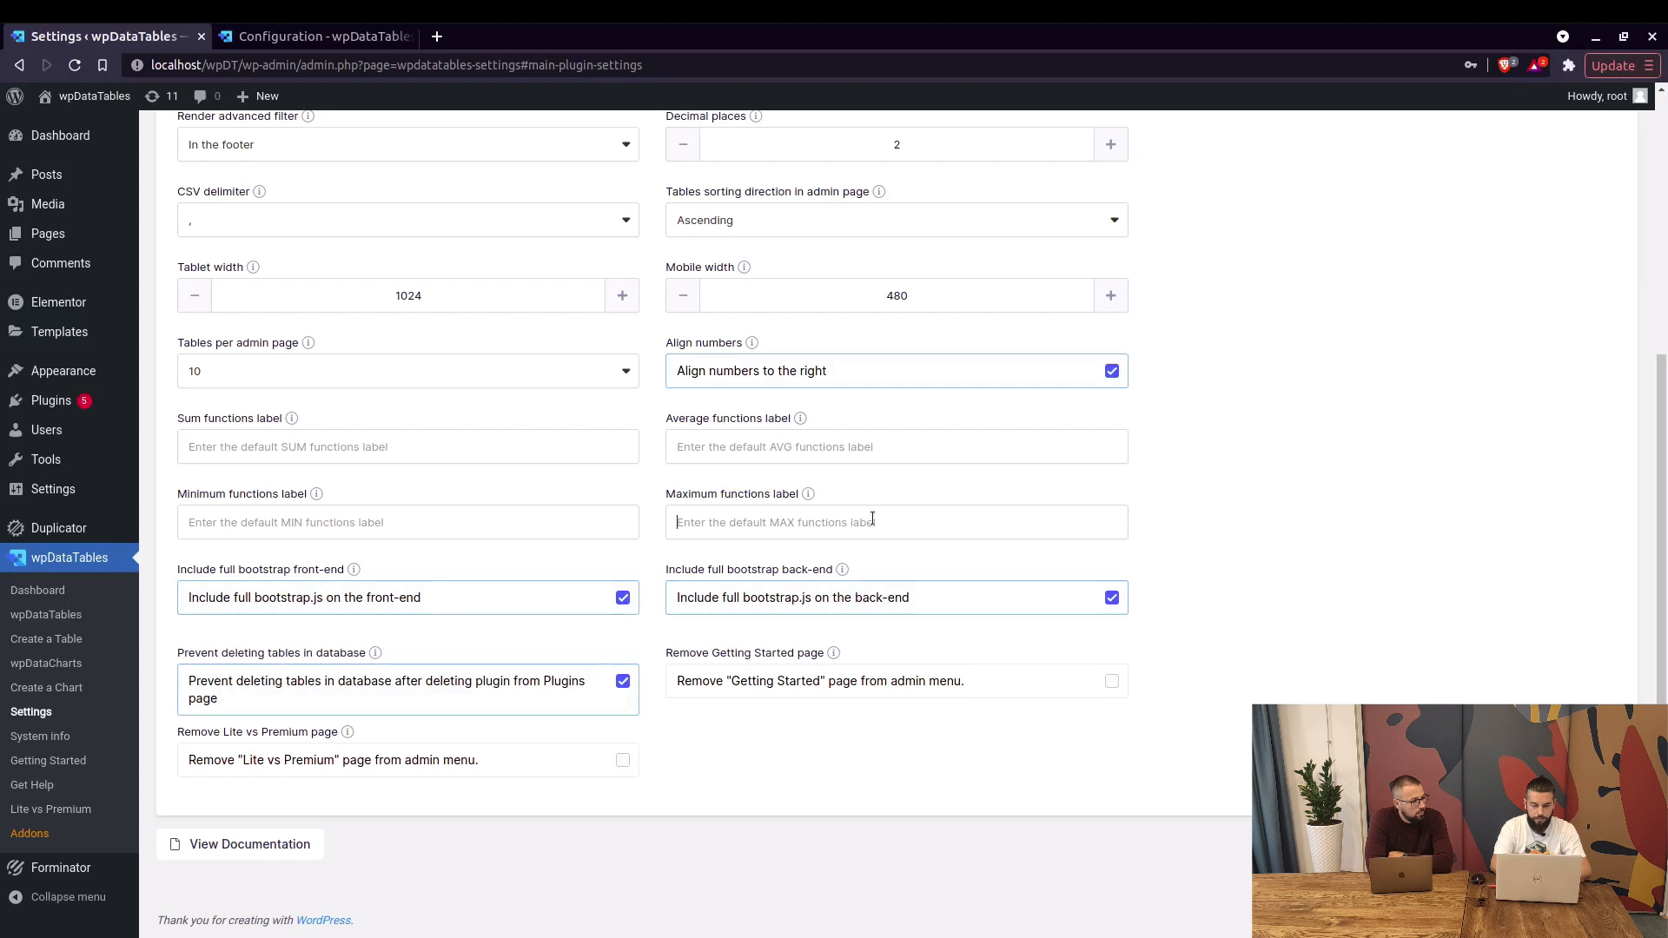
type("BIGGEST")
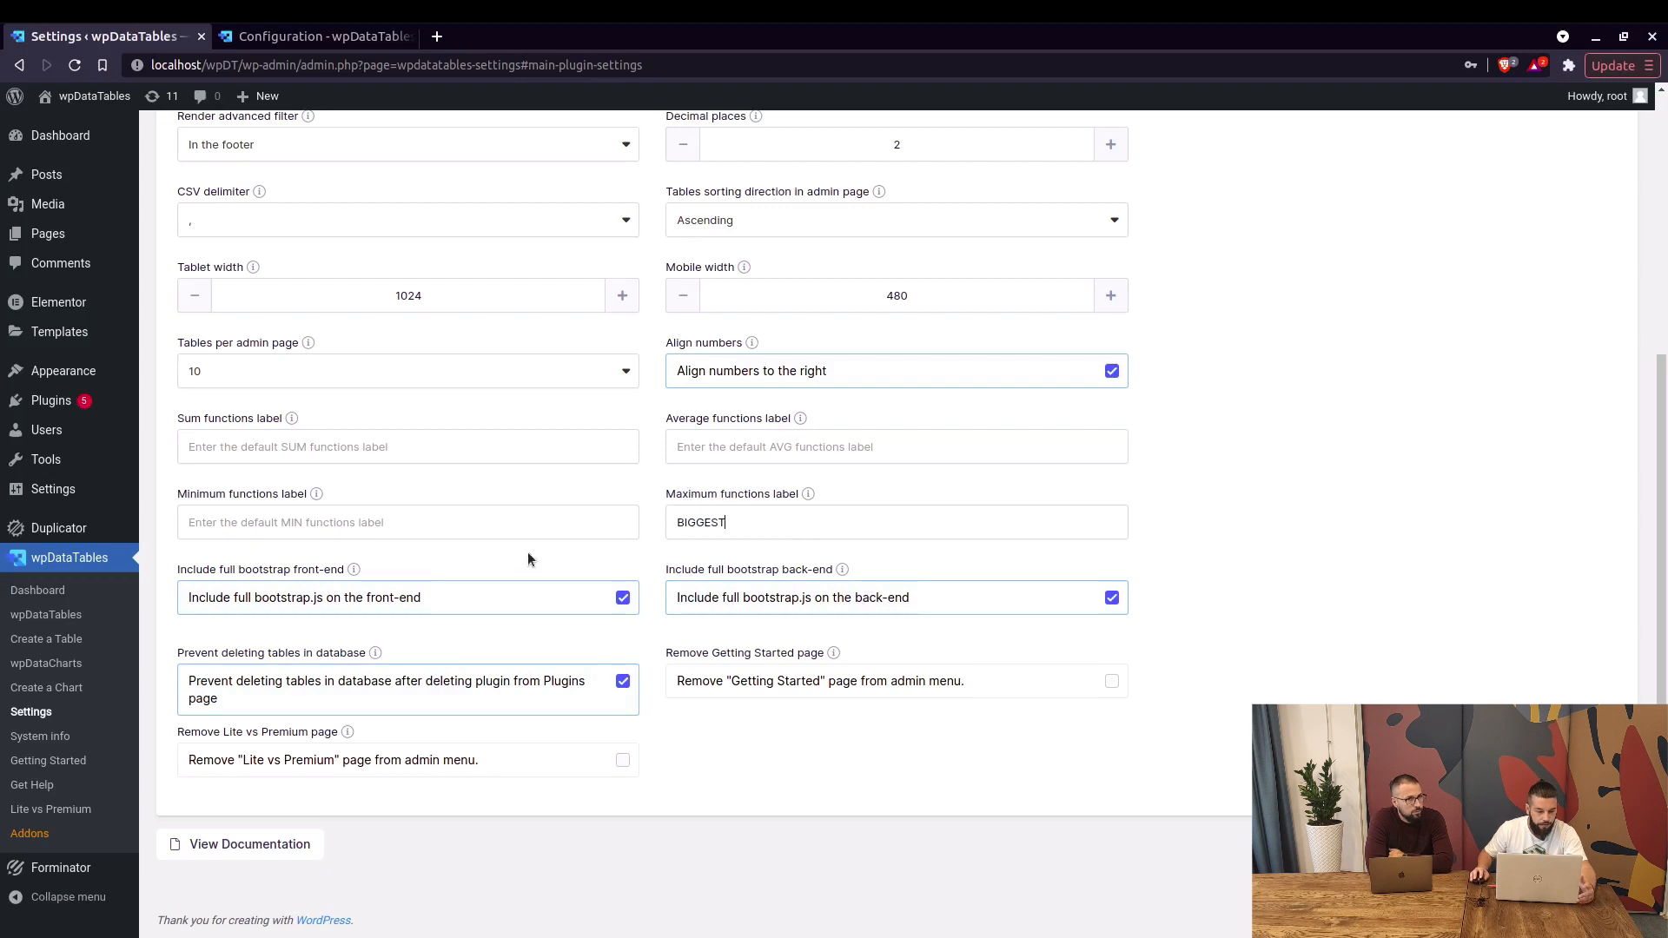
mouse_move(584, 244)
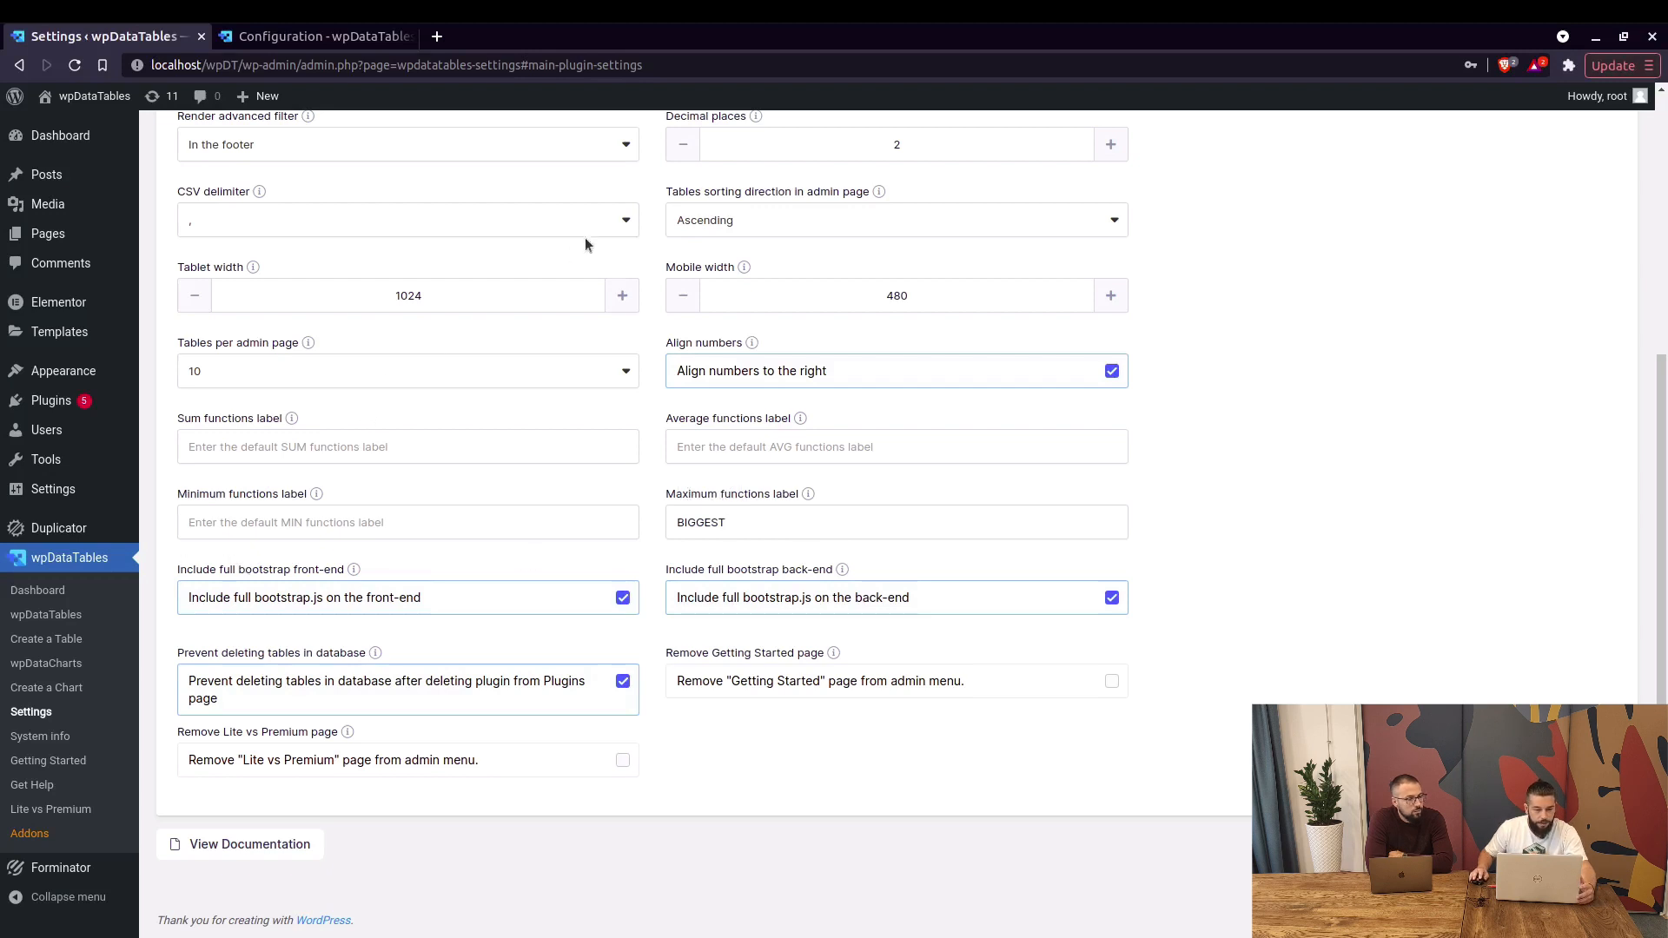
left_click(406, 144)
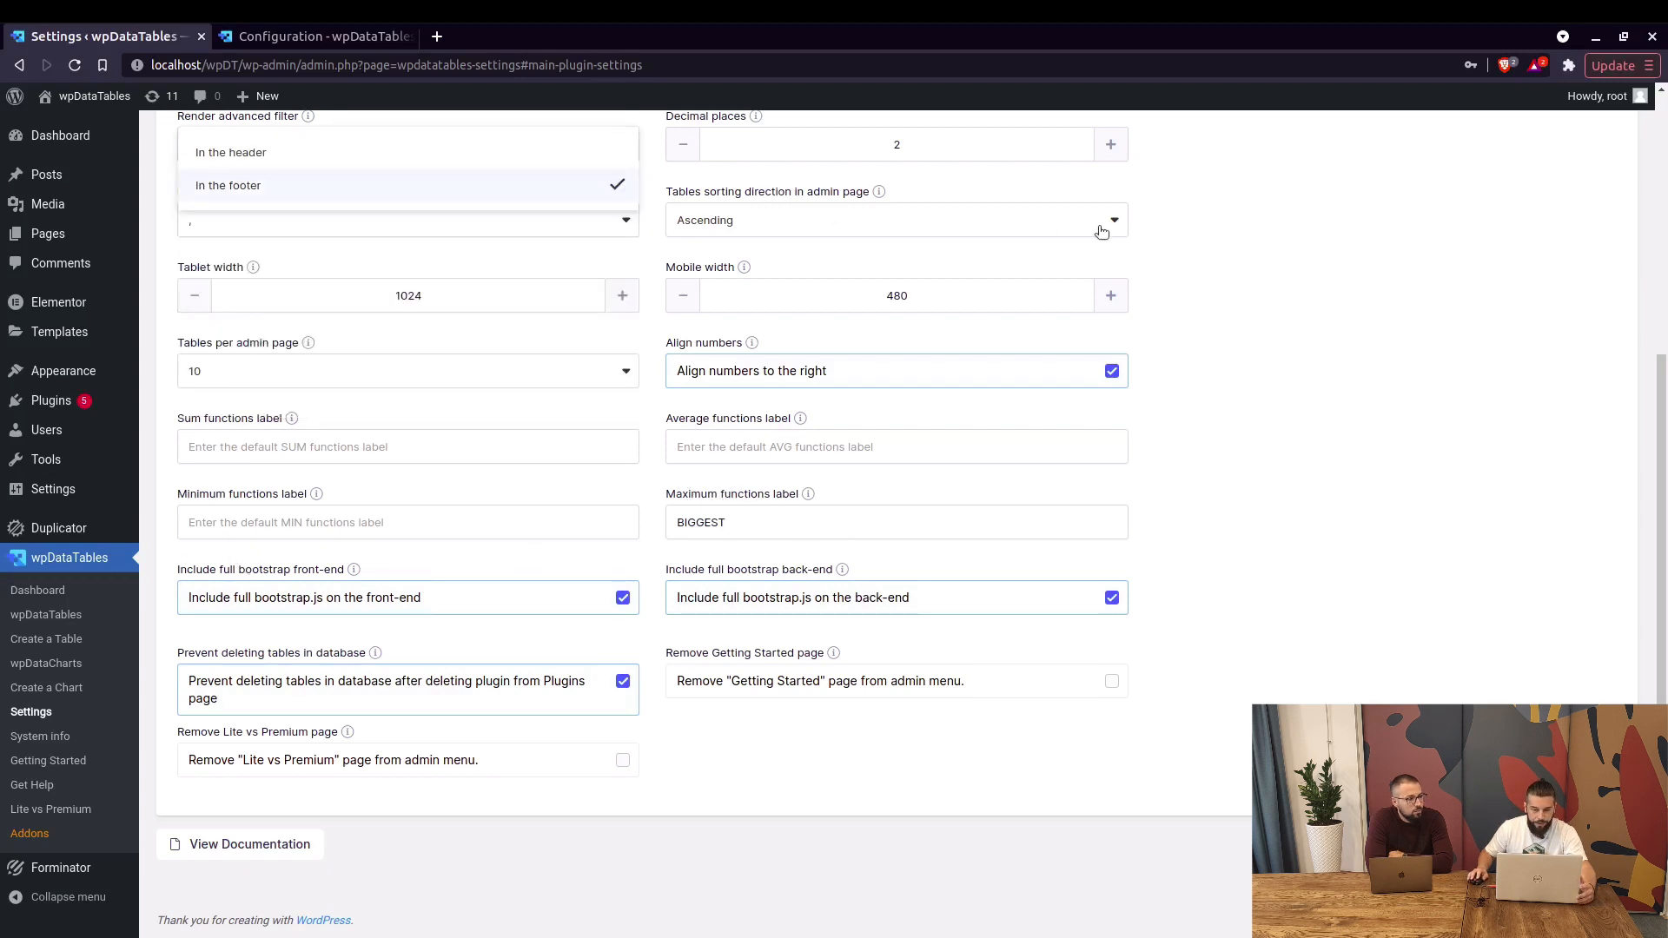
left_click(227, 185)
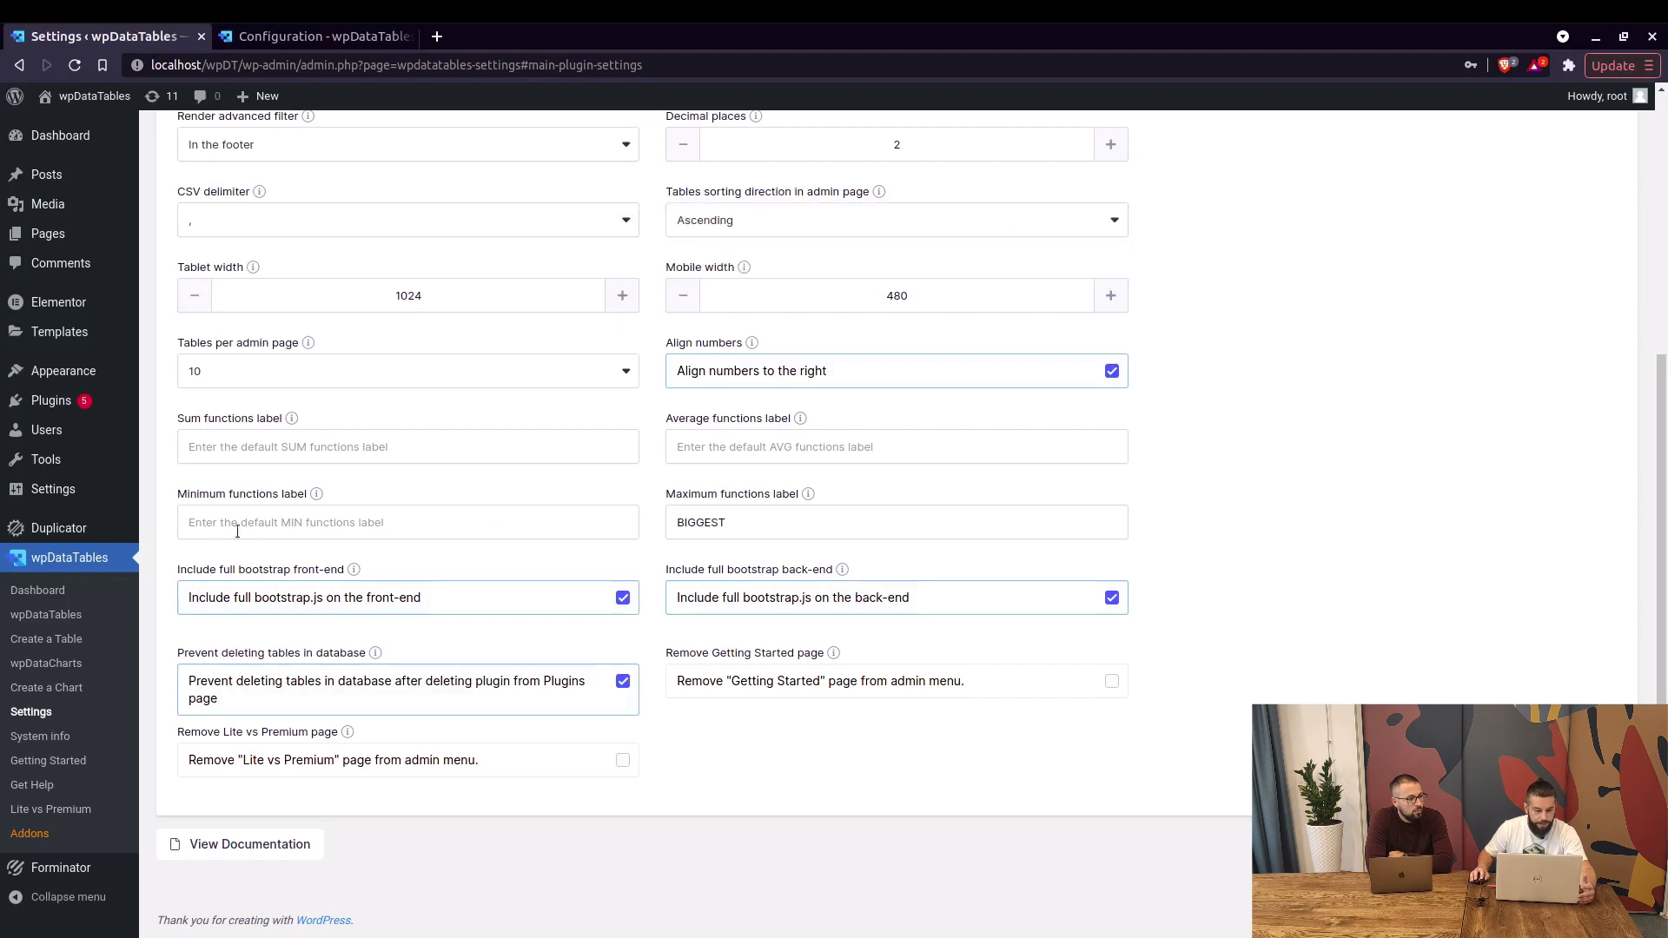
double_click(264, 570)
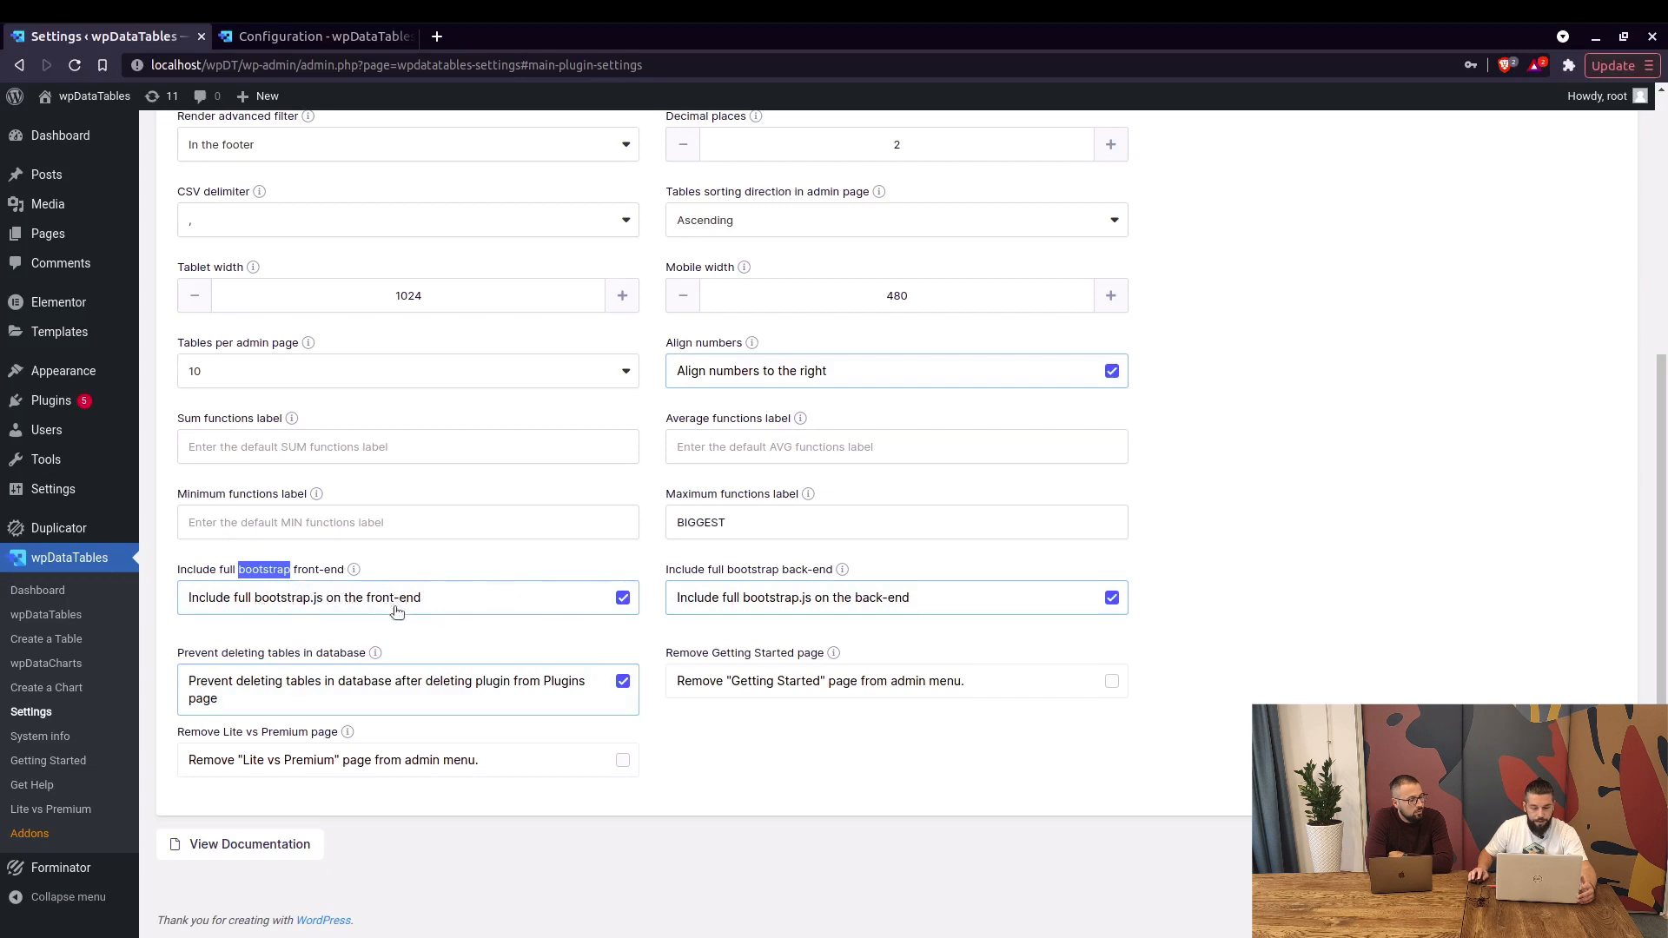
mouse_move(915, 603)
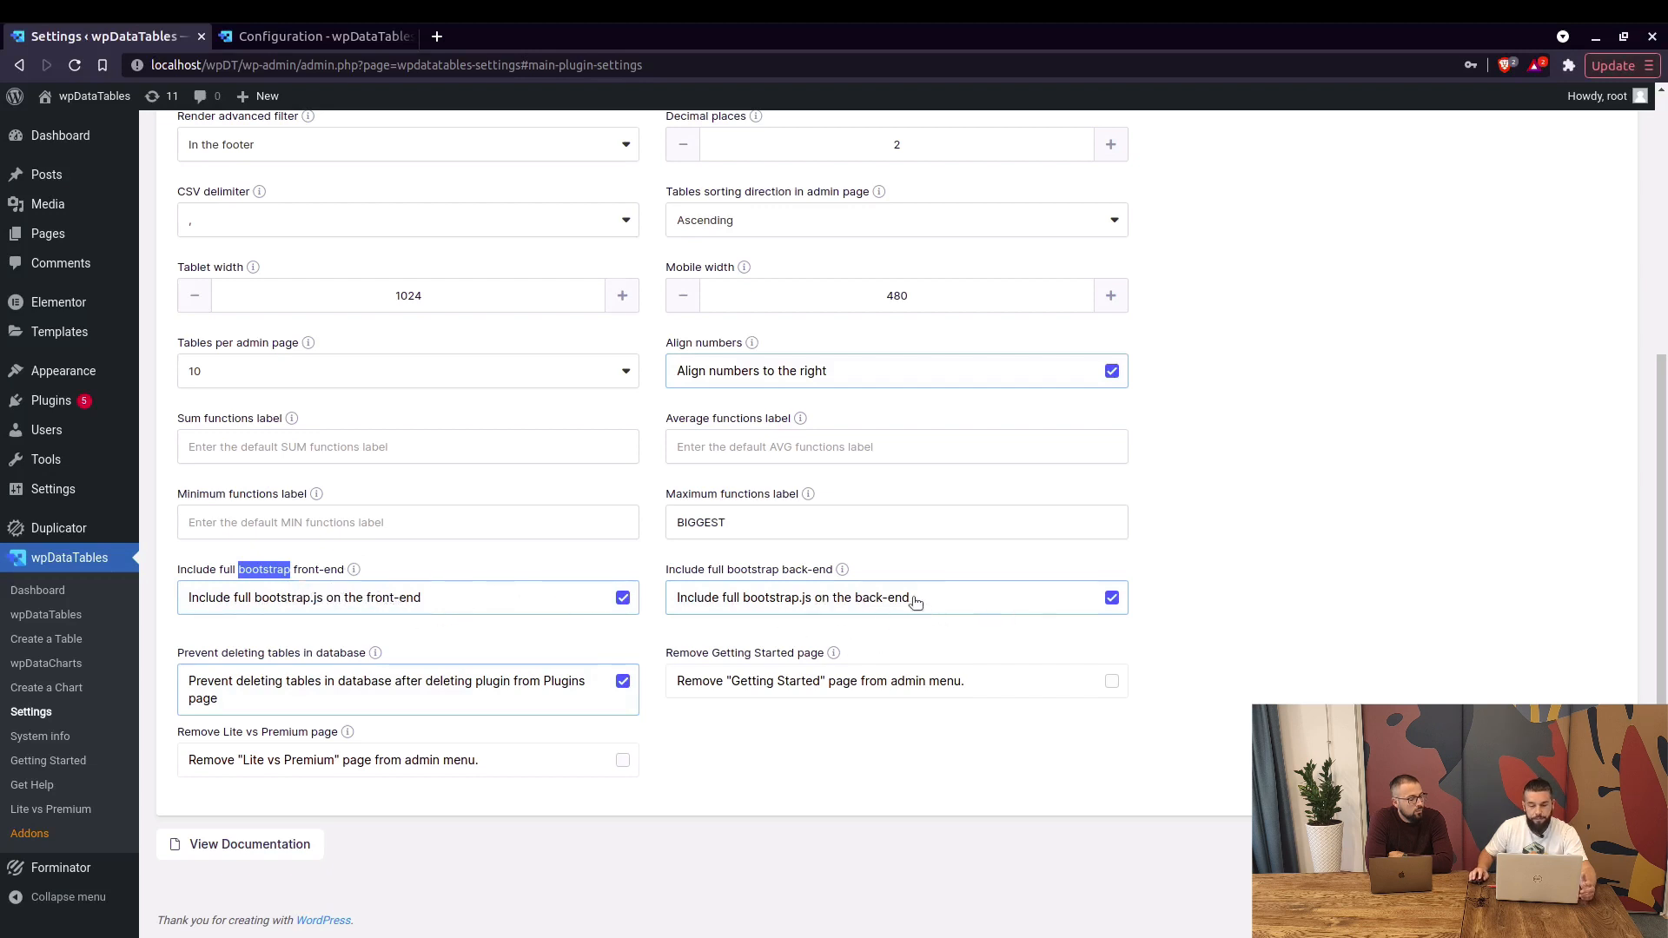
left_click(895, 221)
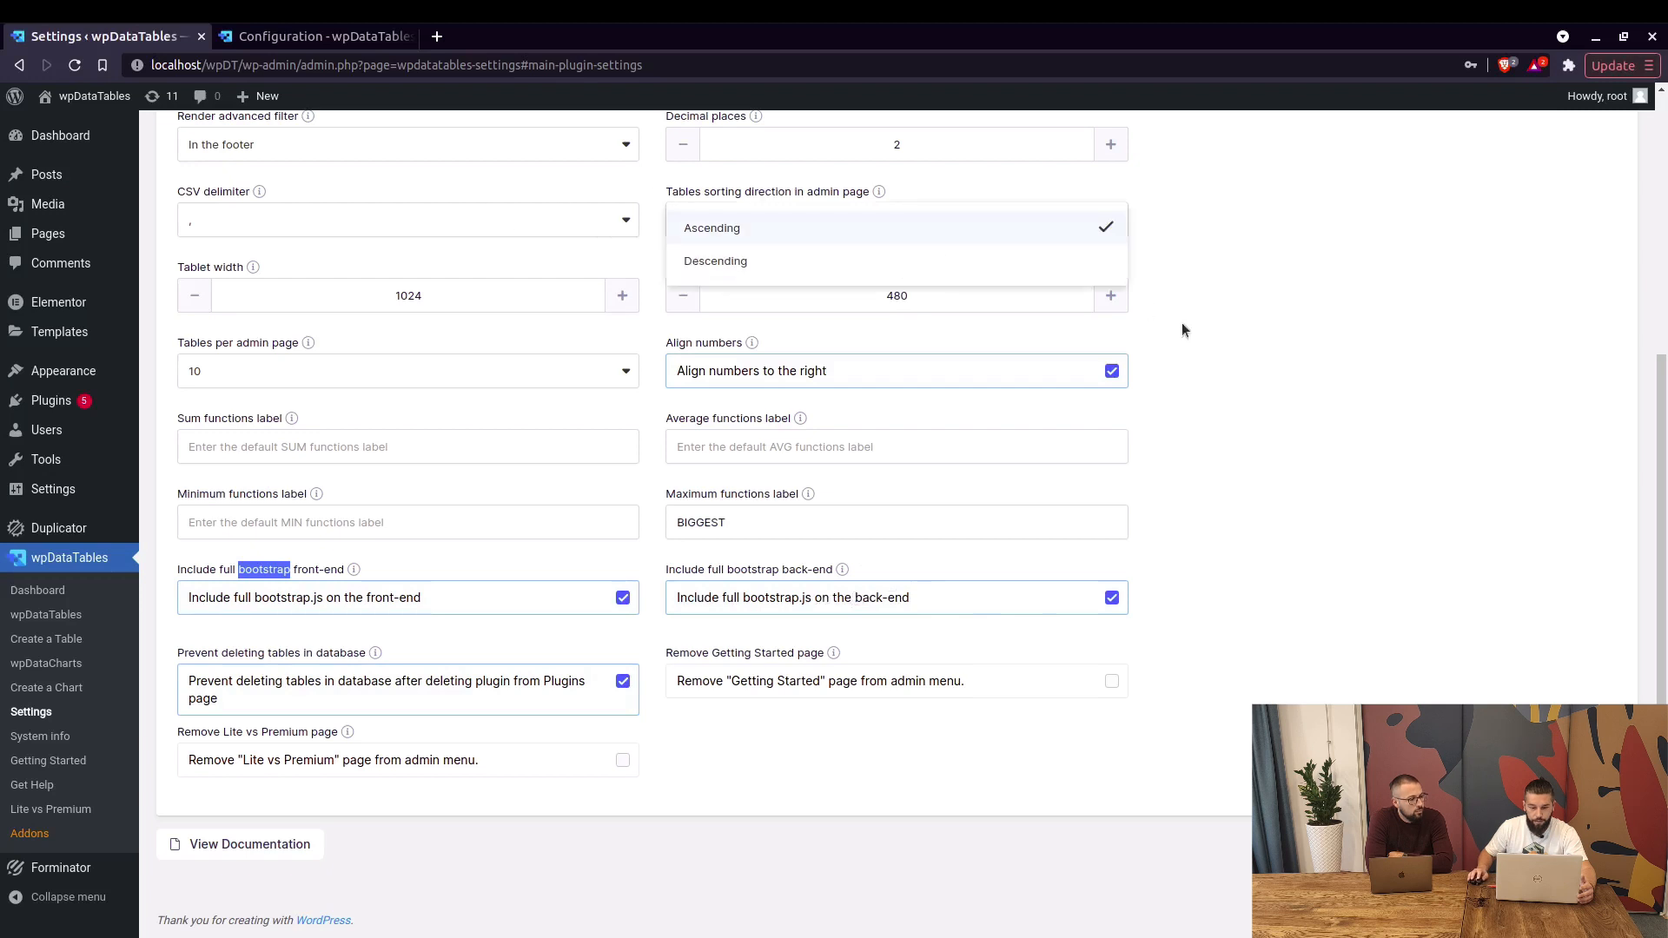
mouse_move(700, 301)
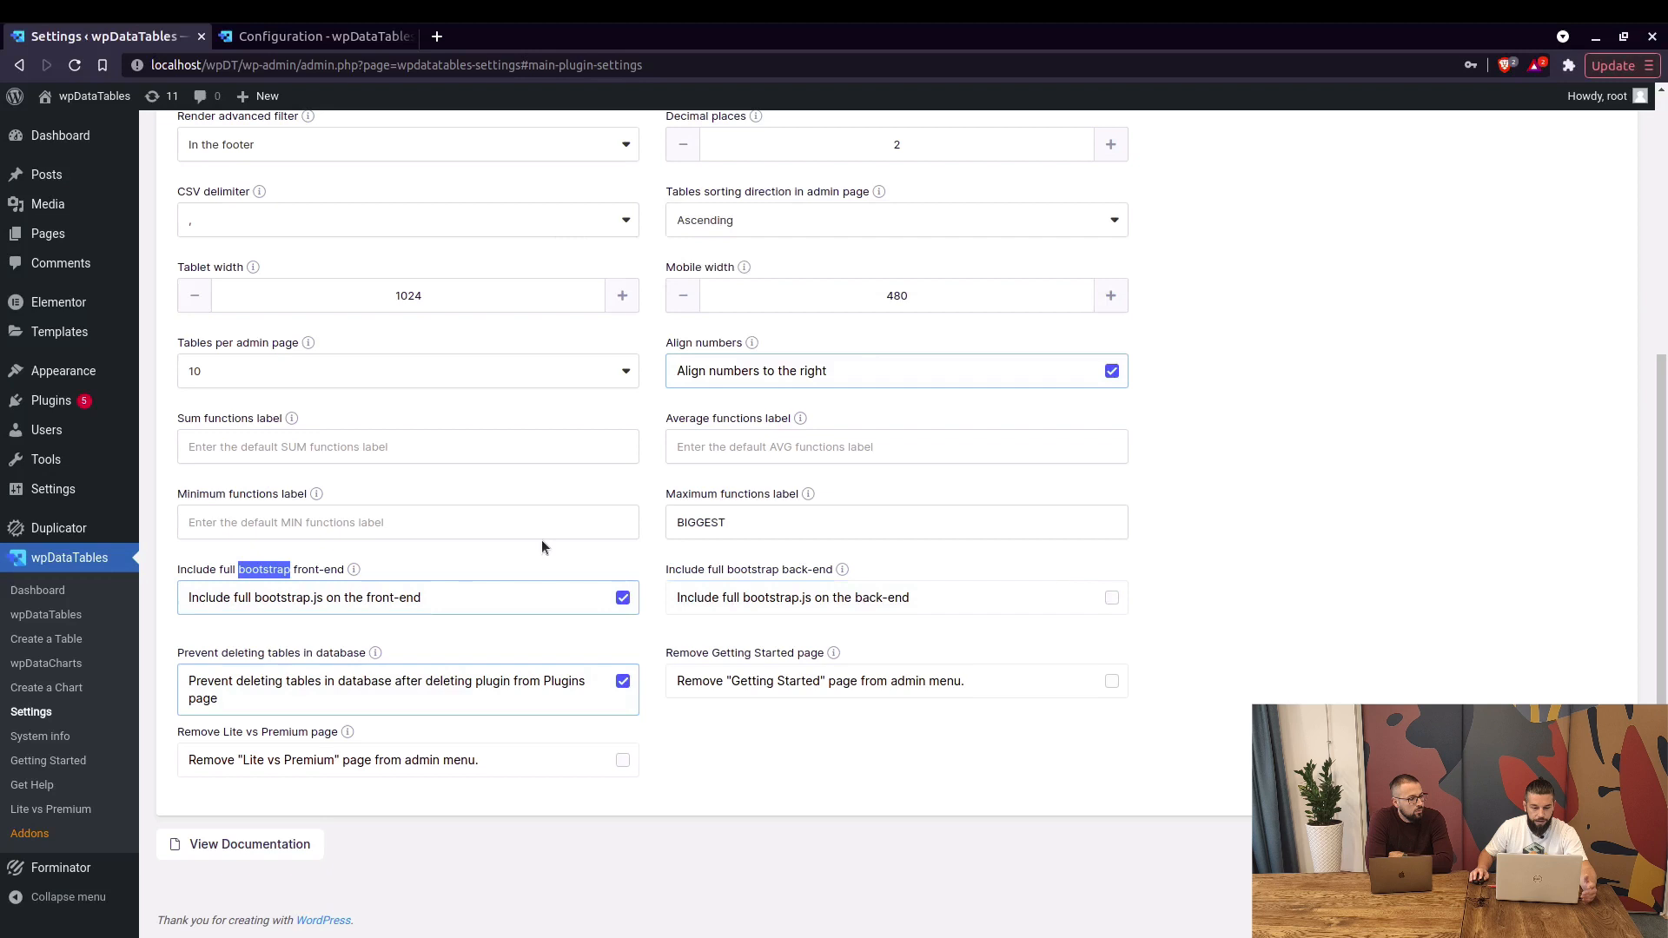
left_click(621, 596)
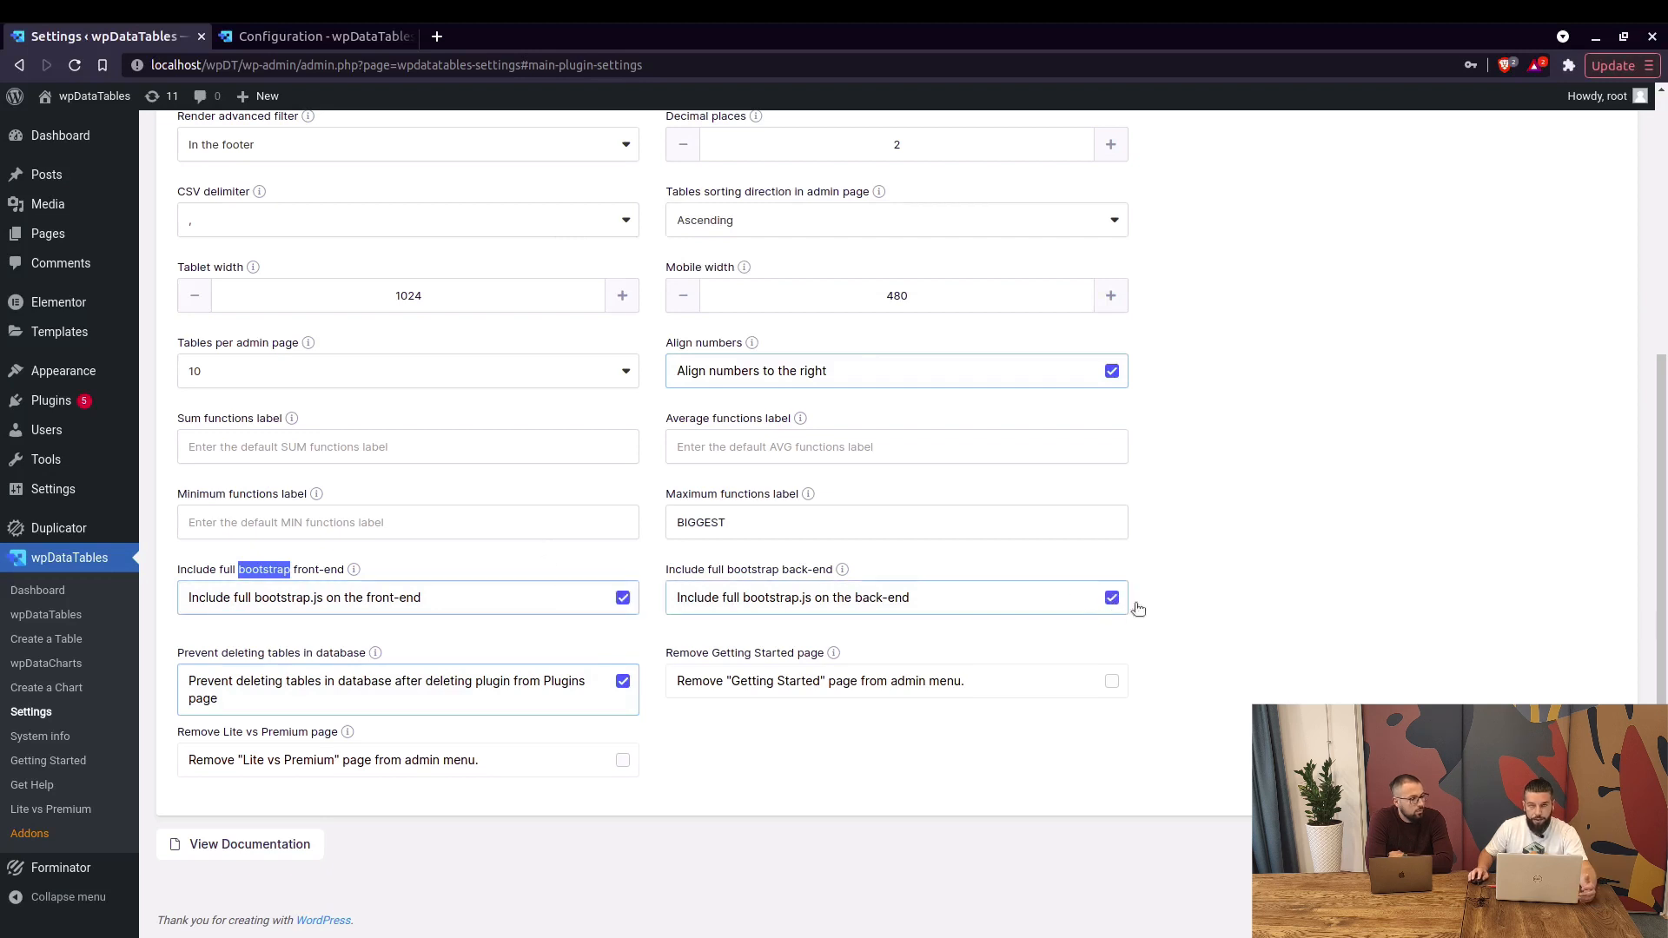
mouse_move(1199, 605)
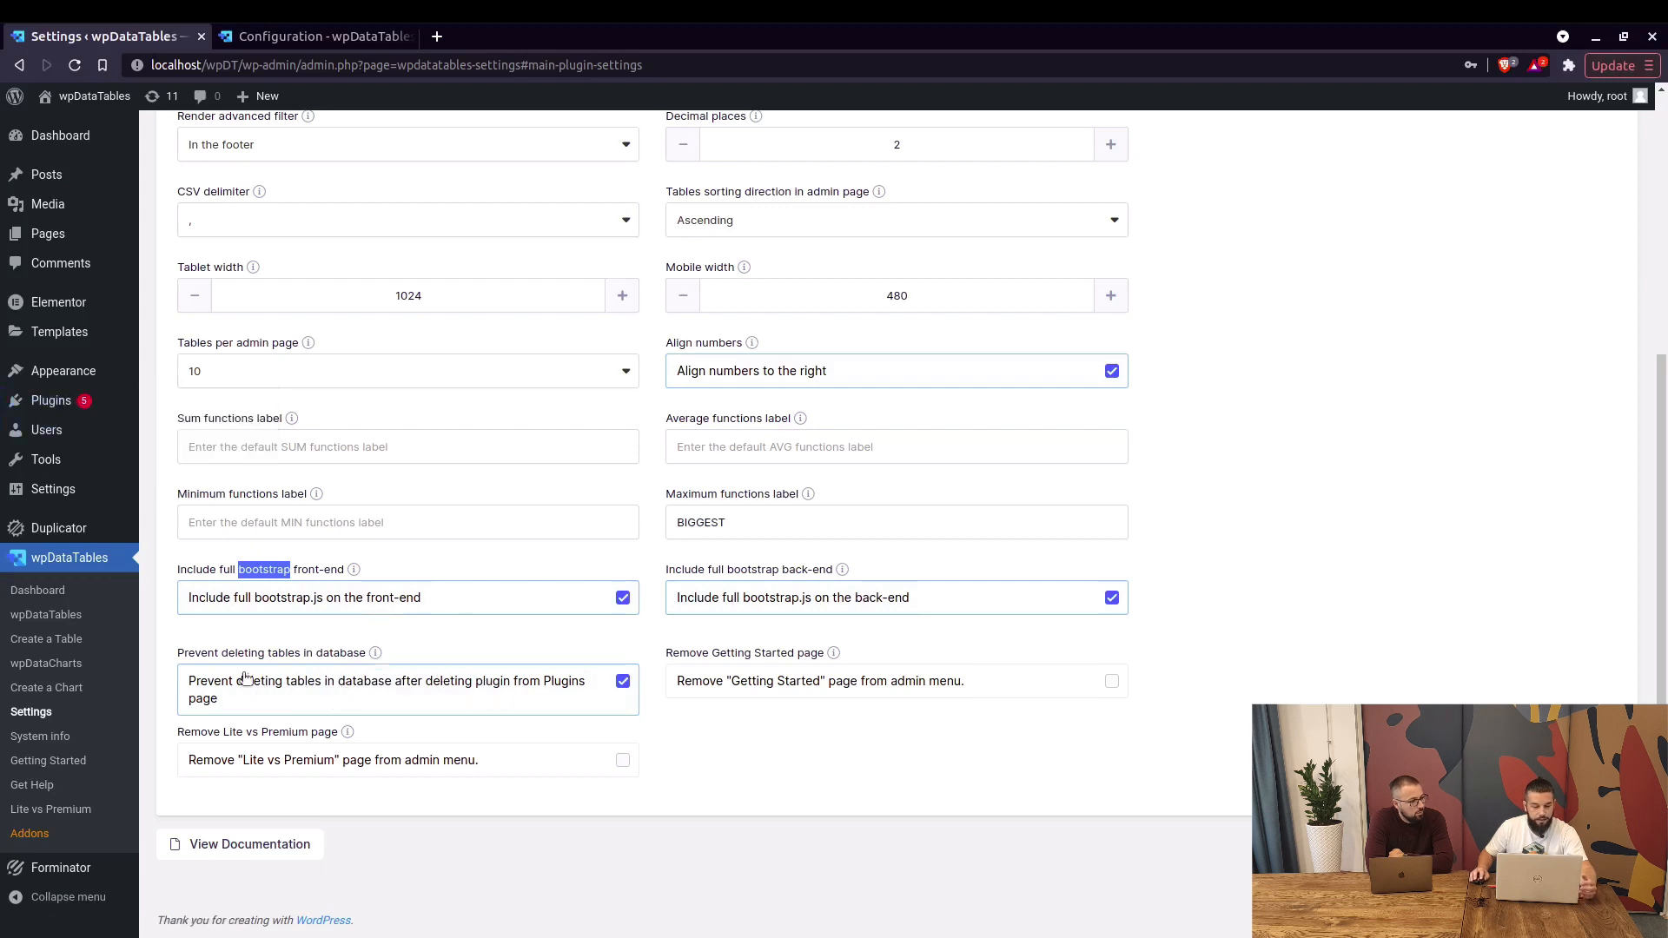
mouse_move(50, 400)
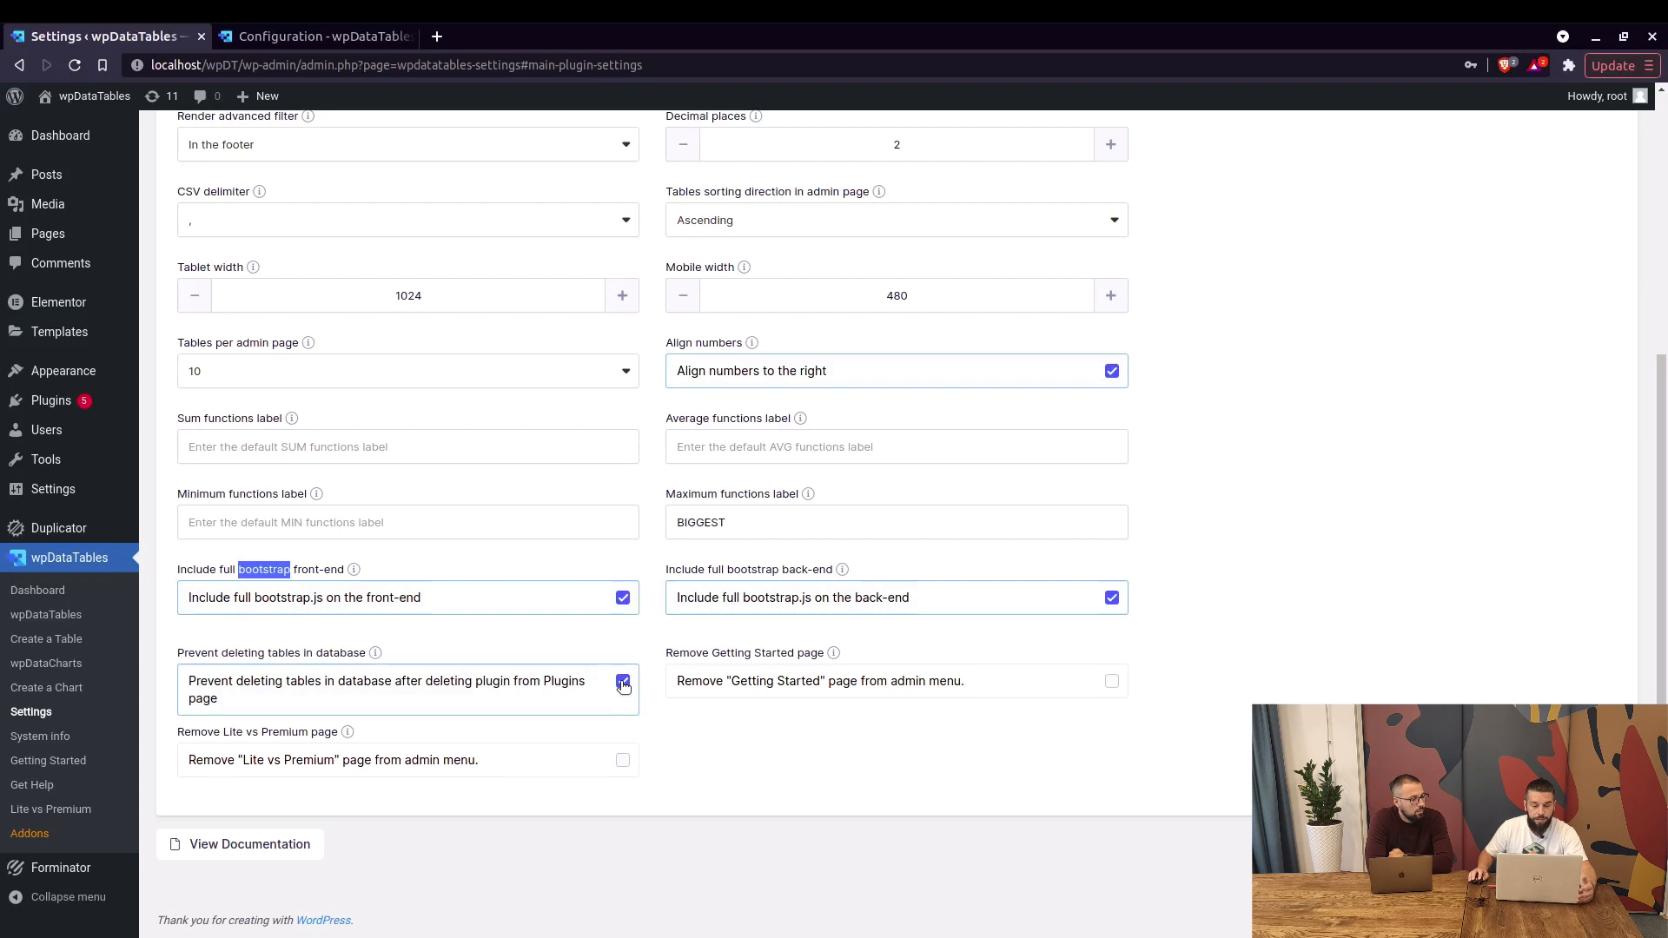
Enable removing the Getting Started and Lite vs Premium pages from the admin menu
left_click(622, 683)
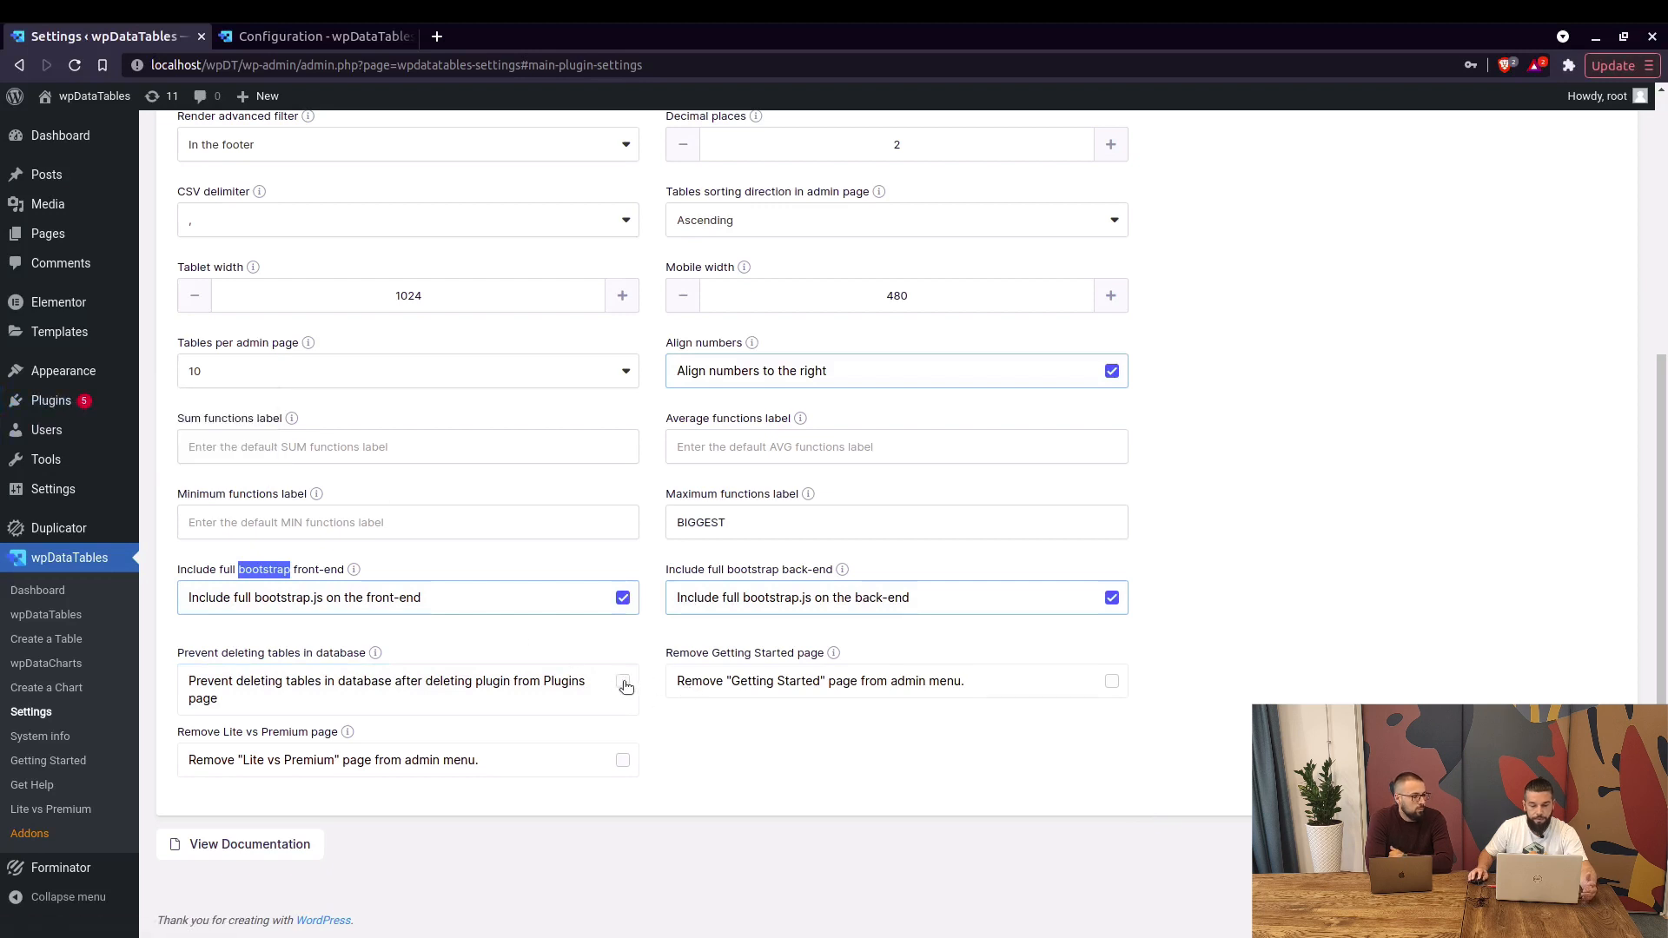
left_click(622, 681)
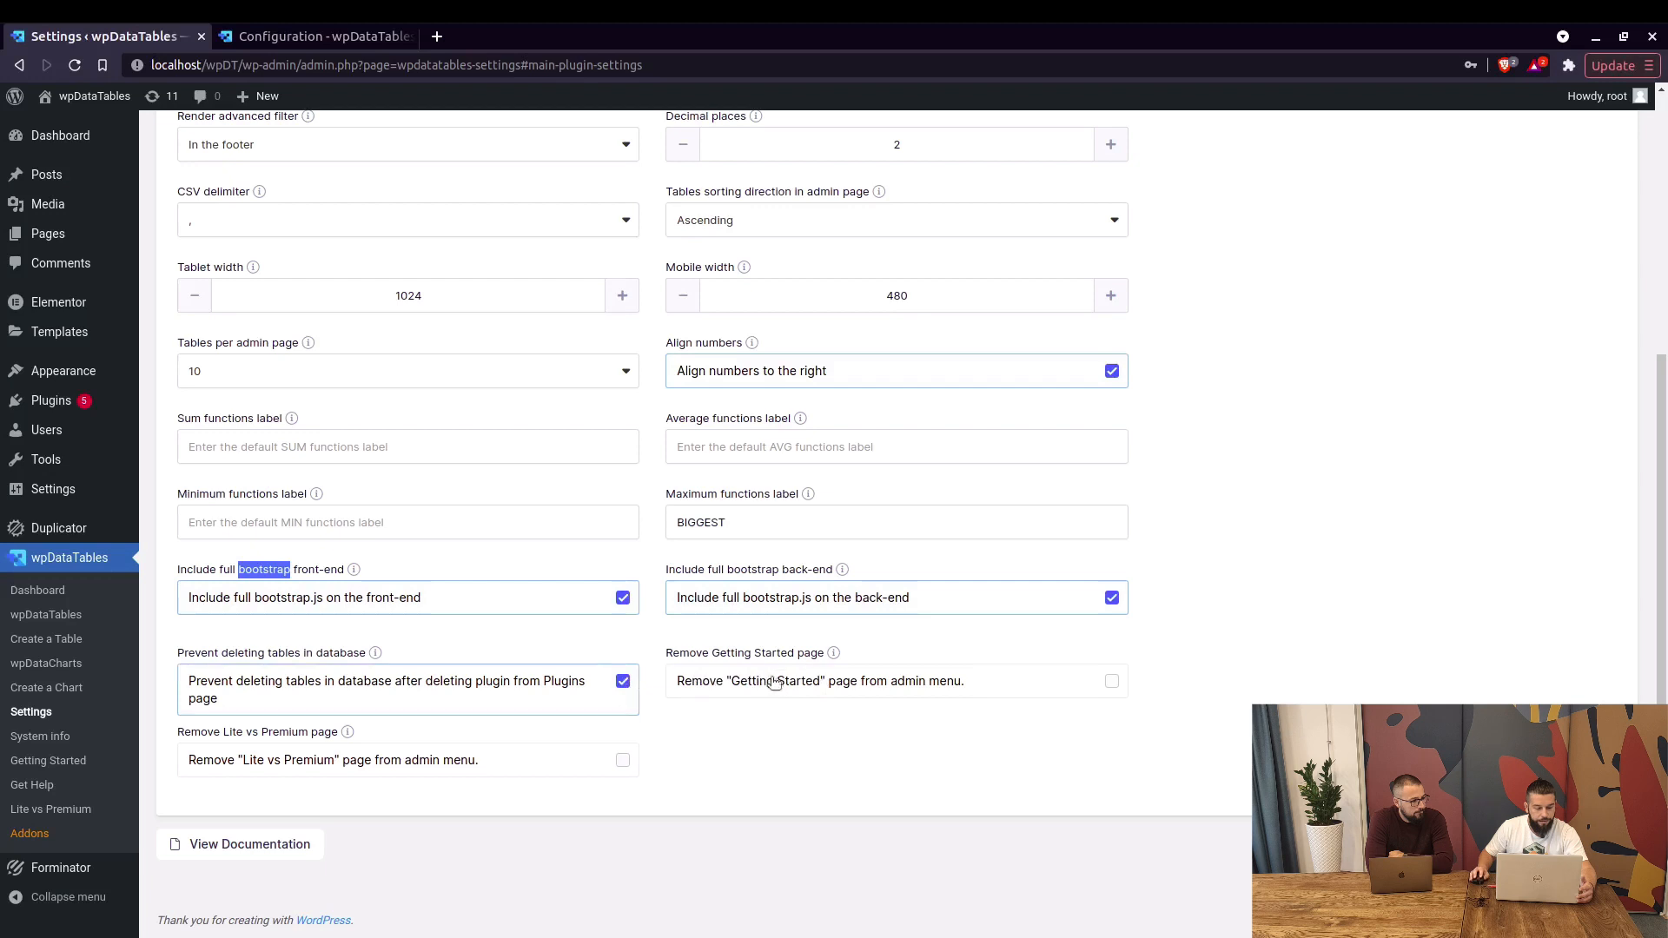
mouse_move(49, 759)
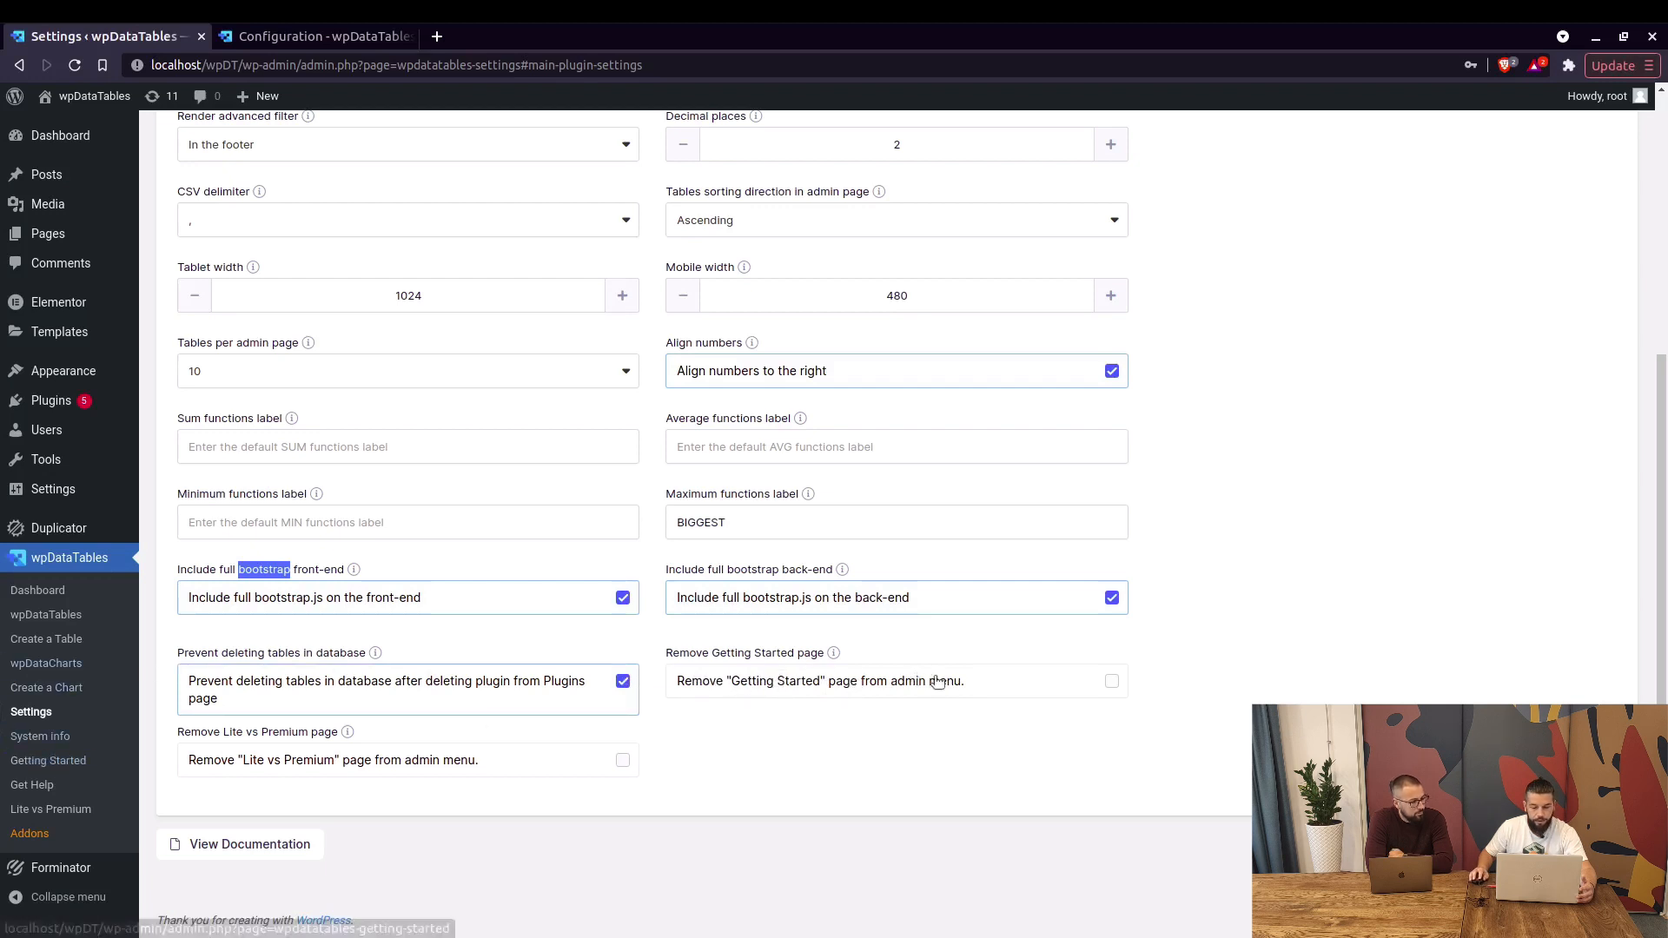
left_click(1110, 681)
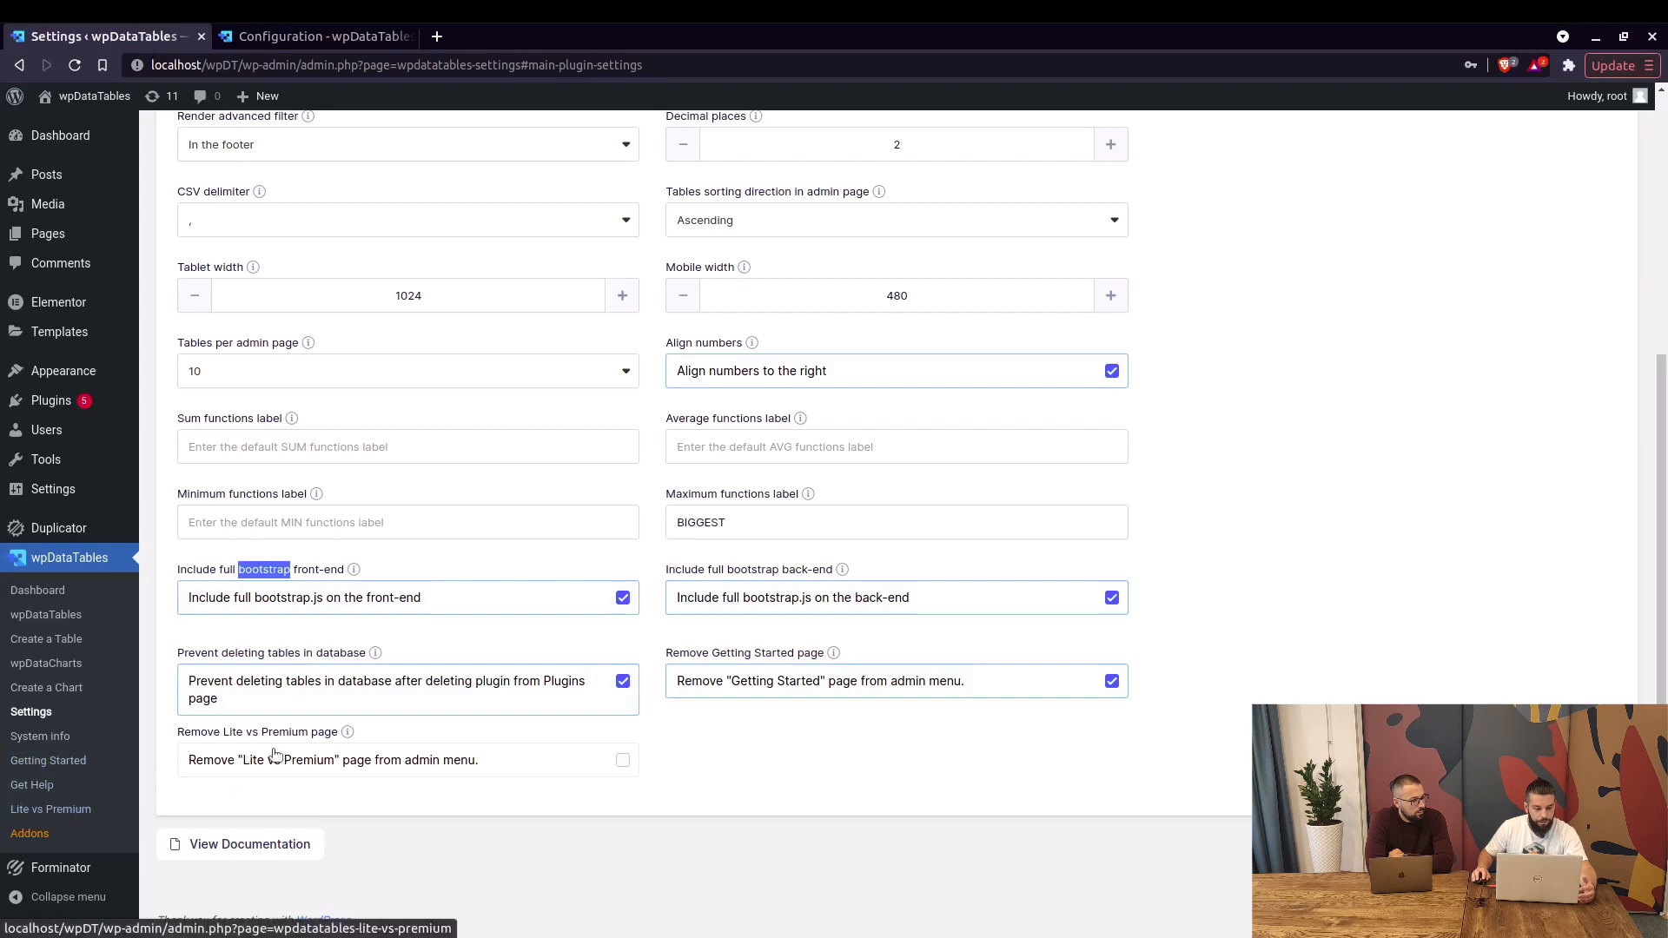
mouse_move(386, 799)
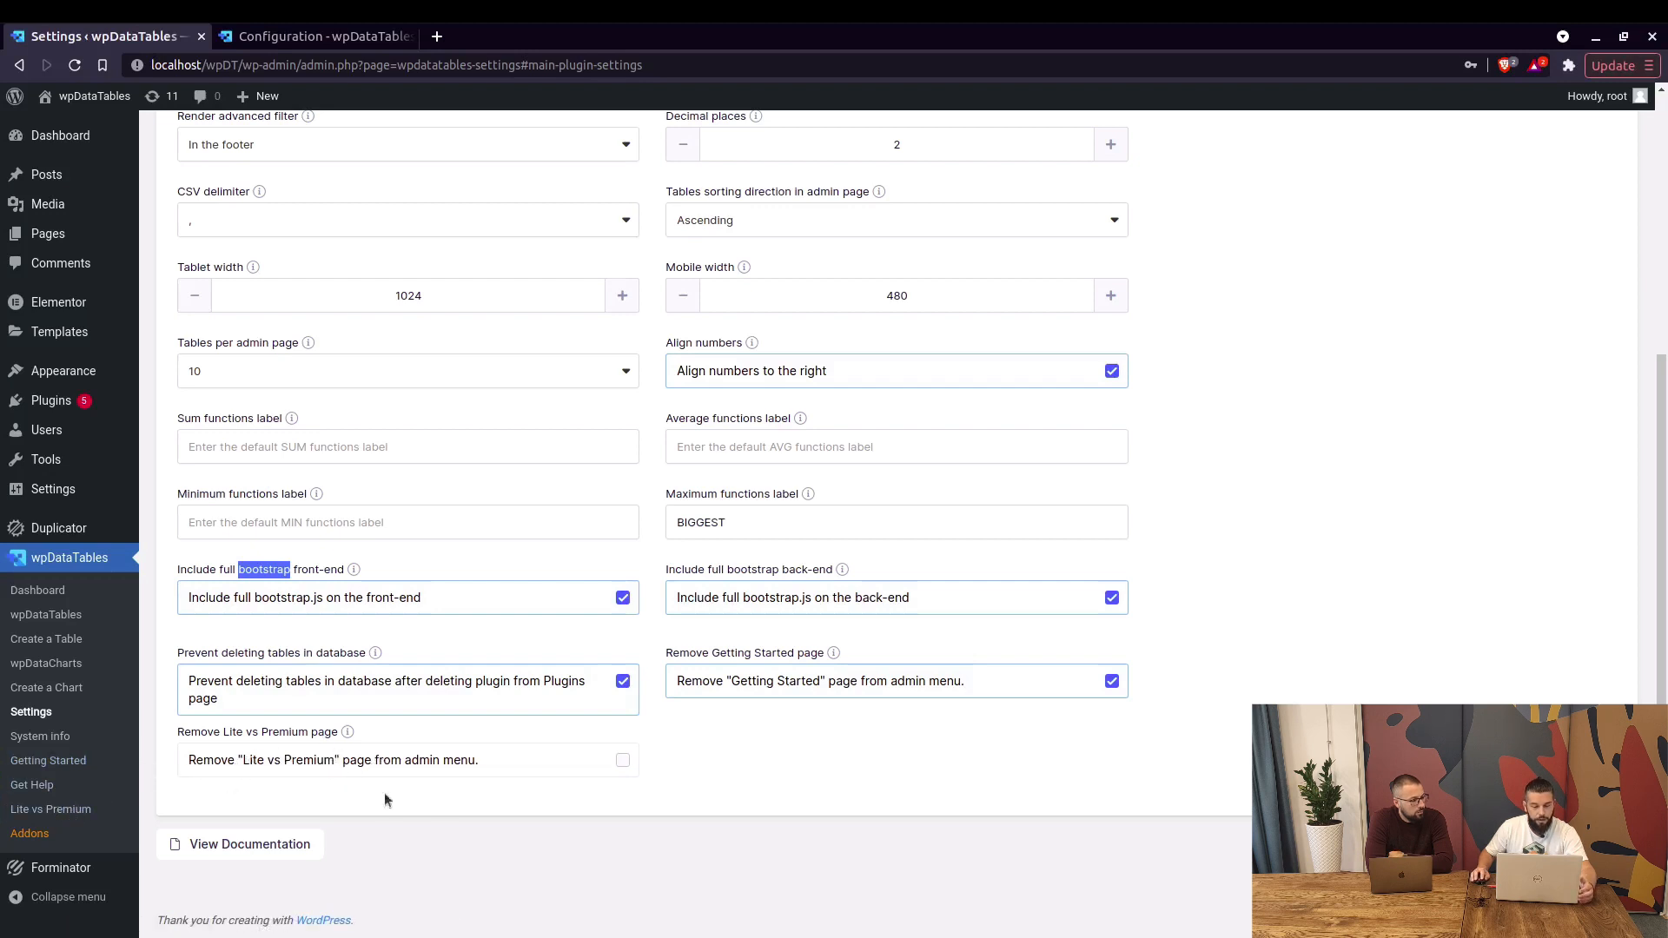
left_click(622, 759)
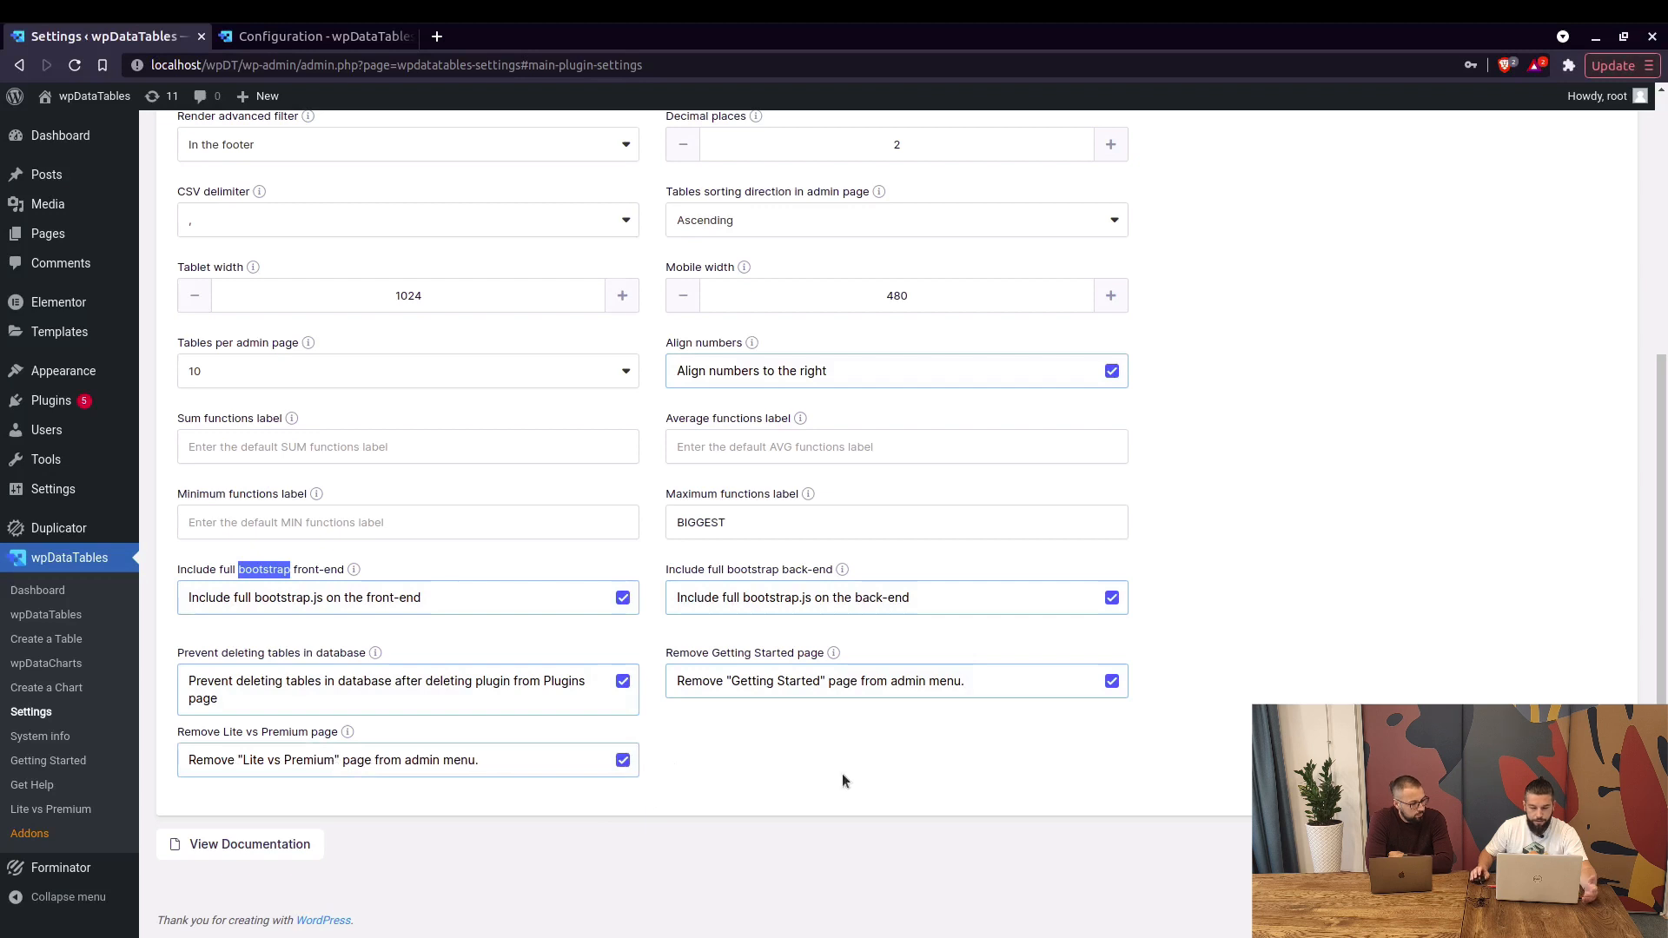
scroll("up", 3)
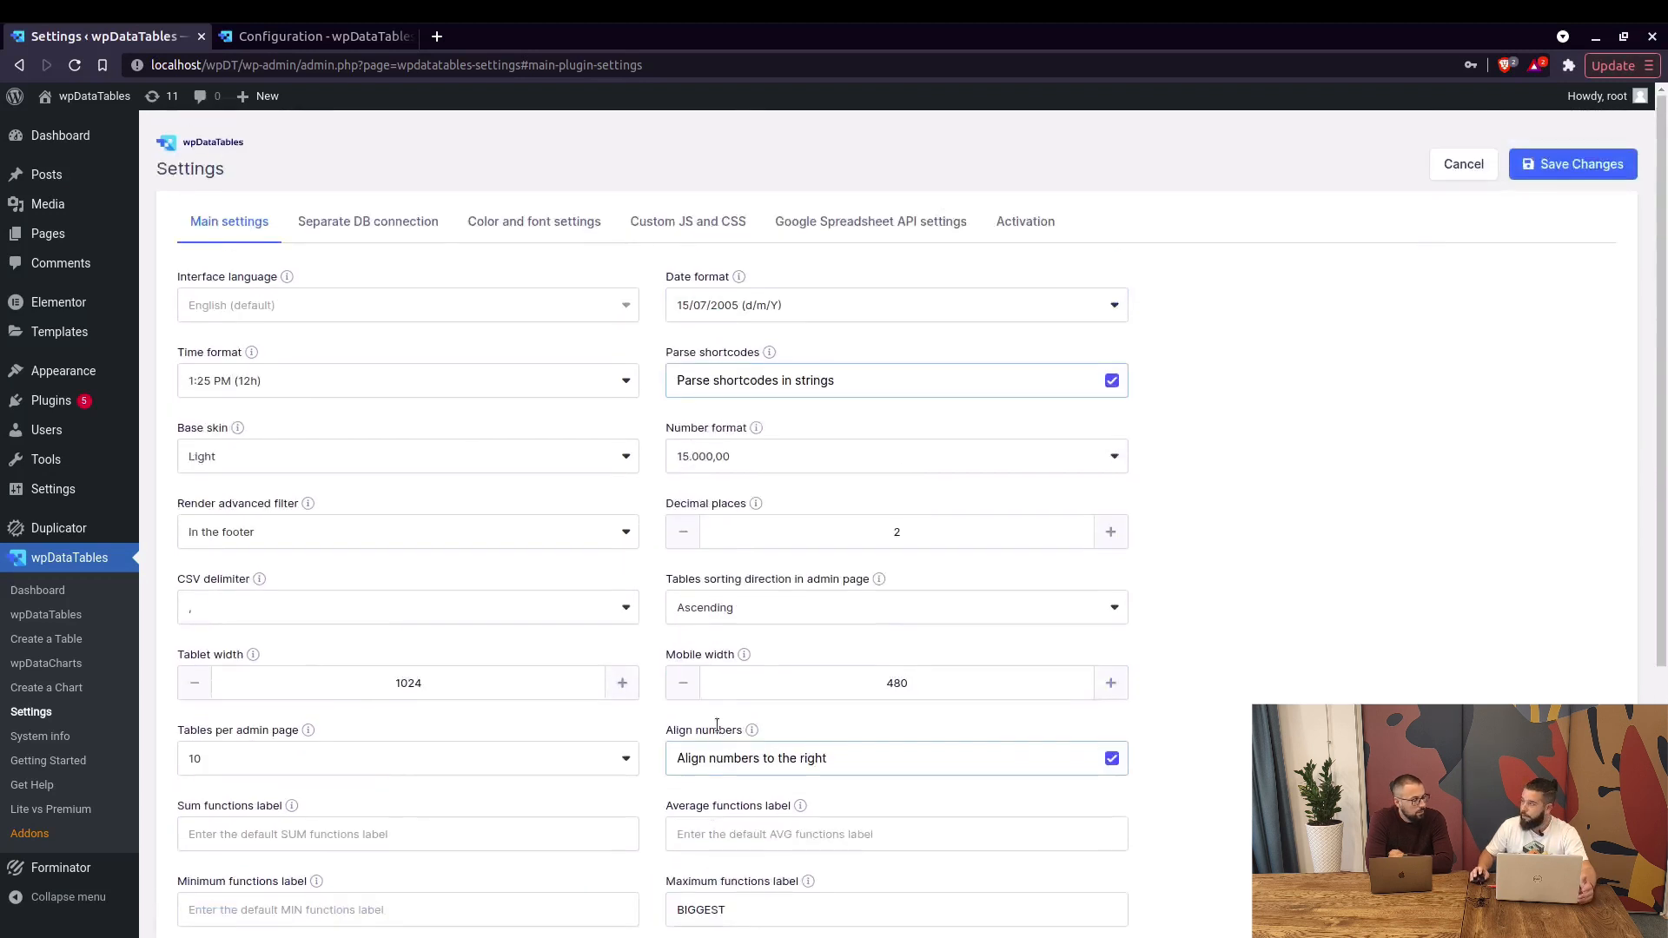
mouse_move(368, 221)
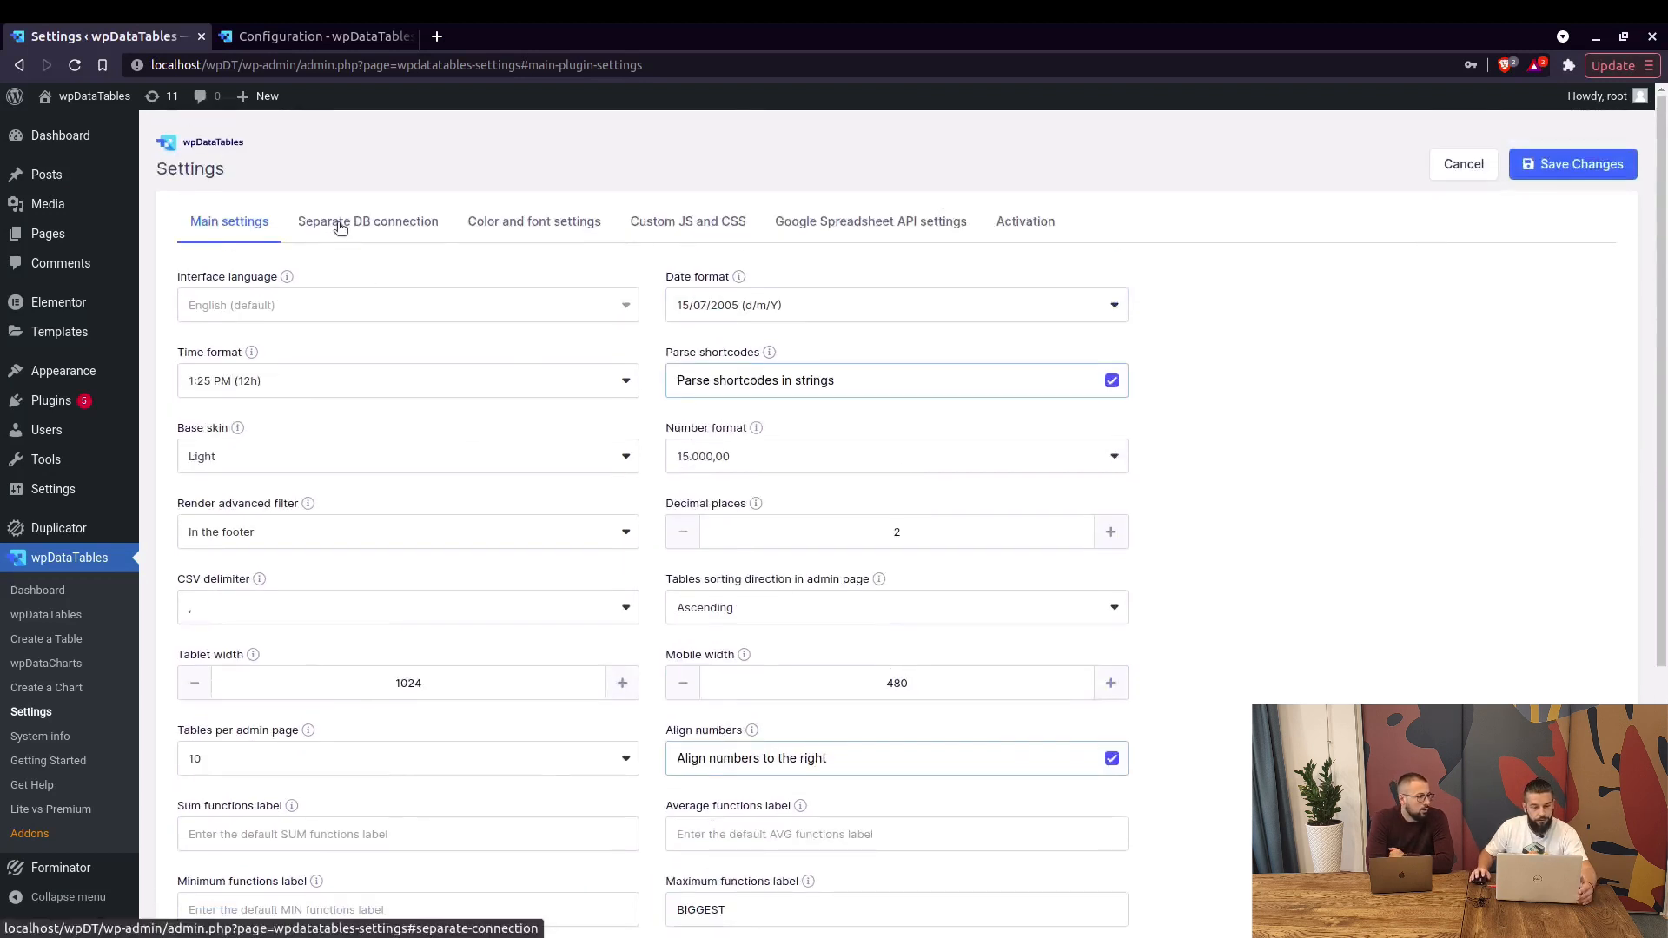
Switch to Separate DB connection and enable 'Use separate connection'
left_click(368, 221)
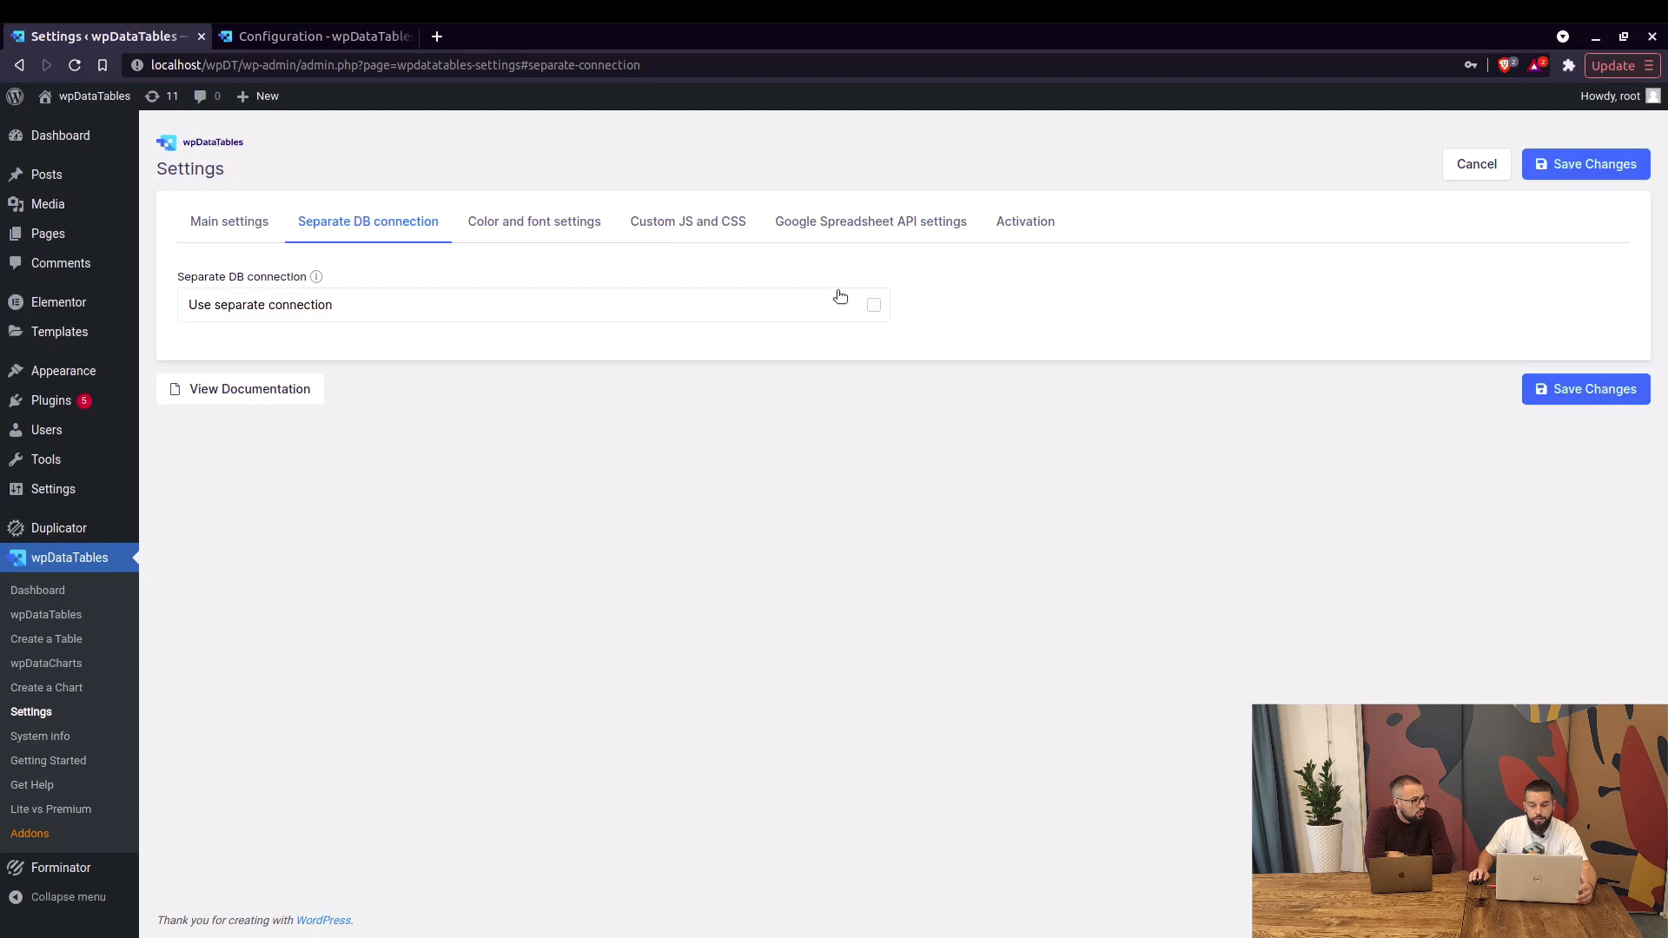
mouse_move(888, 315)
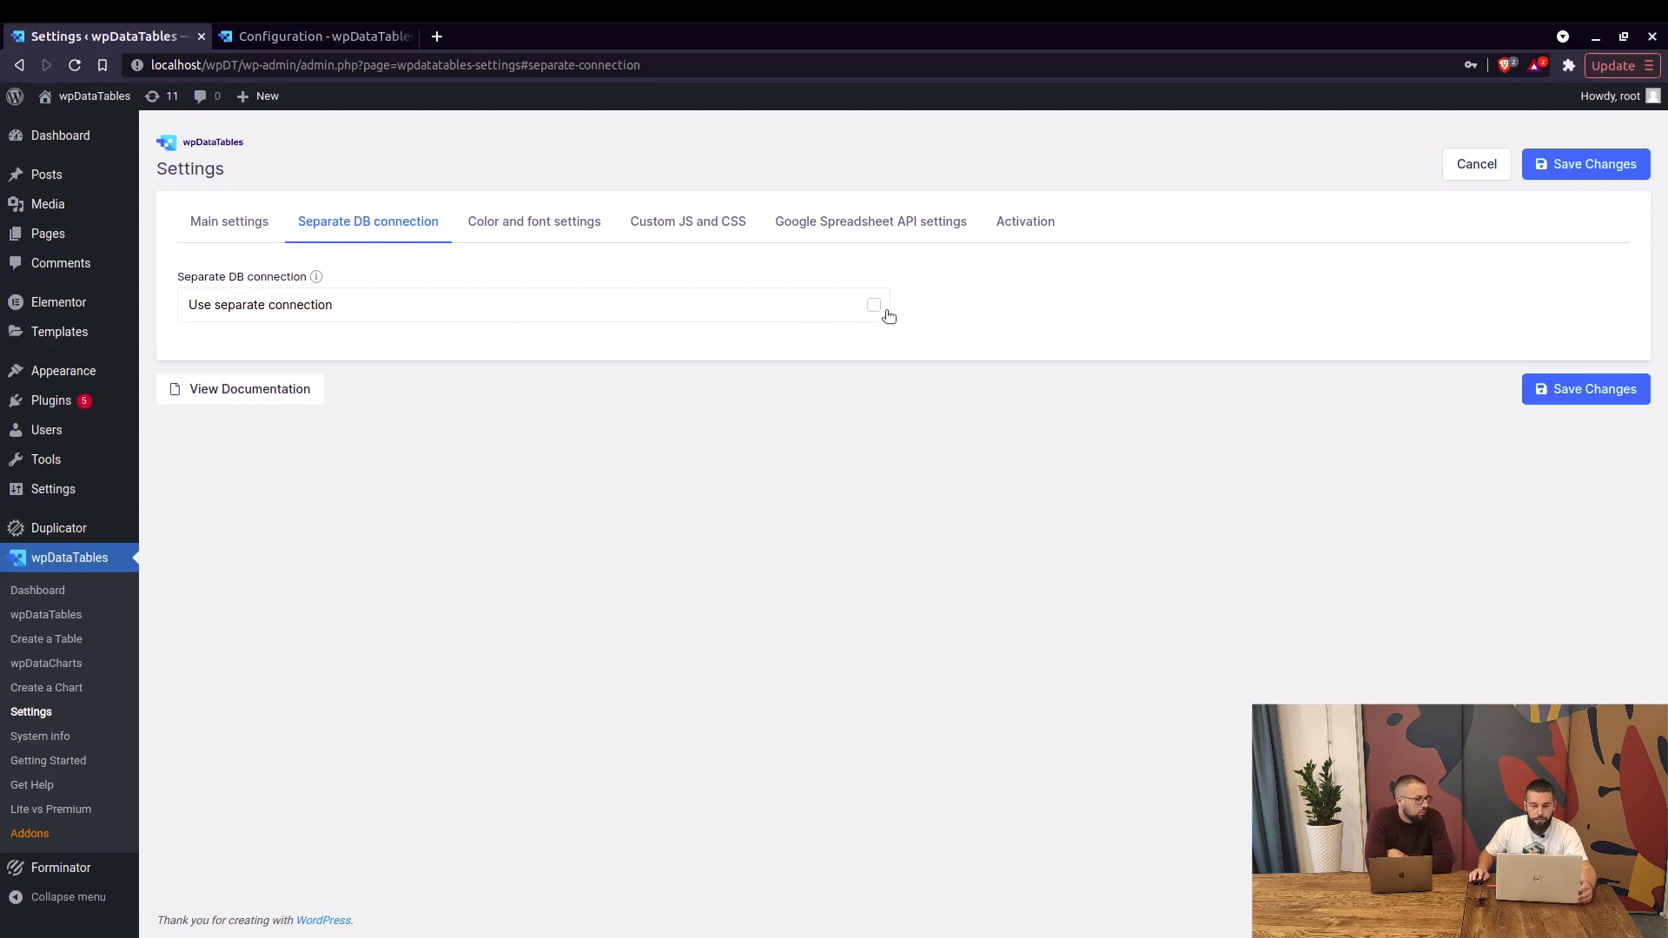
left_click(874, 306)
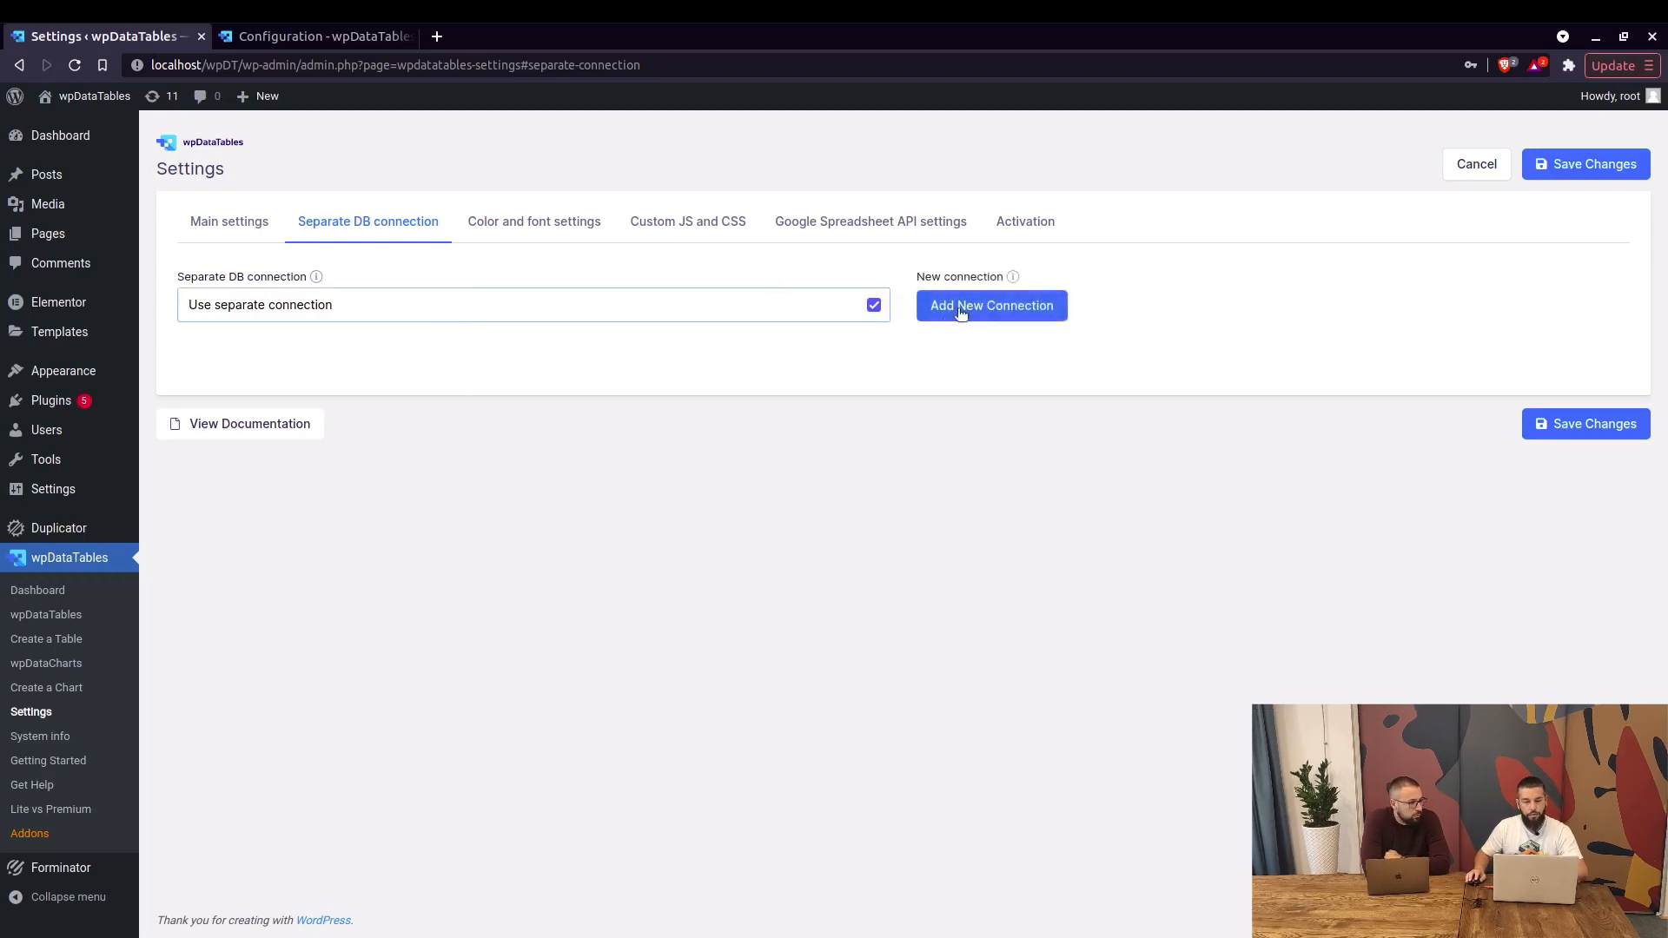
Add a new MySQL connection on localhost with user root, password and database amelia
left_click(989, 306)
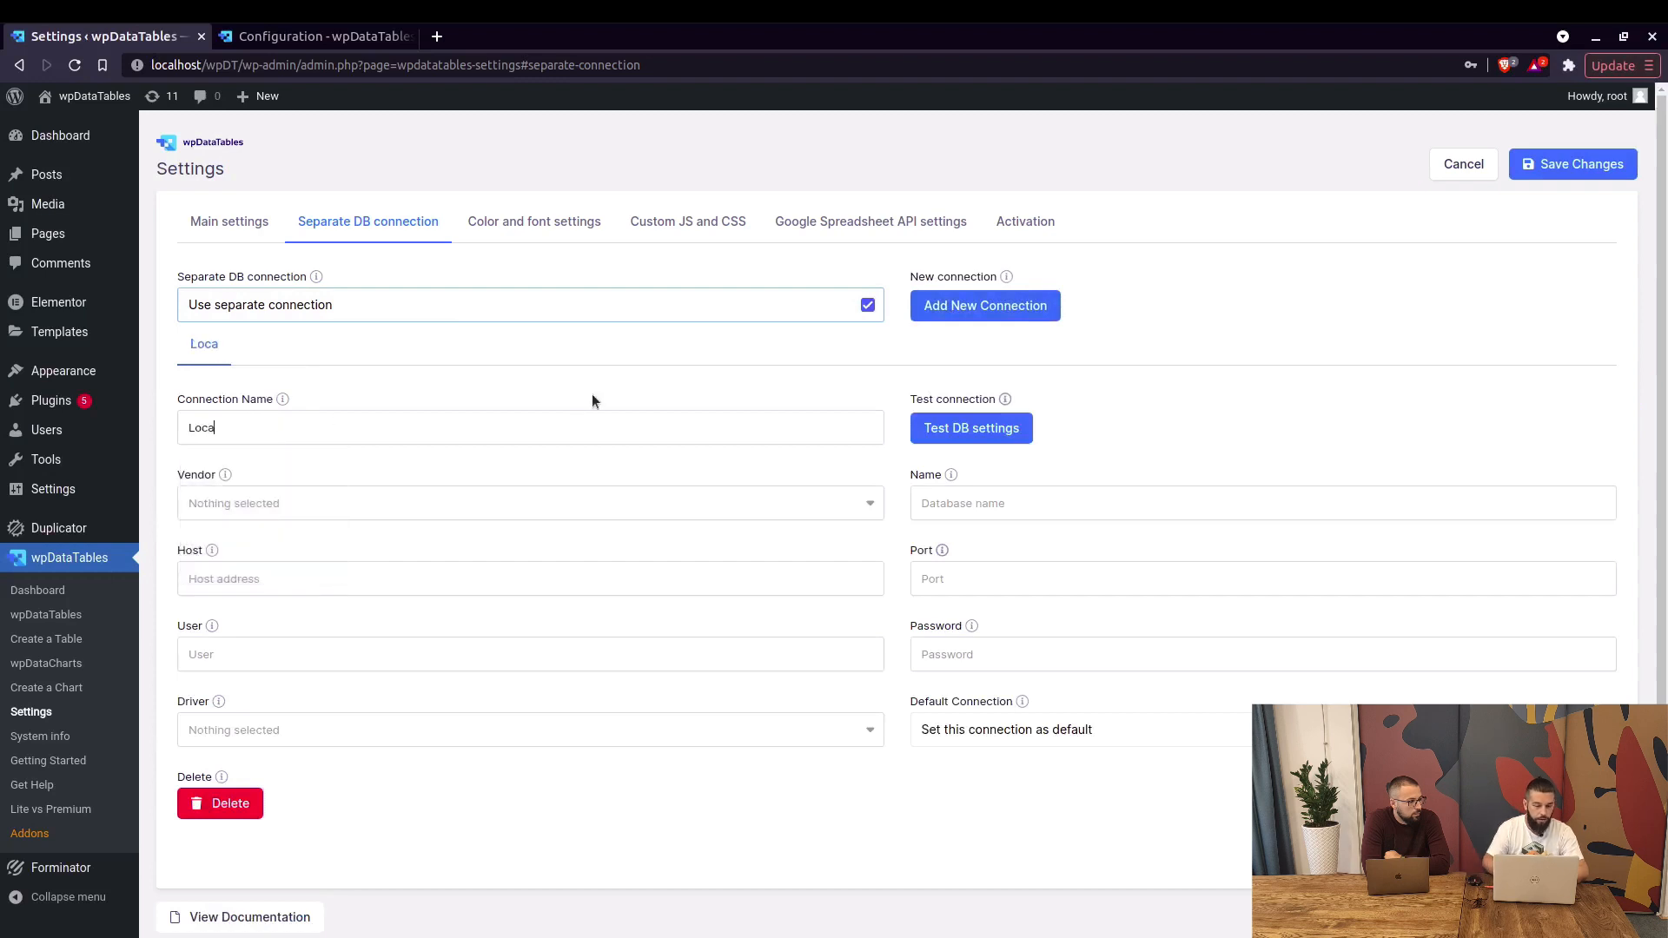
left_click(528, 502)
type("lo")
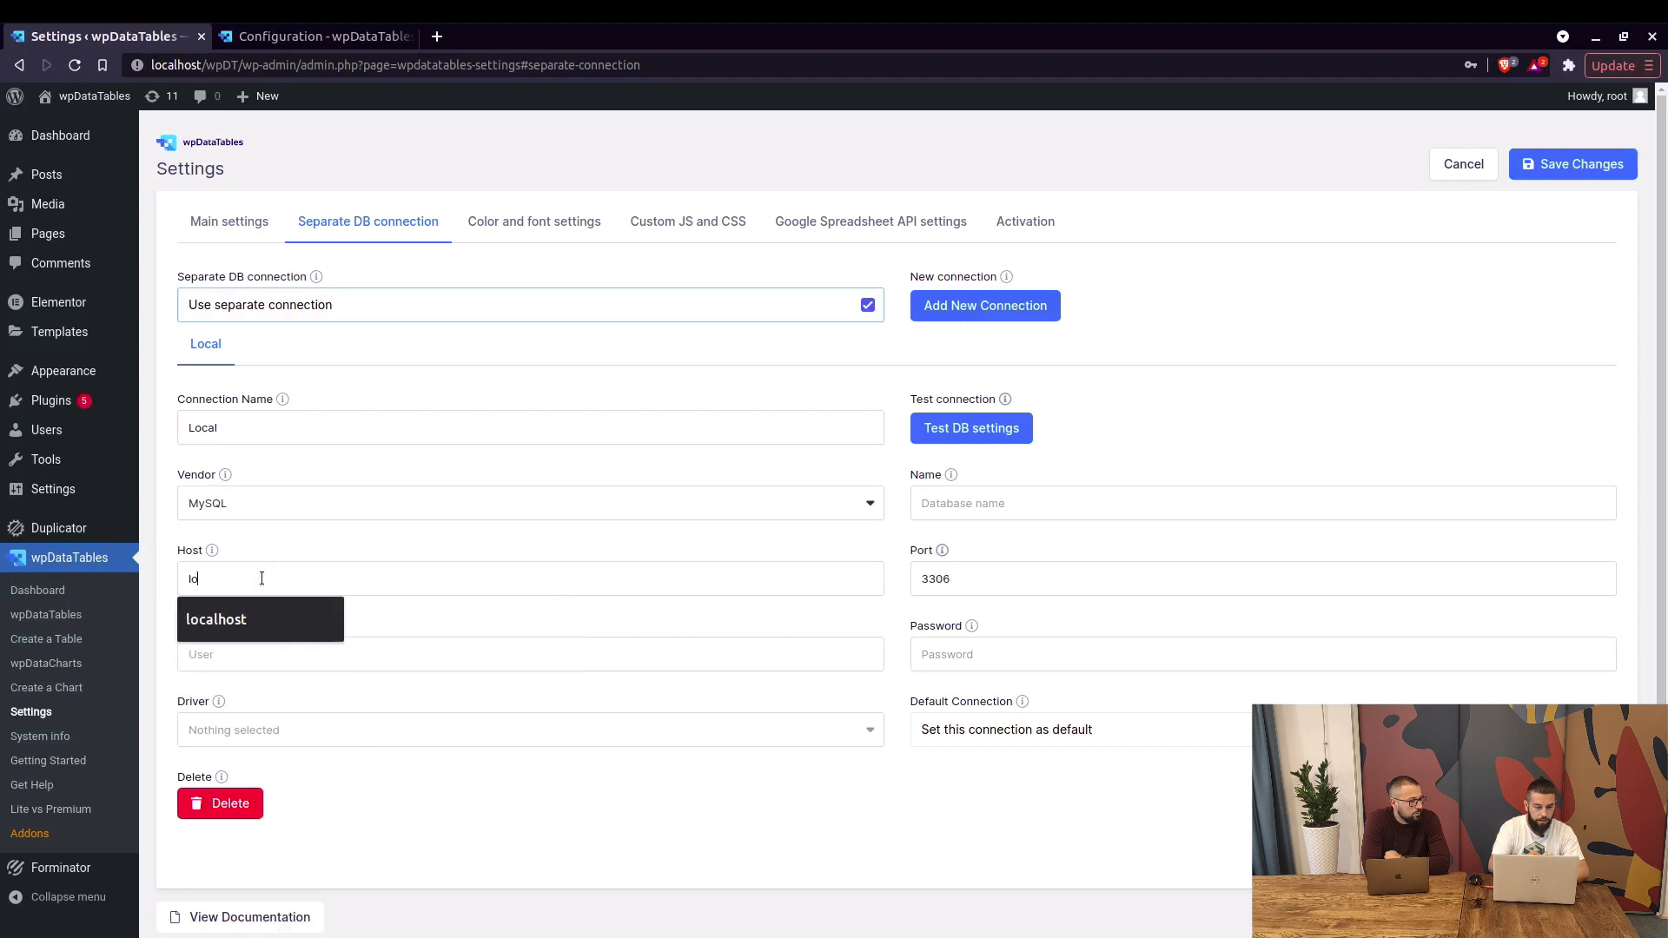
left_click(216, 619)
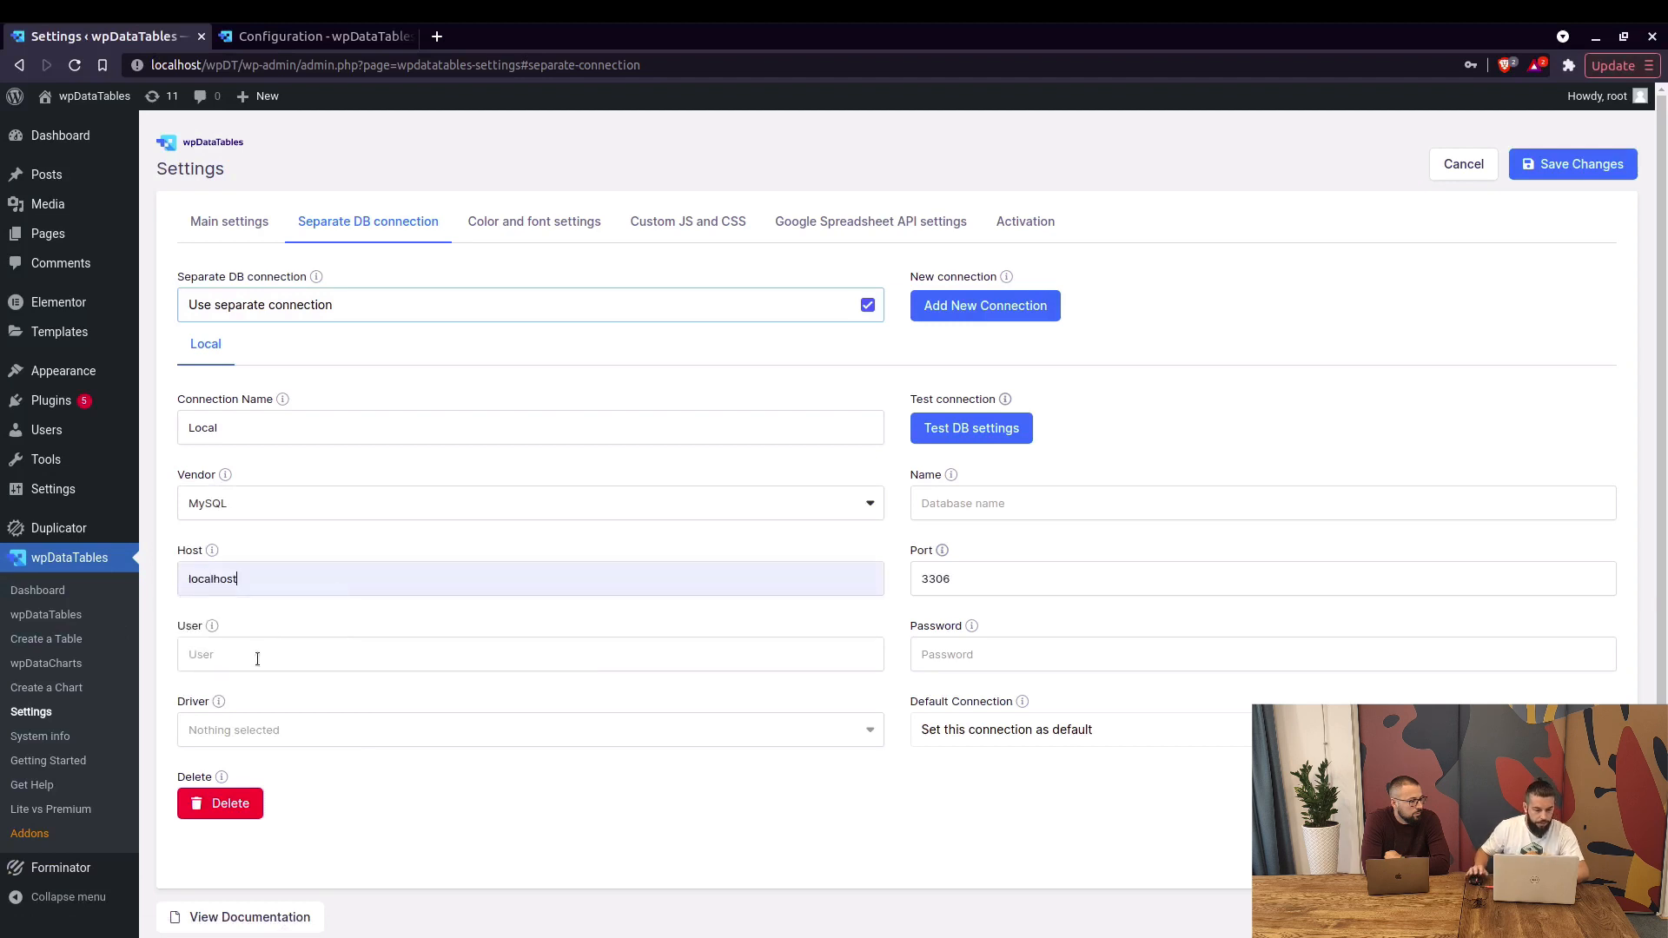
type("root")
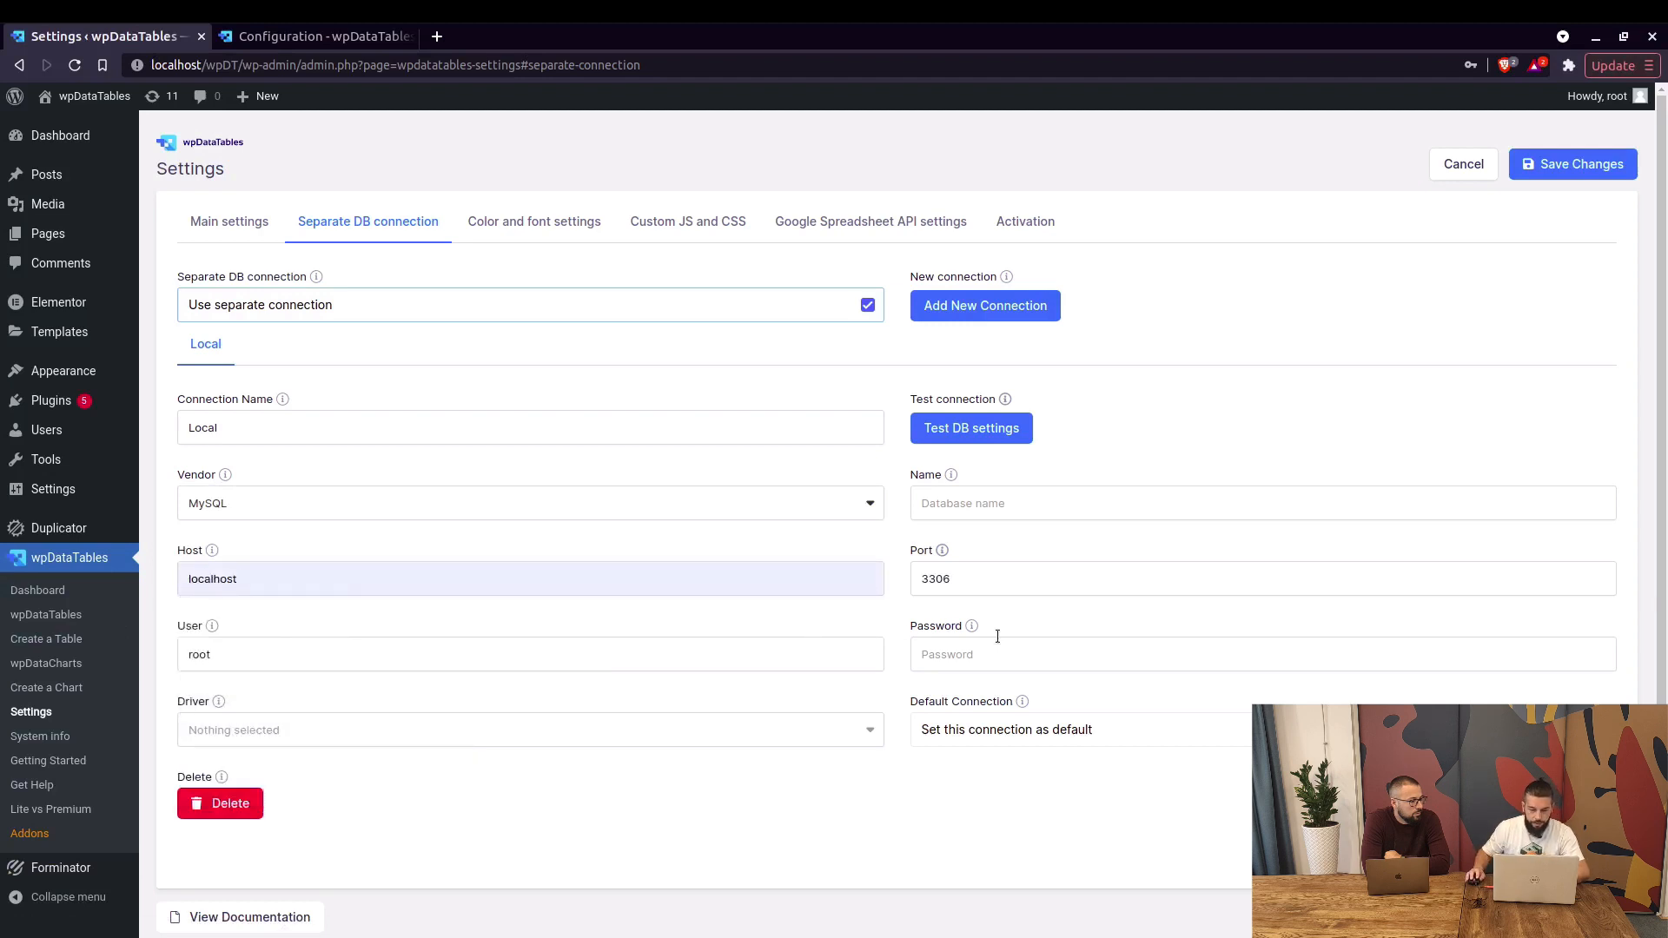
type("••••")
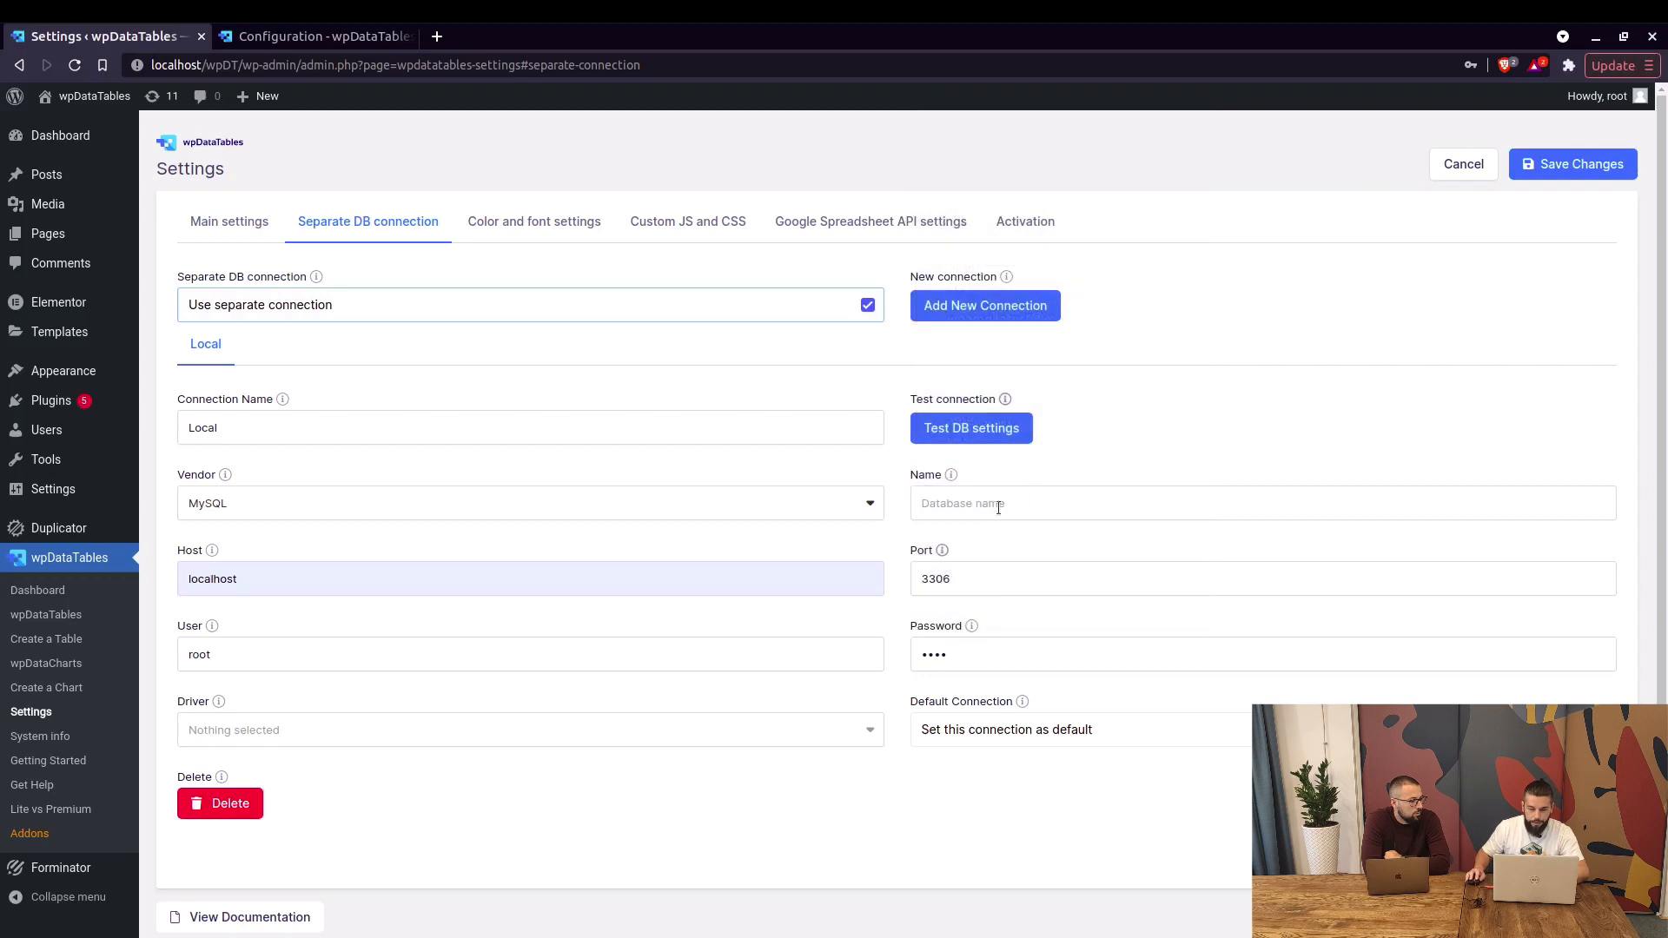
type("amelia")
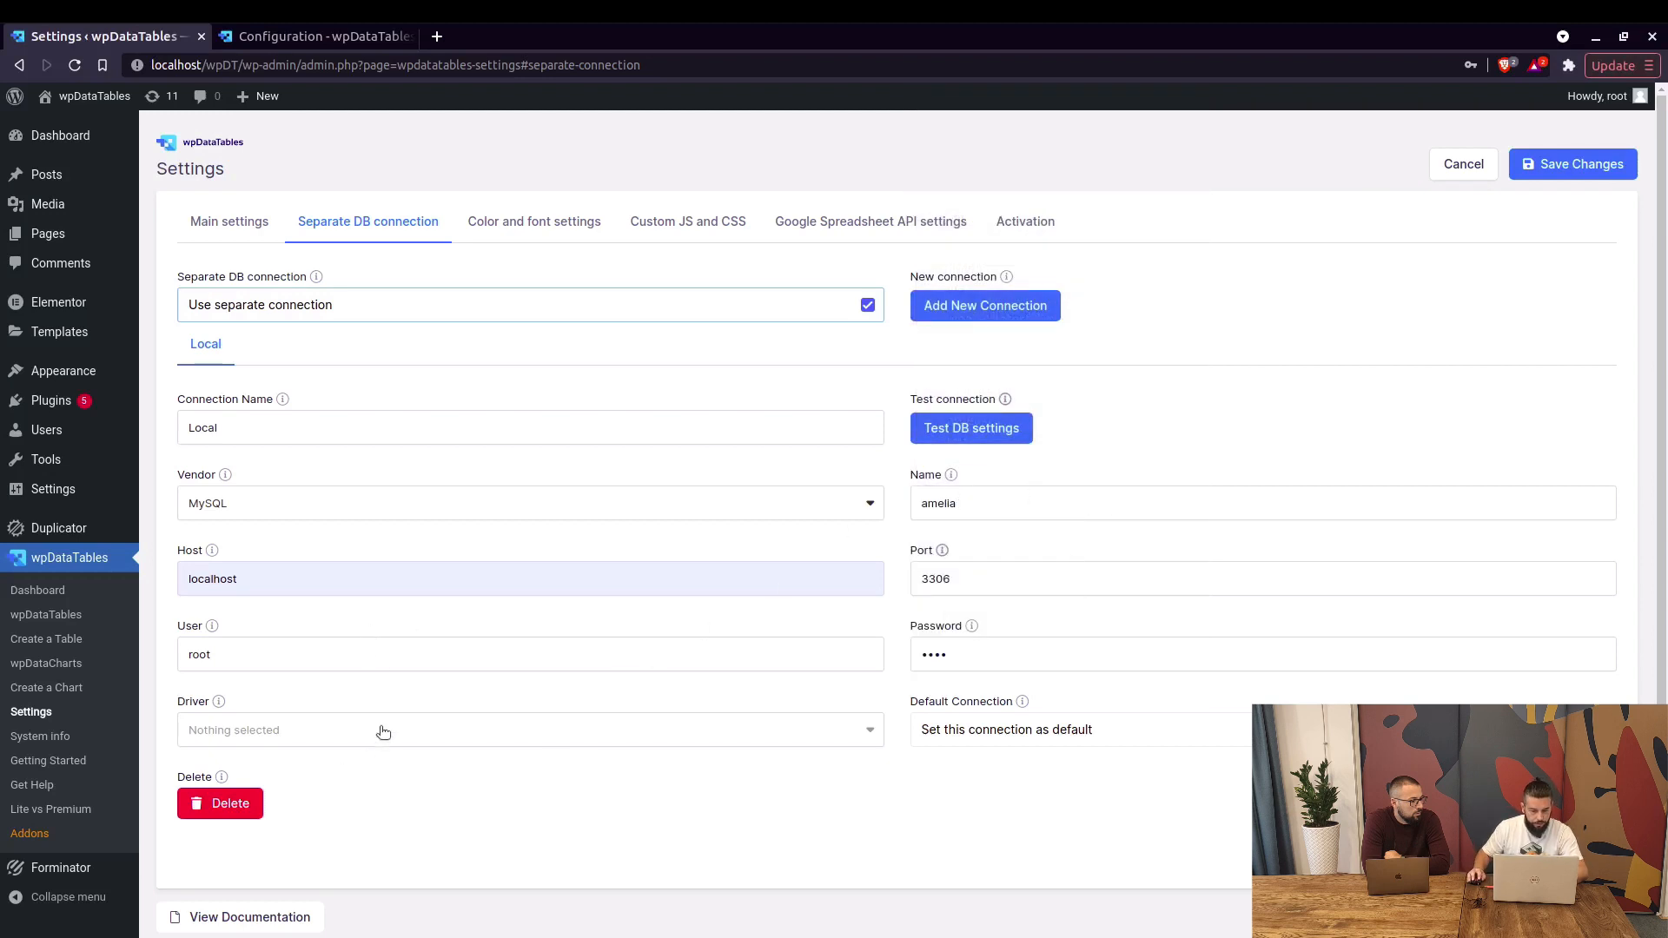
Choose the DBLIB driver, test the DB settings and keep MySQL as vendor
left_click(528, 729)
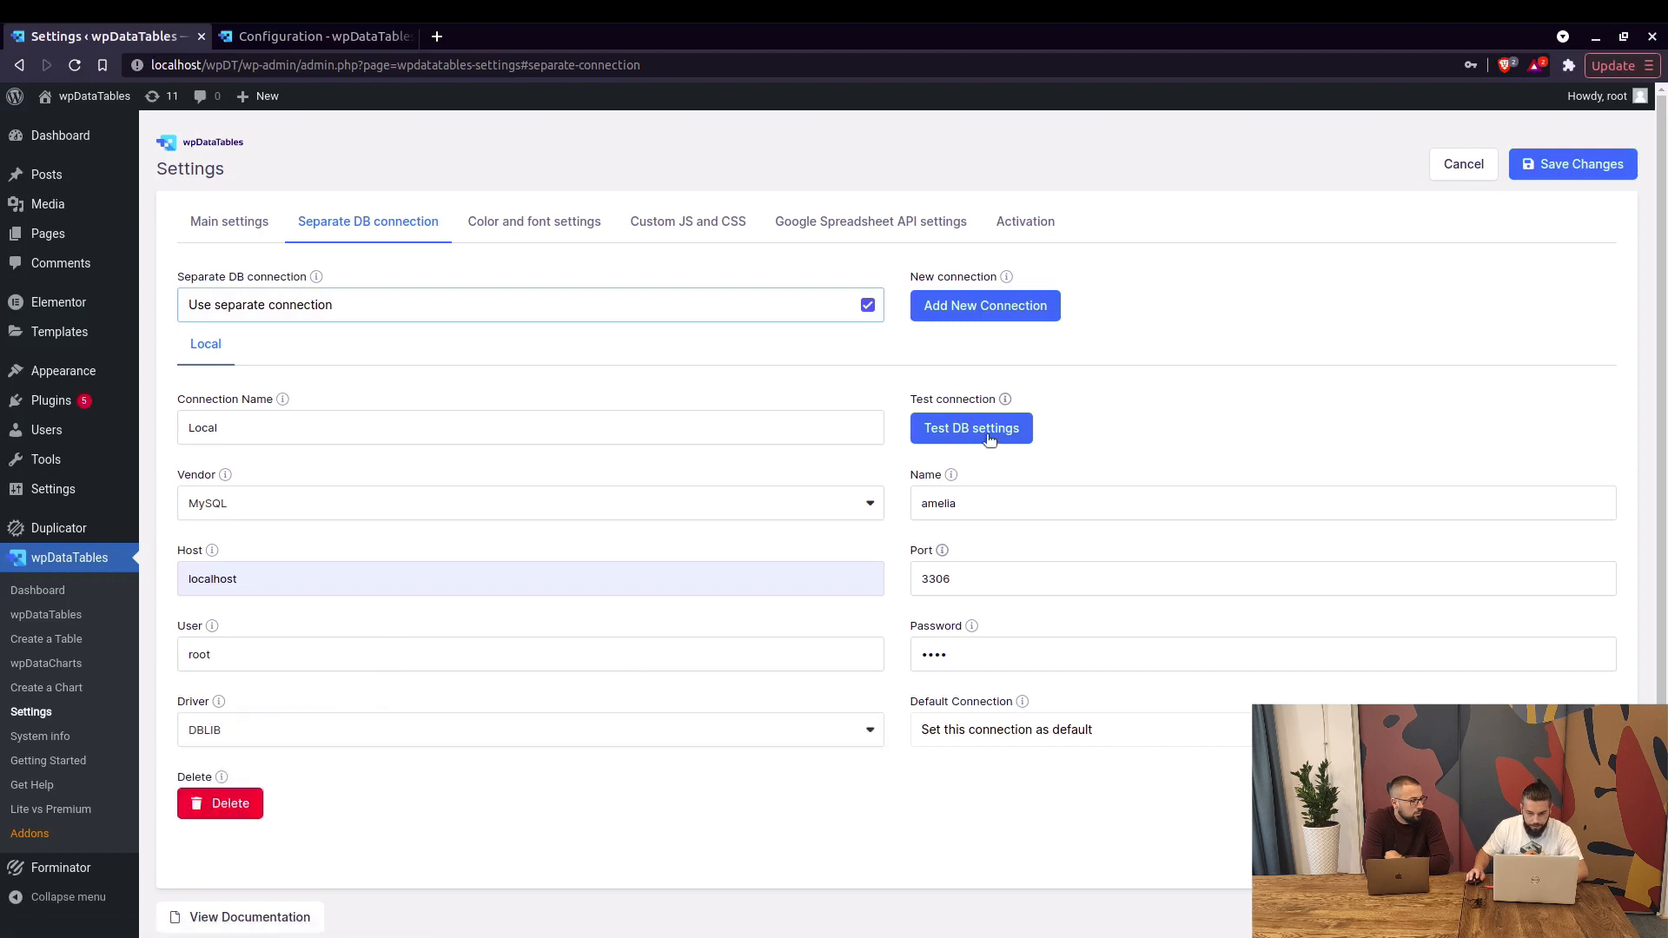
left_click(969, 427)
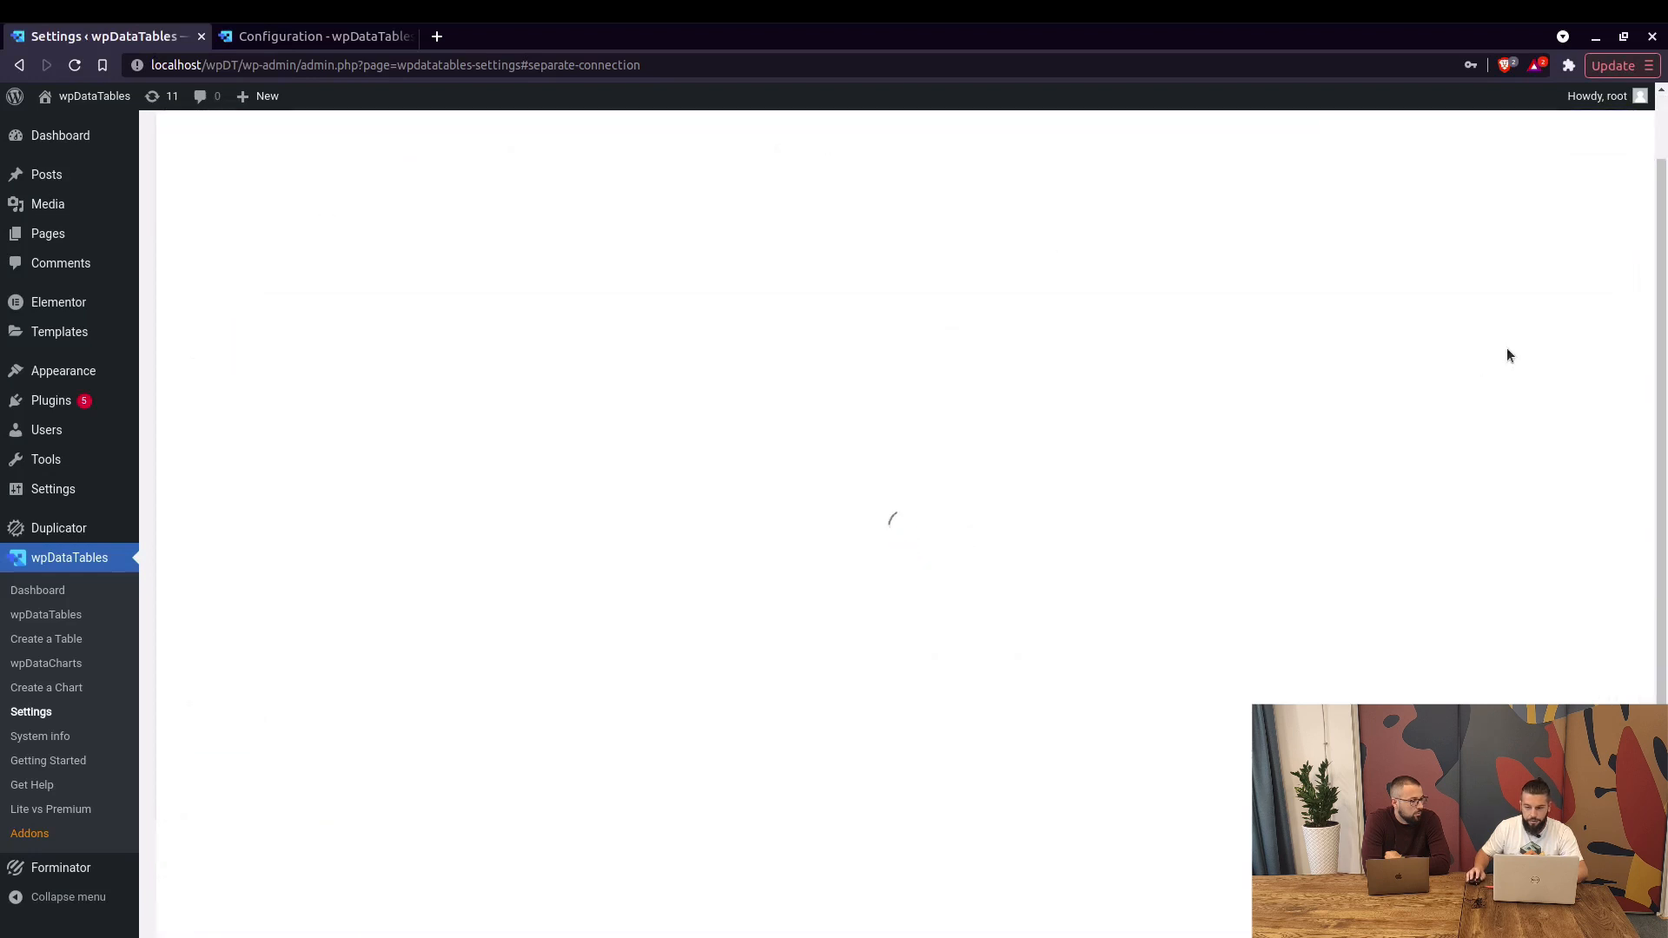
left_click(969, 354)
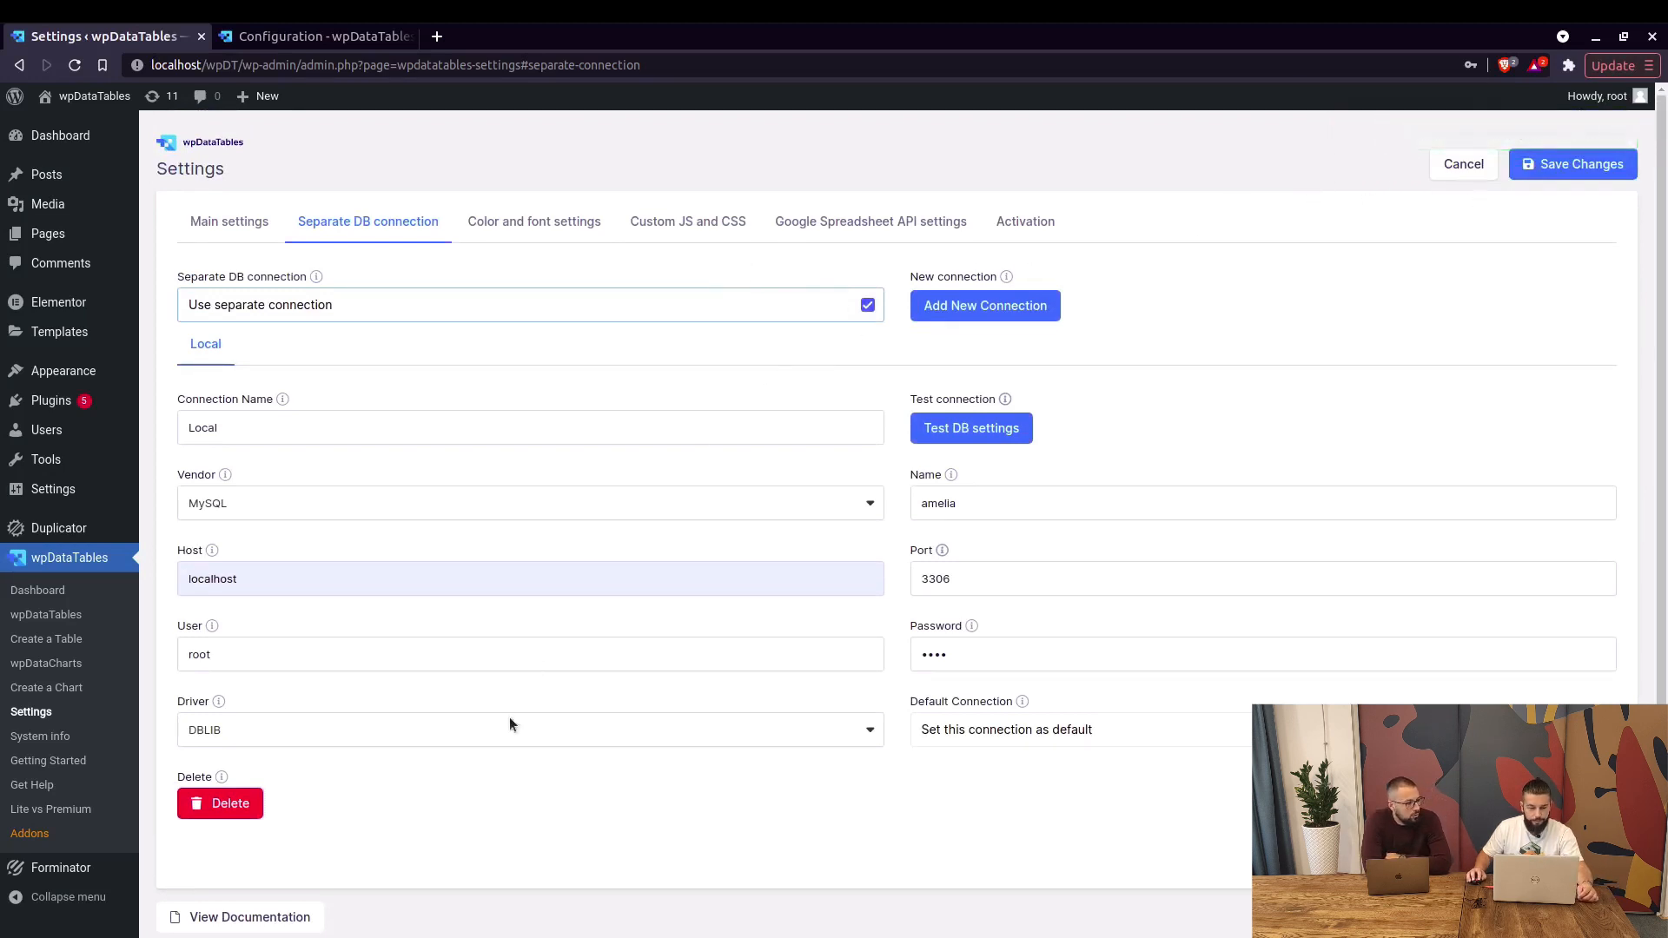
mouse_move(554, 402)
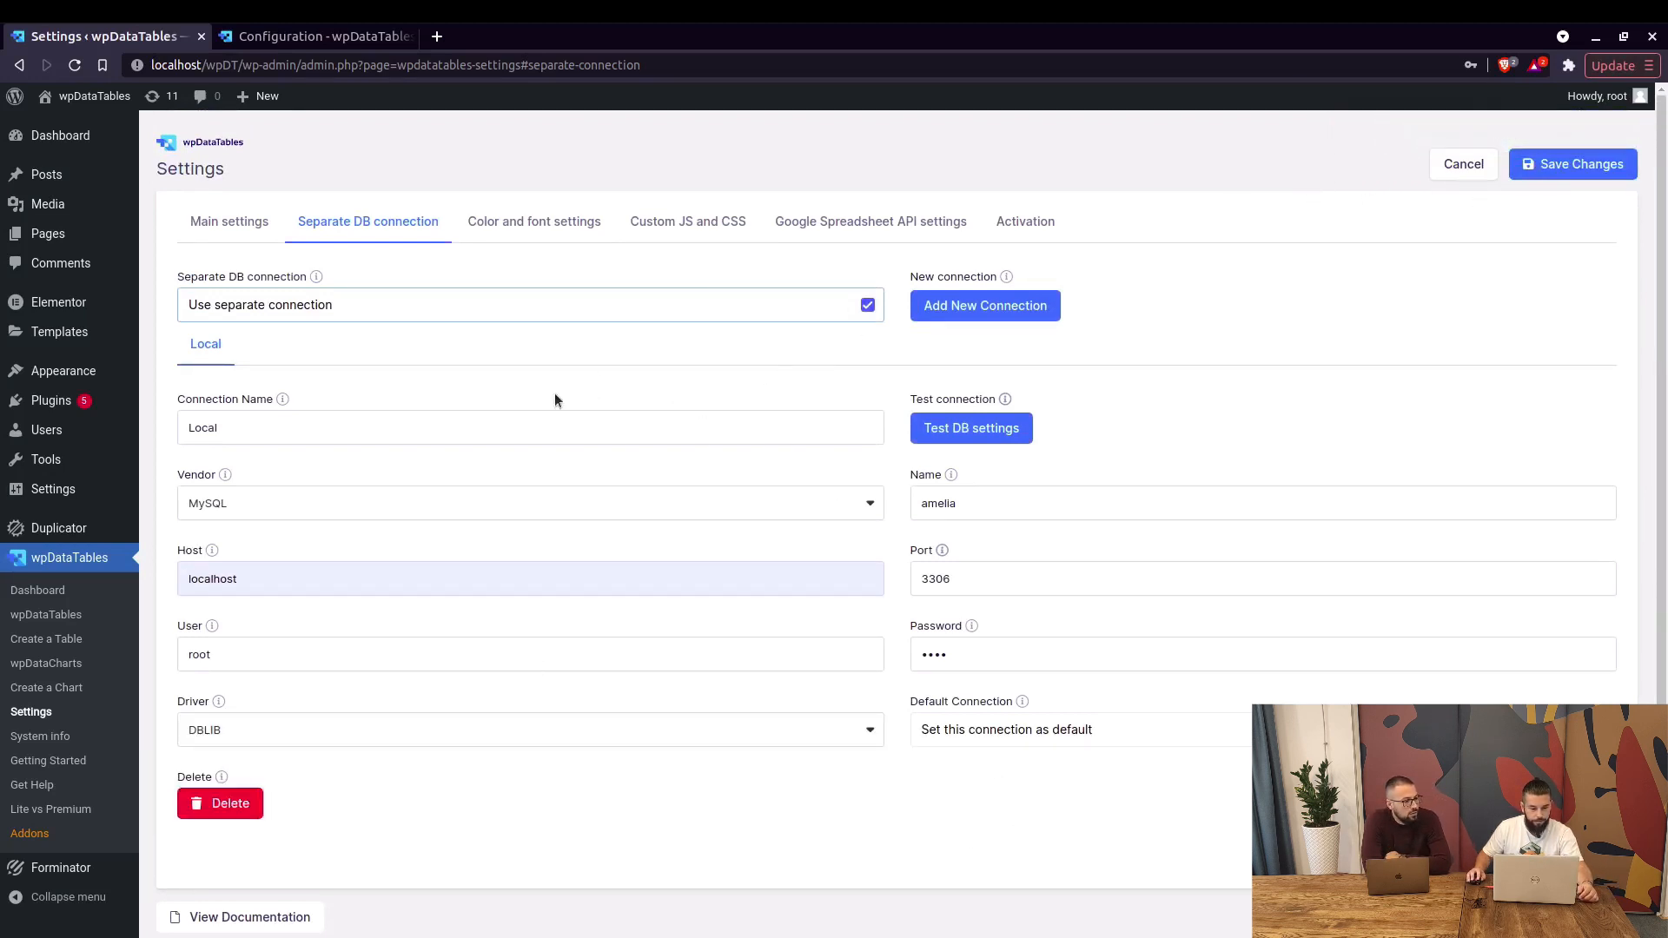
left_click(530, 502)
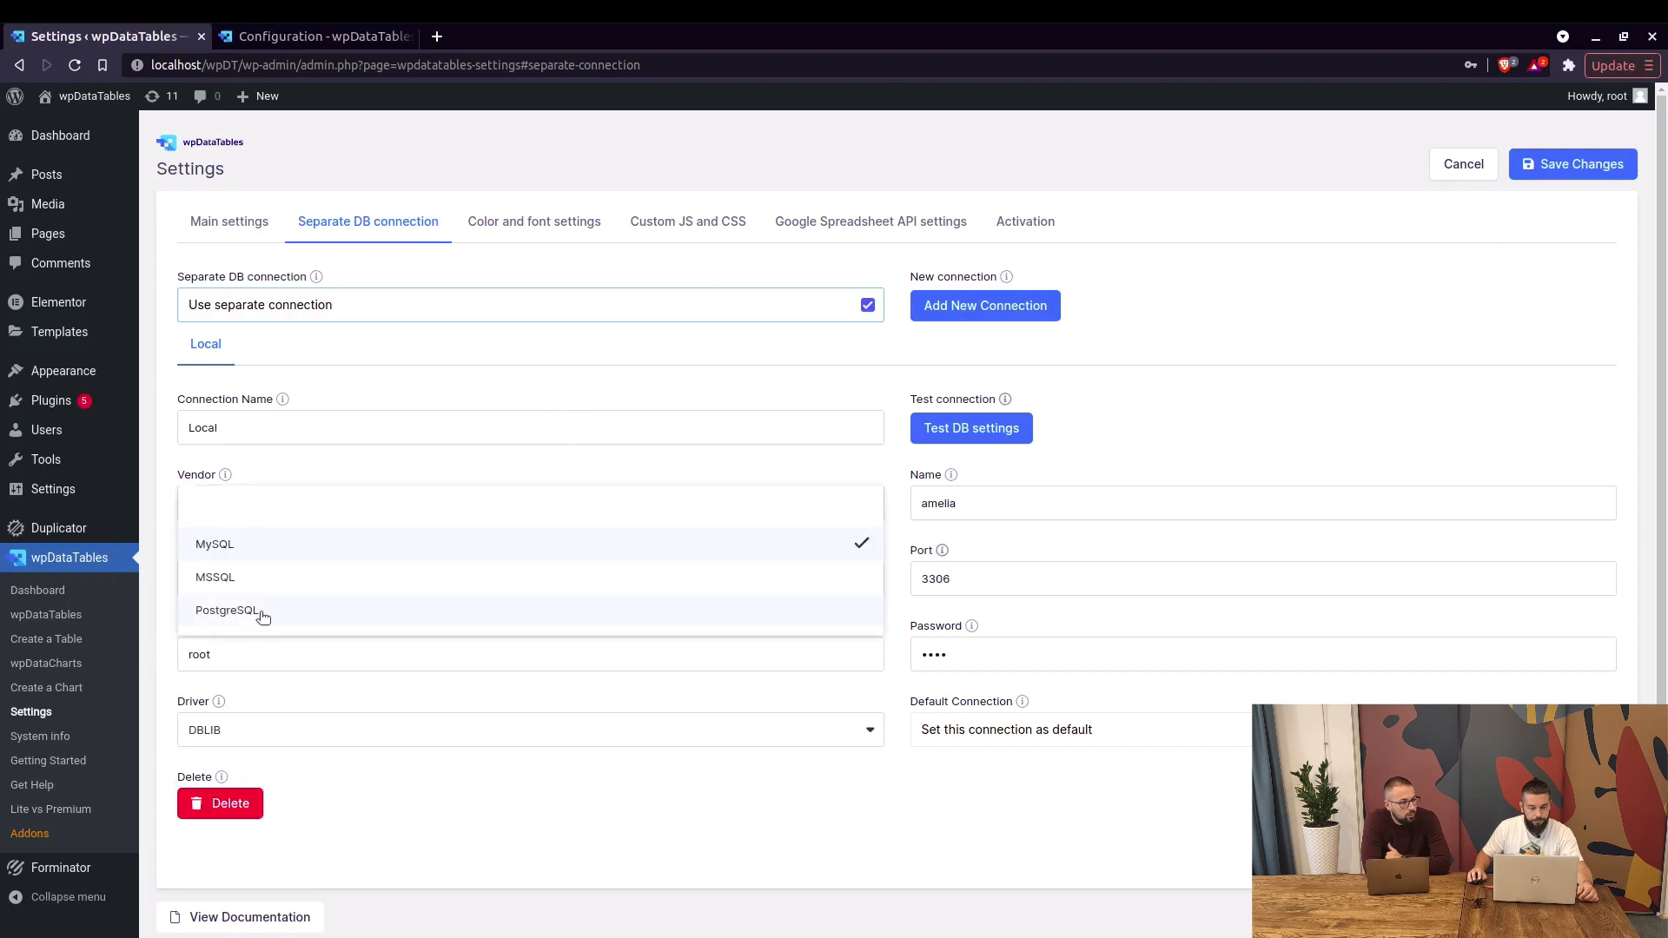
left_click(214, 543)
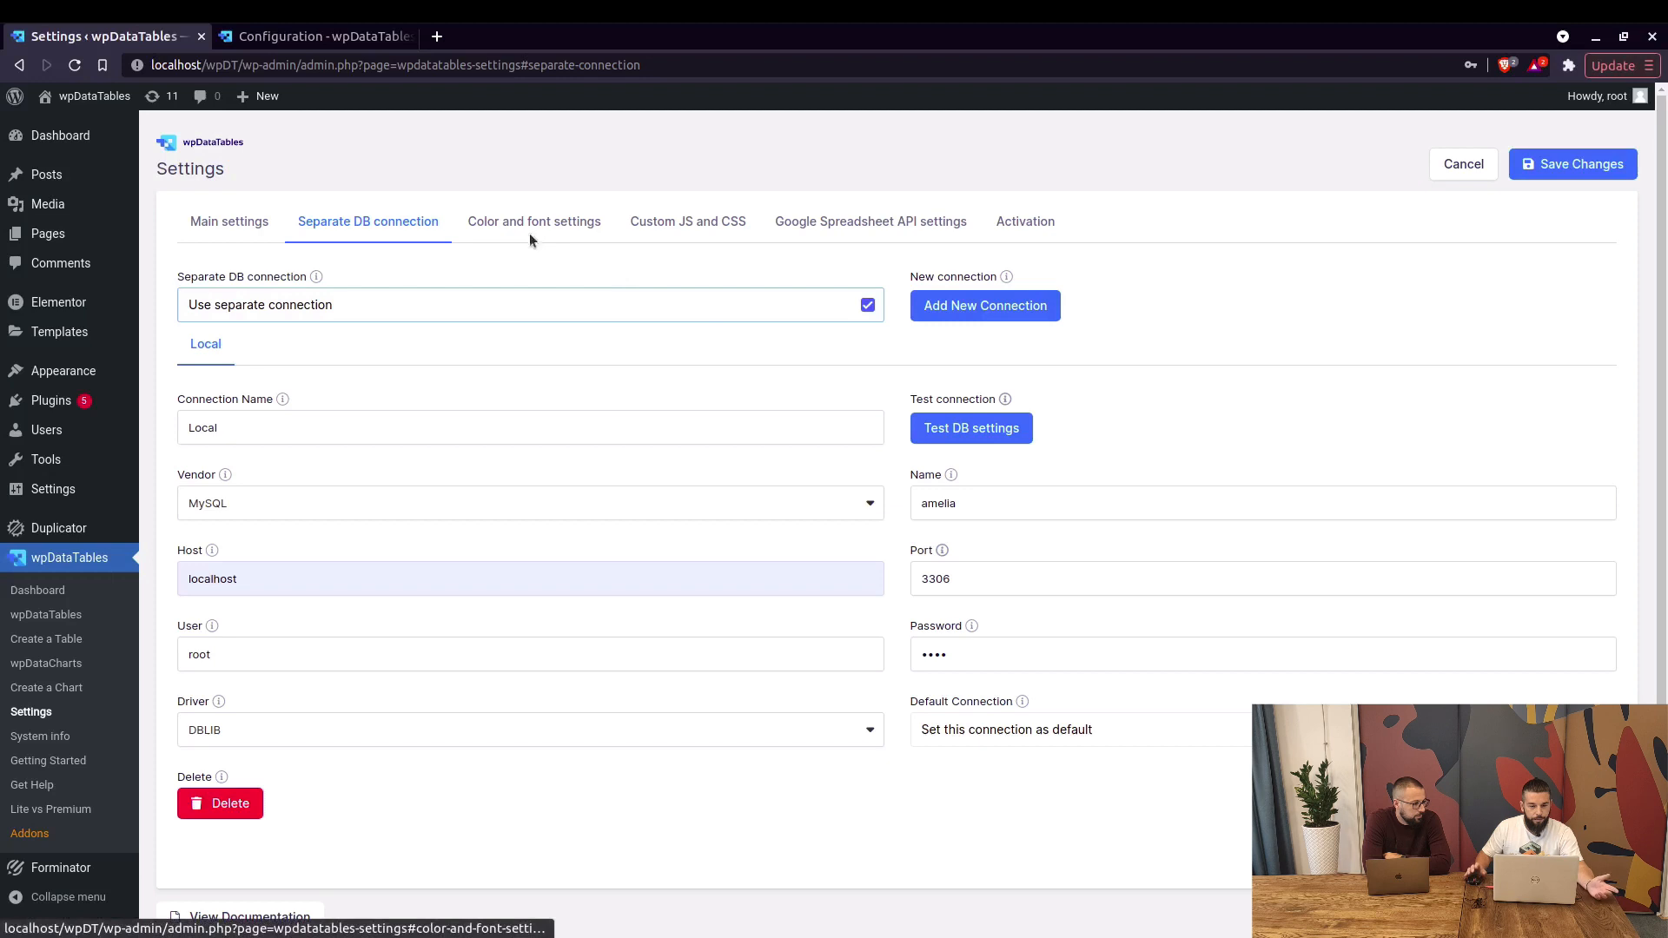
In Color and font settings, give the table header a red #D45151 background
left_click(534, 220)
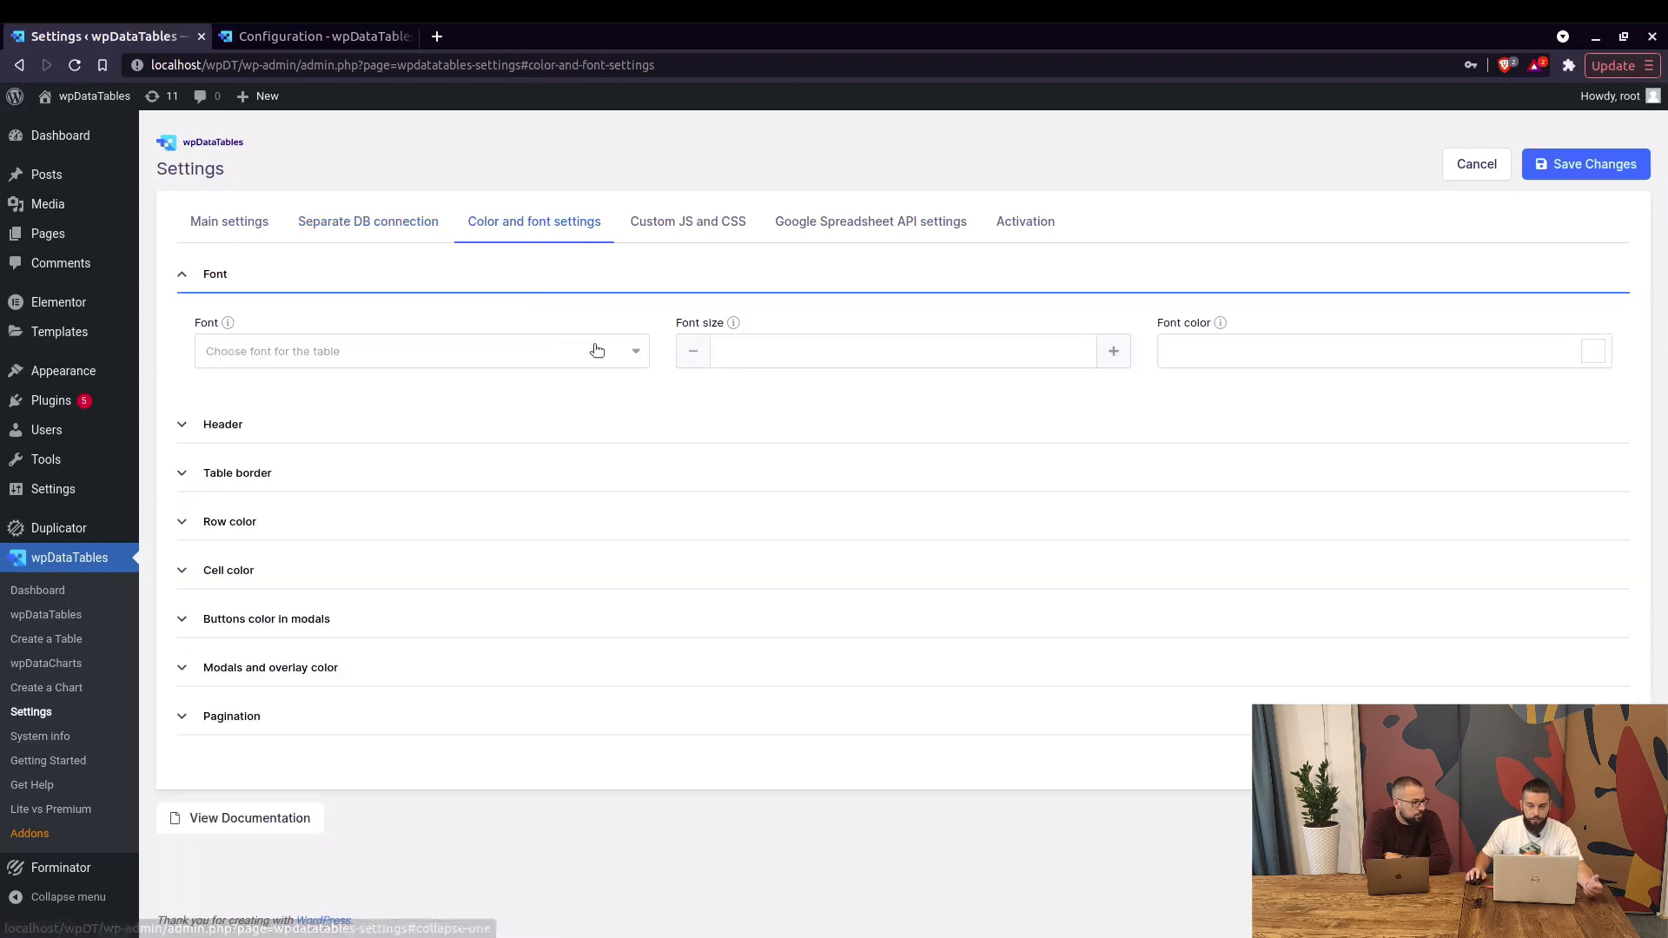
mouse_move(248, 324)
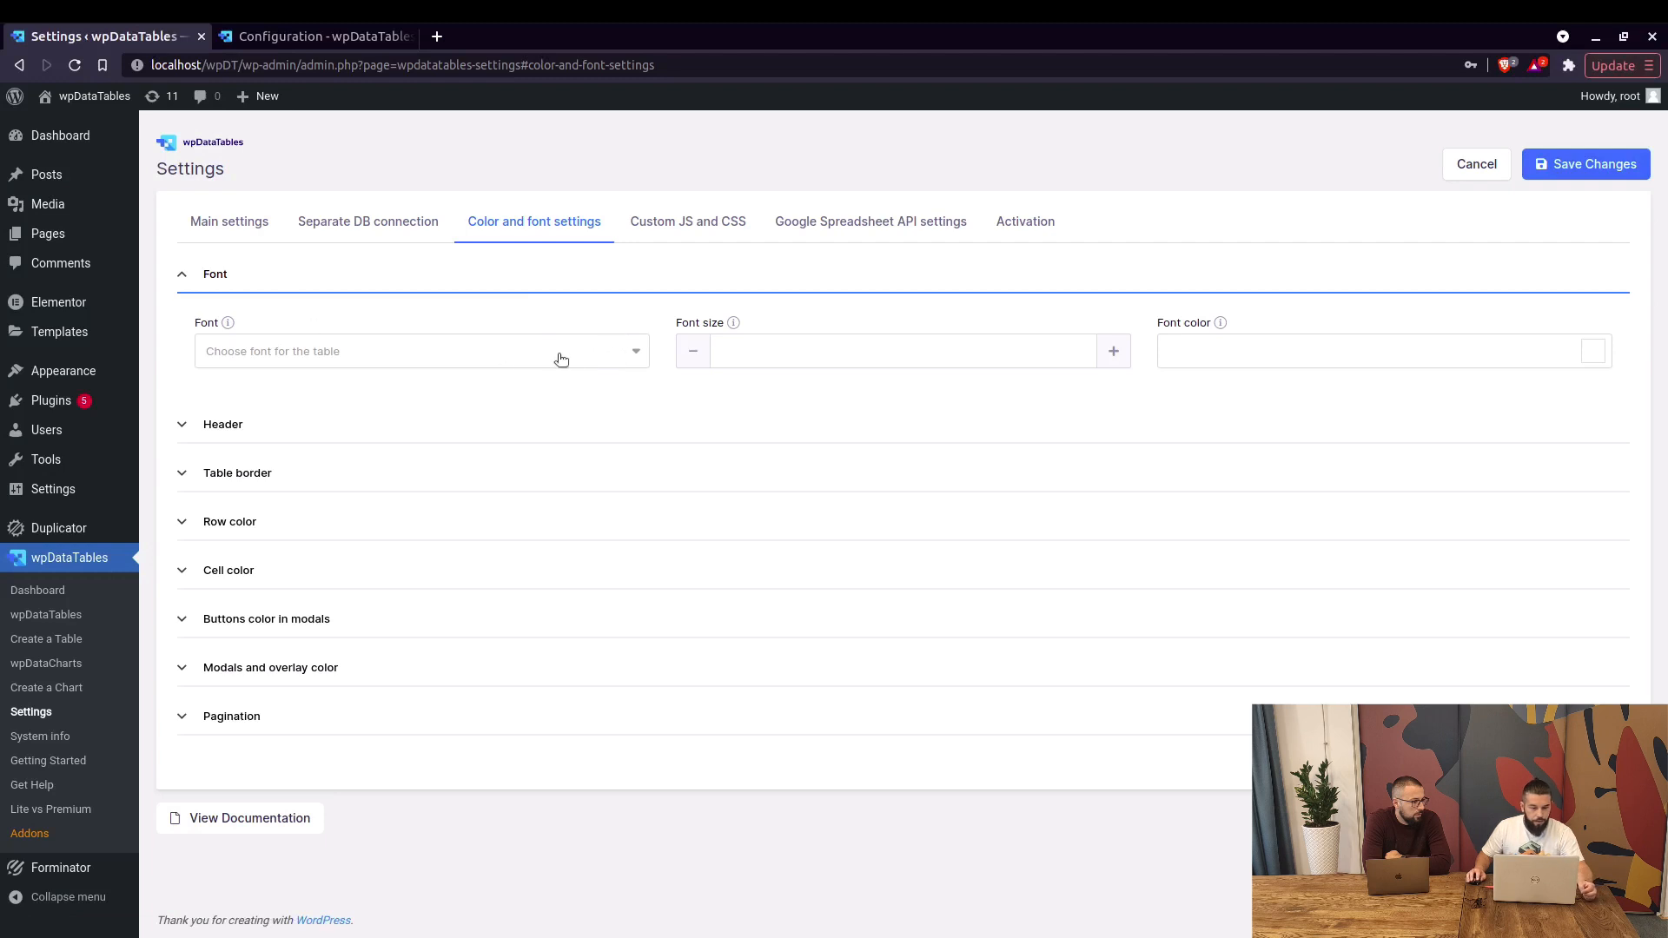
left_click(421, 351)
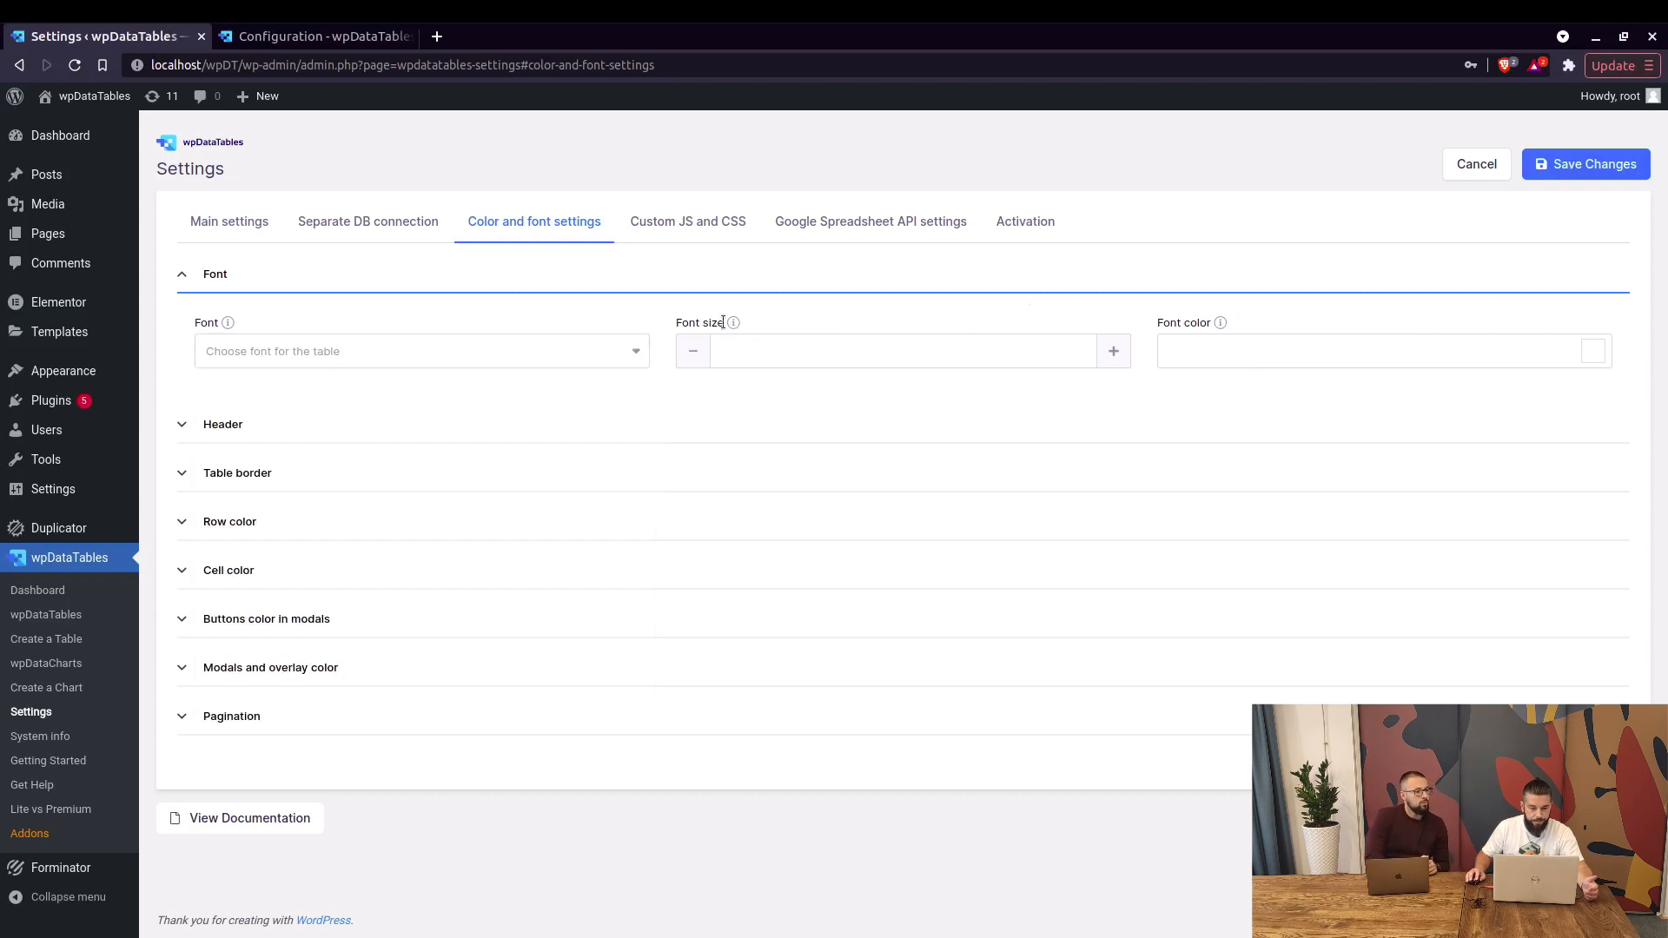
left_click(223, 424)
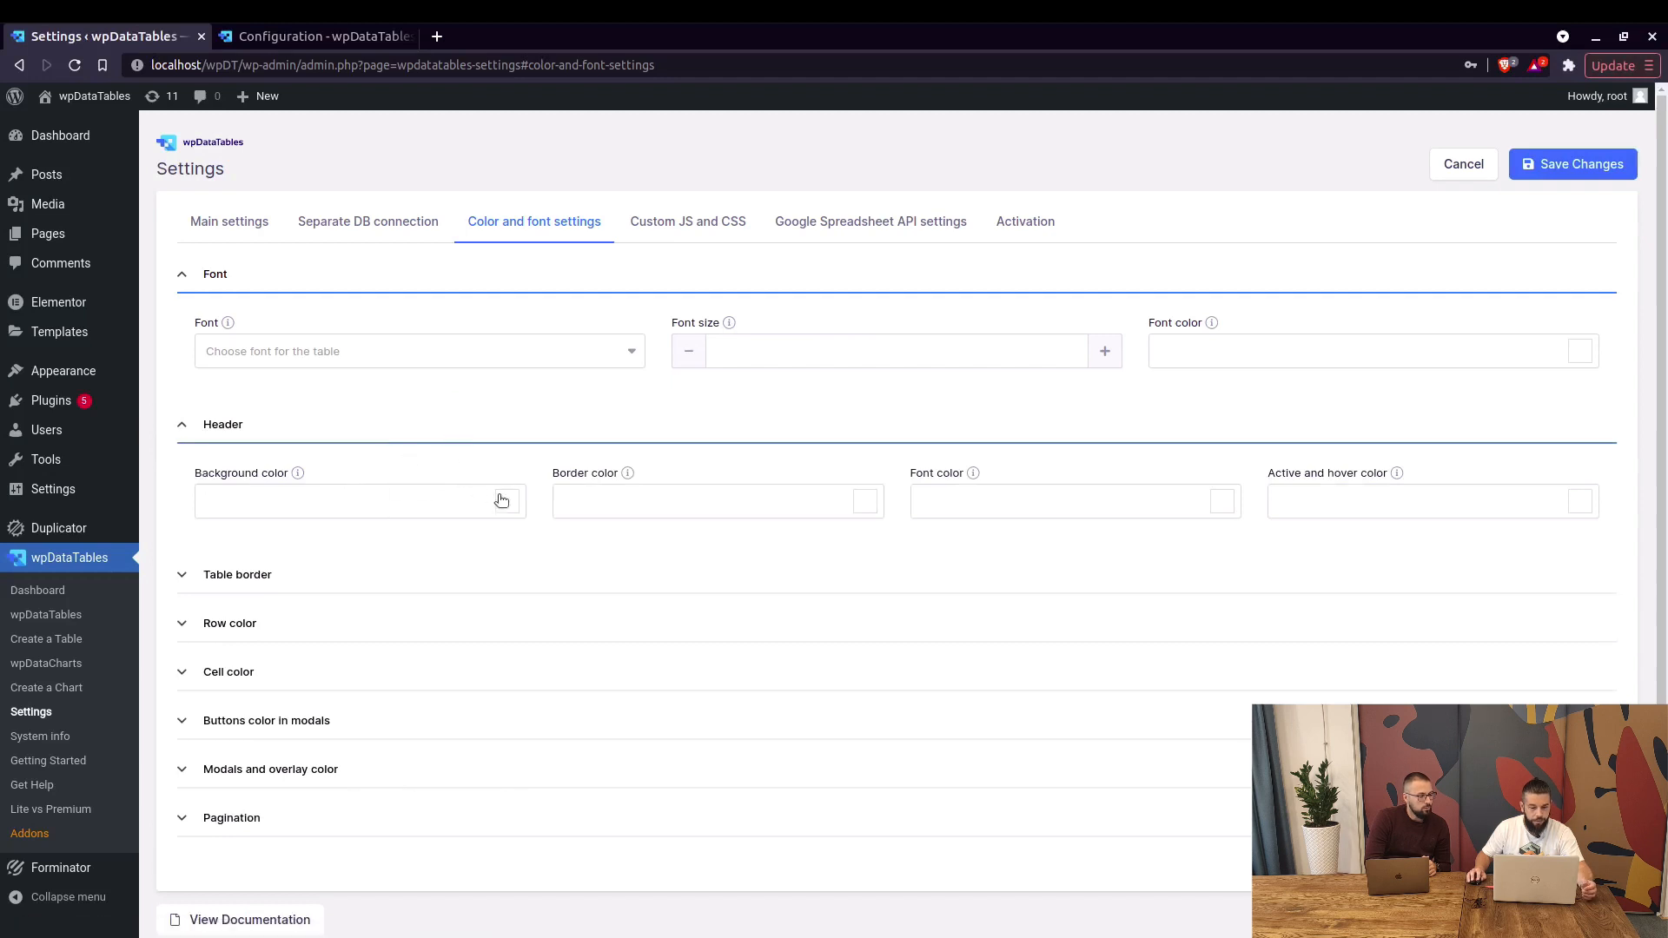
left_click(358, 500)
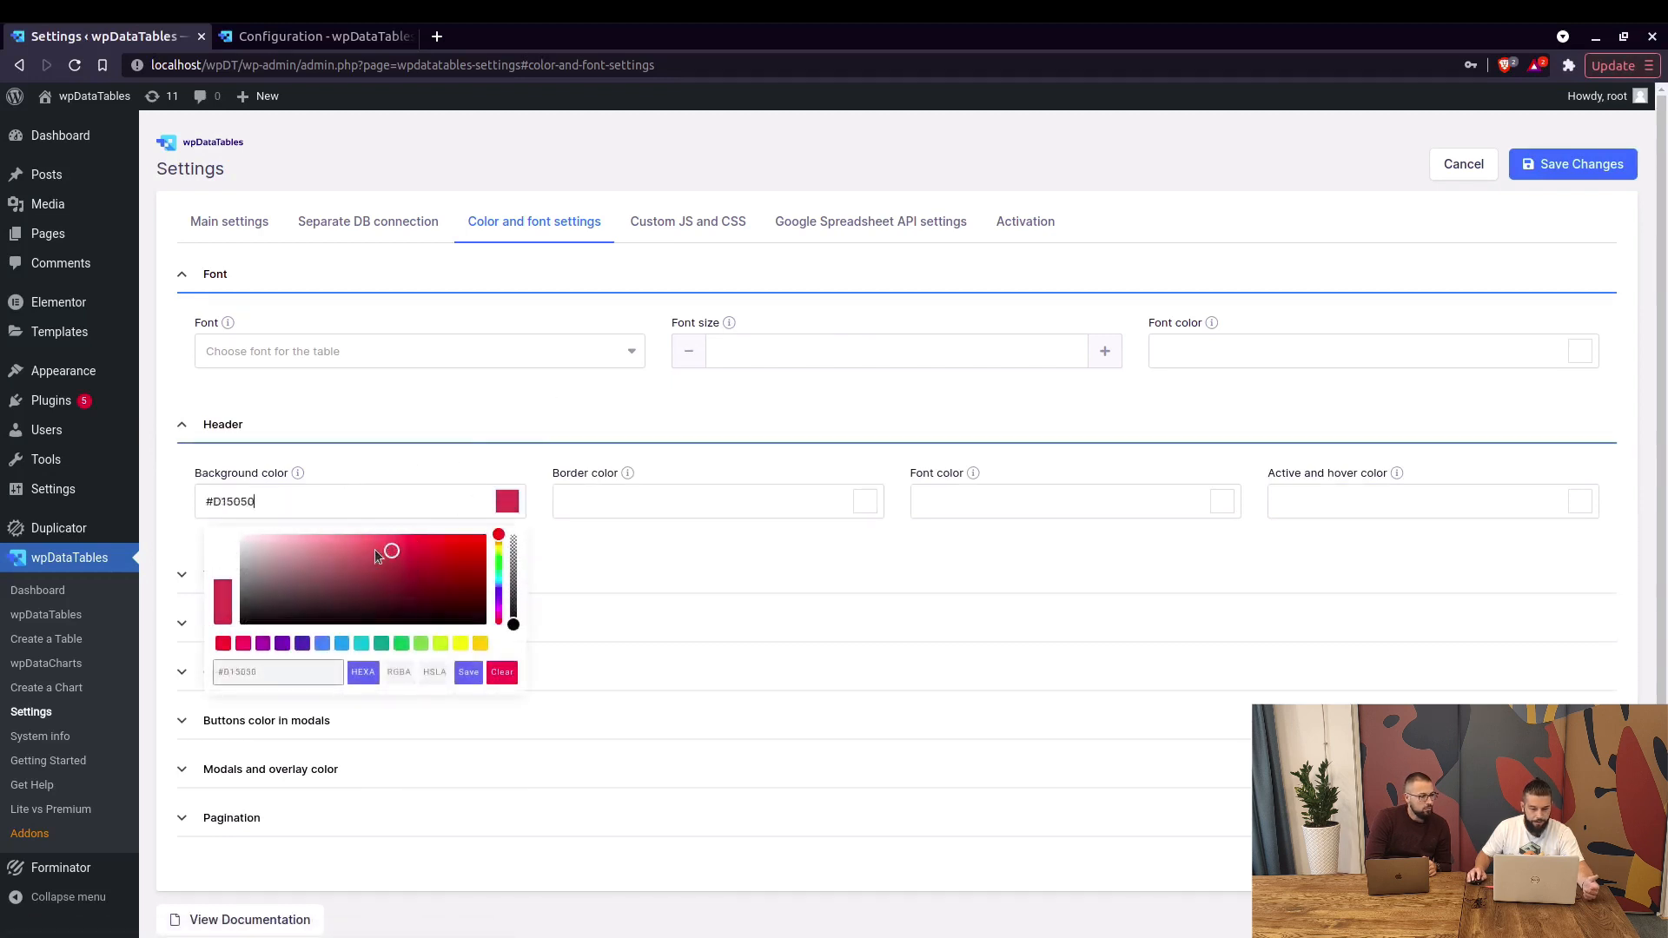
Leave the header border colour unset and expand the Modals and overlay colour options
left_click(681, 500)
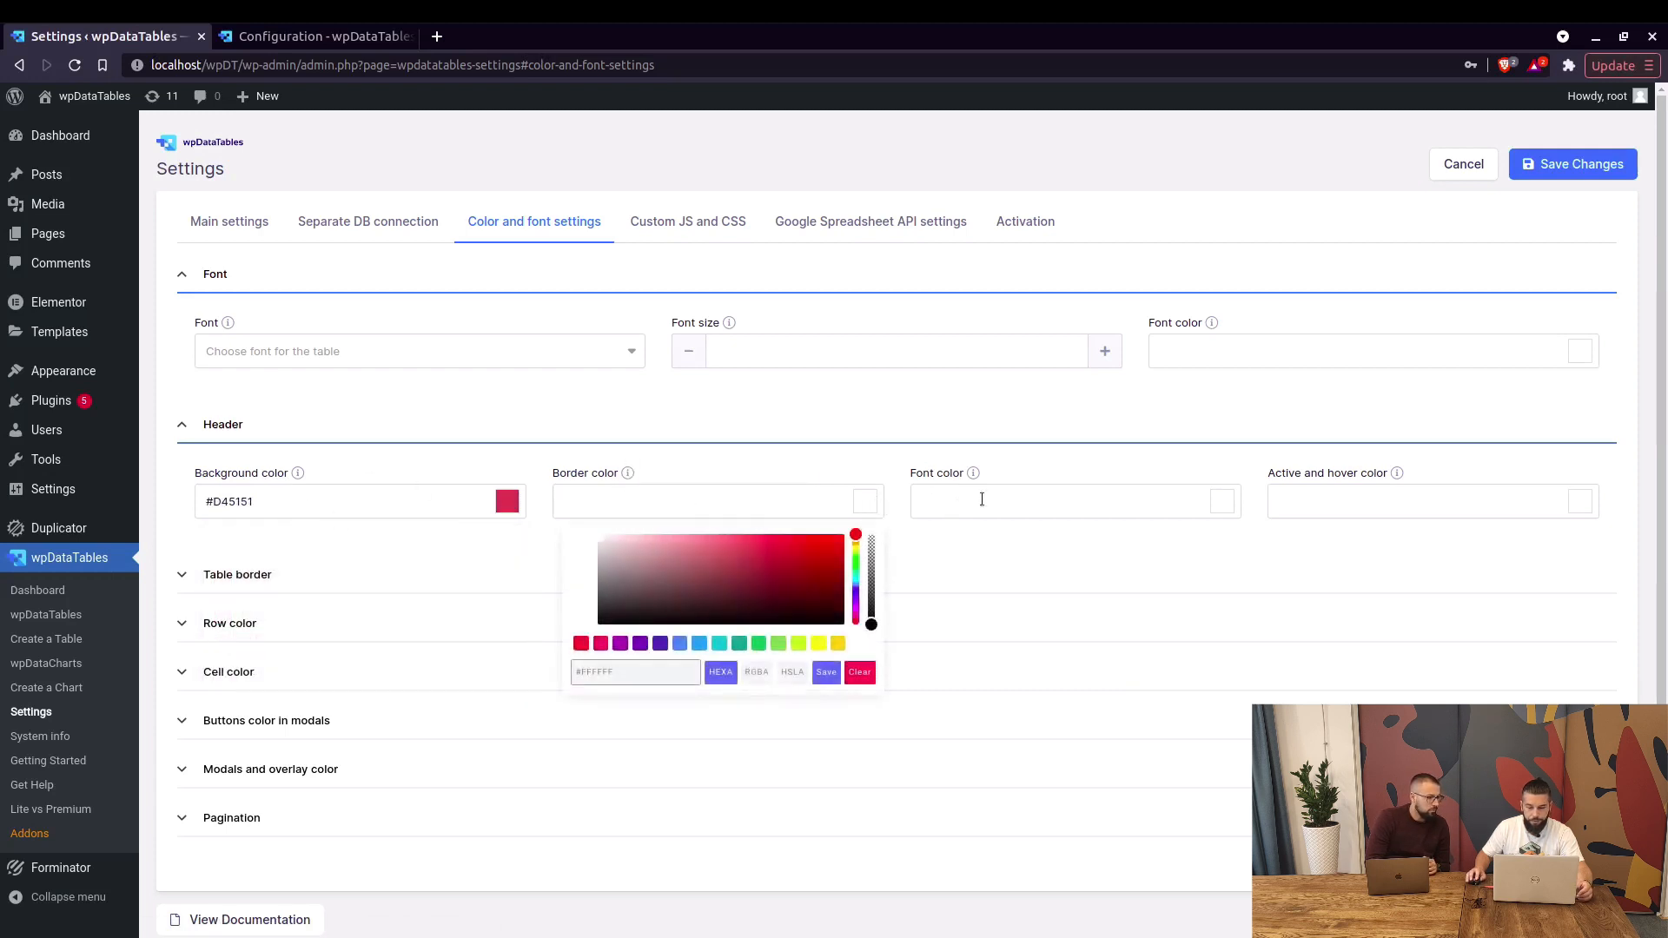
left_click(1429, 500)
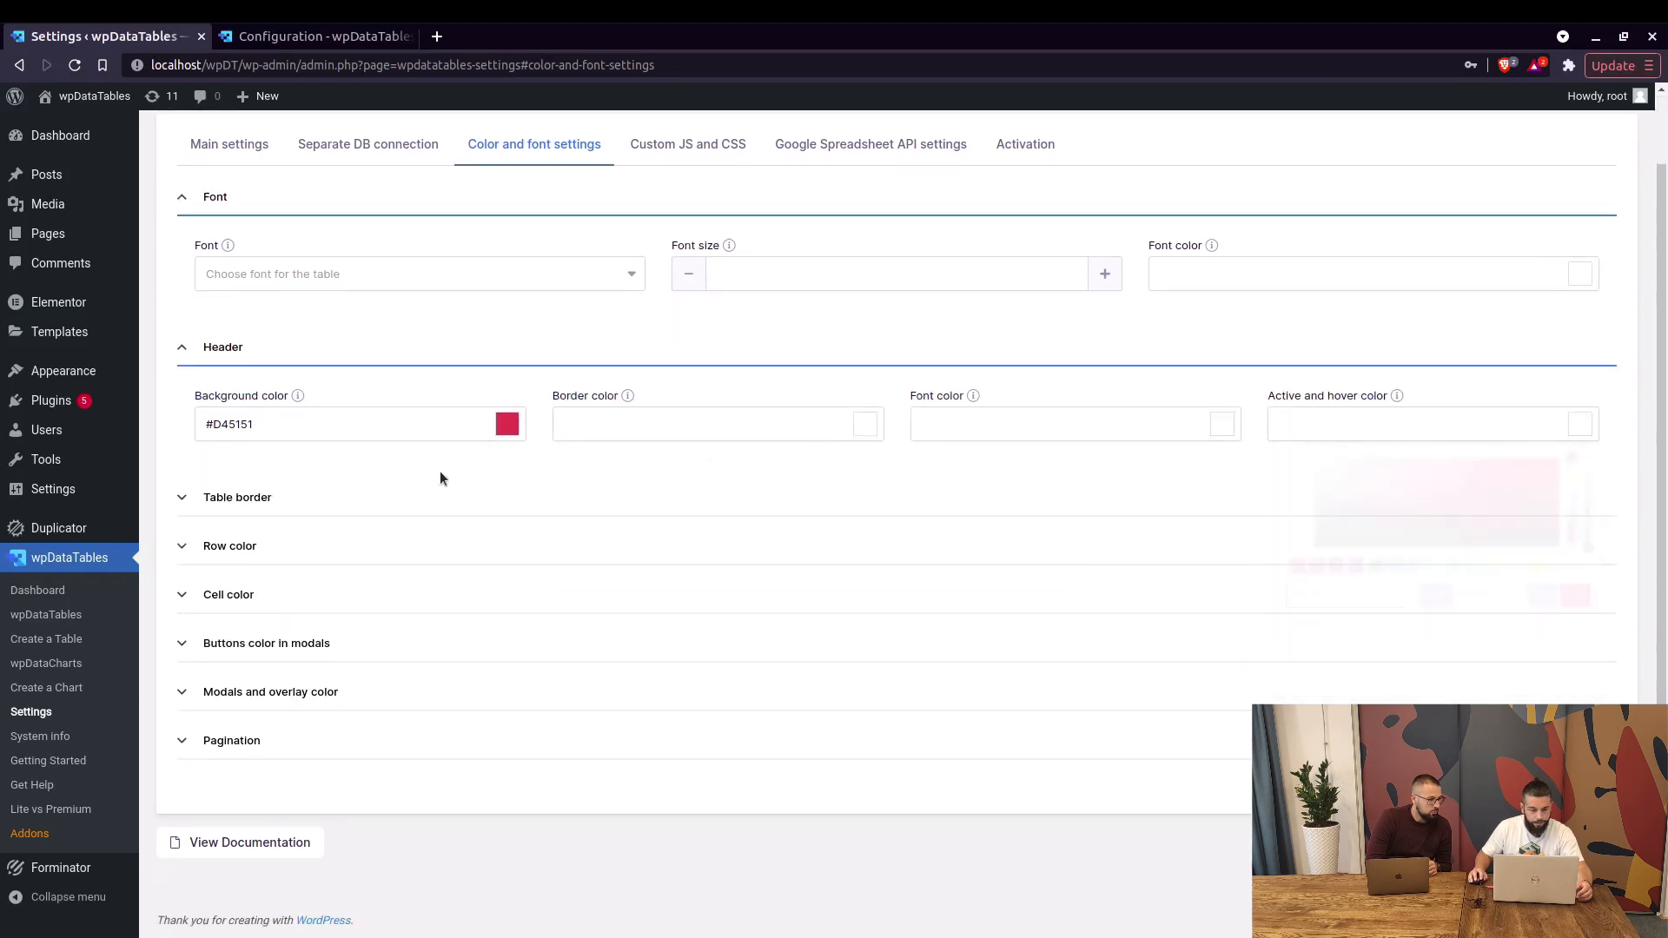
left_click(1432, 424)
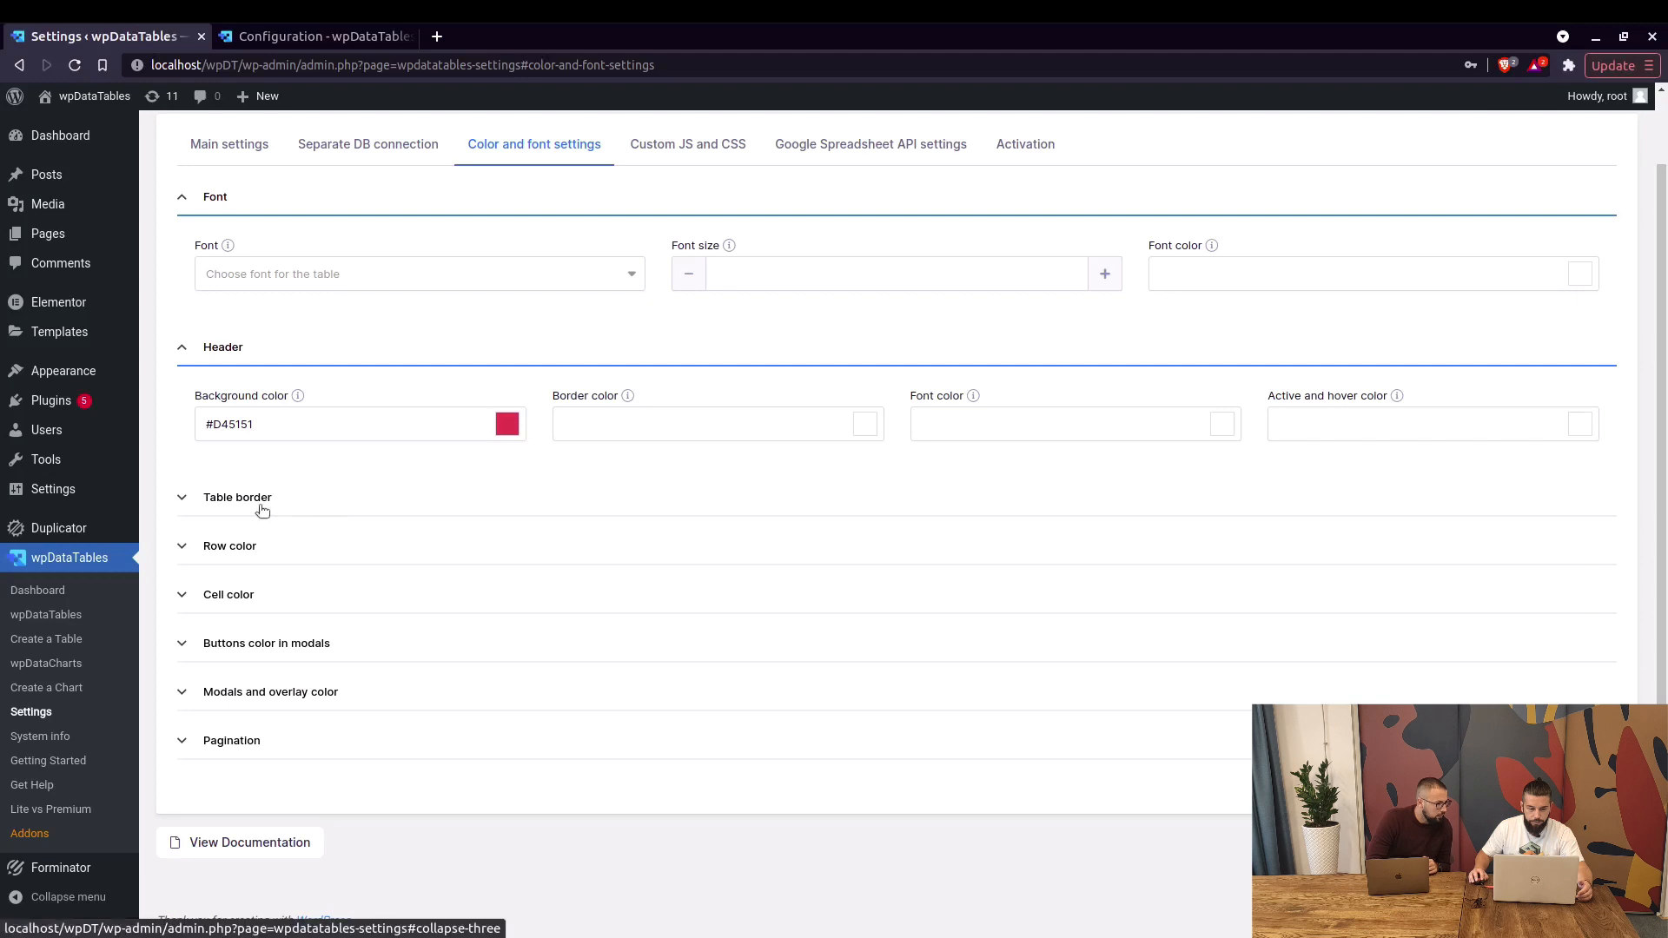
left_click(271, 692)
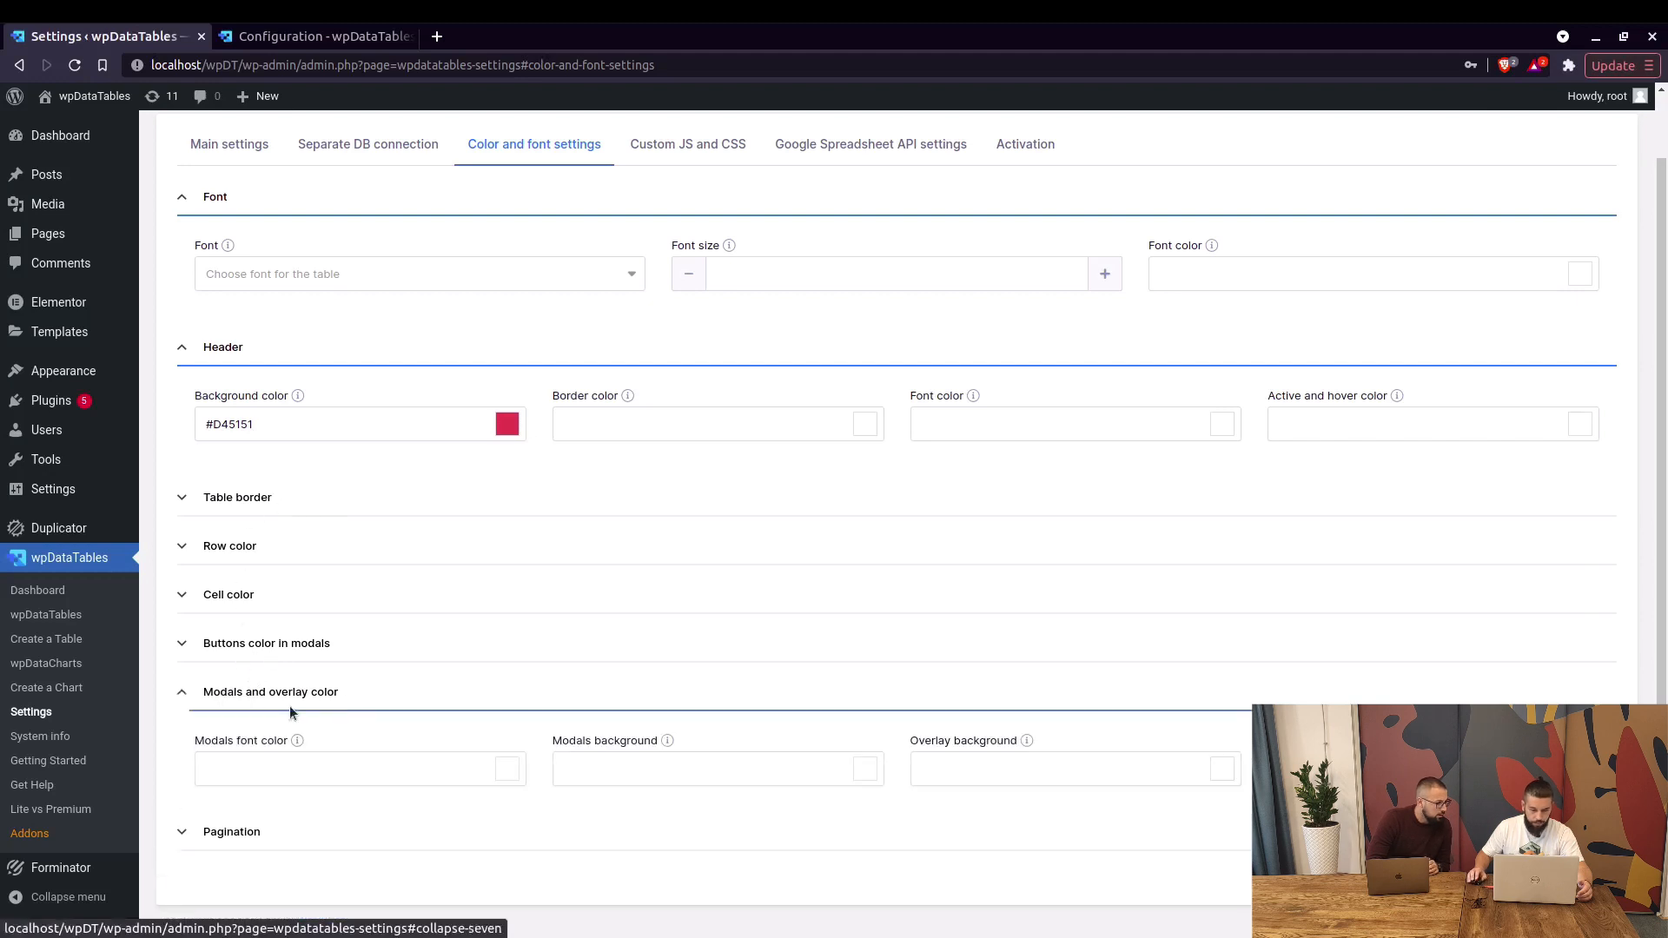
scroll("down", 3)
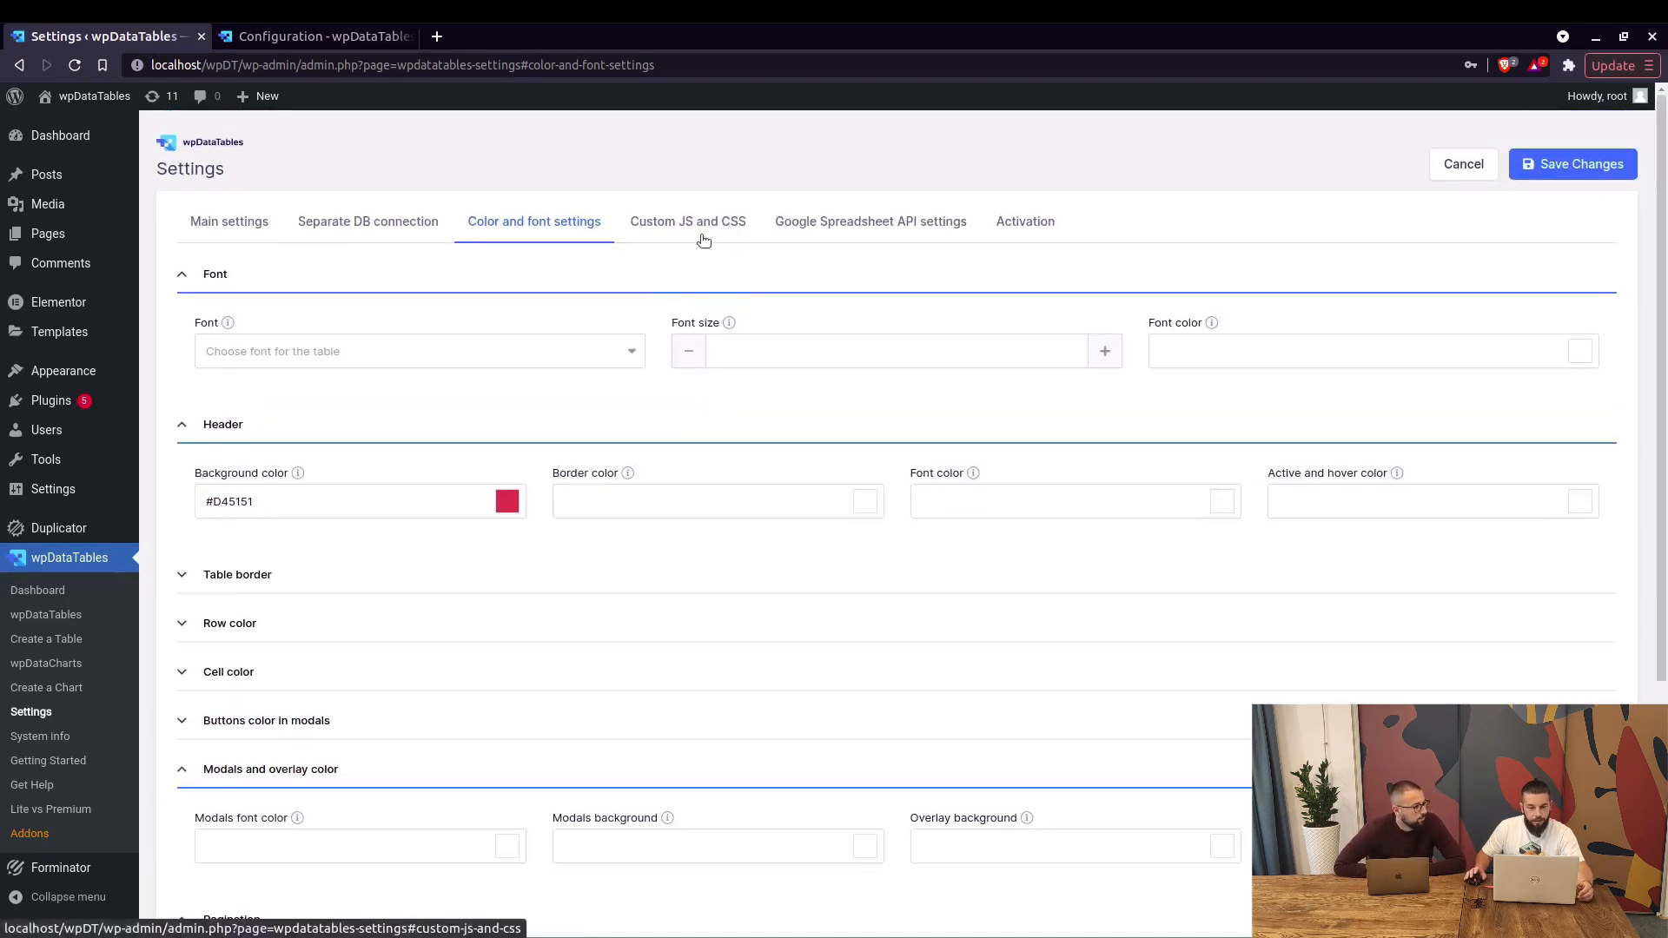
Review the Custom JS and CSS tab's empty editors and minified JavaScript option
left_click(688, 220)
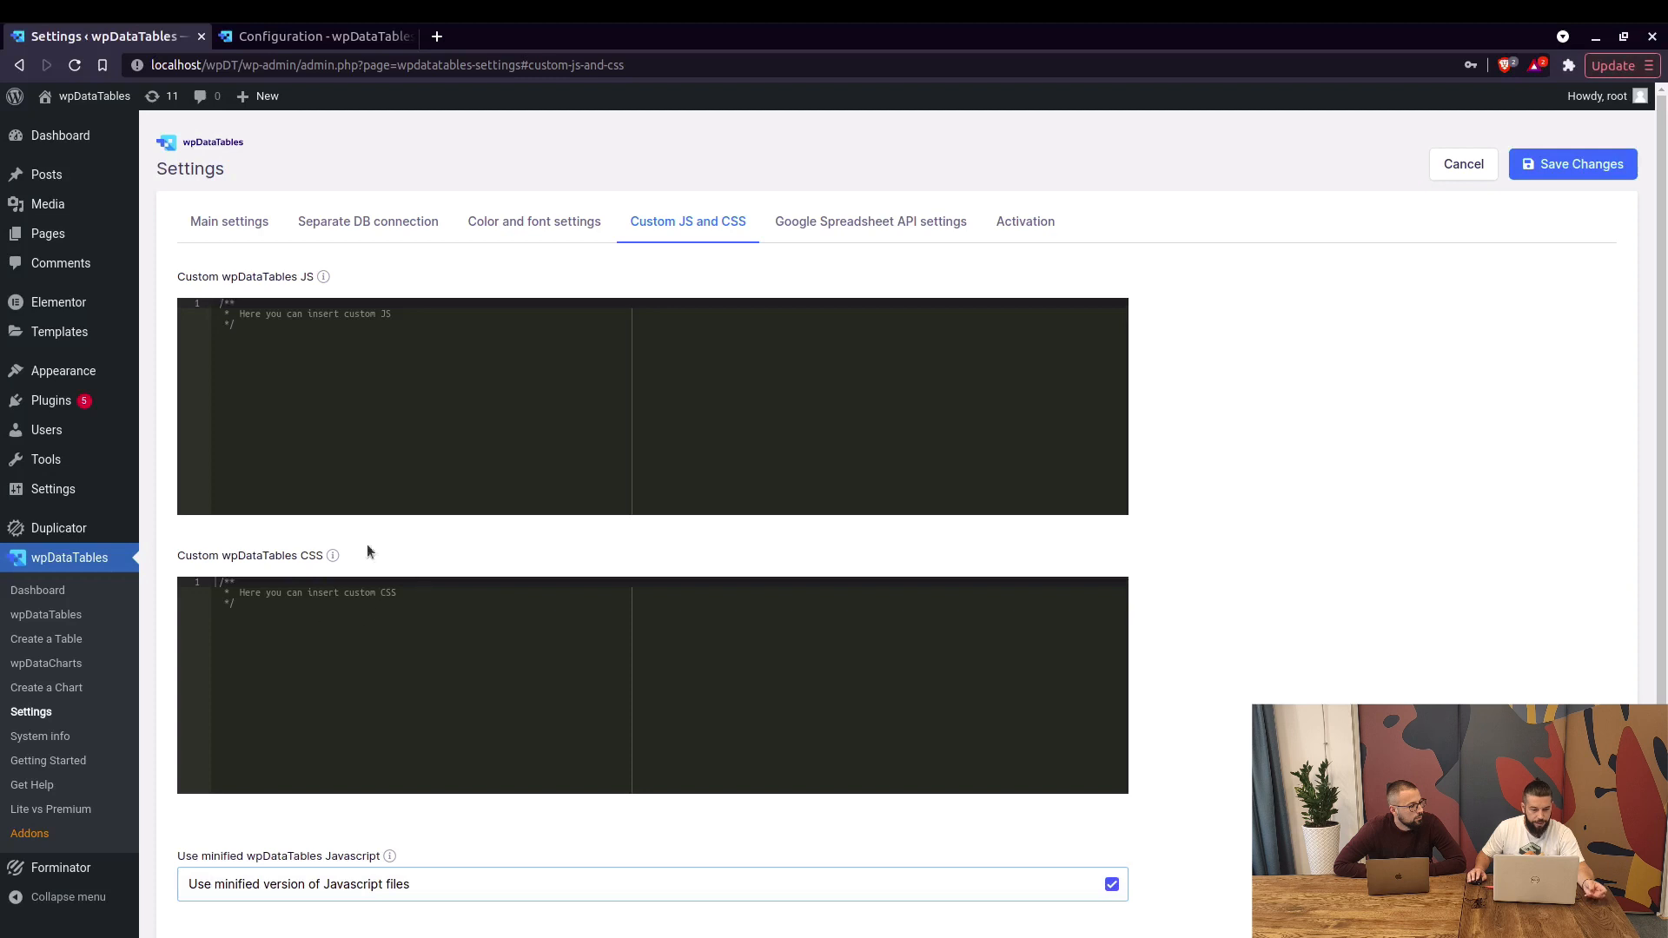
scroll("down", 3)
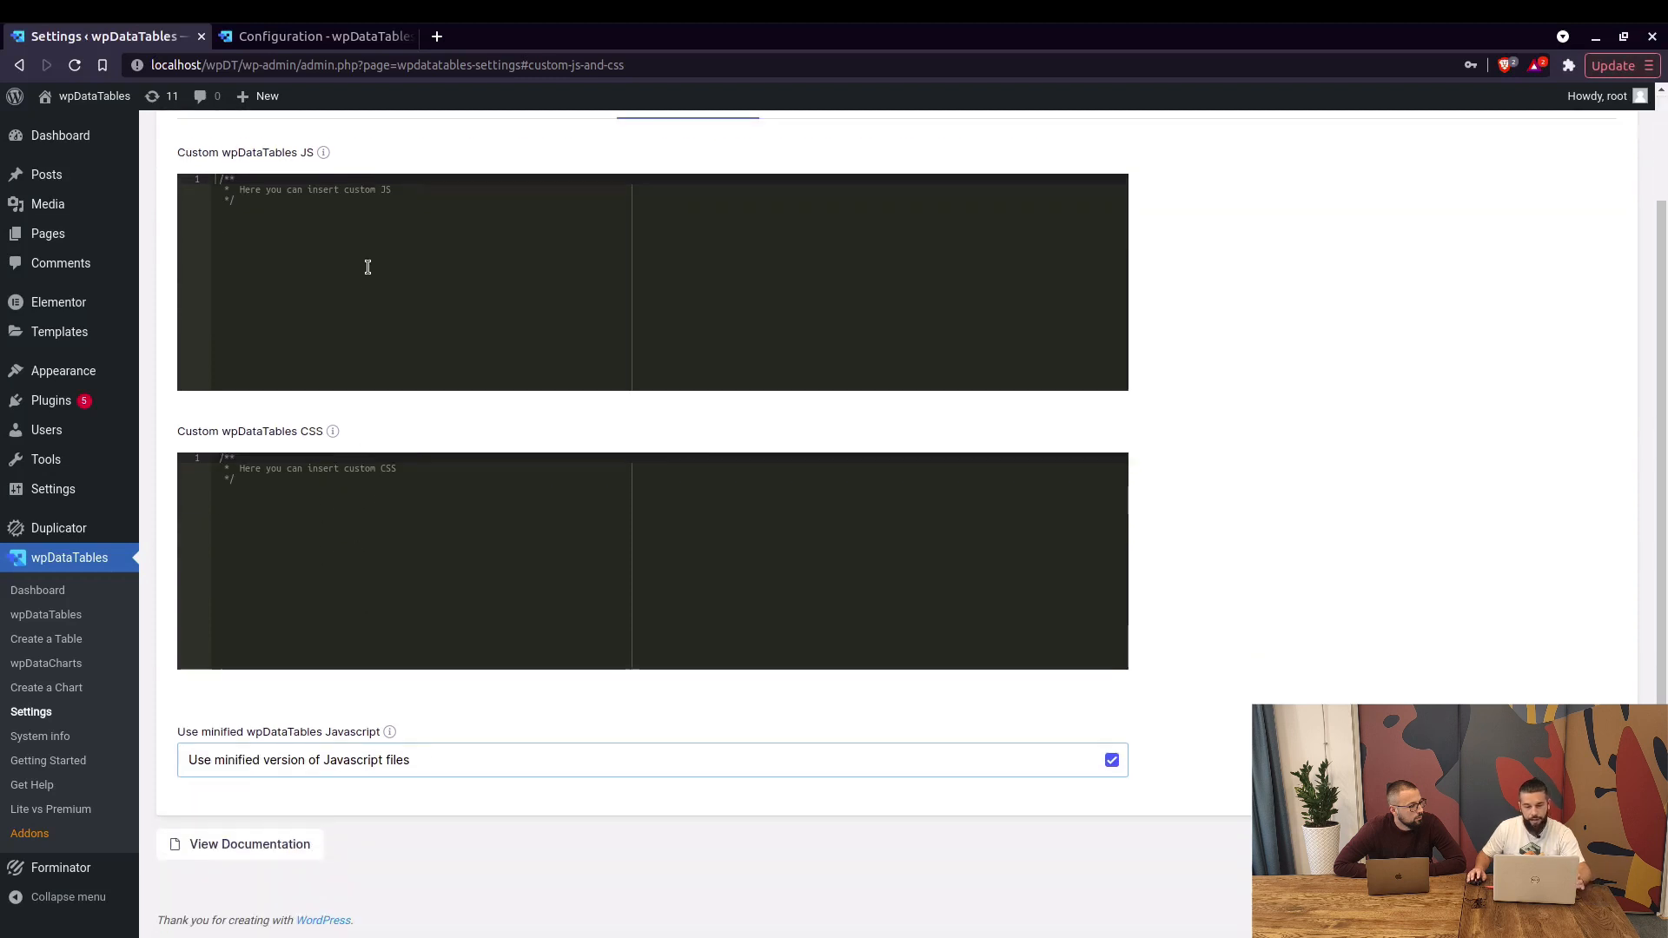
mouse_move(287, 553)
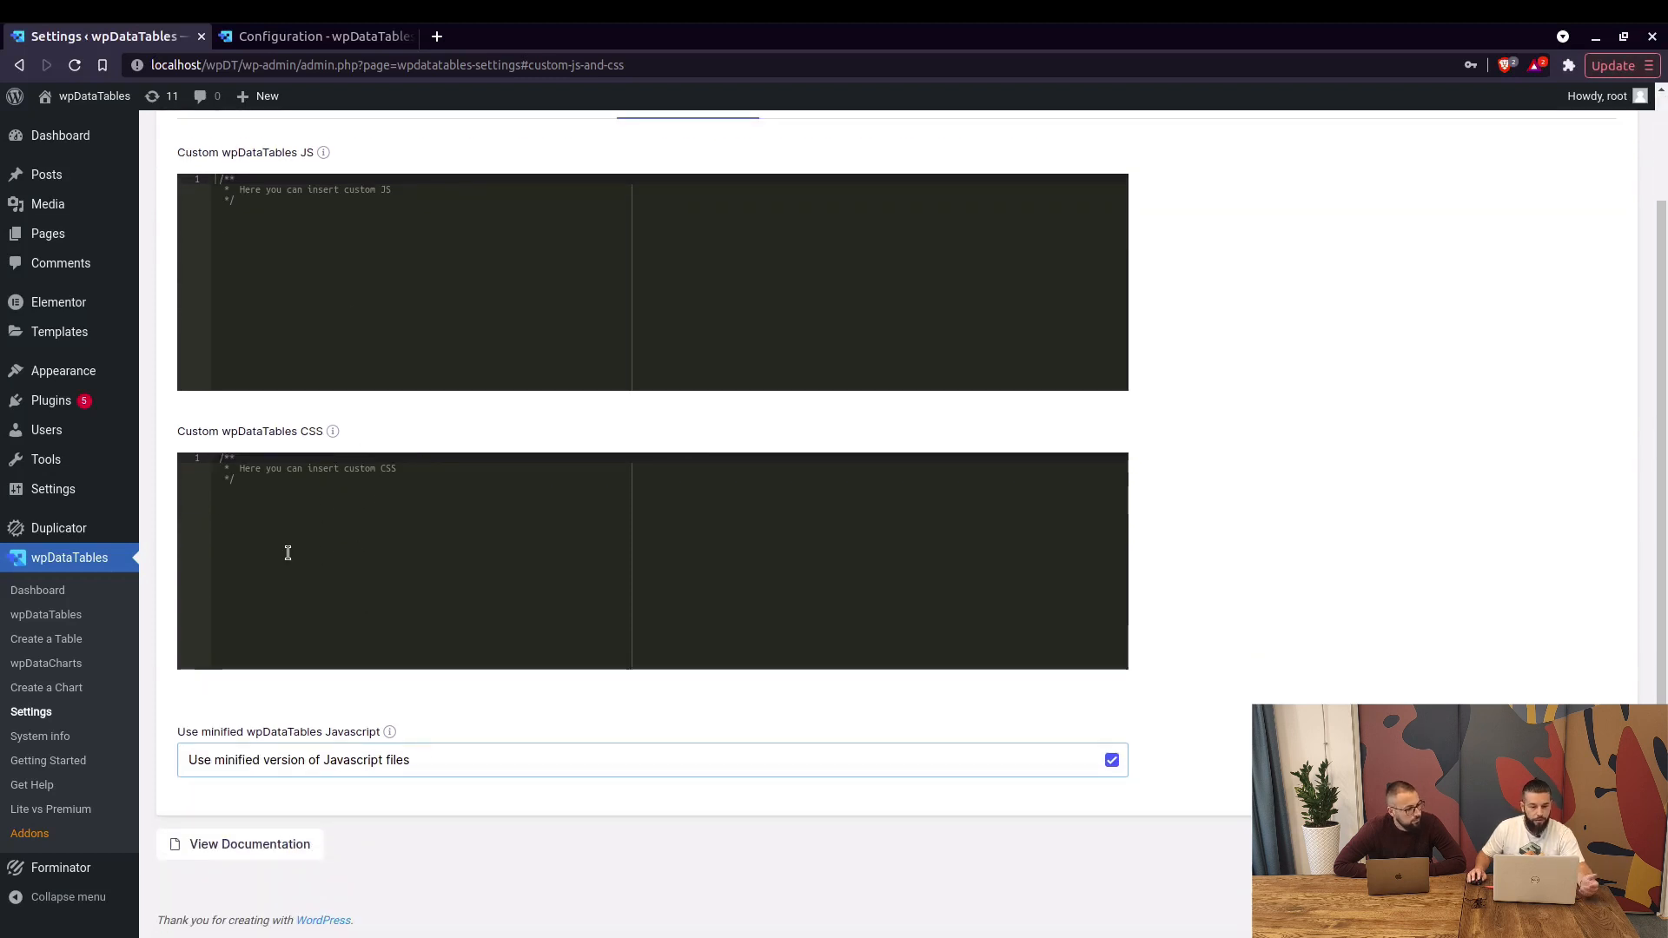
mouse_move(341, 528)
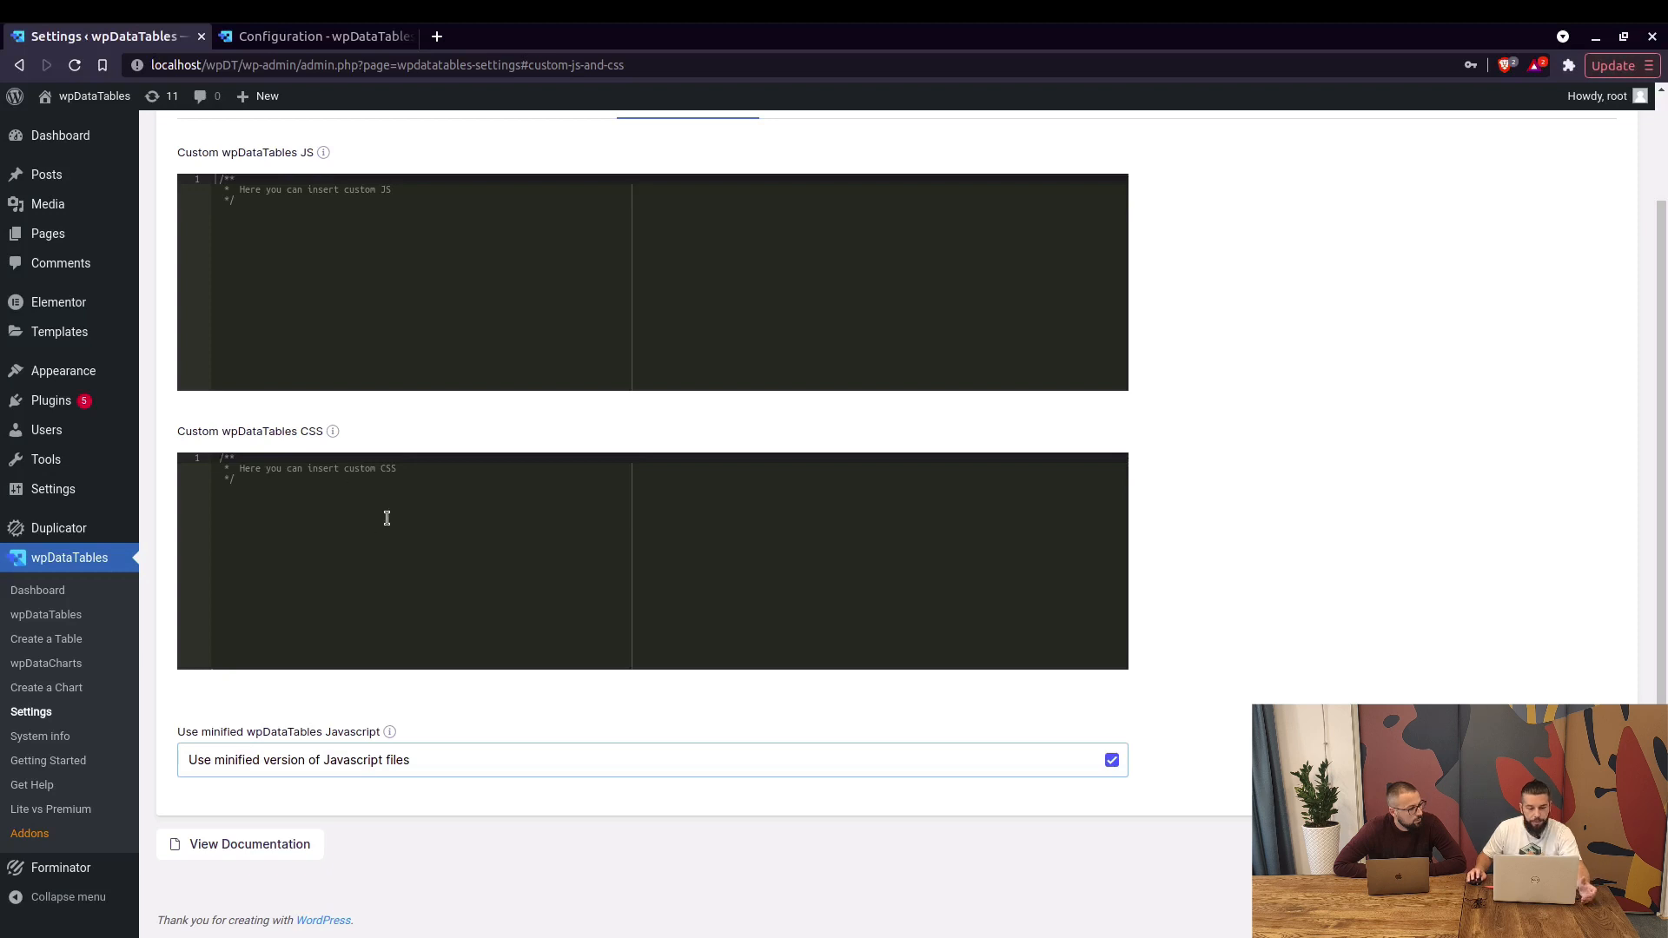
mouse_move(610, 431)
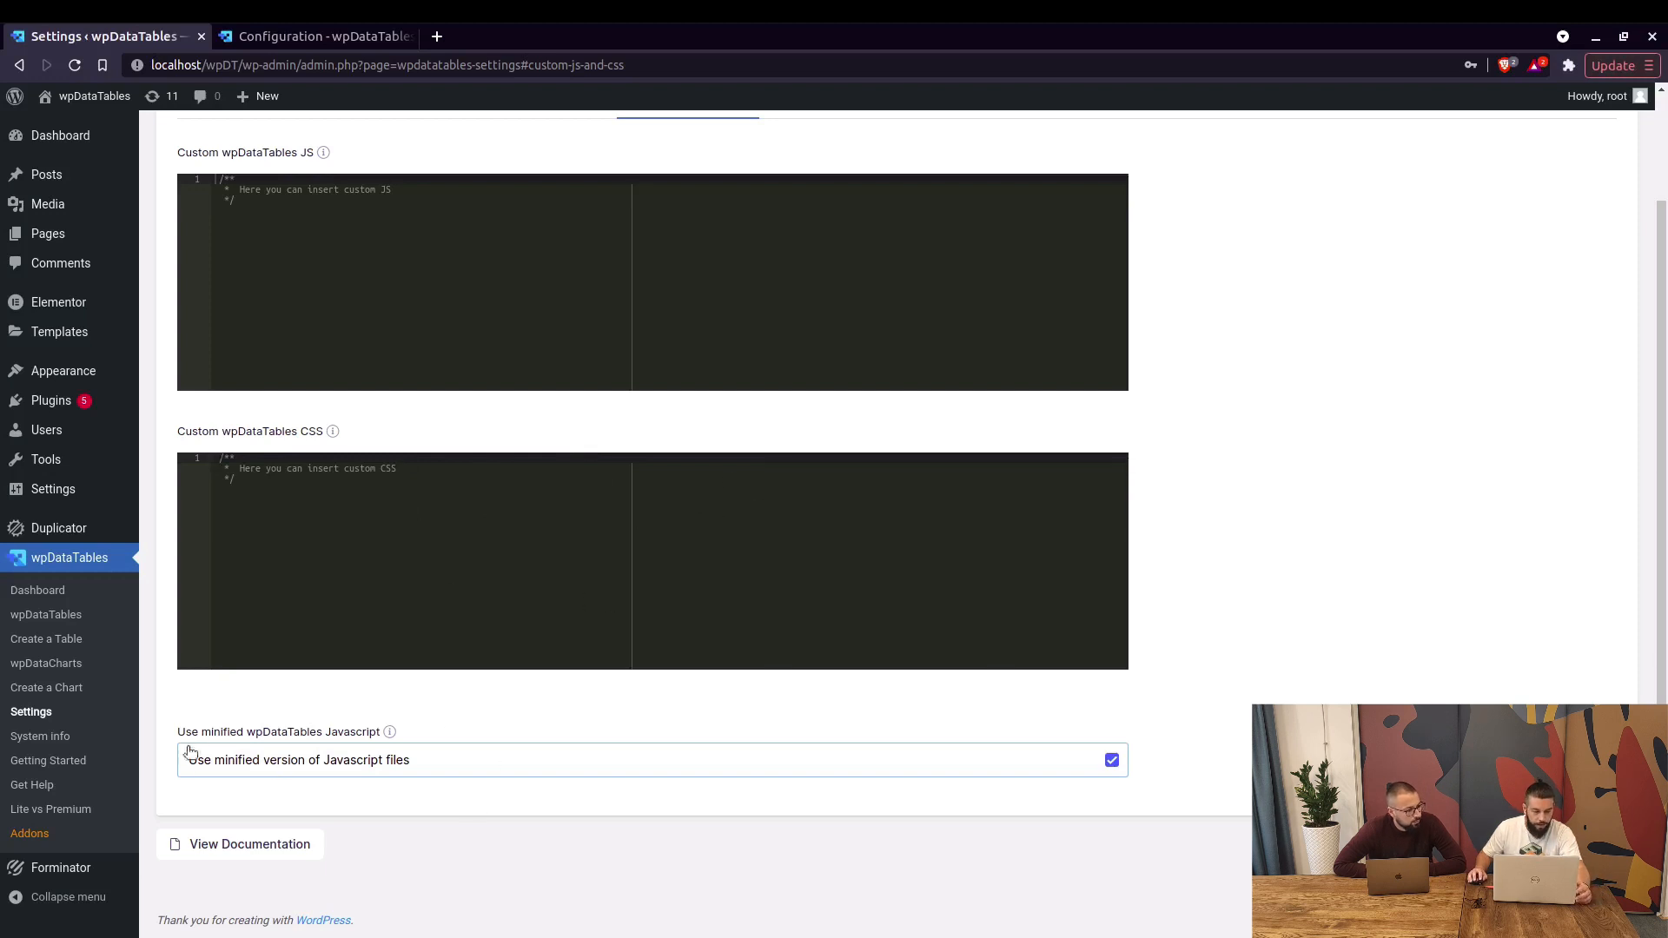
double_click(263, 732)
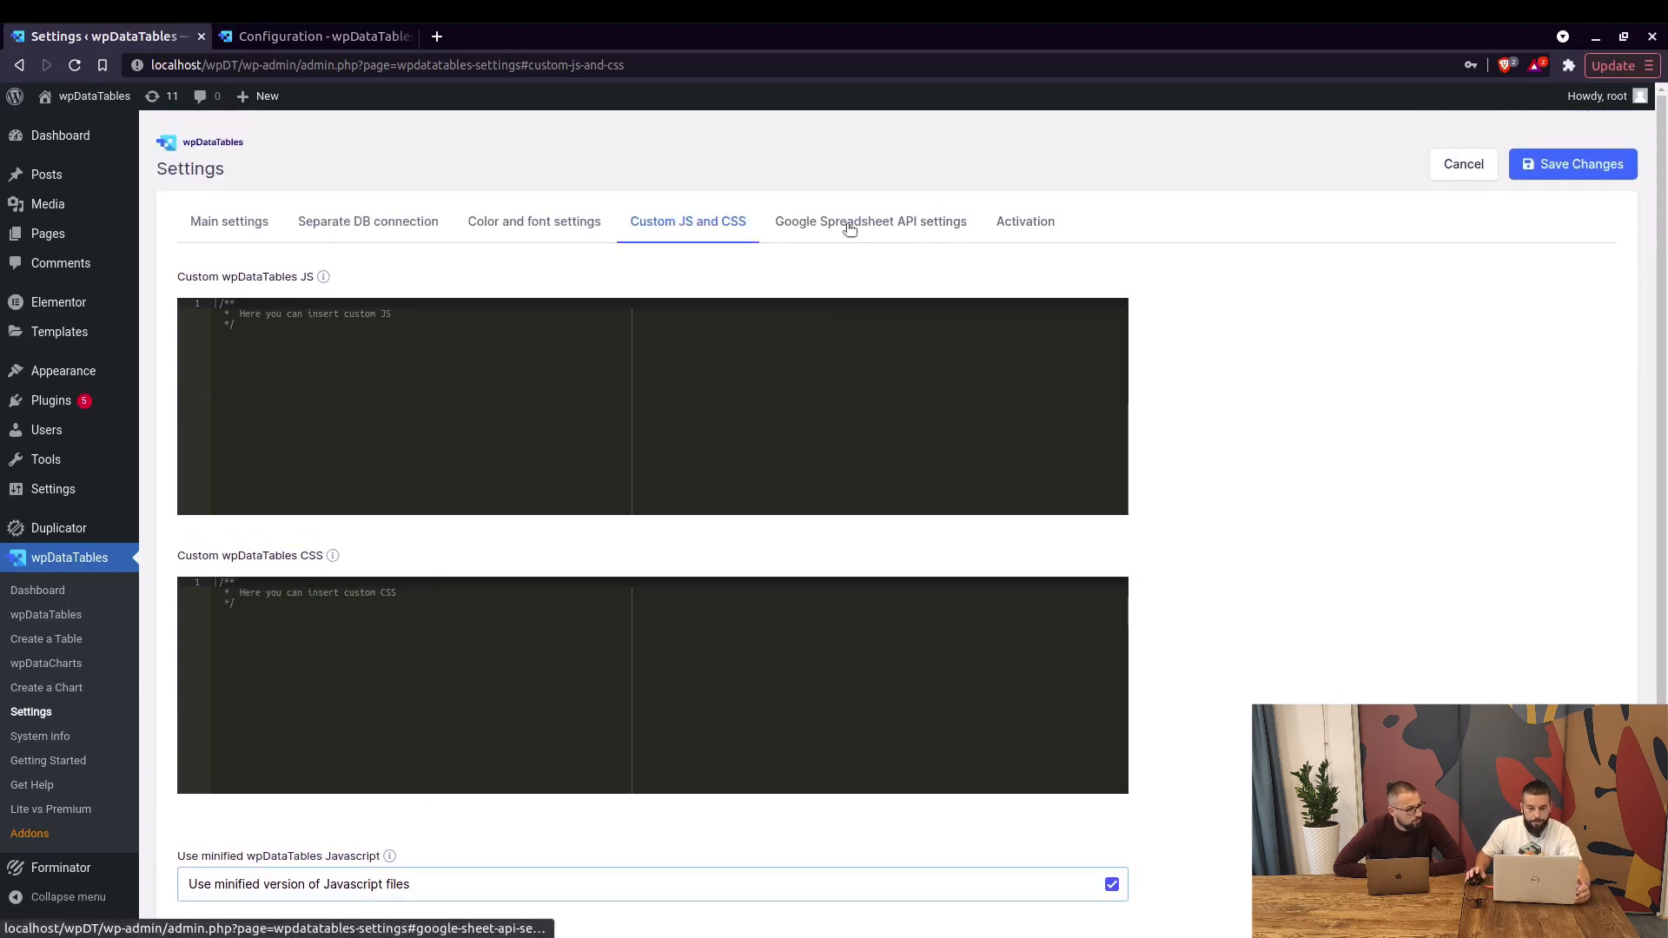
Show Google Spreadsheet API settings and load the 'Create tables using Google Sheets API' docs guide
left_click(868, 221)
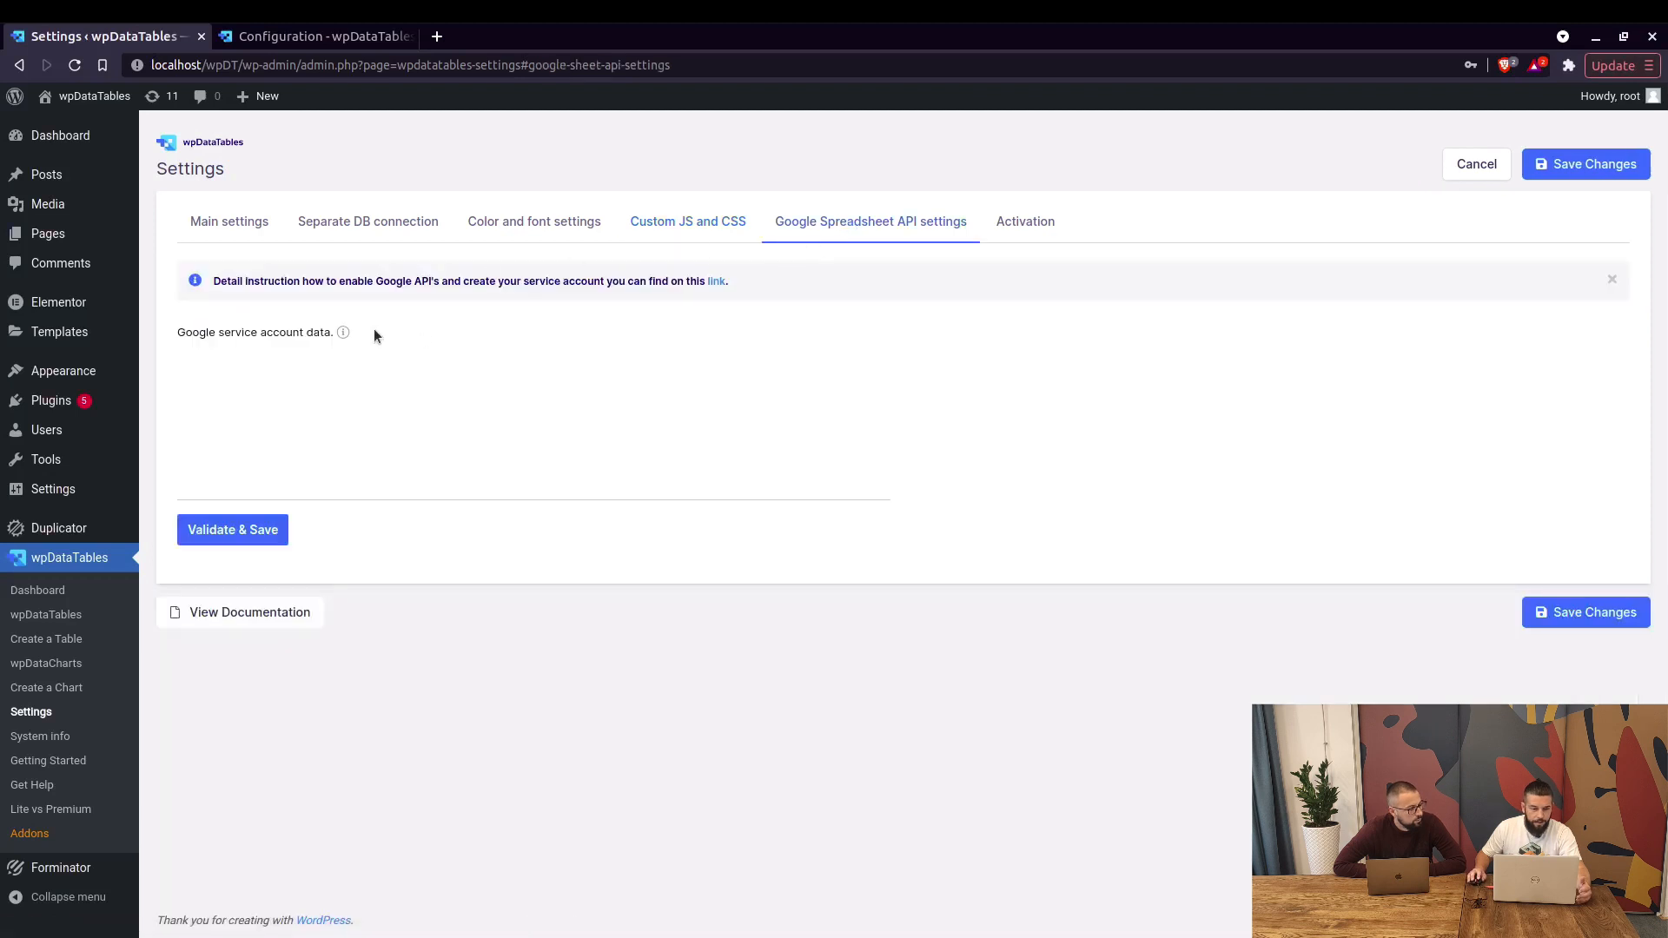
left_click(314, 37)
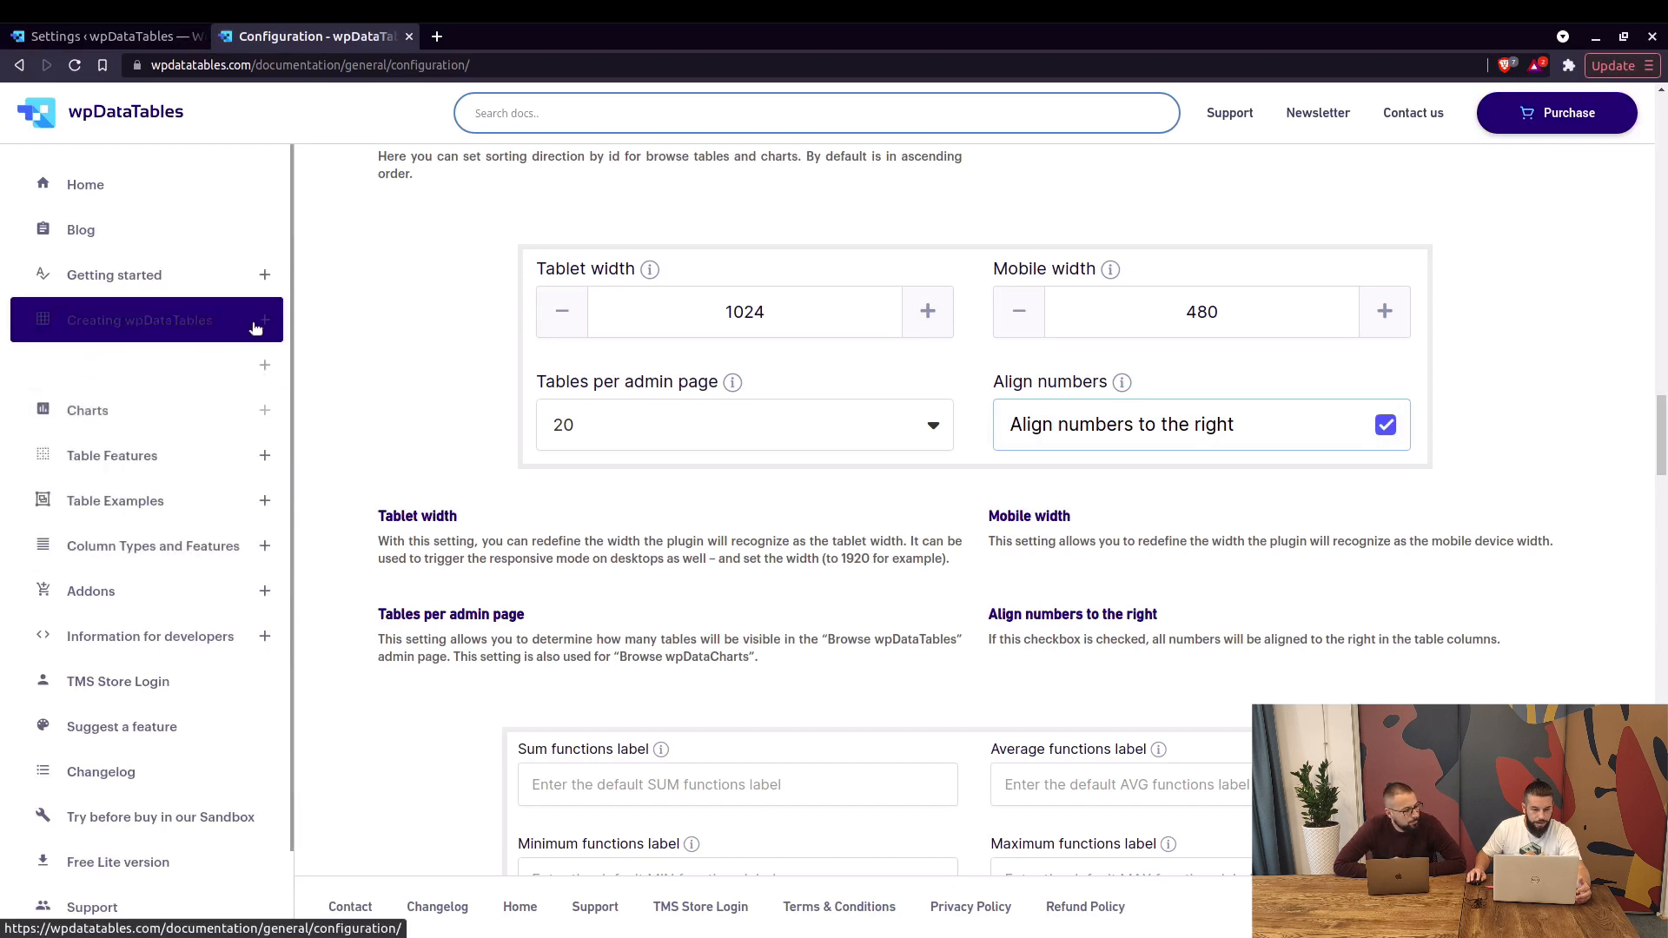
left_click(139, 319)
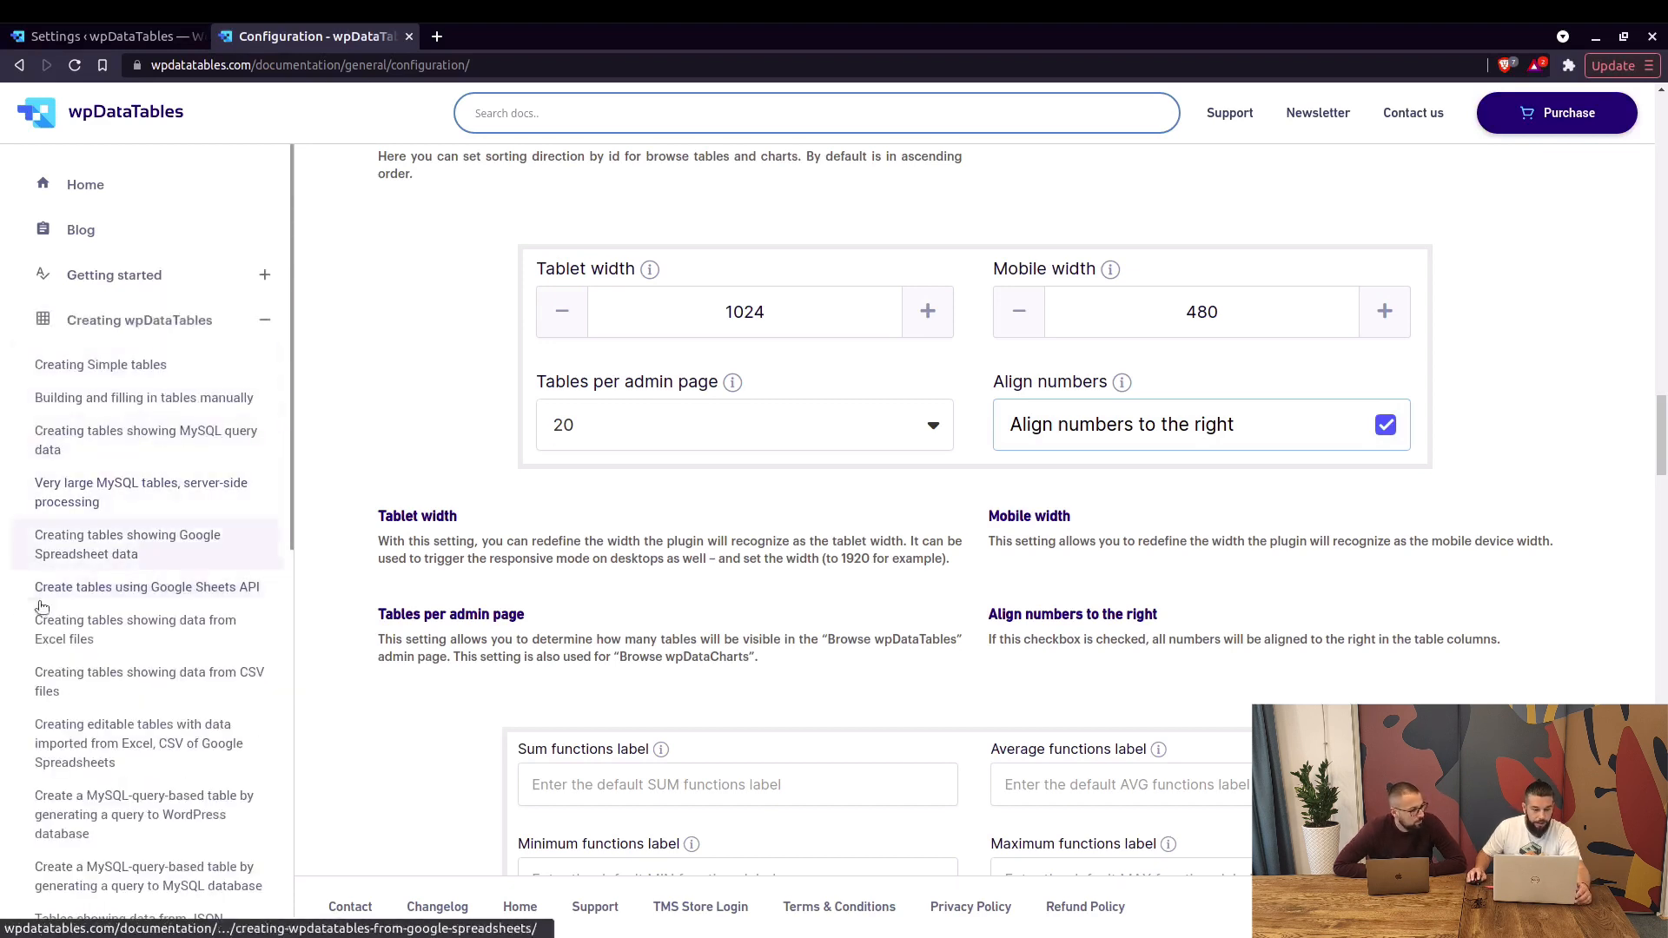
left_click(146, 585)
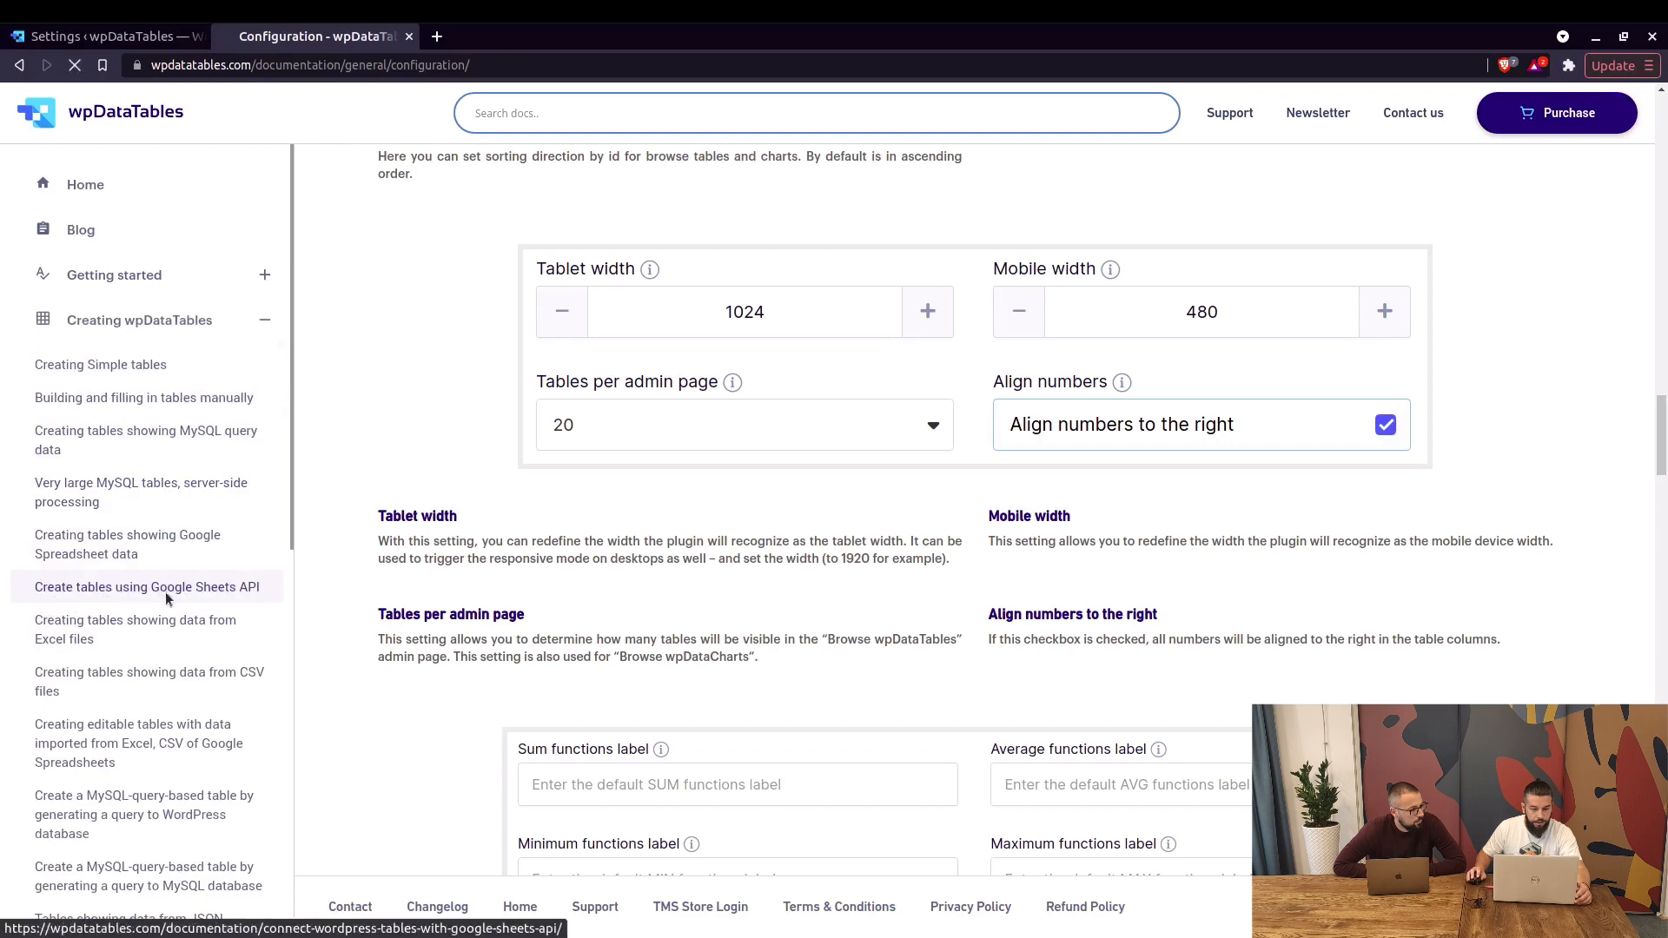
left_click(146, 586)
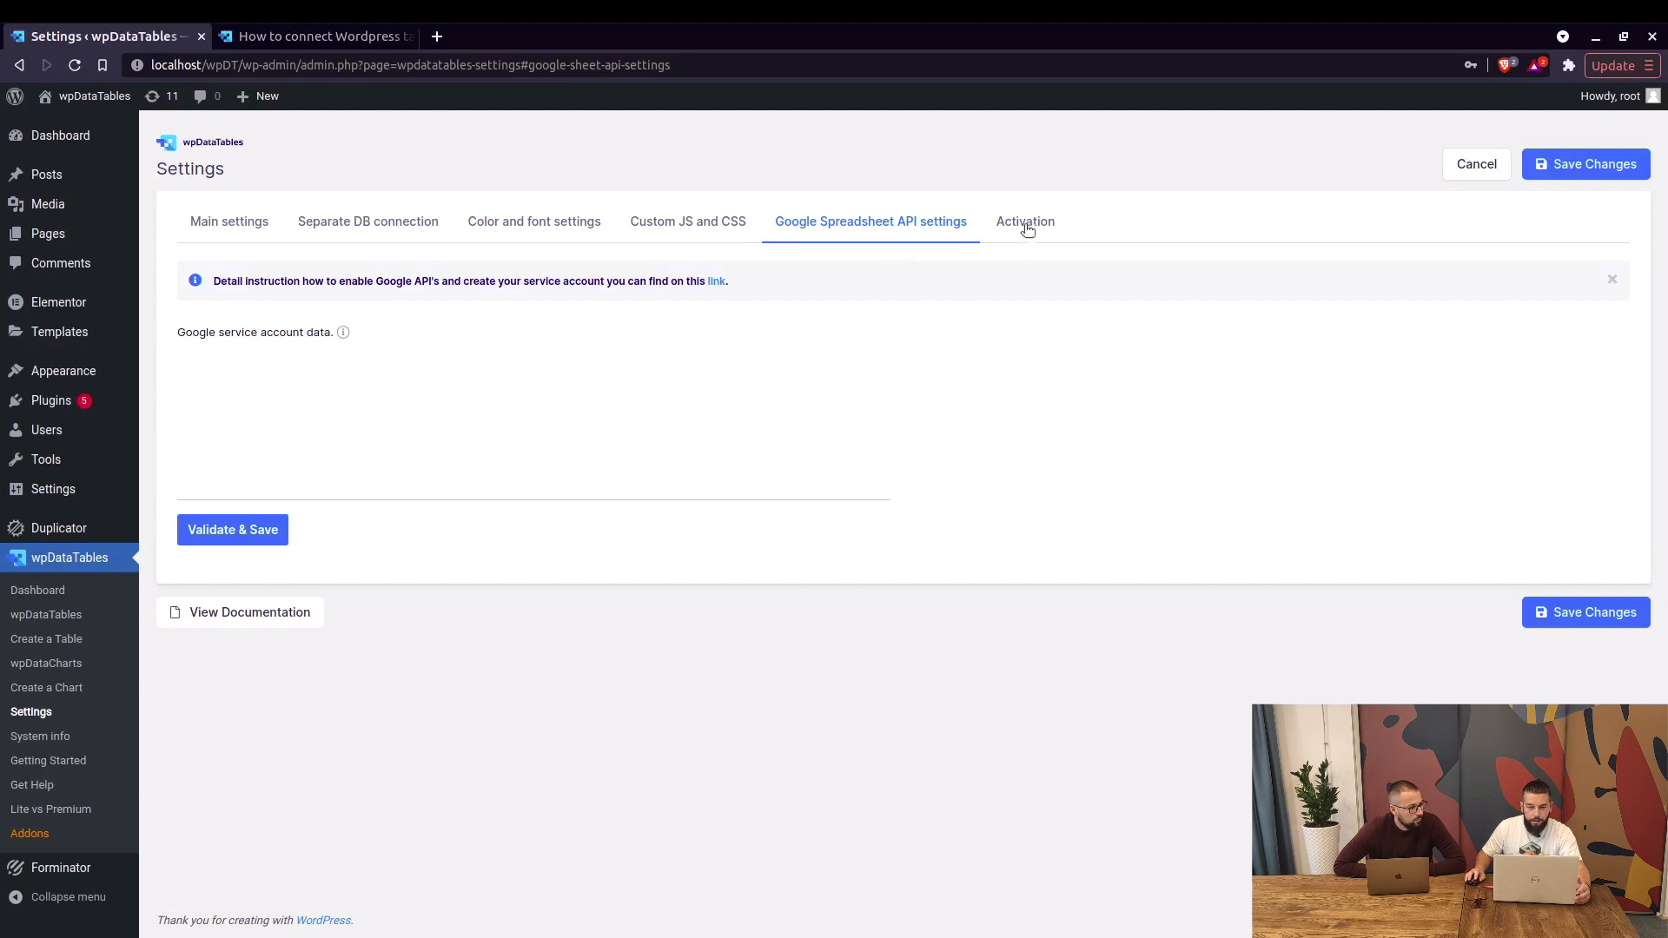
Review the Activation tab's purchase code field and Envato activation option
left_click(1025, 220)
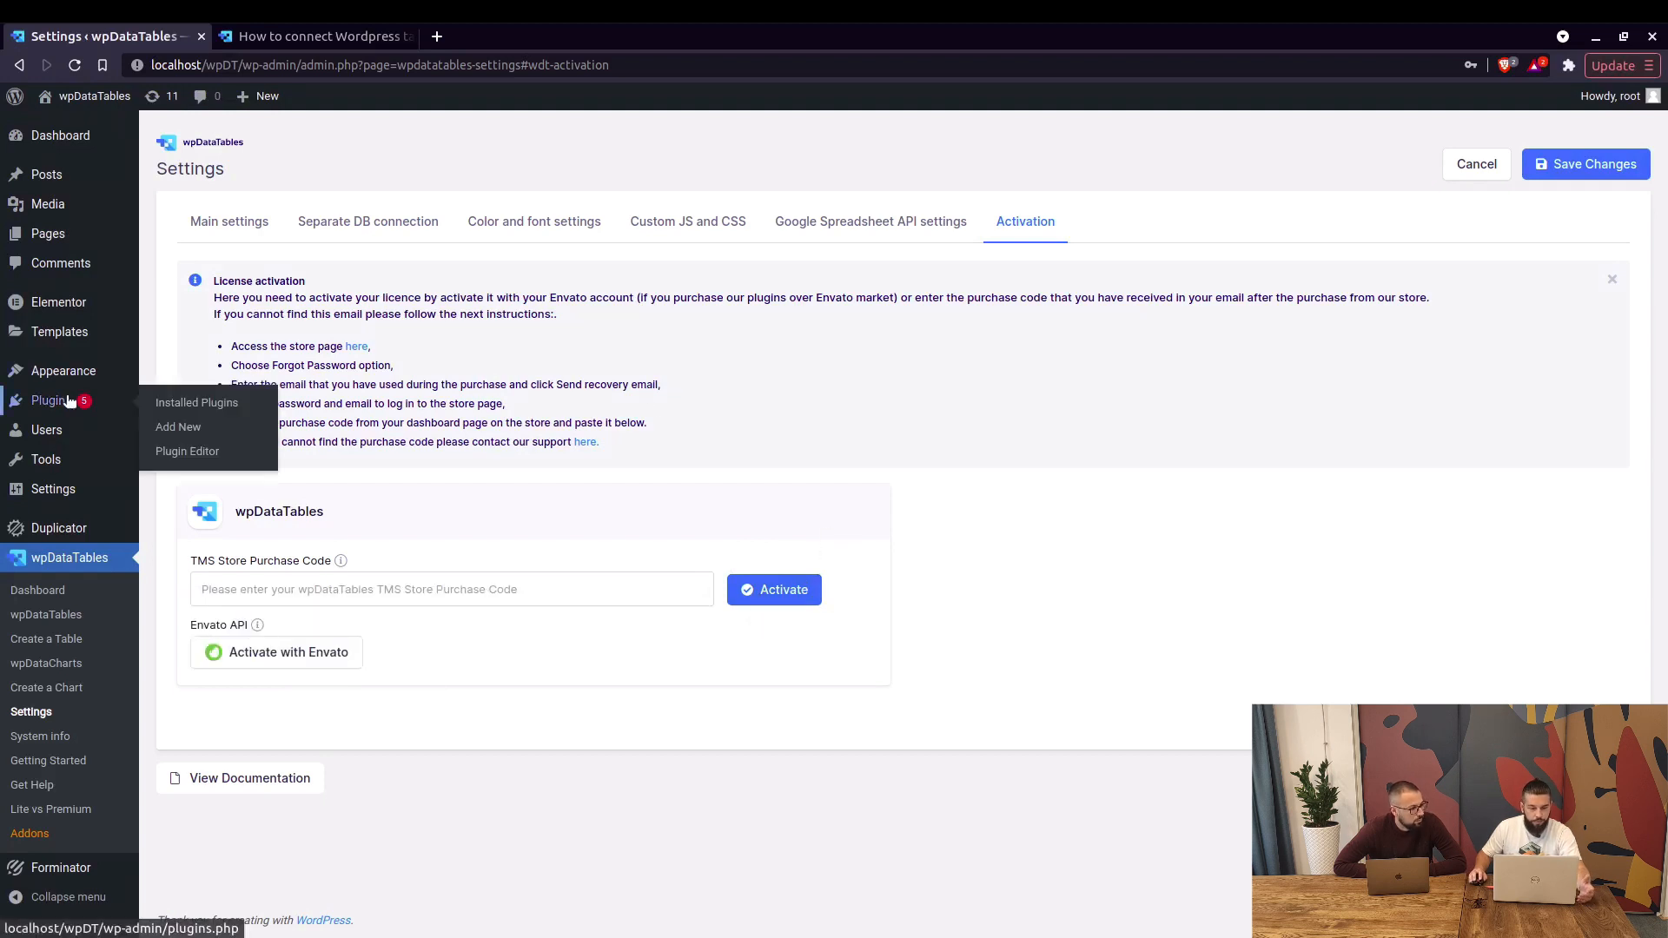
mouse_move(1107, 450)
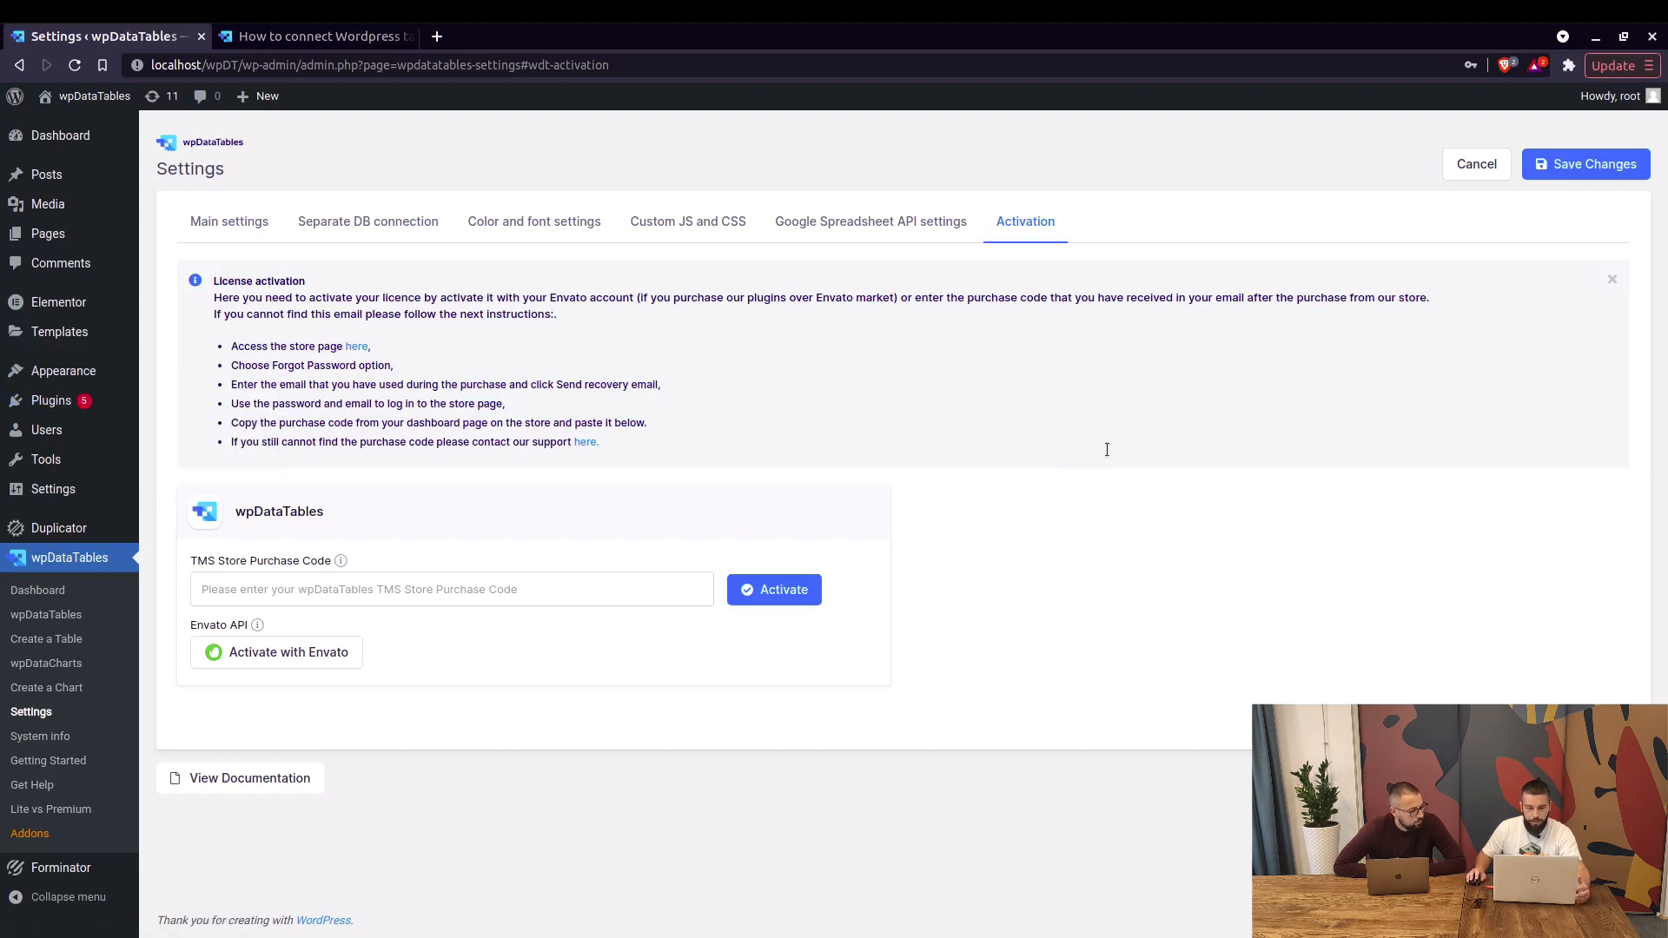
mouse_move(255, 660)
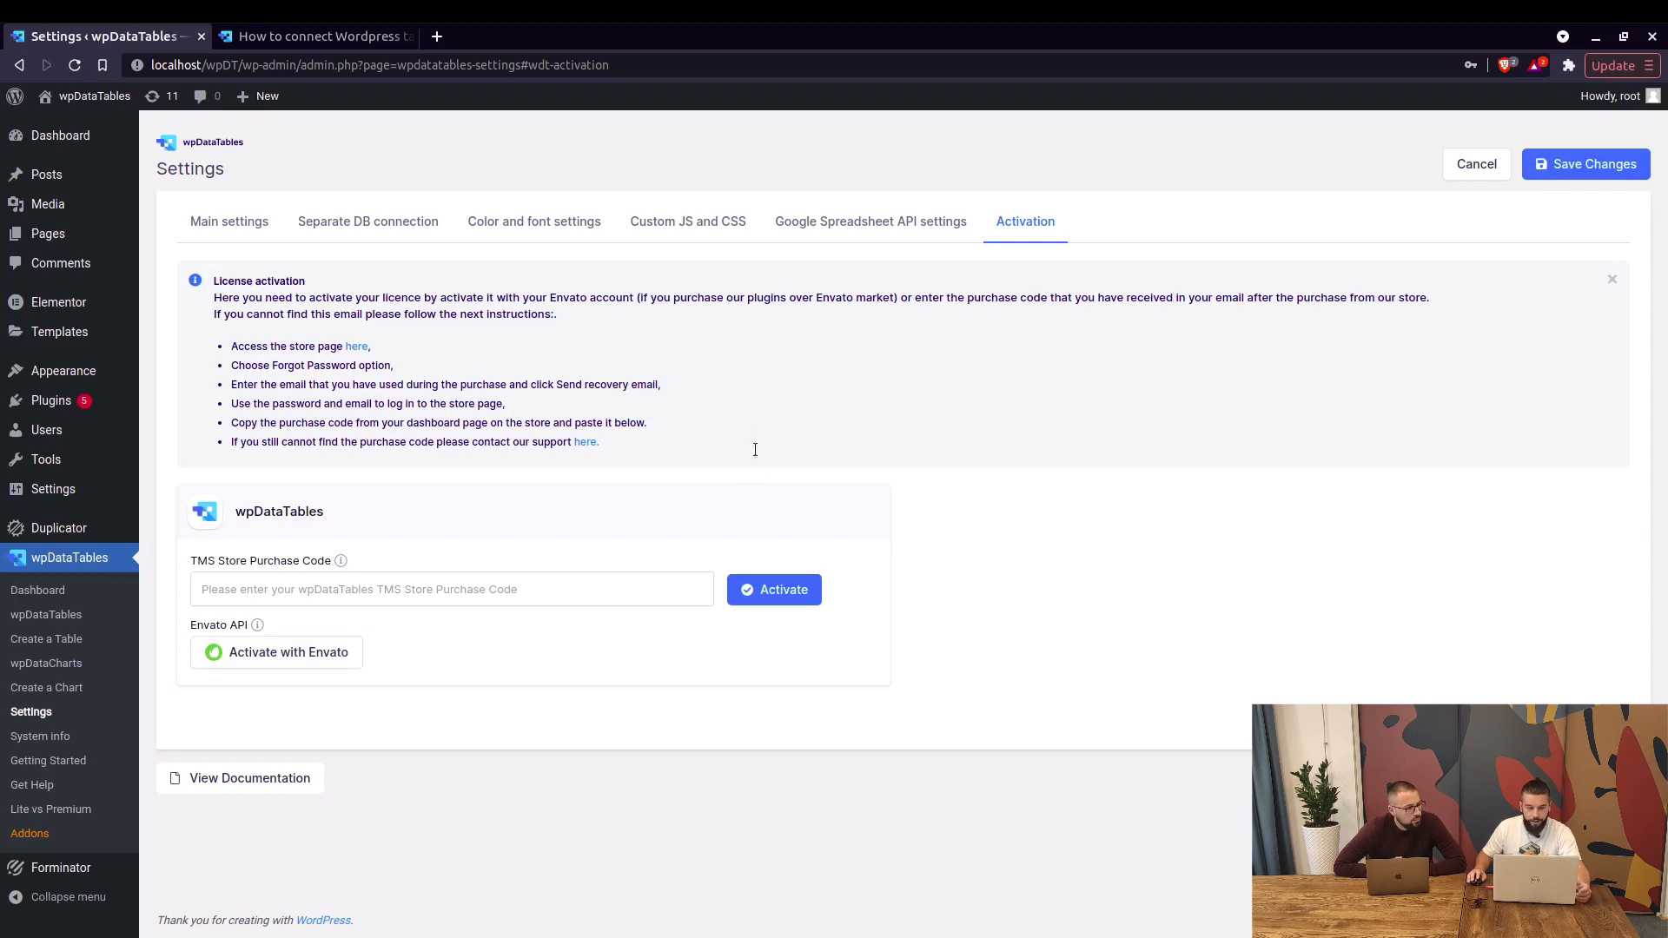
mouse_move(1060, 438)
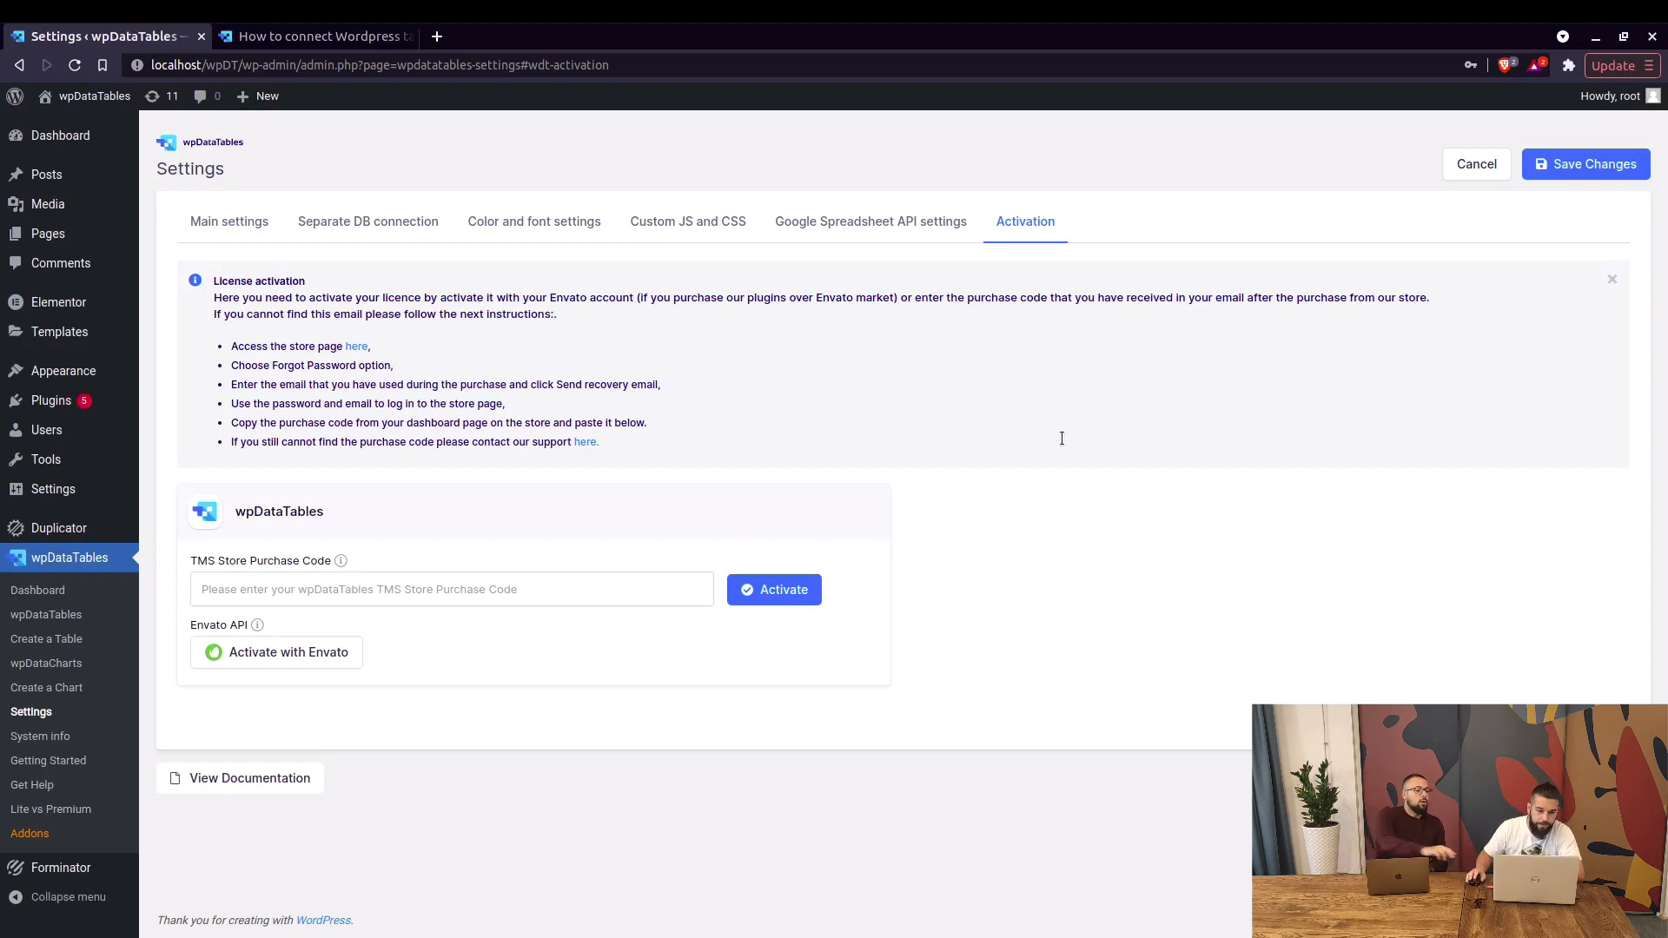
mouse_move(643, 571)
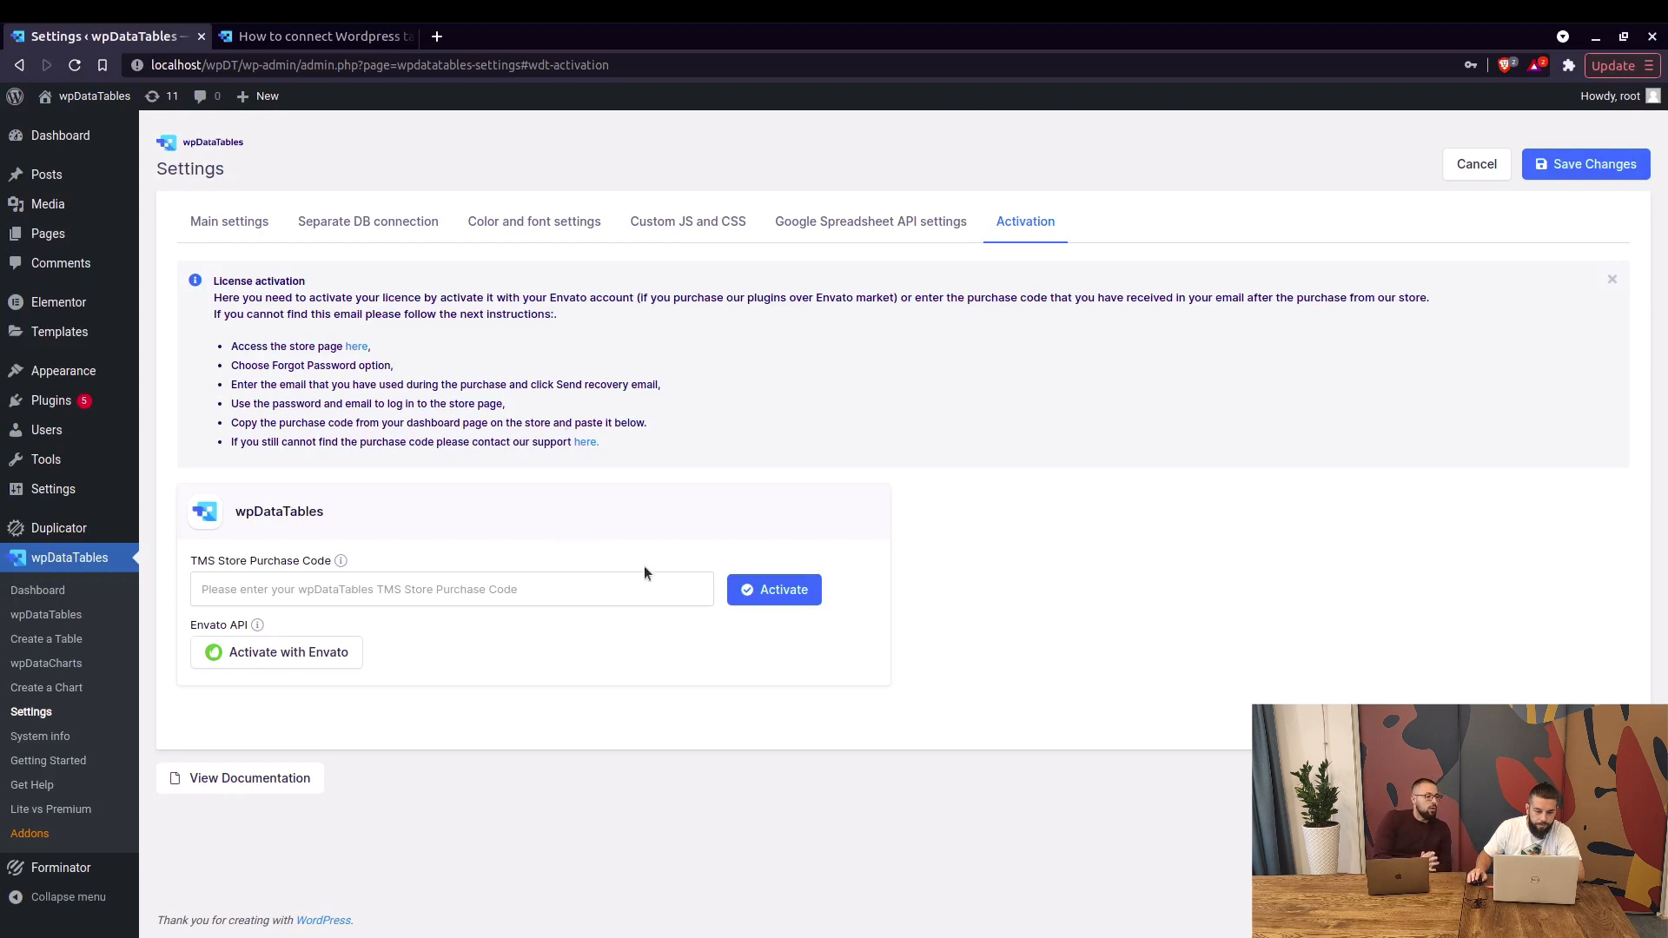
mouse_move(1072, 563)
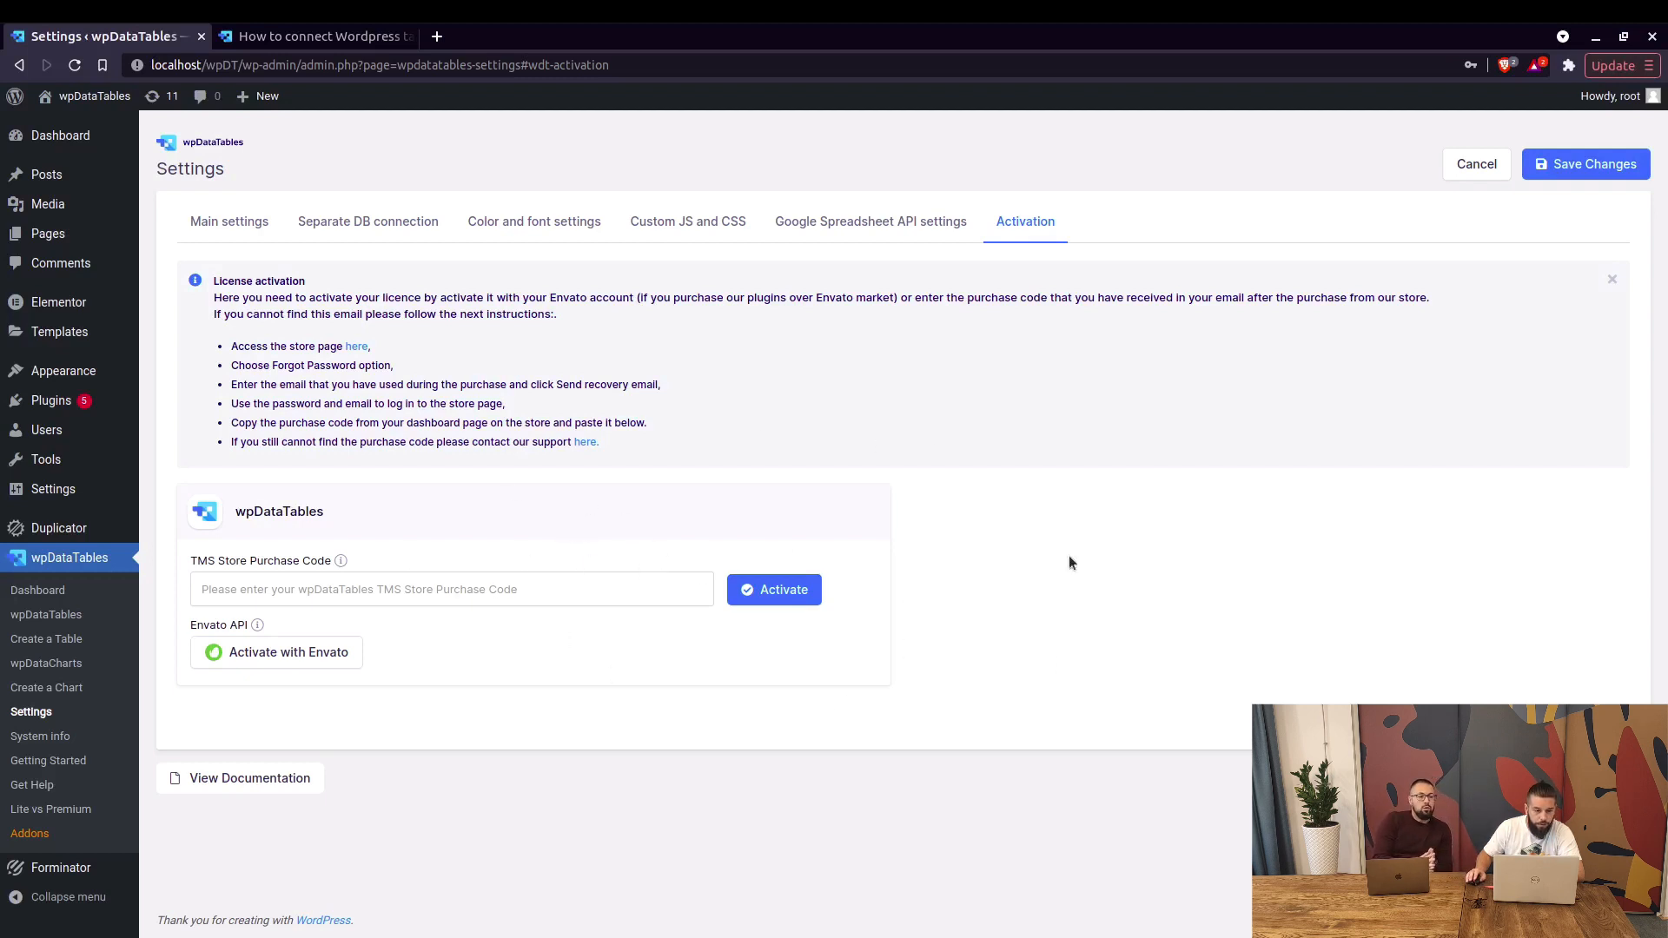
mouse_move(1041, 586)
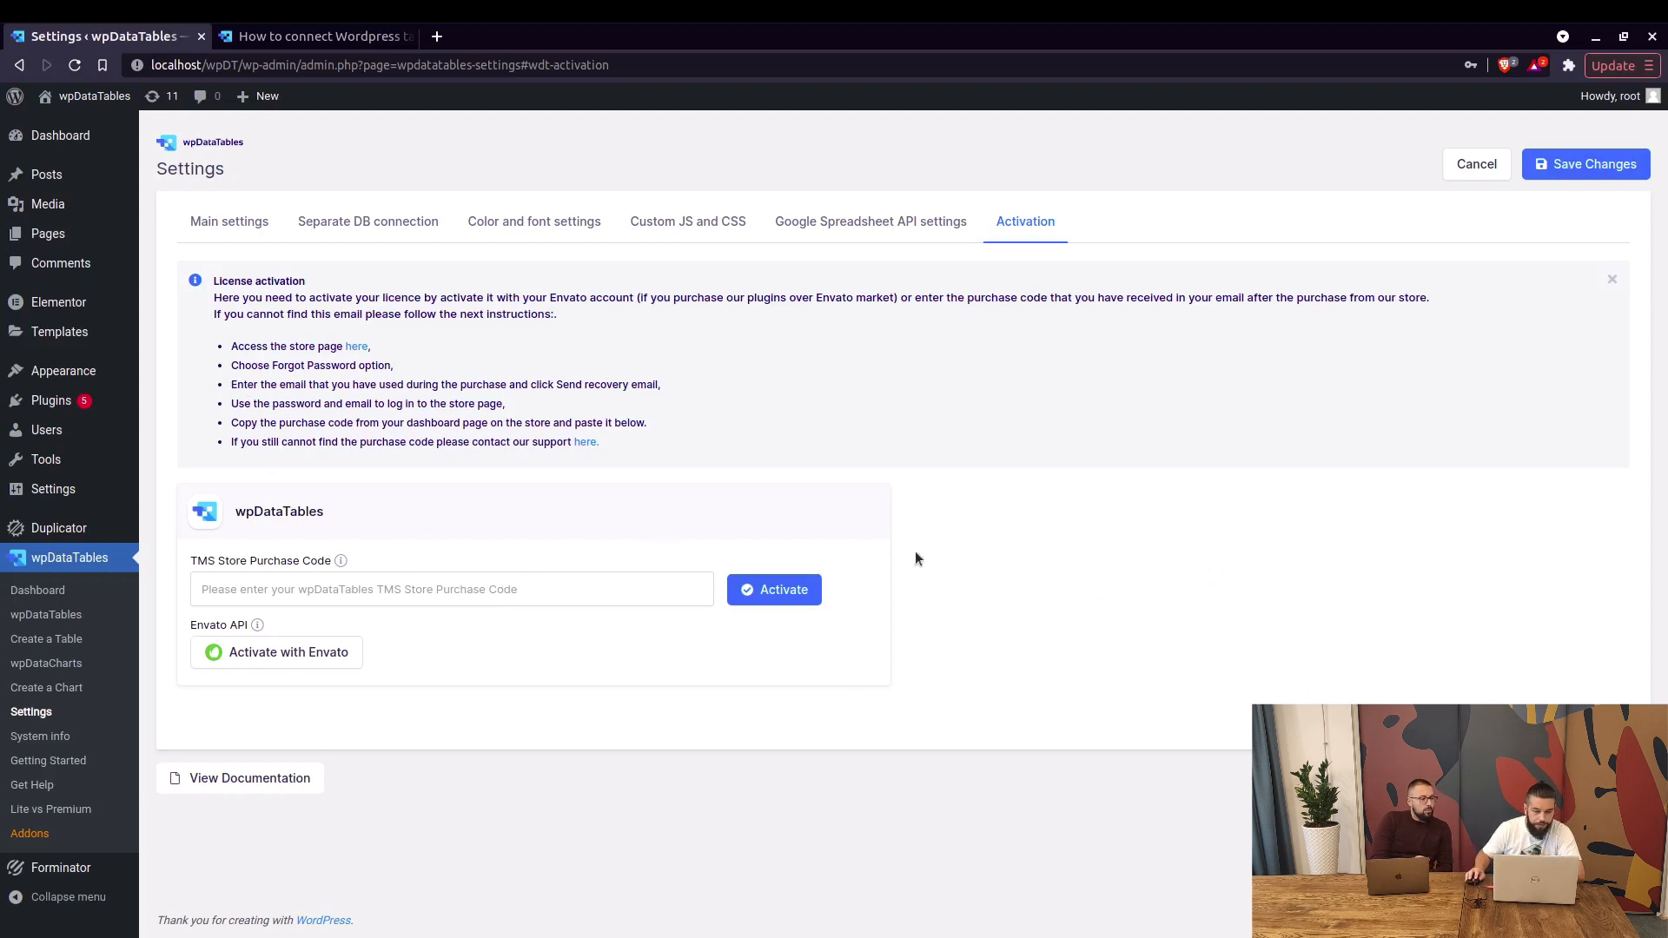
mouse_move(1142, 585)
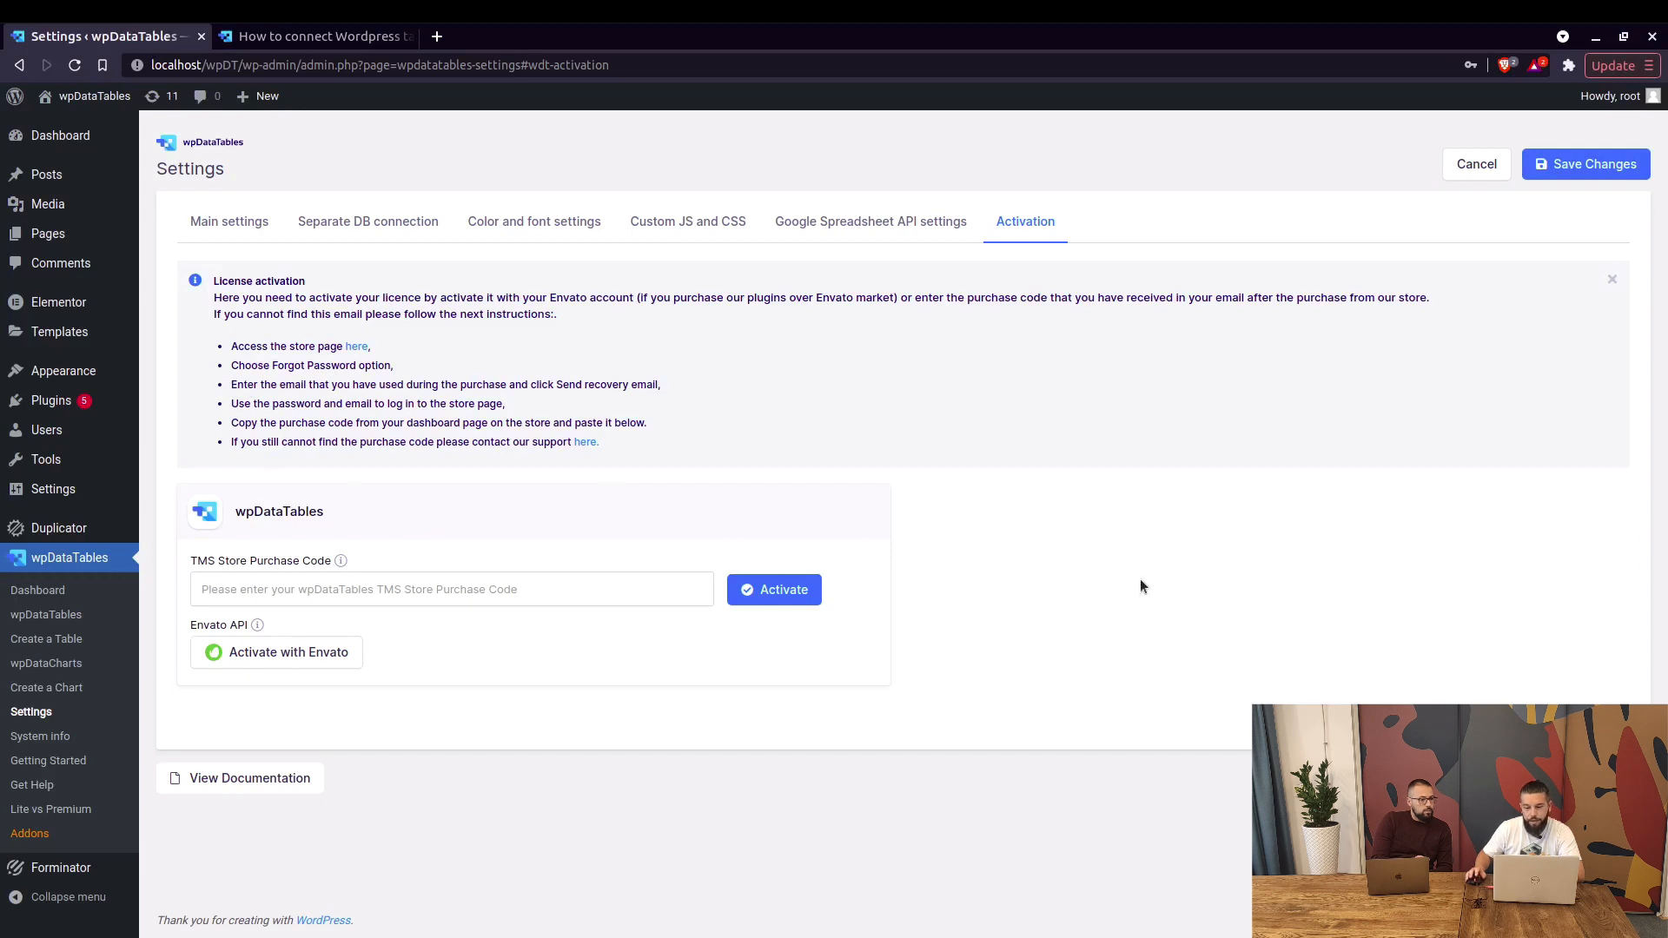
mouse_move(323, 725)
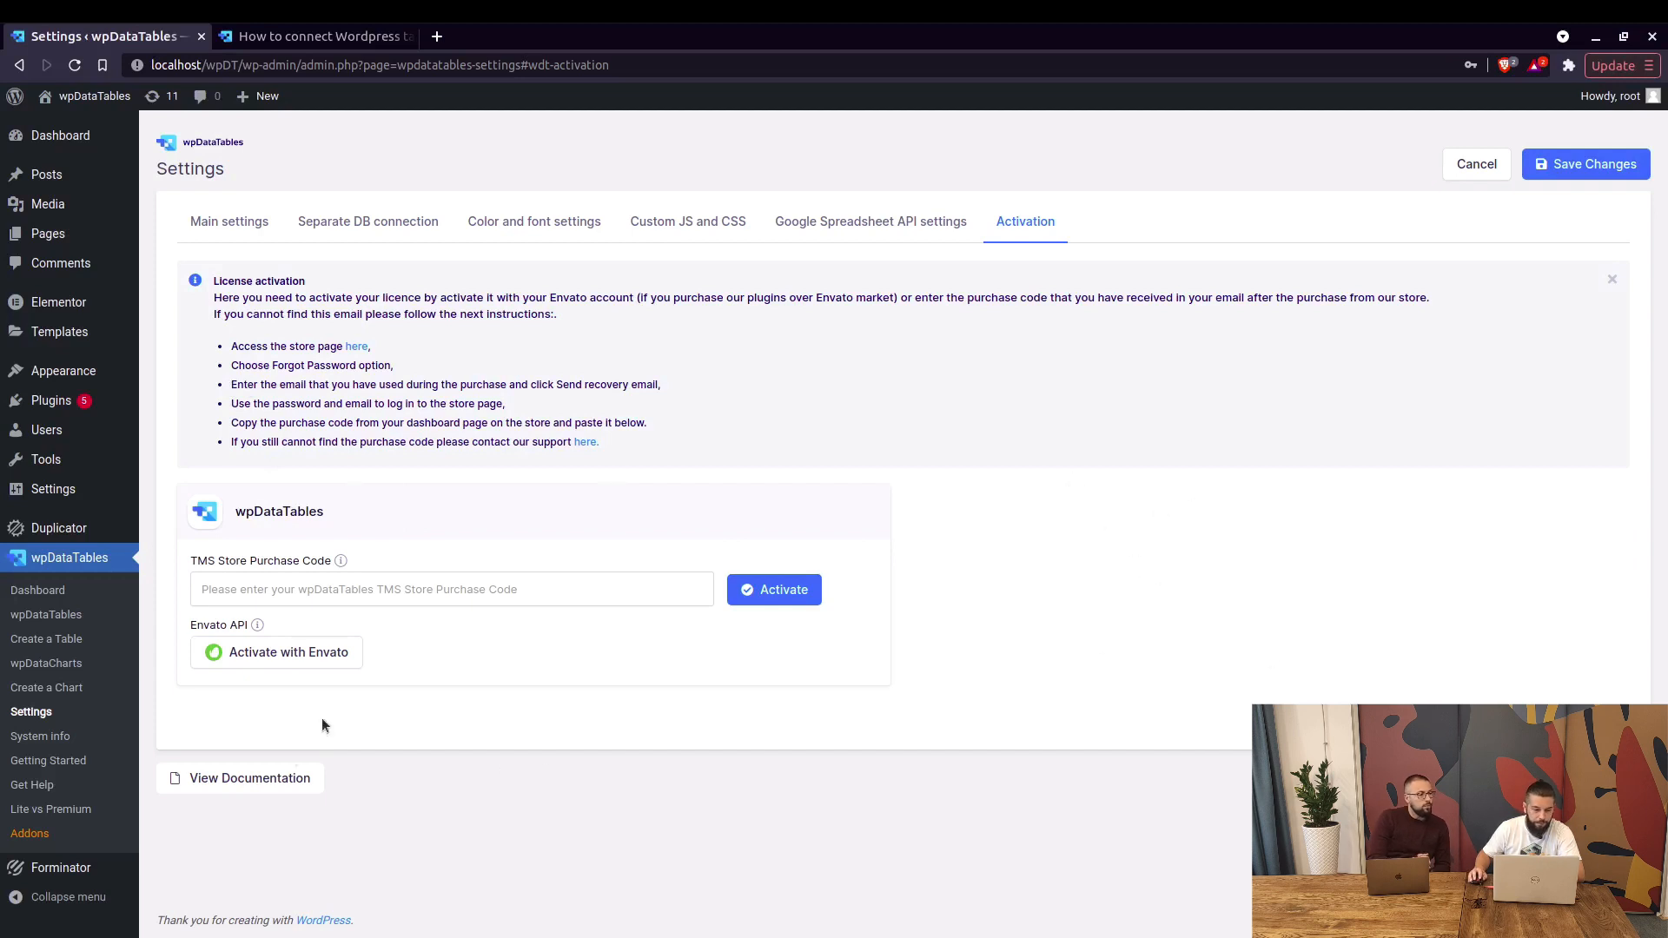